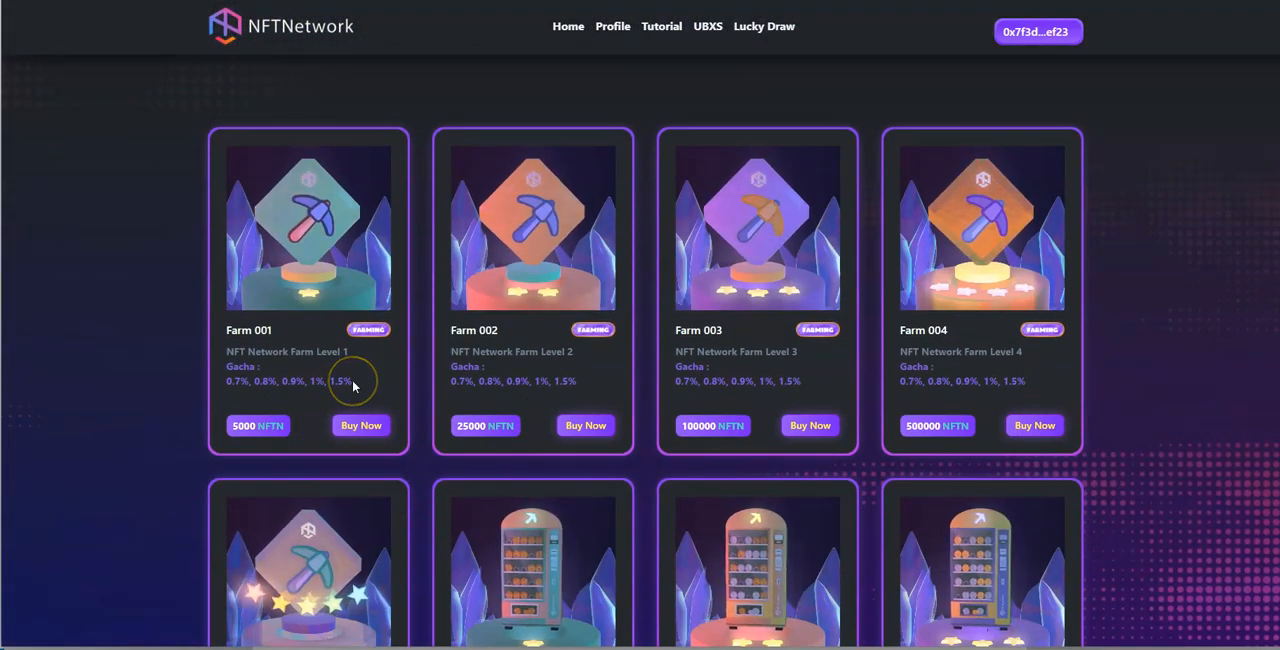
mouse_move(352, 386)
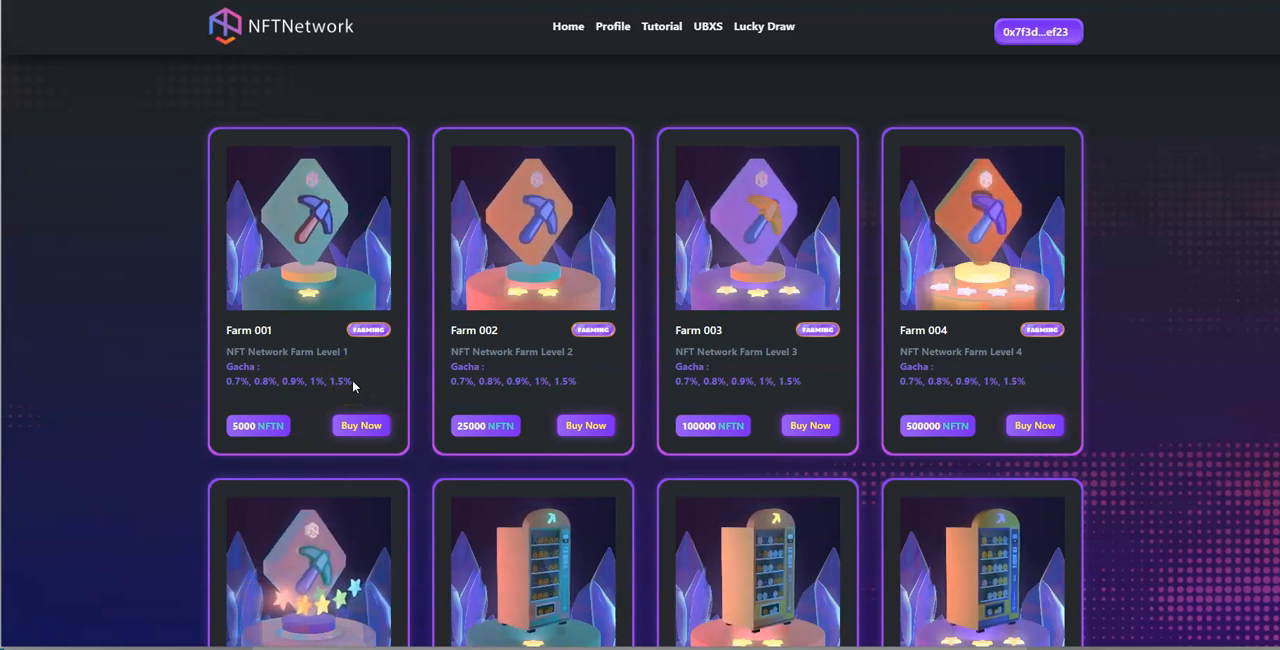
mouse_move(282, 454)
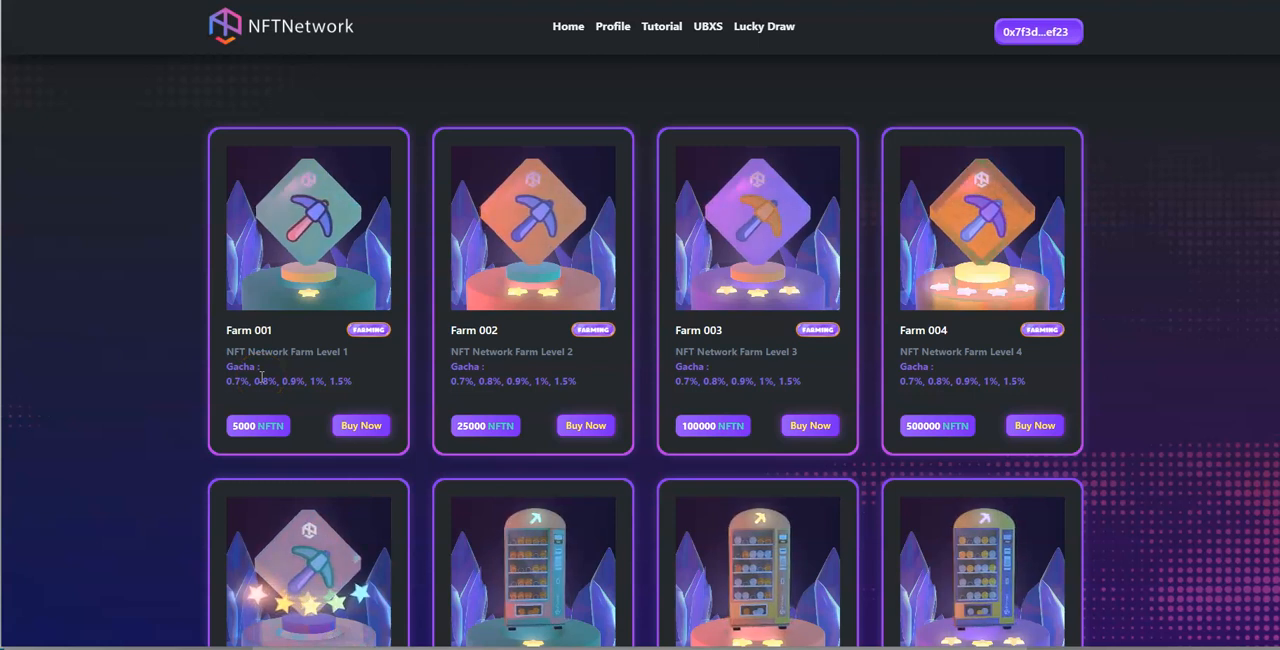
Step: Scroll the NFT shop down past the Farm cards to the Play2Earn 004 and 005 cards
scroll(down, 3)
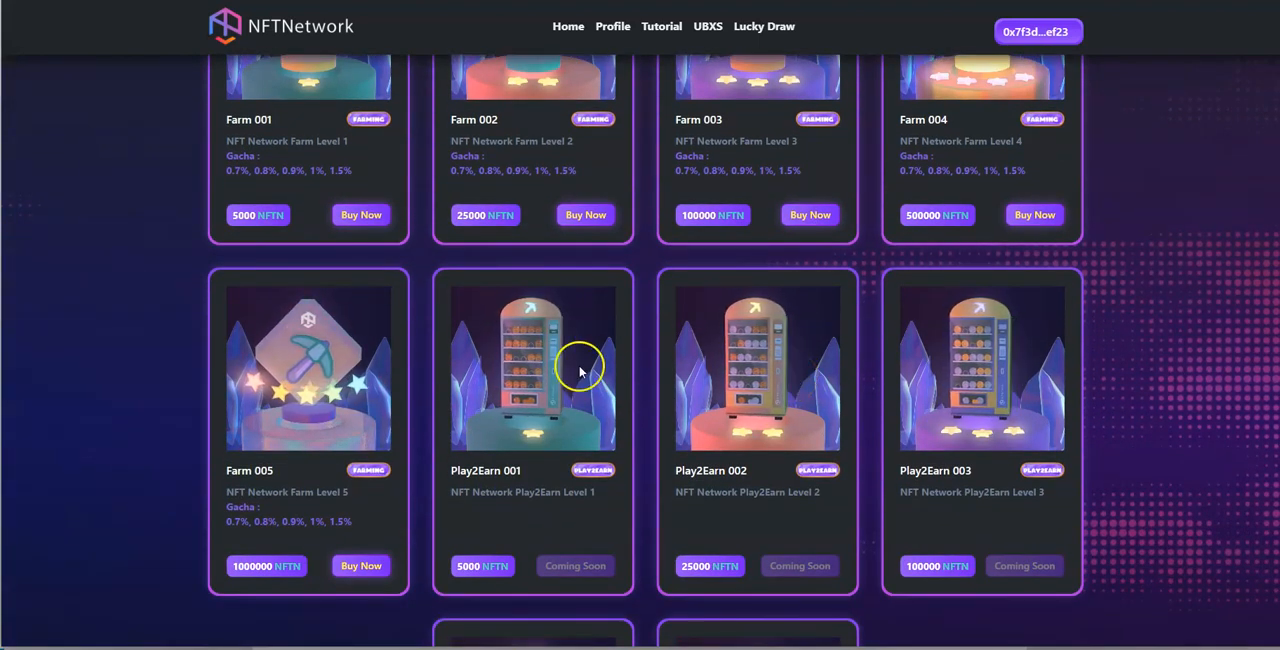
mouse_move(420, 558)
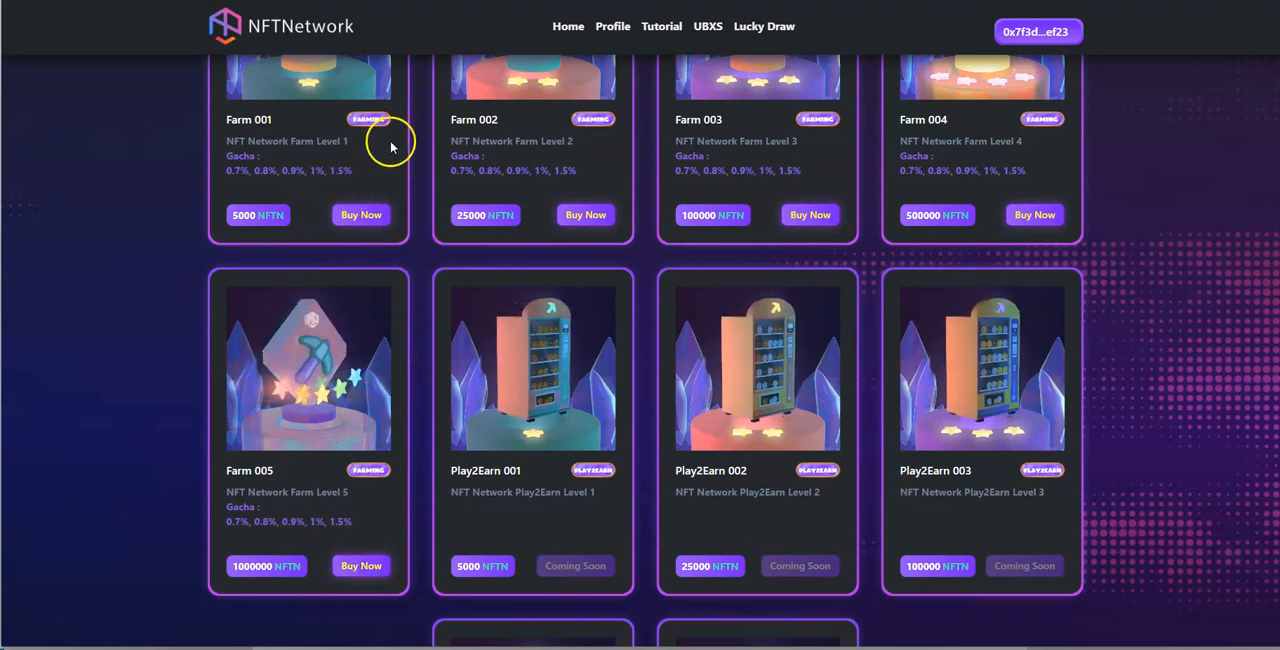
mouse_move(336, 480)
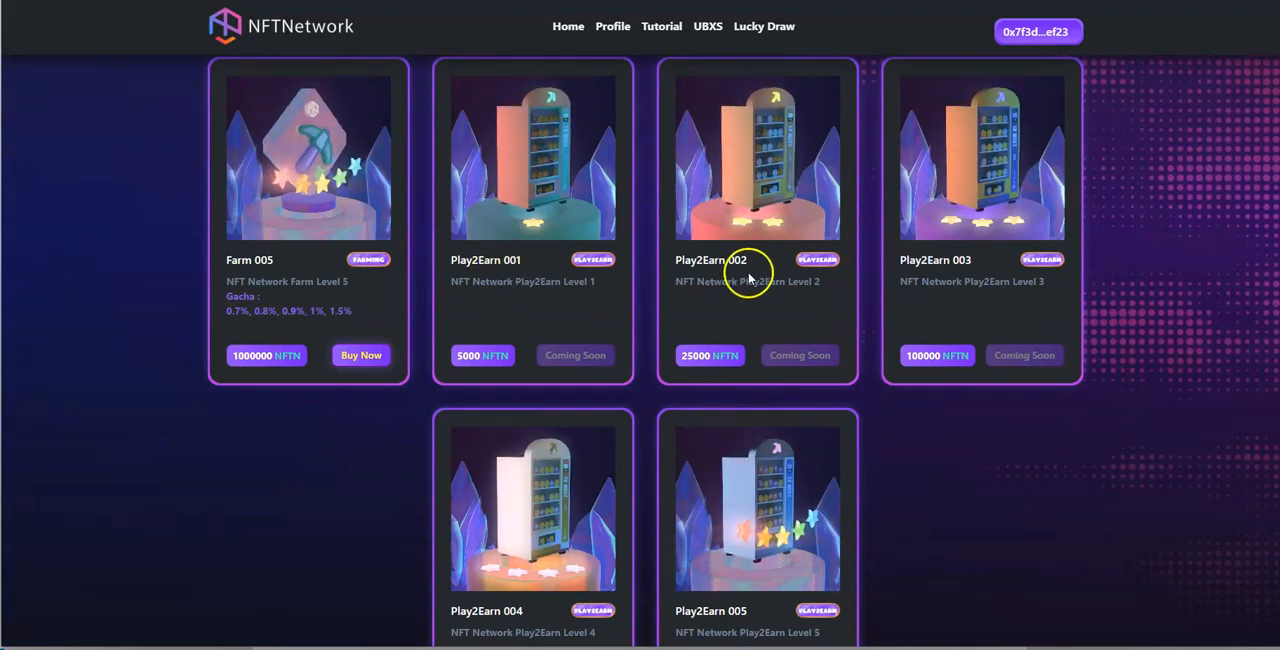
Step: Scroll past the Rank Network Plan BNB table to the Rank Network Plan NFT and Farm Matching panels
scroll(down, 3)
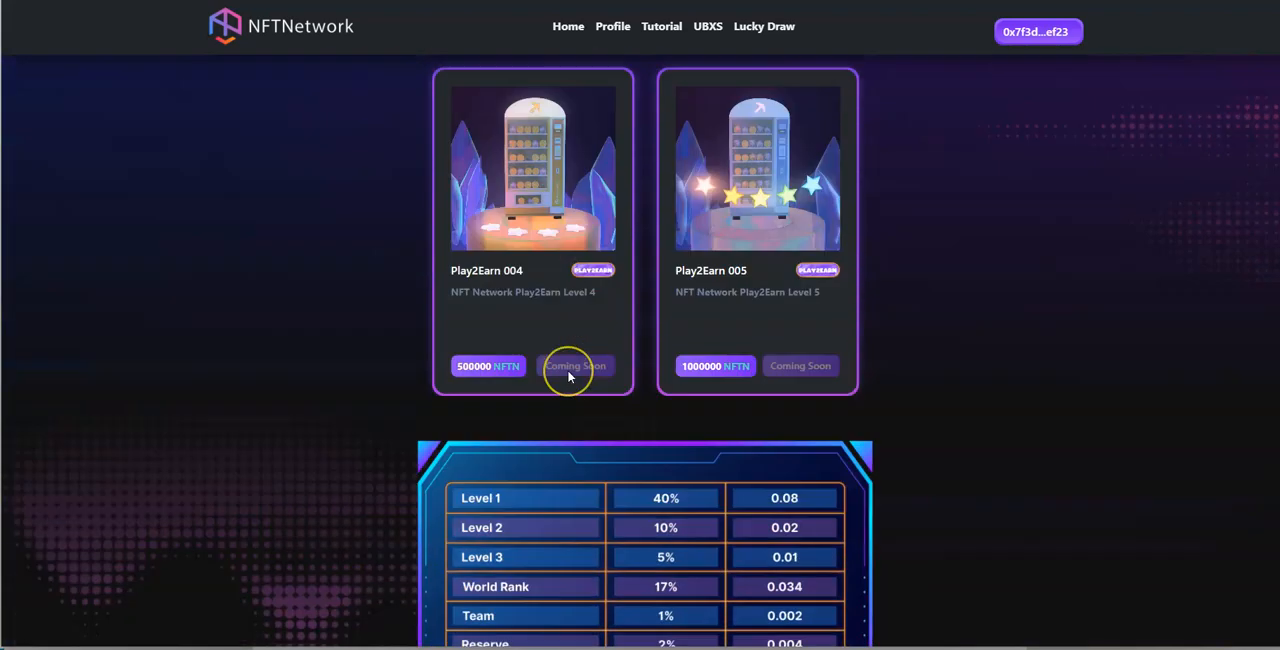
scroll(down, 3)
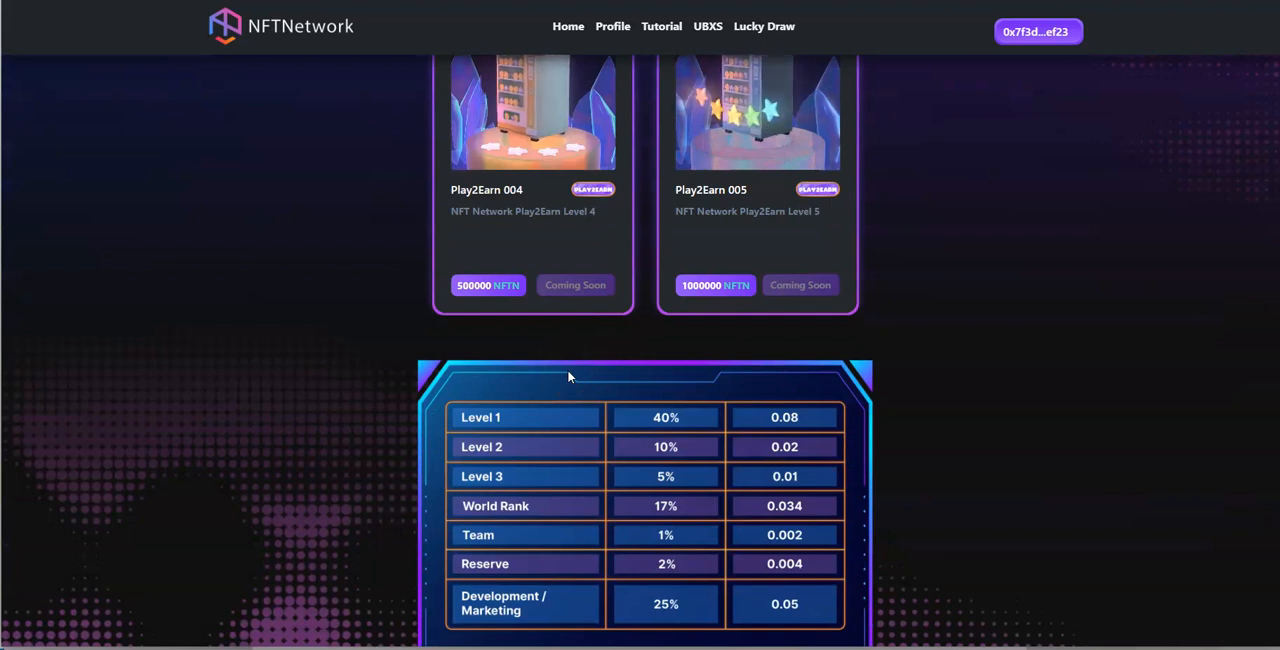
scroll(down, 3)
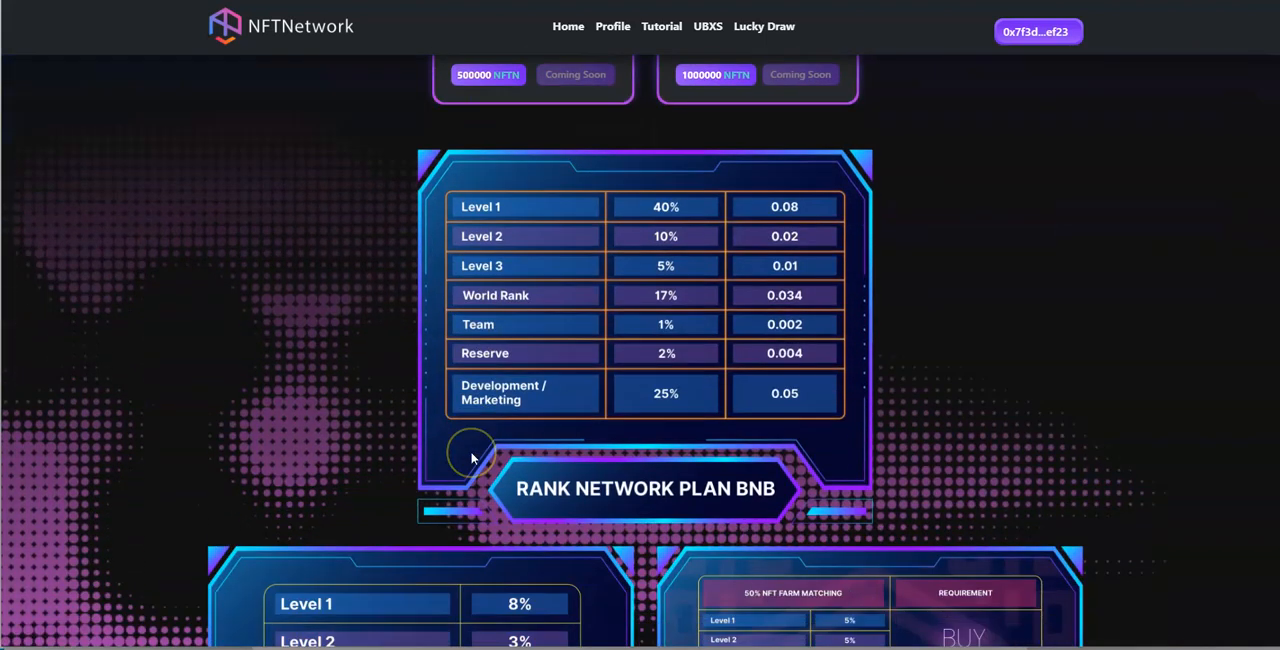
mouse_move(600, 400)
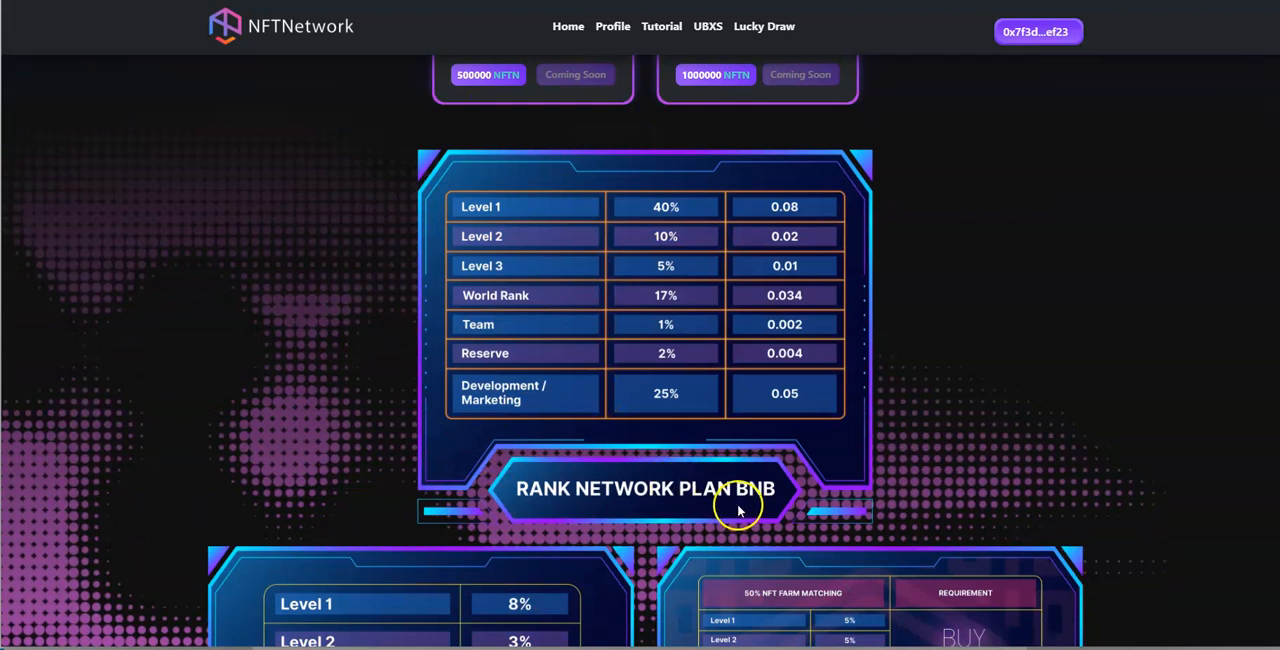
mouse_move(516, 222)
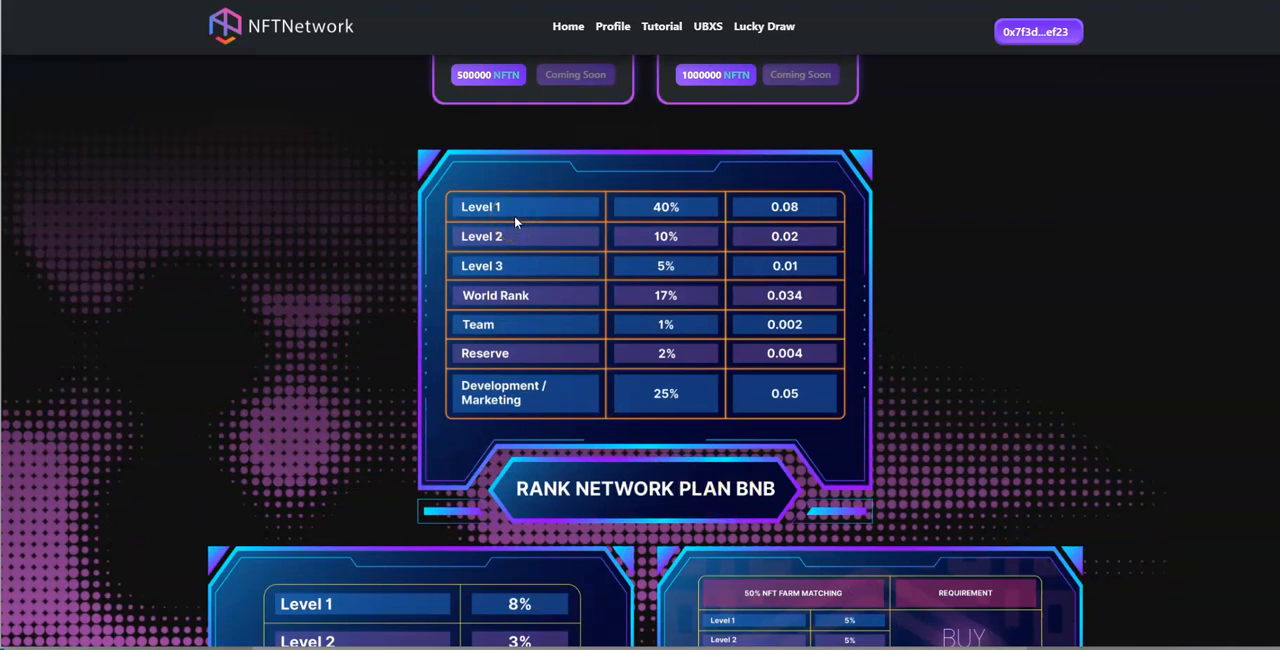
mouse_move(524, 334)
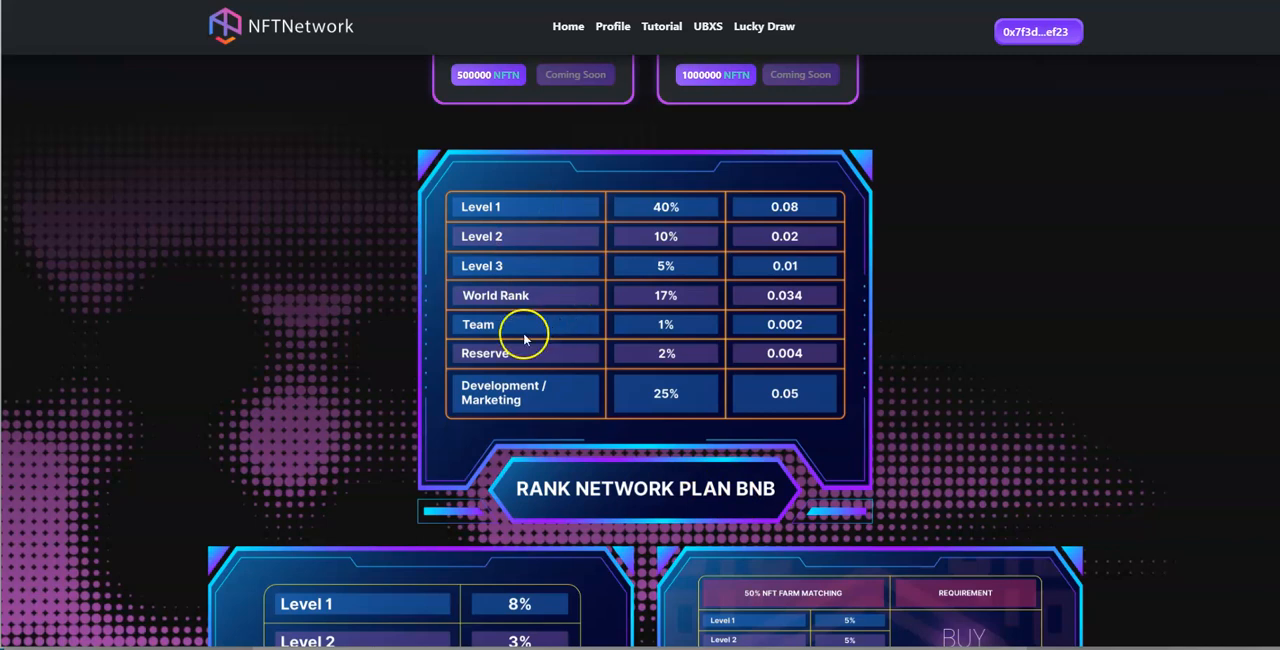
mouse_move(548, 416)
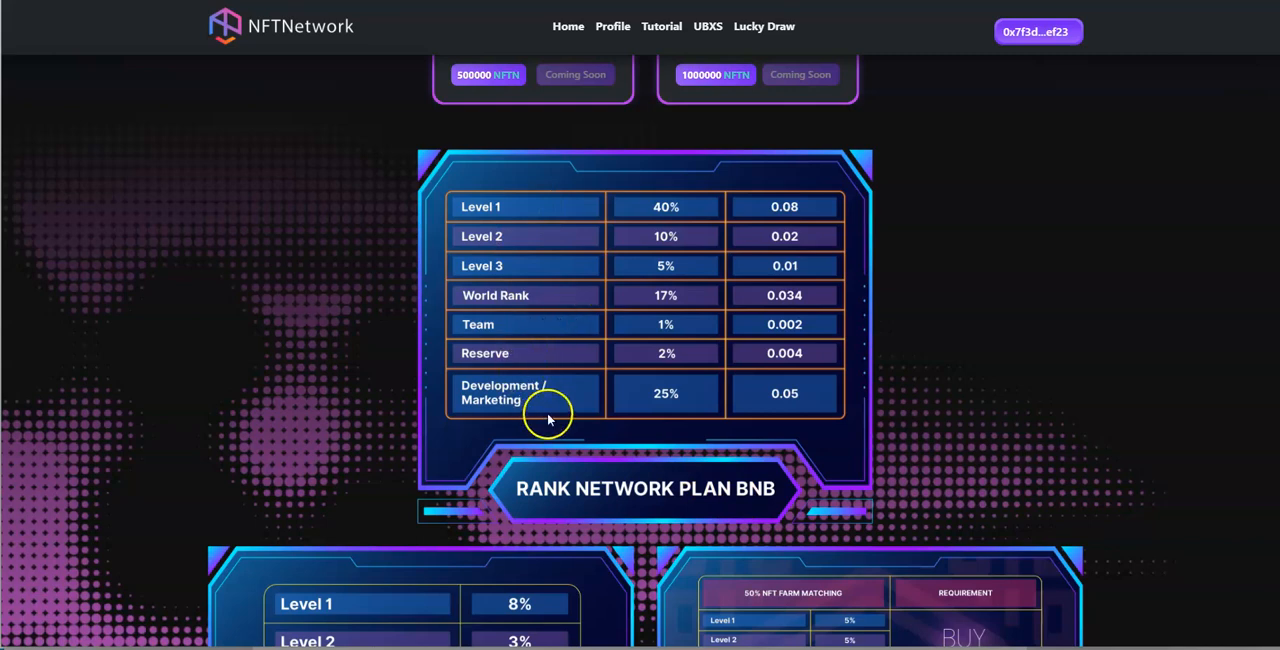
scroll(down, 3)
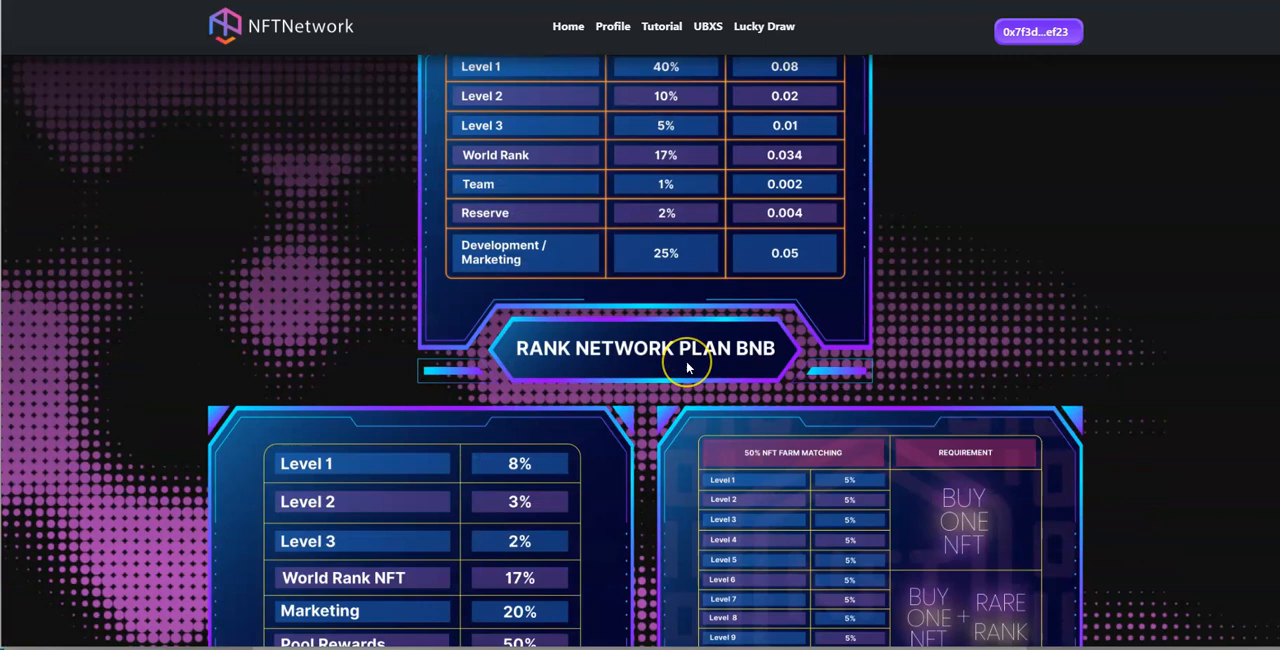
scroll(down, 3)
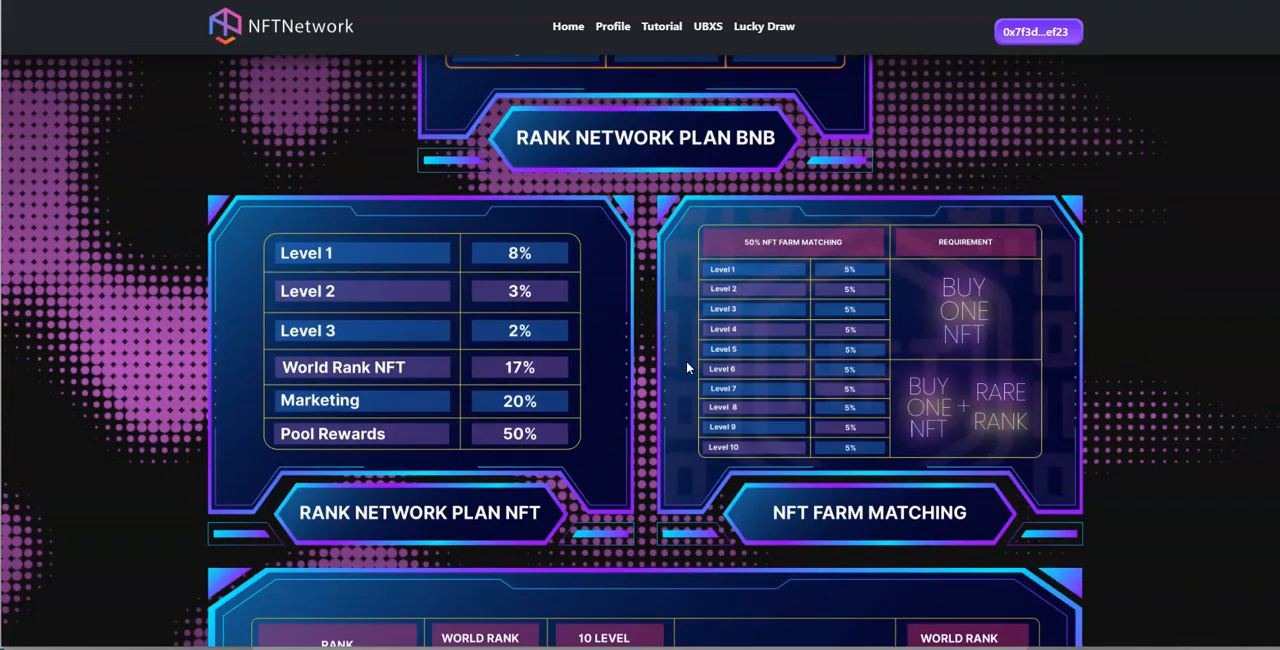
mouse_move(816, 270)
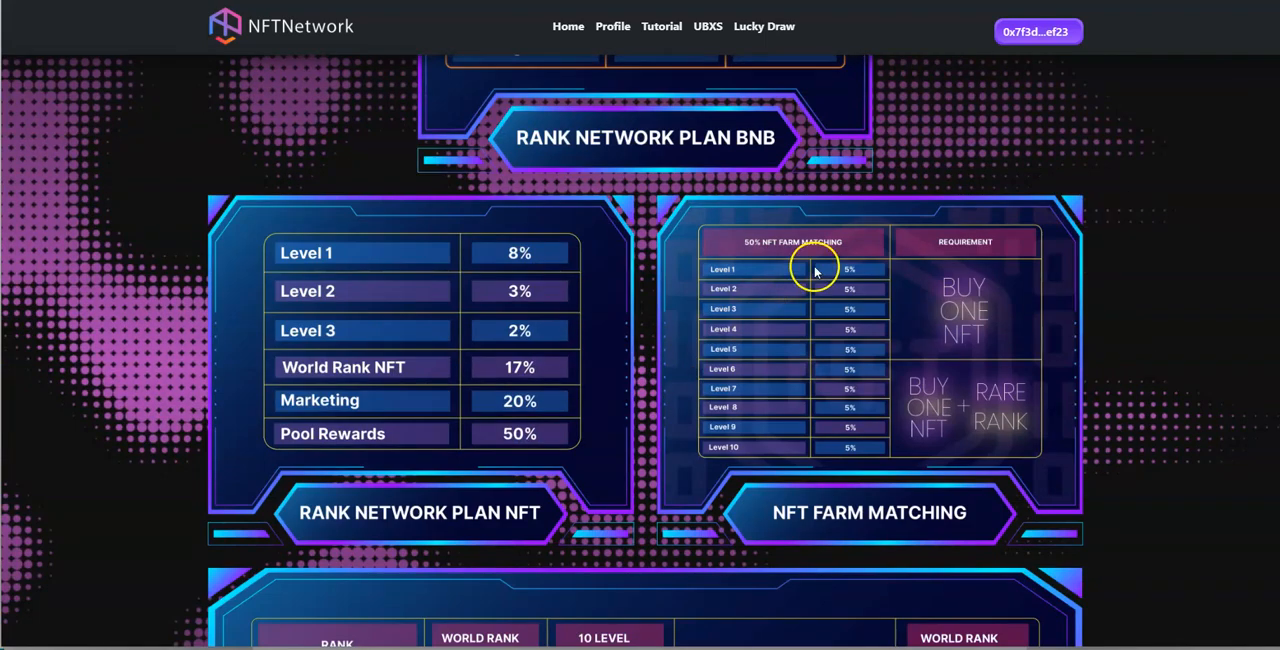
mouse_move(780, 268)
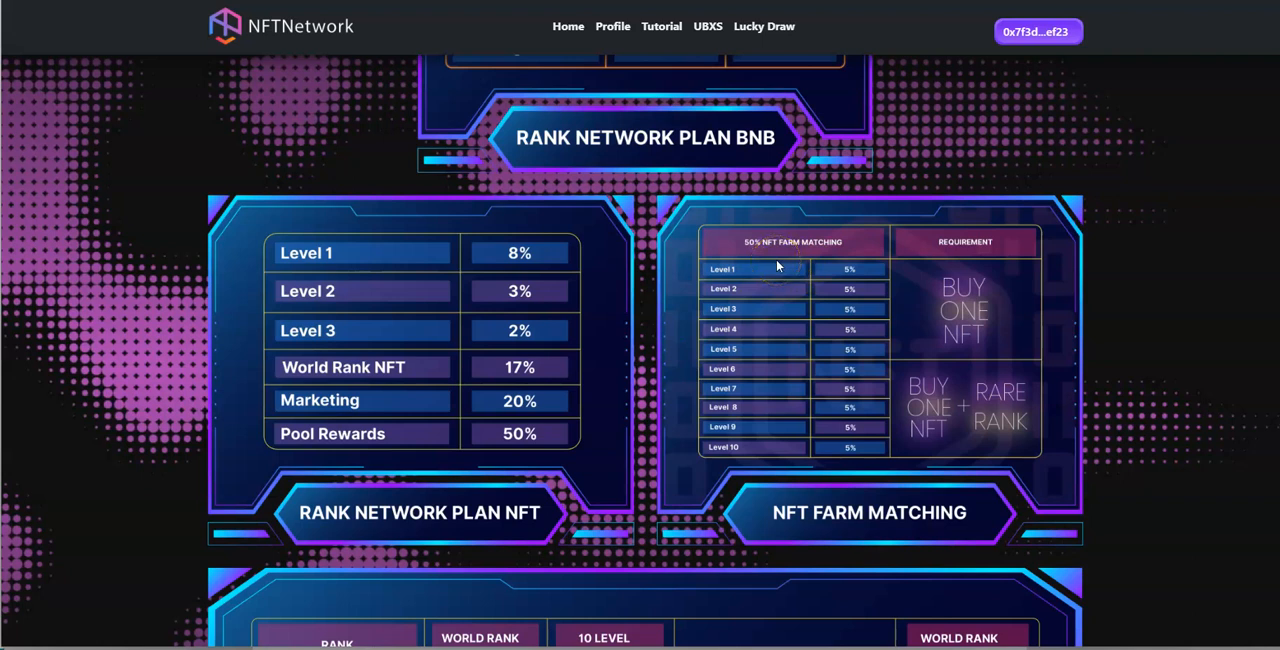
mouse_move(872, 470)
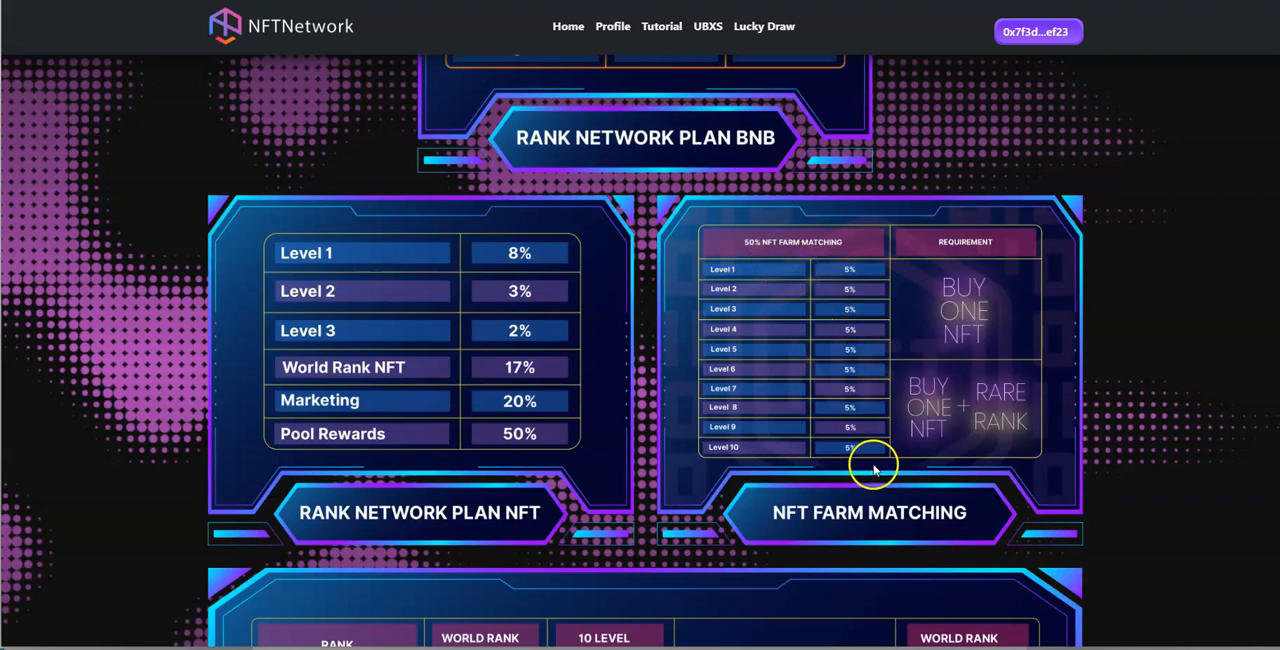
mouse_move(856, 270)
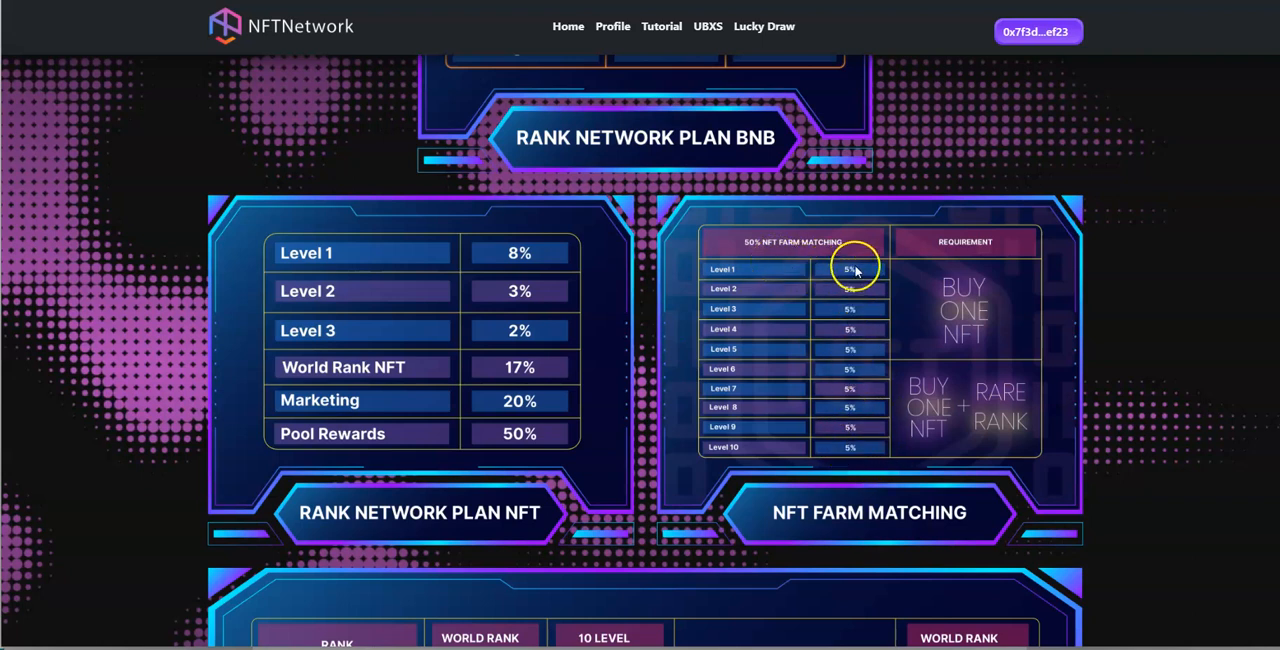
mouse_move(968, 278)
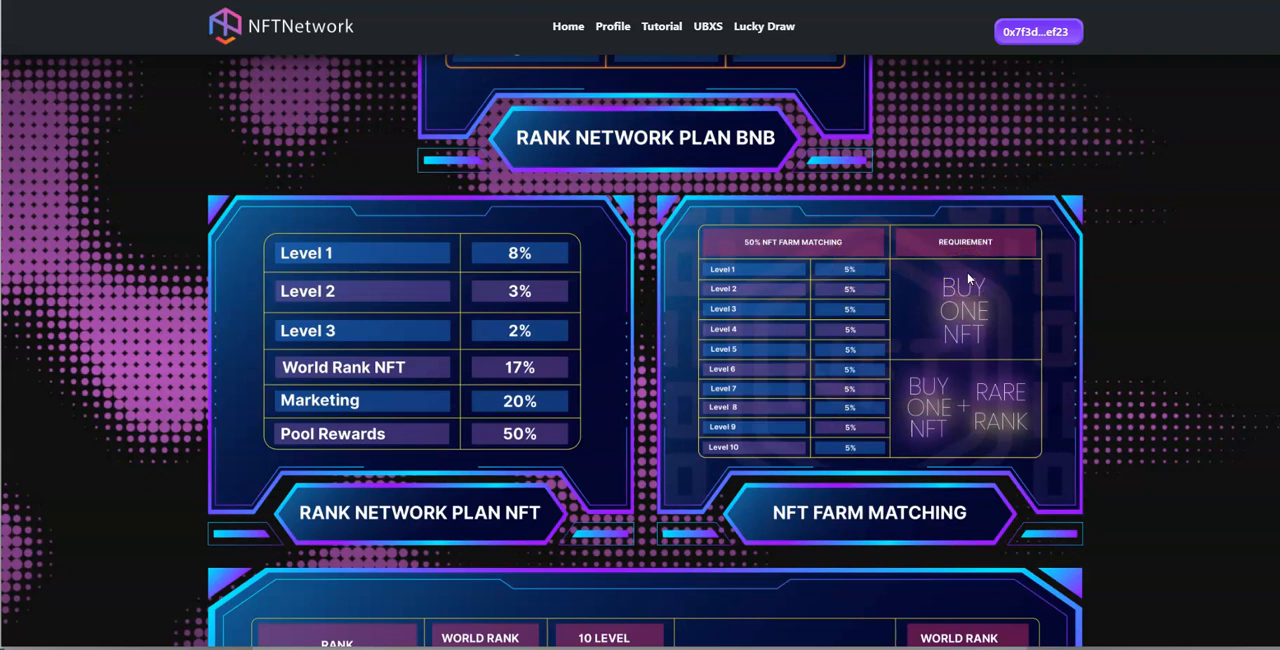
mouse_move(944, 394)
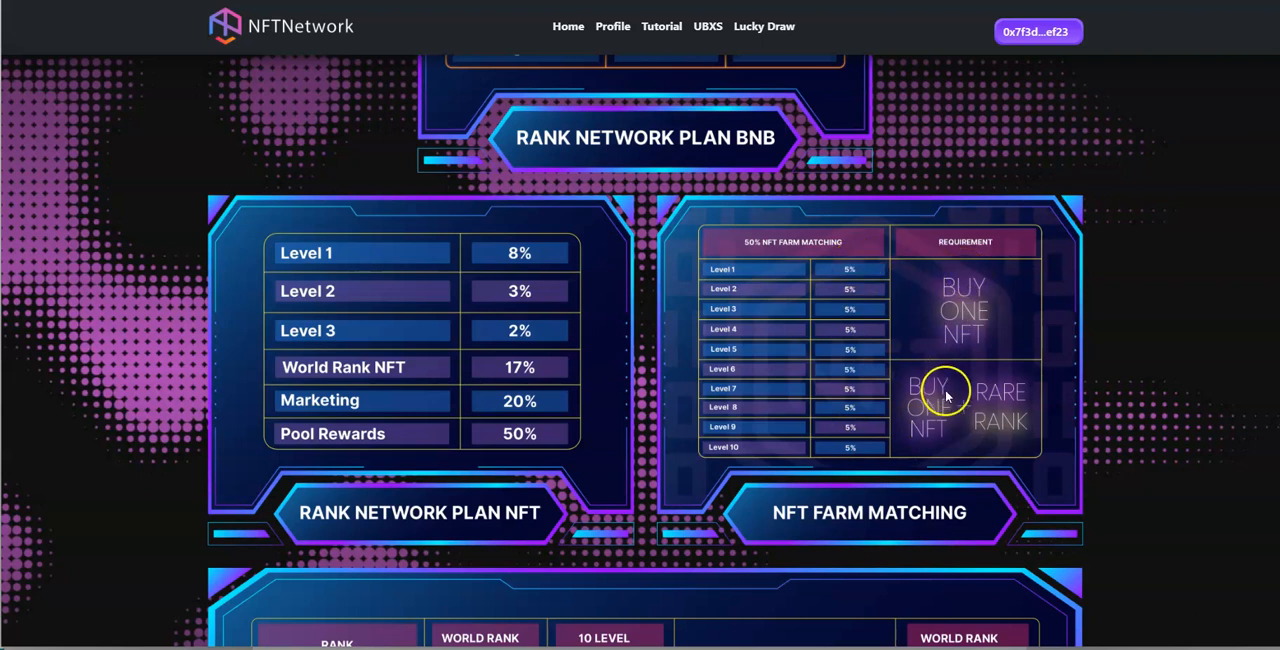
mouse_move(956, 394)
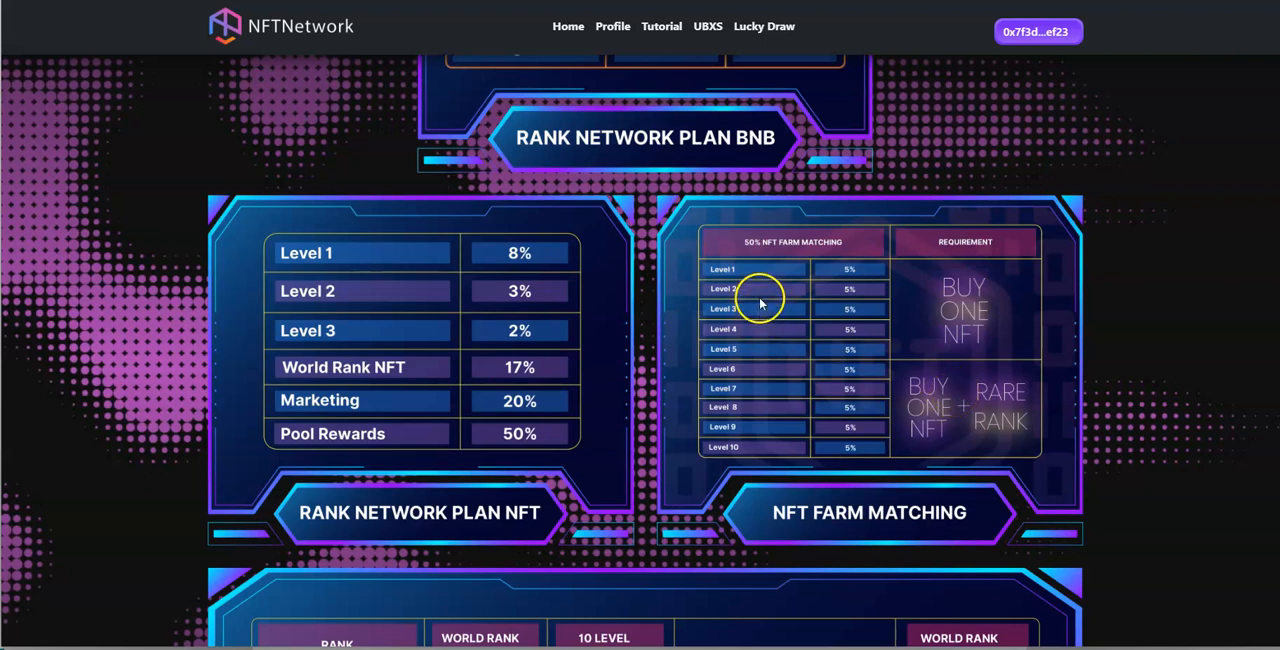
Step: Scroll down to the World Rank BNB Bonus table with Rare to Super Legend tiers
scroll(down, 3)
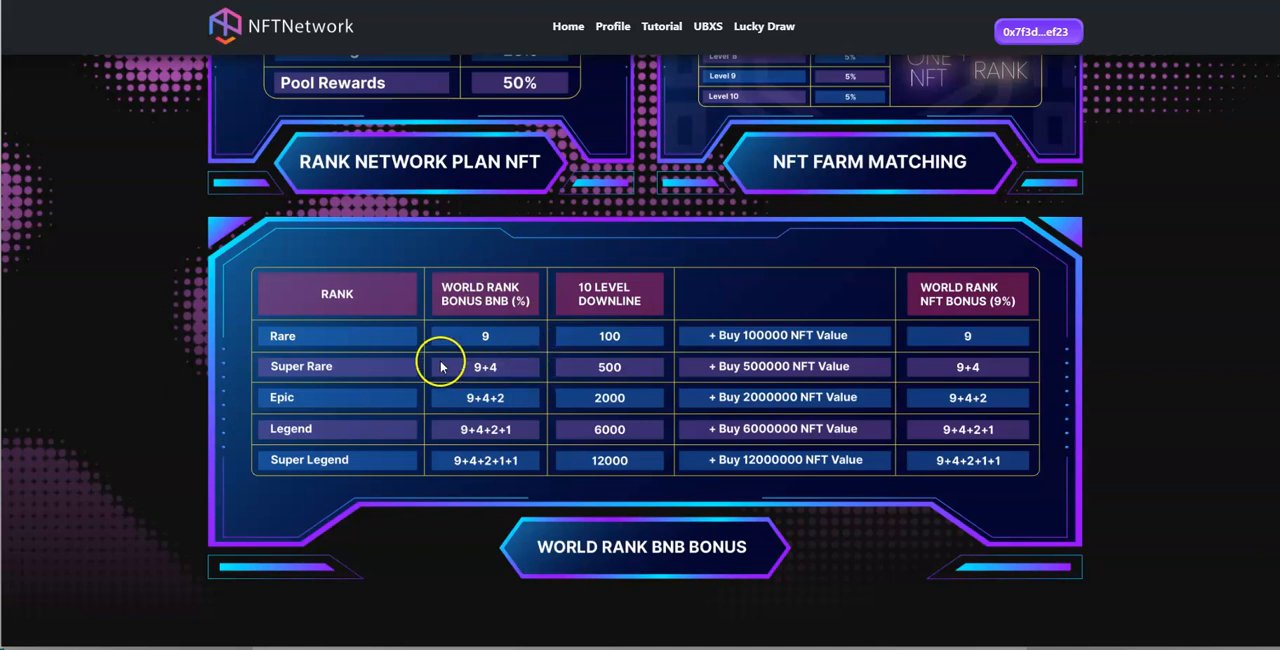
mouse_move(376, 328)
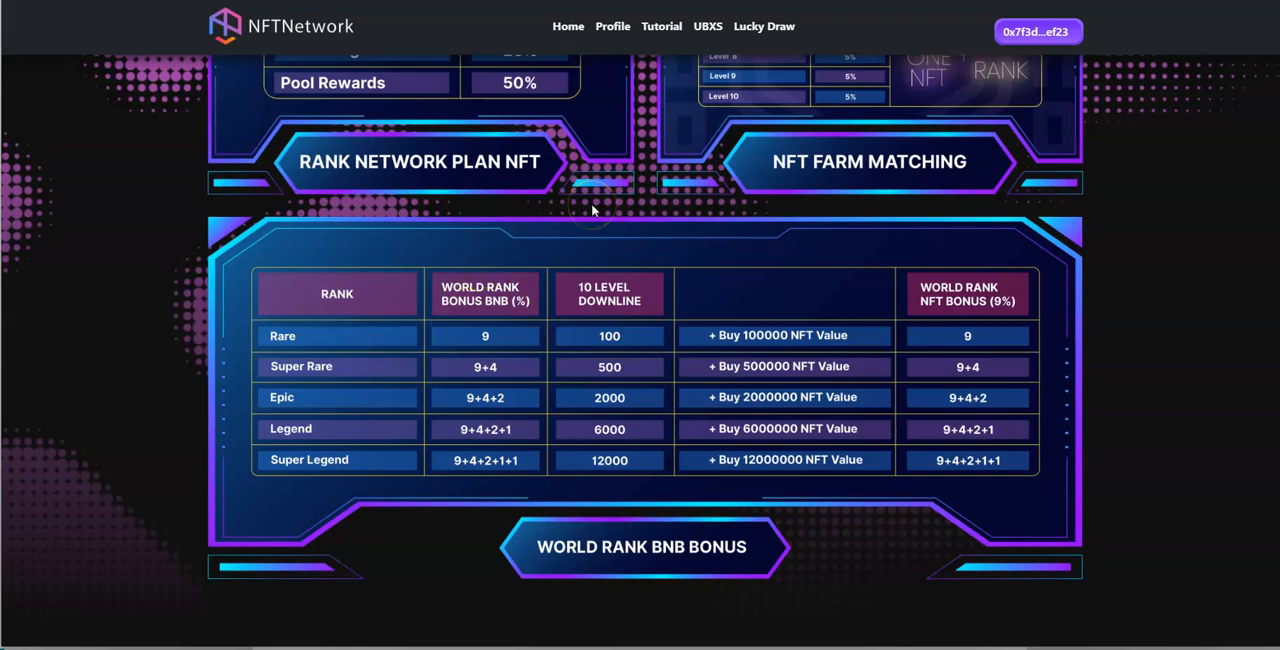
Step: Scroll down to the Q1–Q4 2022 roadmap section above Tokenomics
scroll(down, 3)
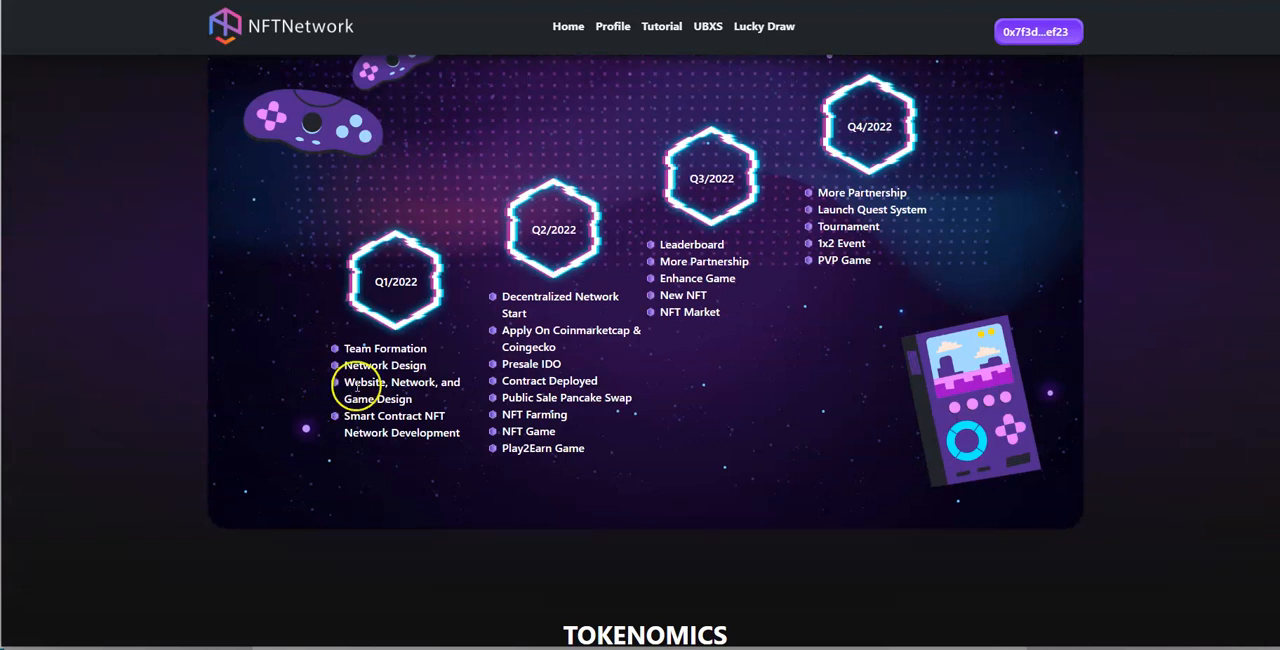
mouse_move(400, 400)
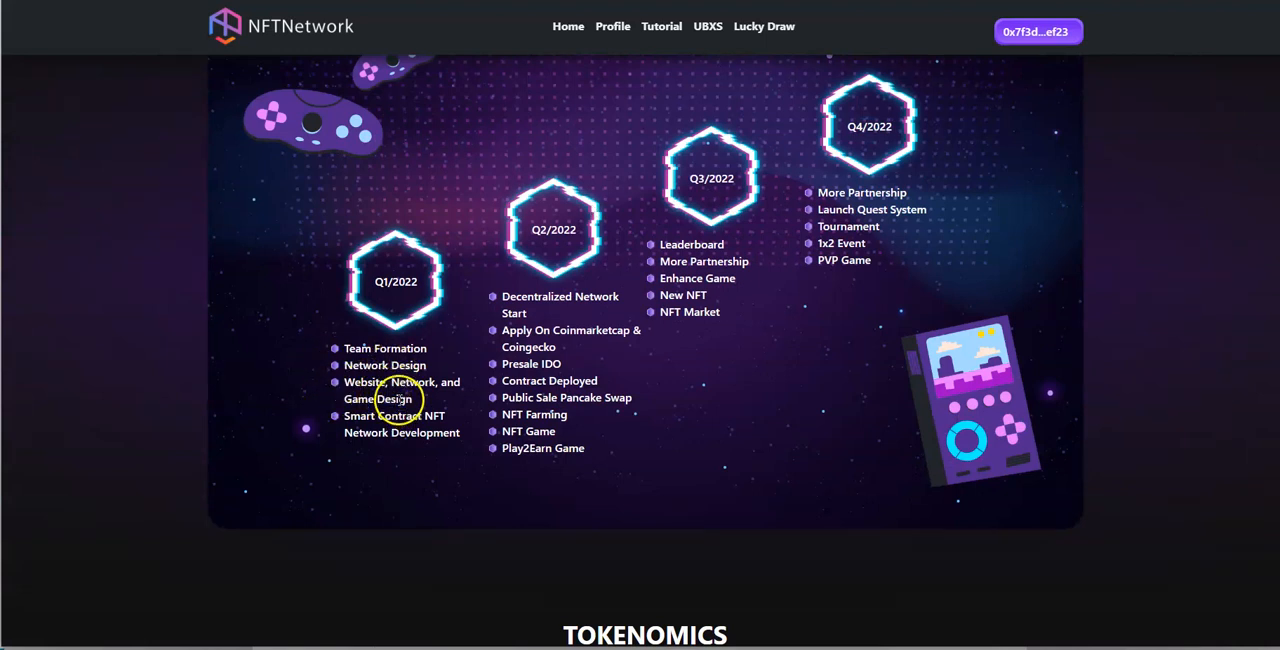
mouse_move(398, 326)
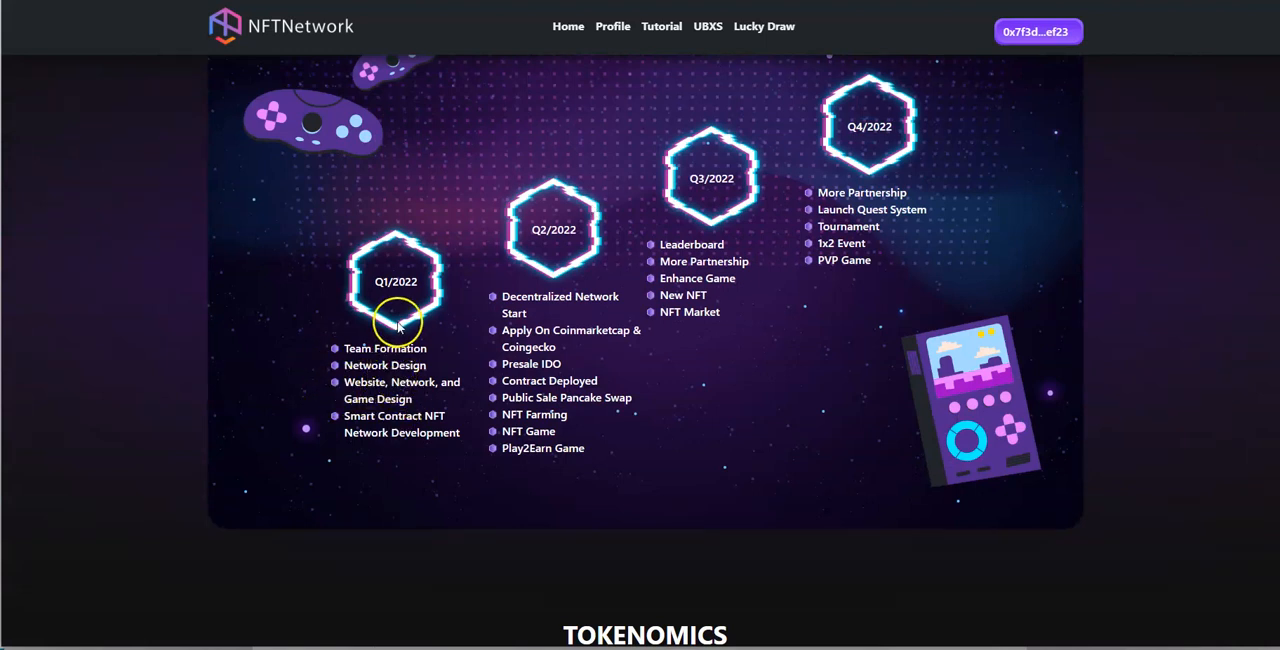
mouse_move(588, 280)
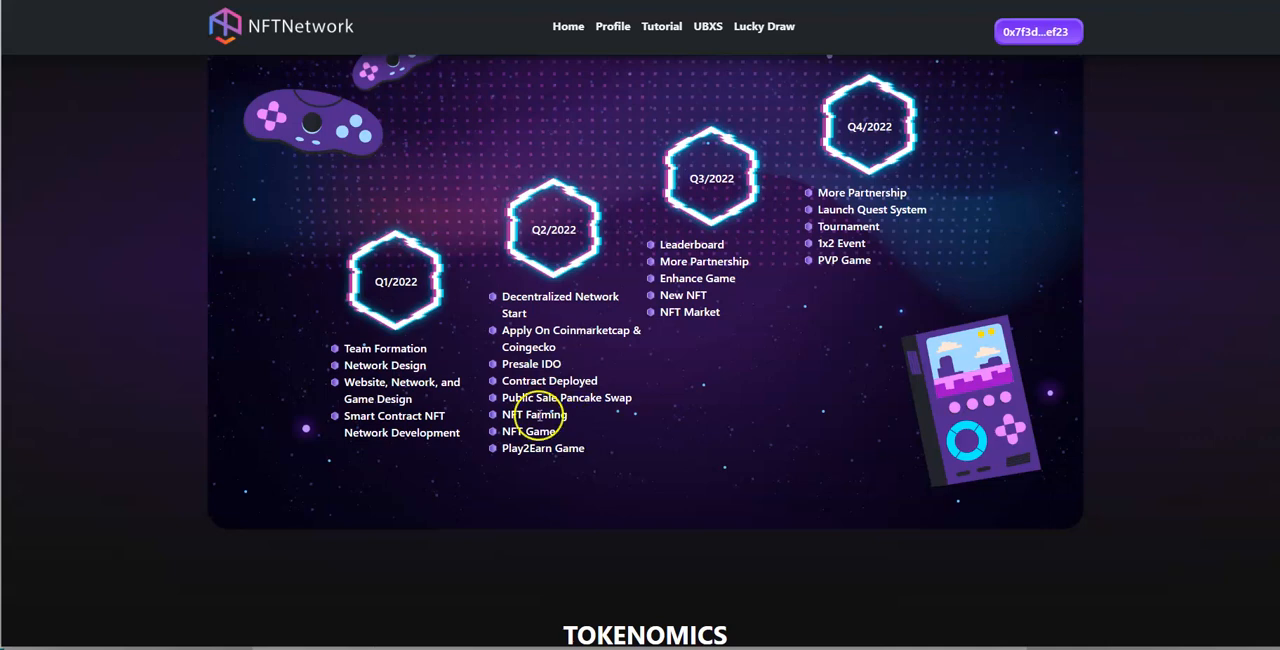
scroll(down, 3)
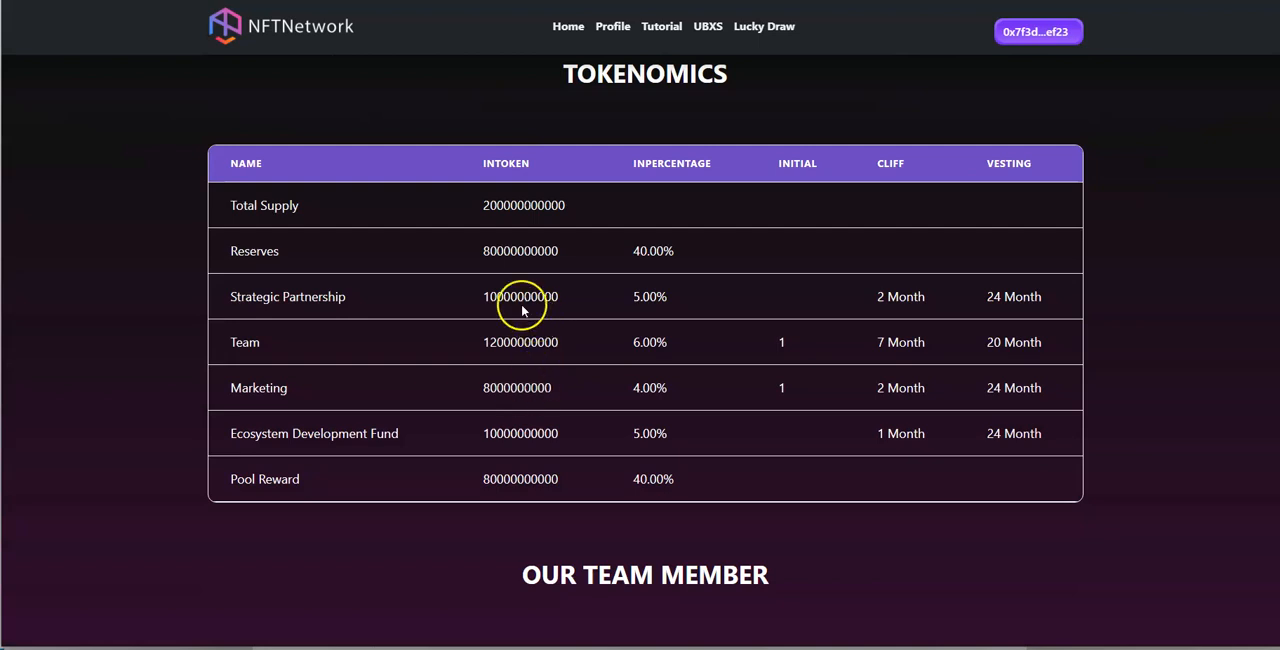
mouse_move(540, 204)
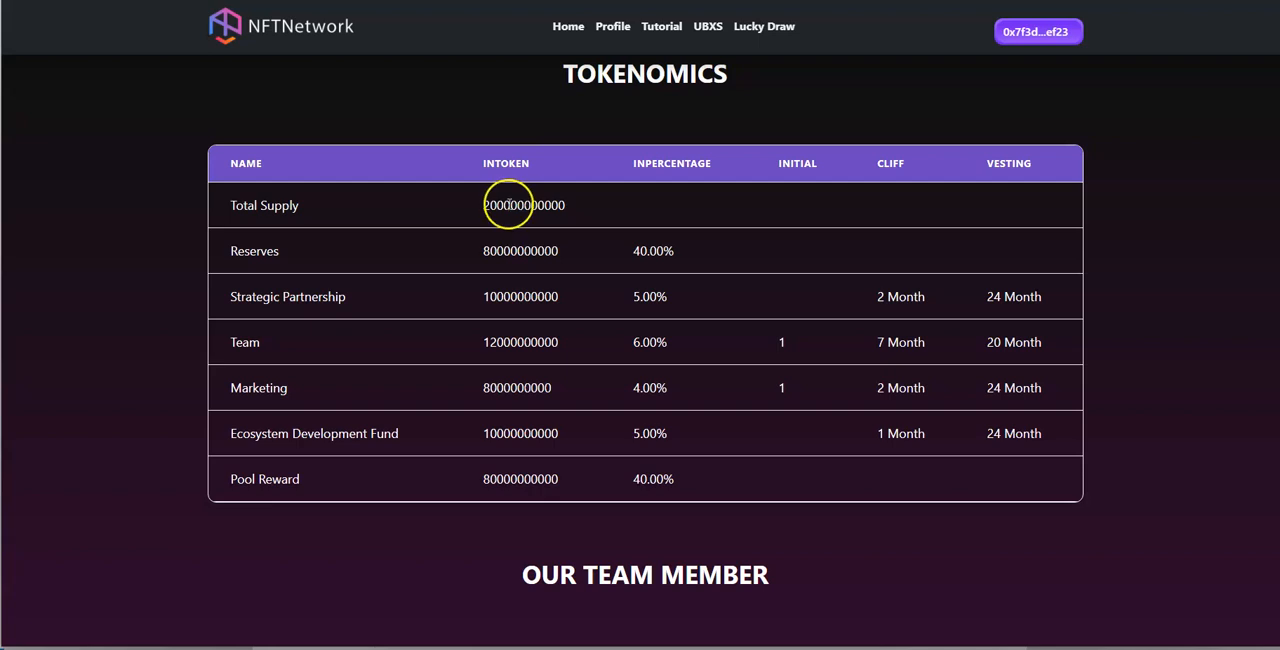
mouse_move(524, 238)
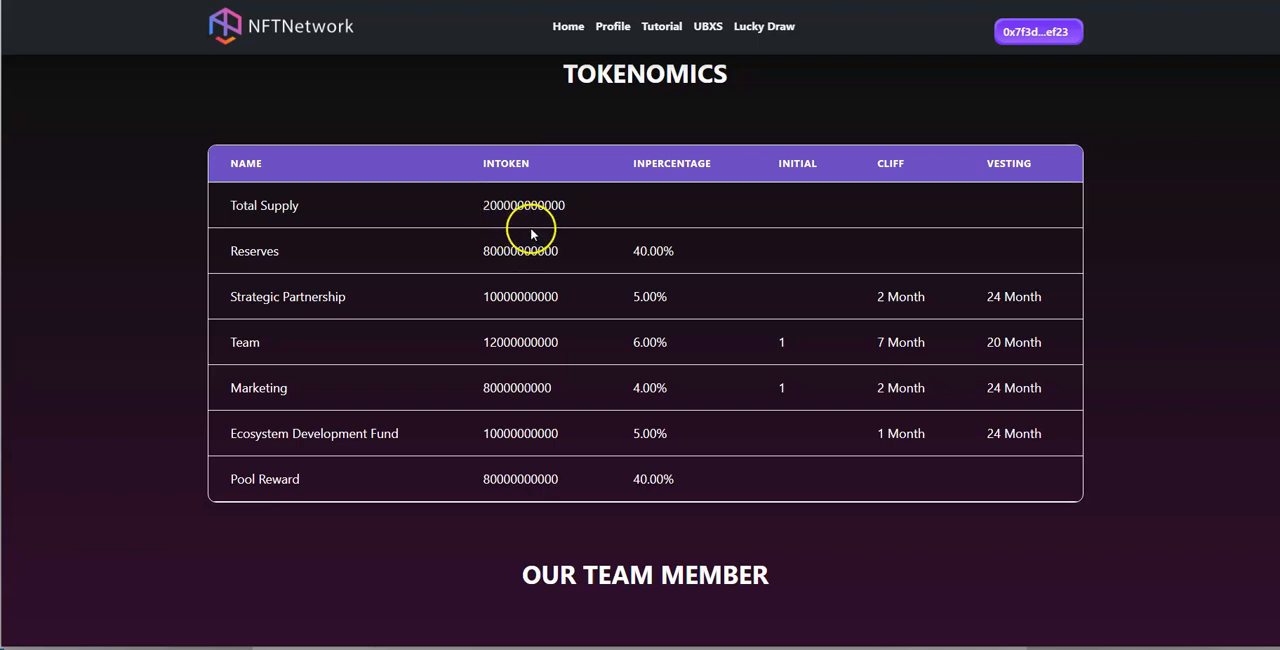
mouse_move(532, 232)
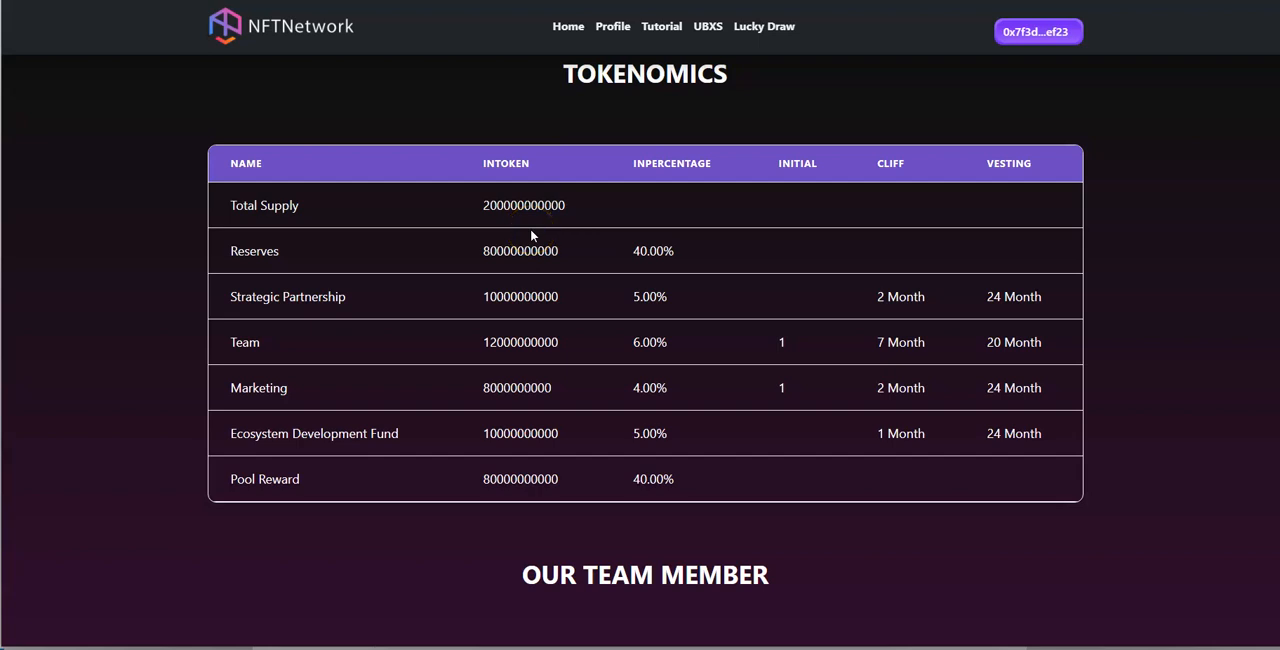
mouse_move(434, 316)
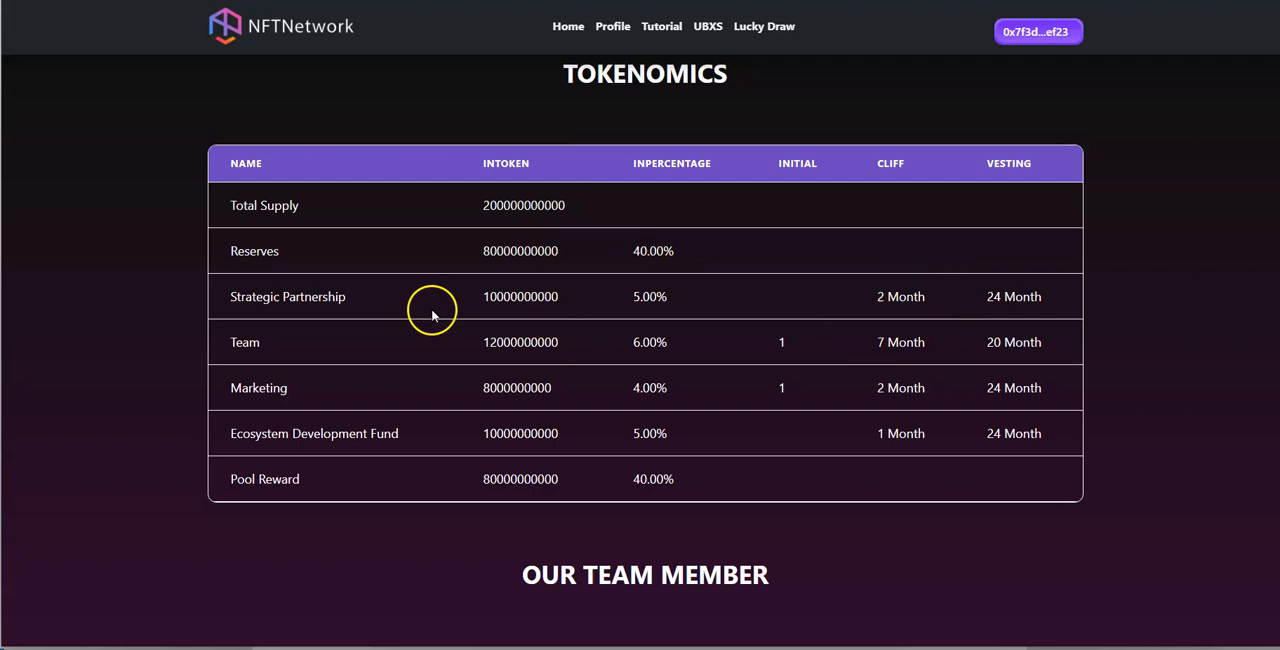
mouse_move(292, 448)
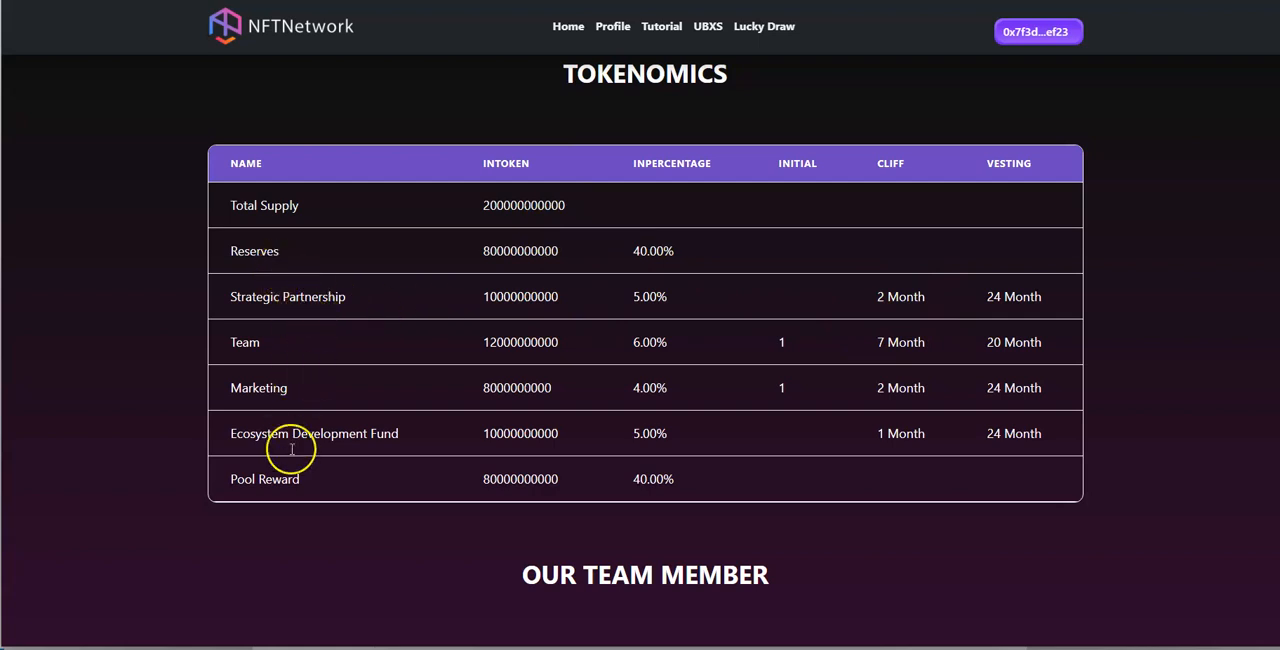
mouse_move(280, 424)
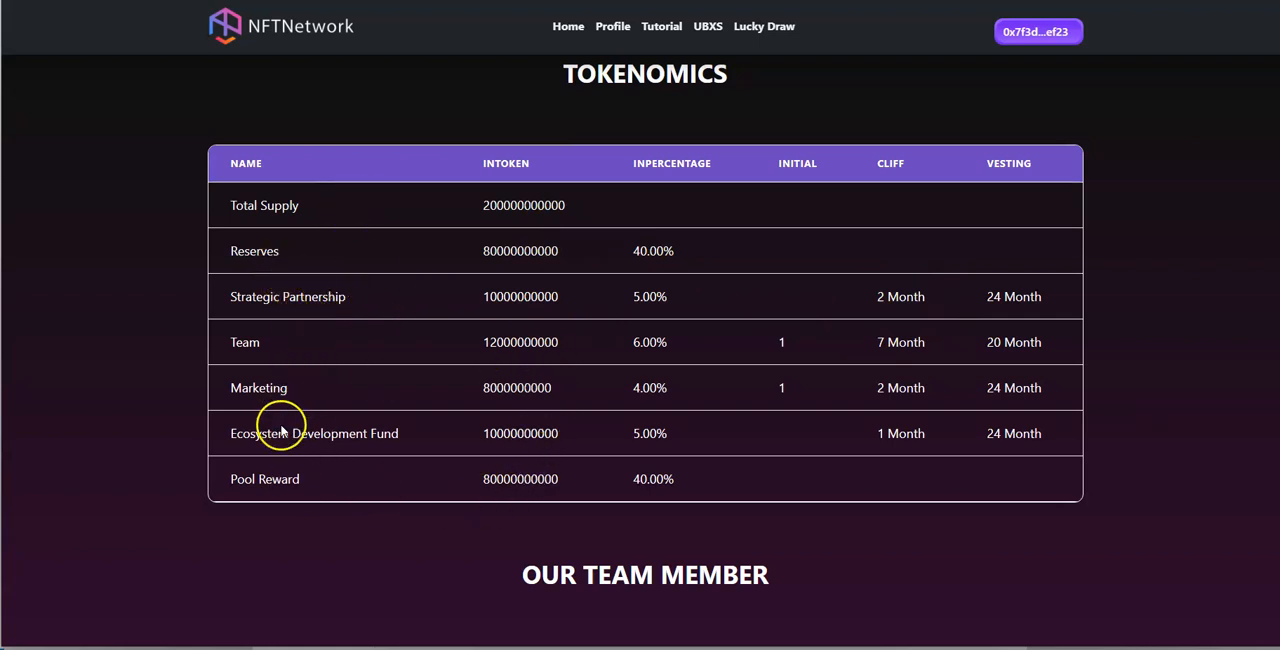
mouse_move(690, 478)
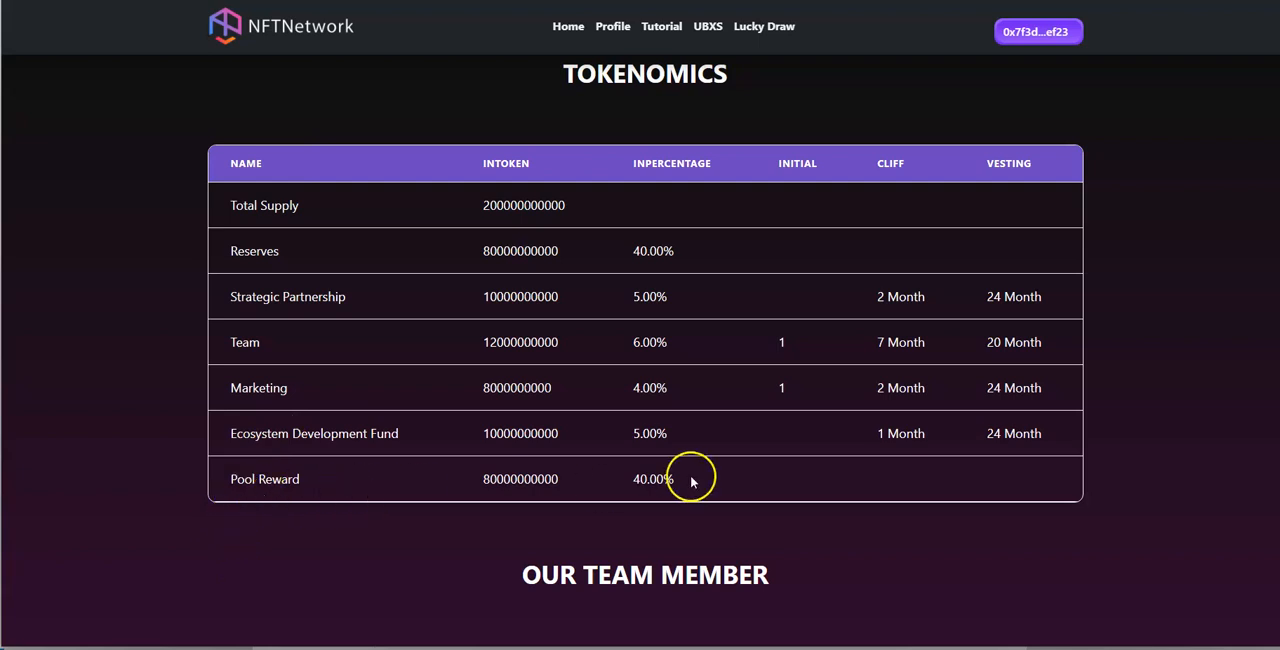
mouse_move(236, 252)
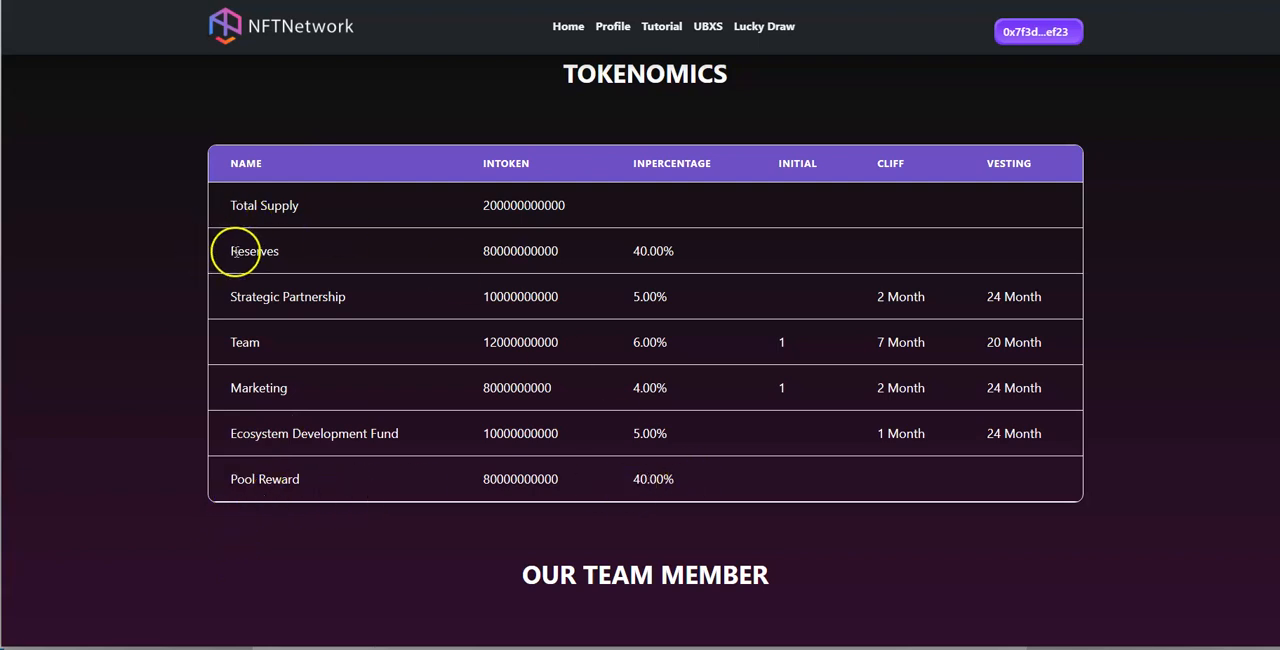
mouse_move(690, 214)
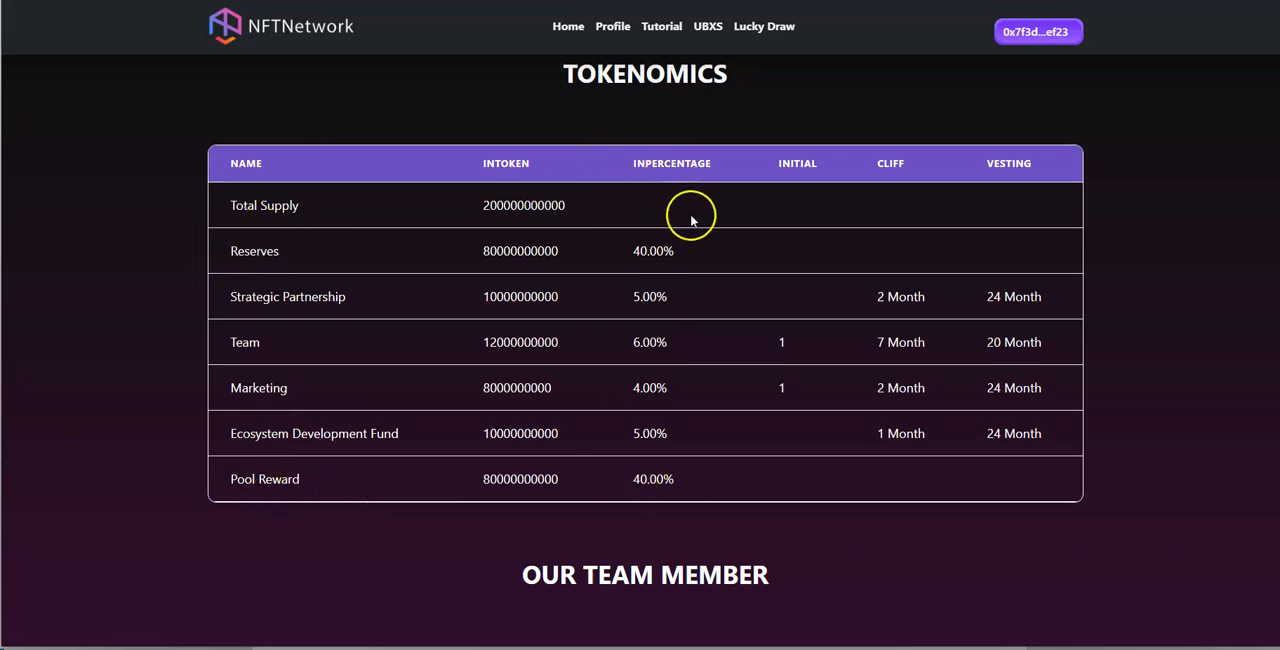
mouse_move(916, 310)
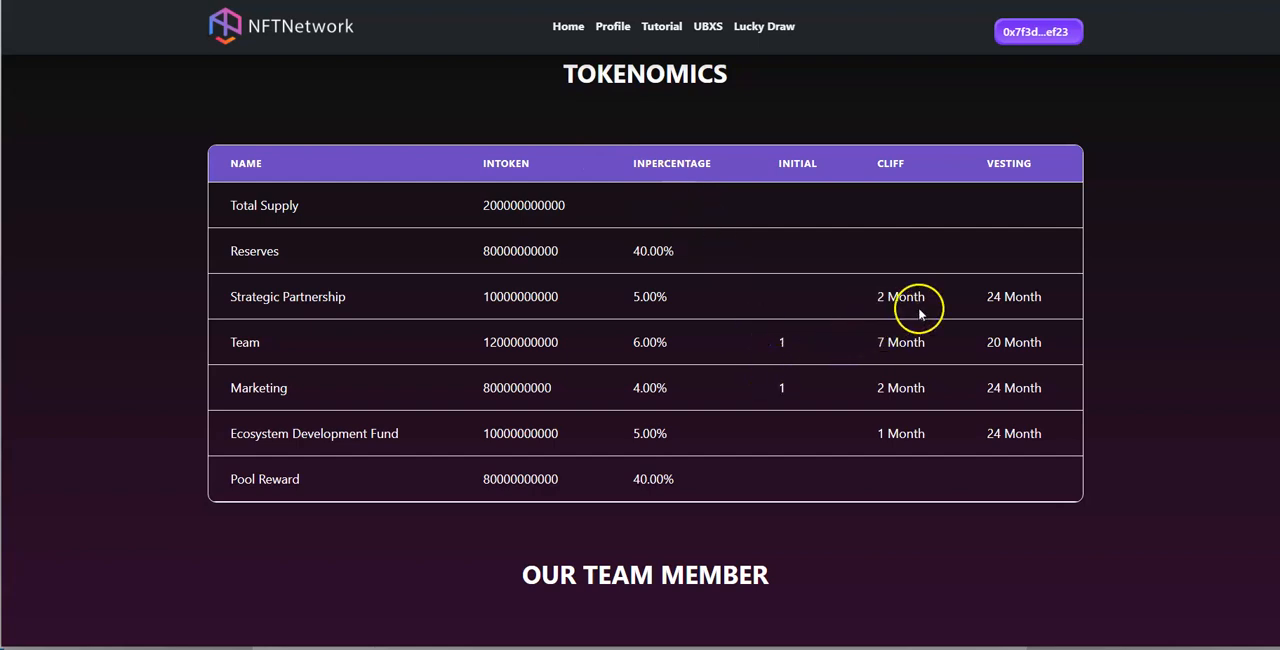
mouse_move(488, 400)
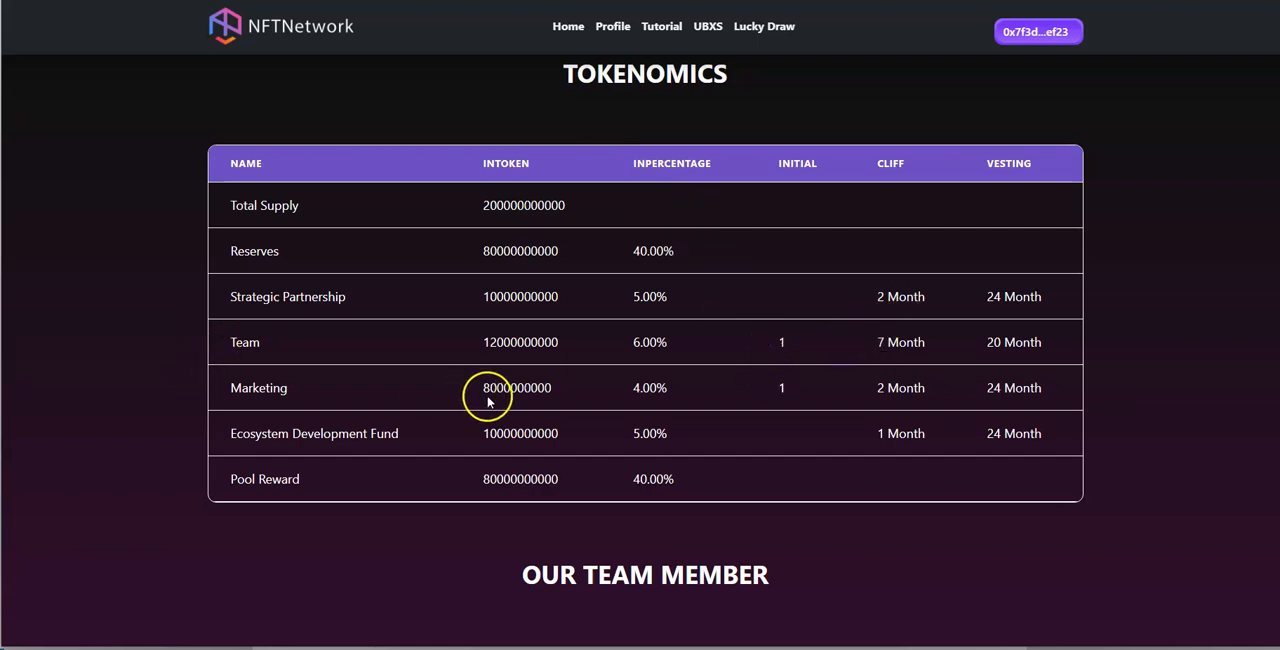
mouse_move(980, 380)
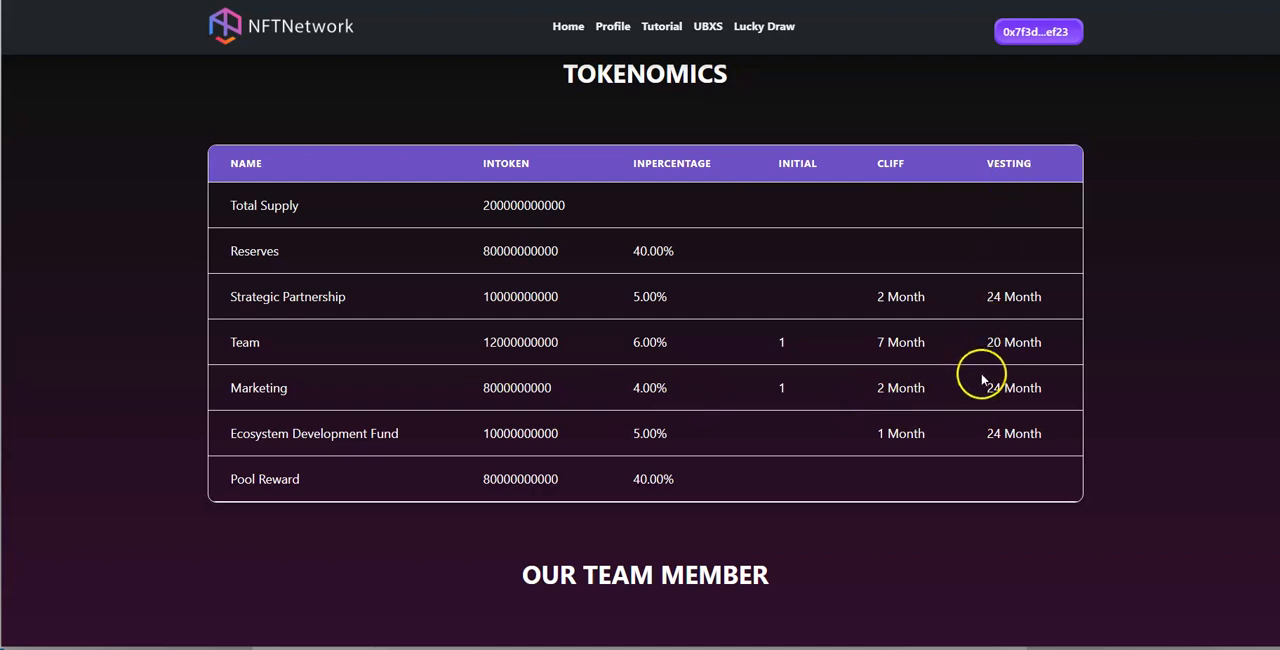
mouse_move(296, 456)
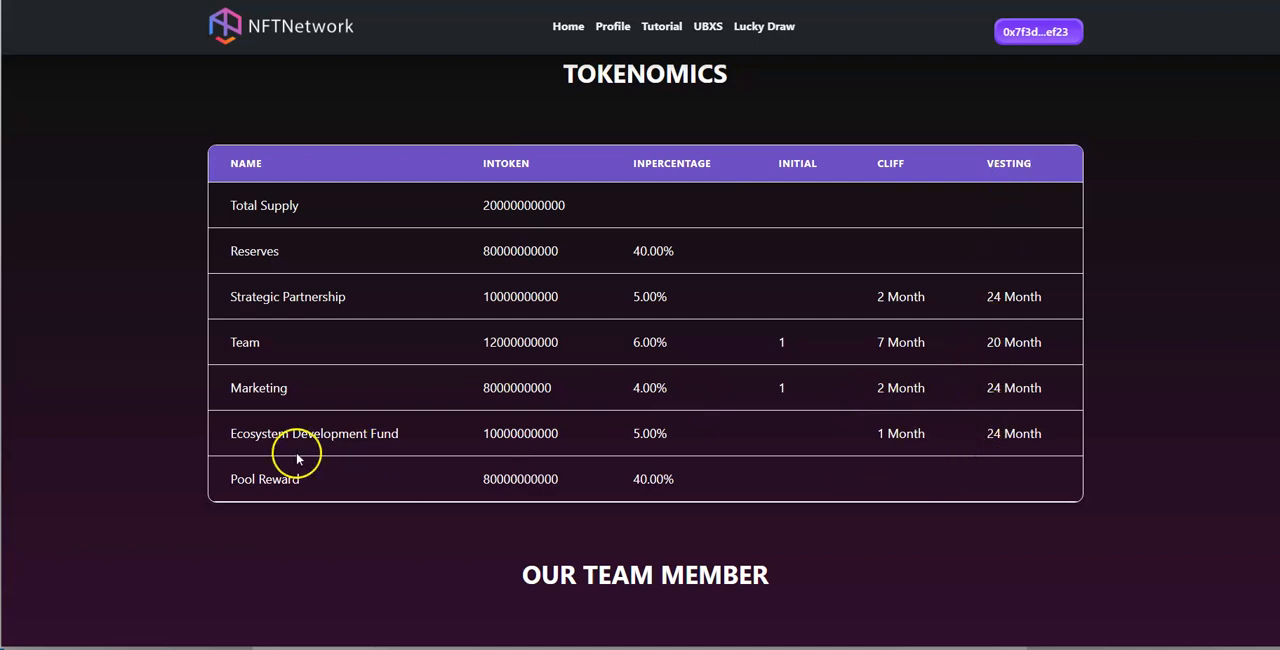
mouse_move(1012, 388)
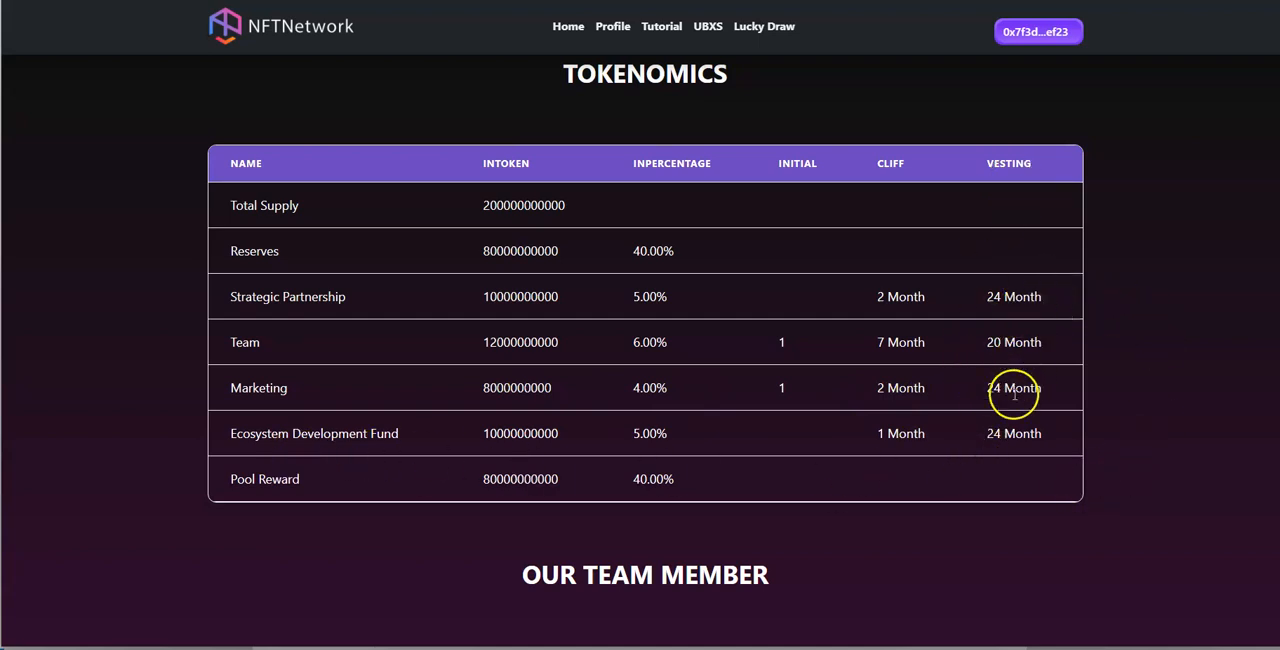
mouse_move(318, 380)
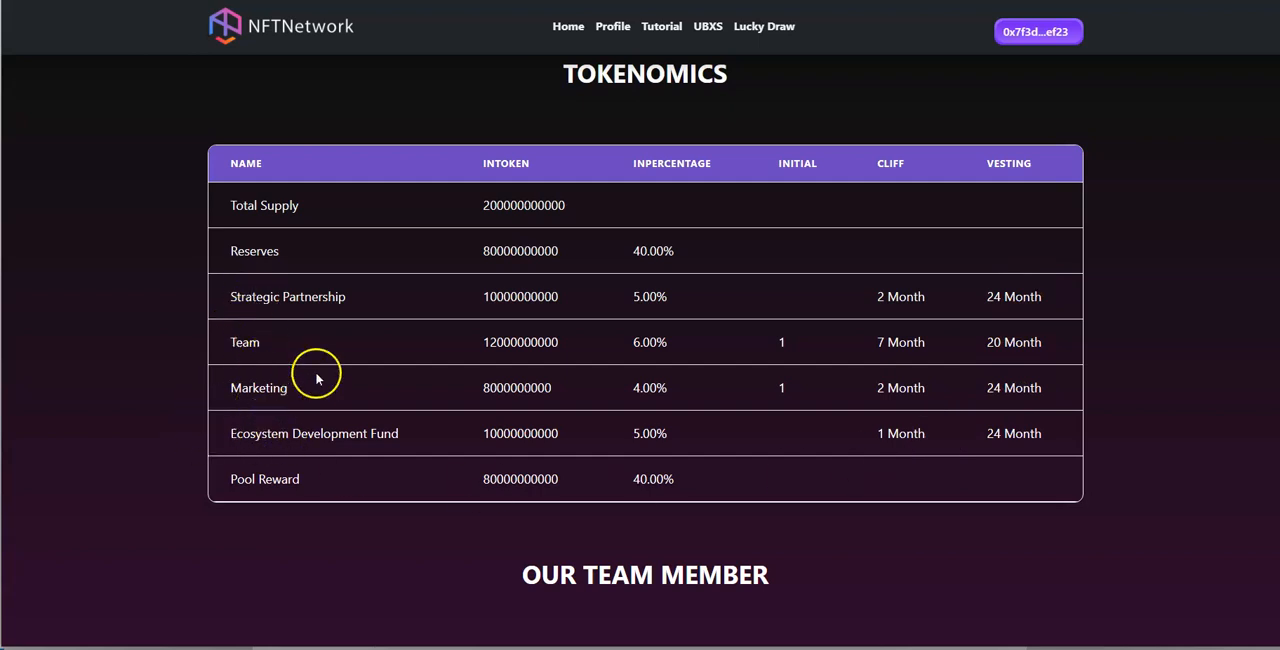
mouse_move(376, 416)
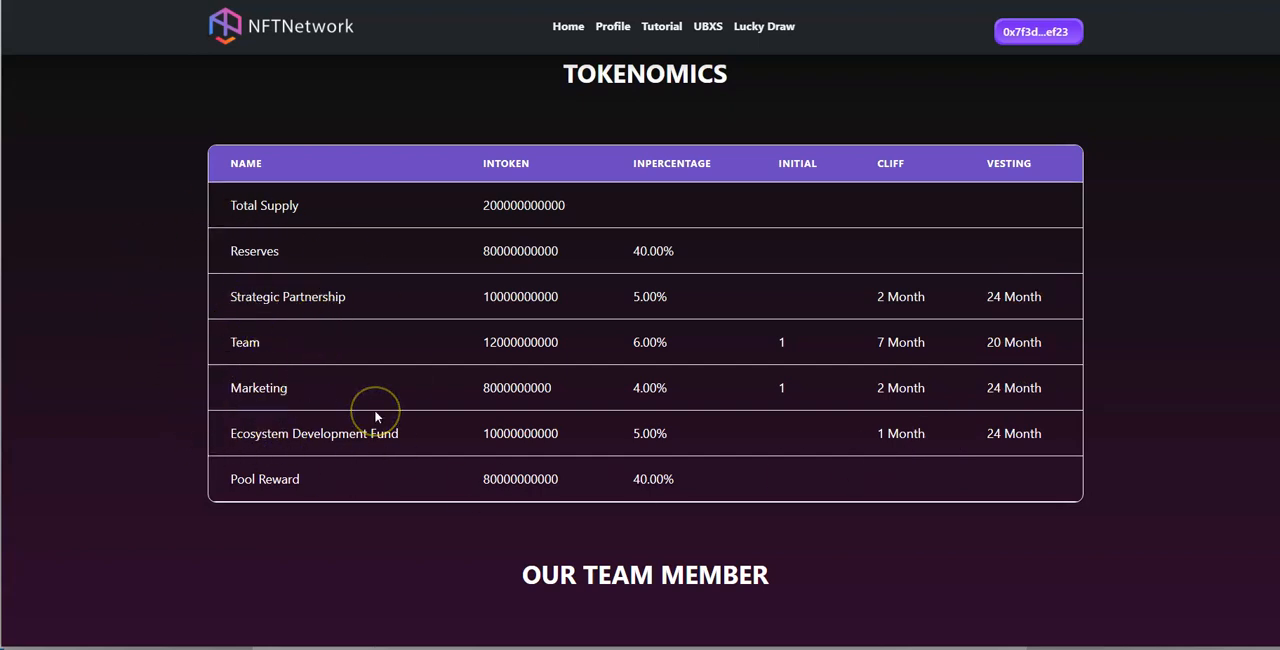
mouse_move(378, 414)
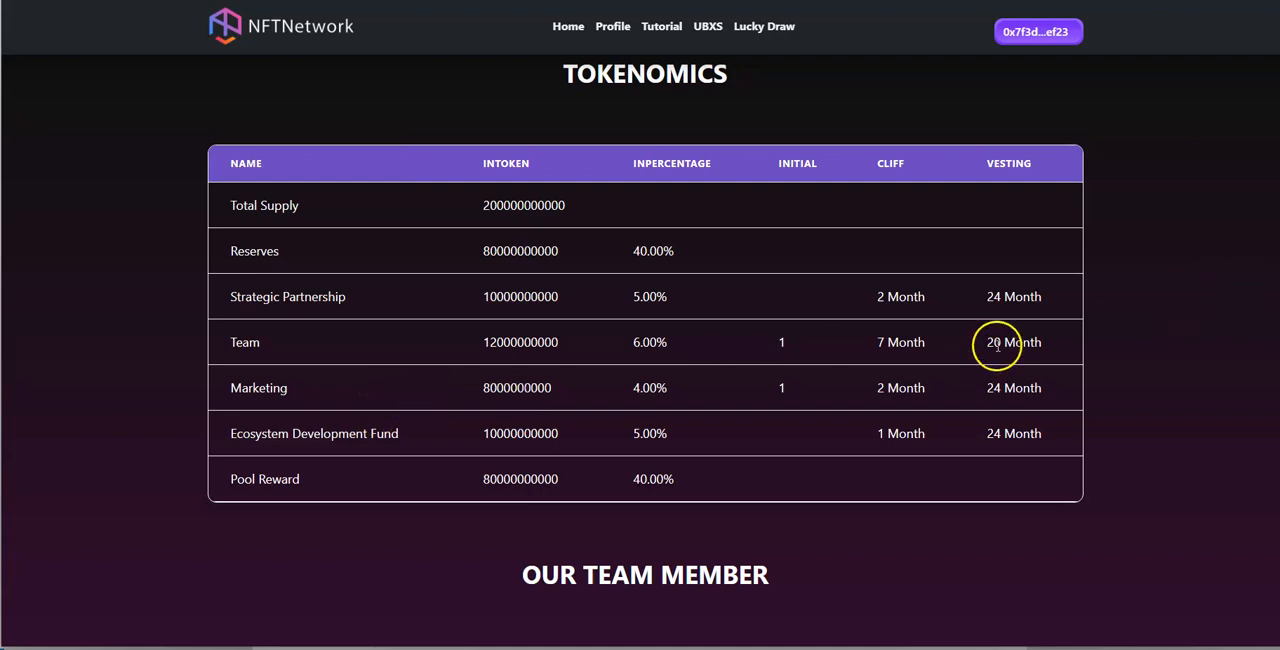
Step: Scroll past the team members to the Partnership logos and the site footer
scroll(down, 3)
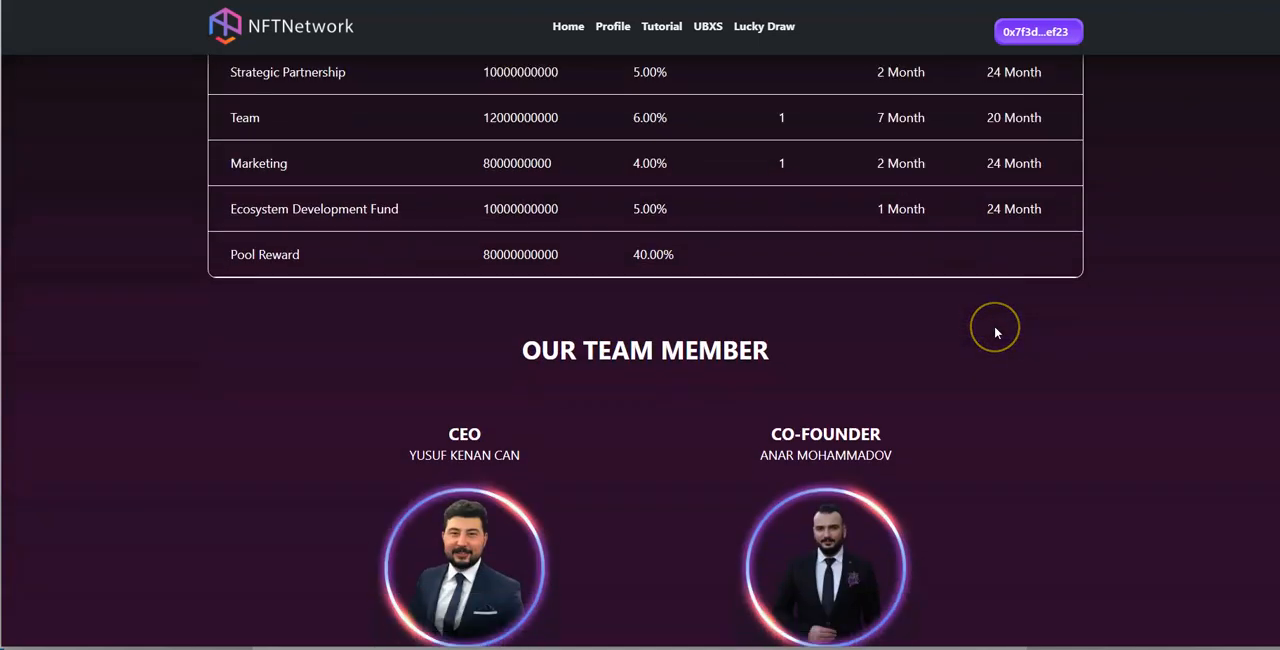
scroll(down, 3)
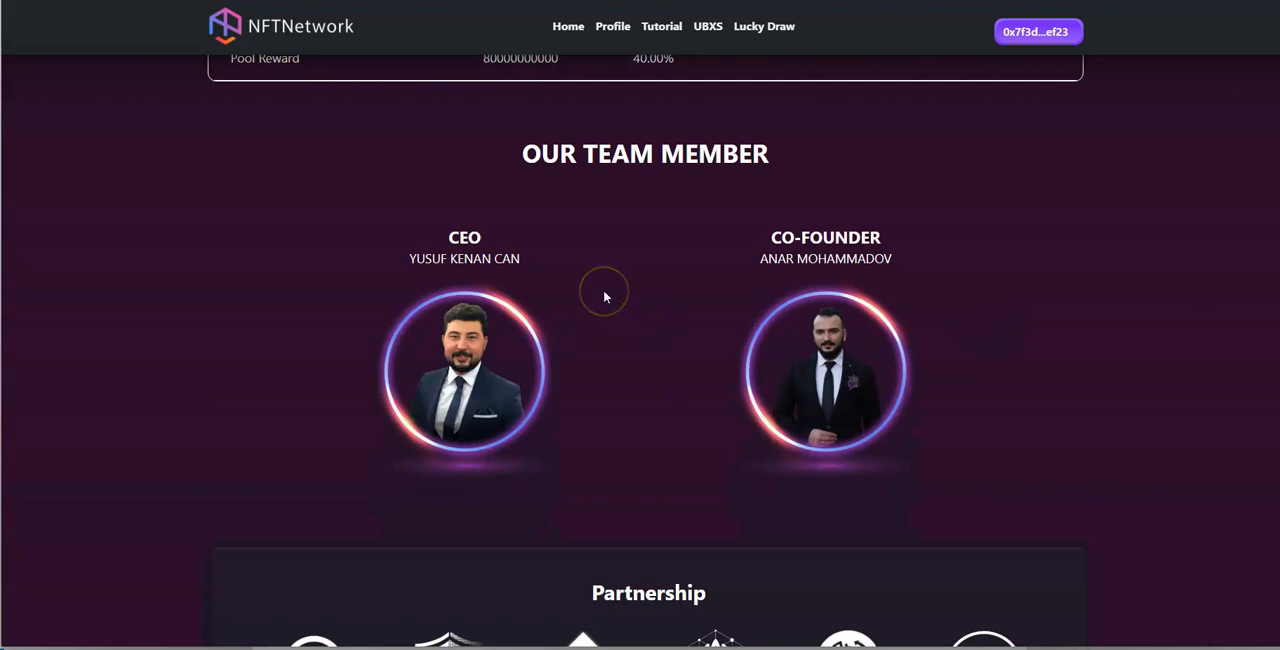
mouse_move(1046, 384)
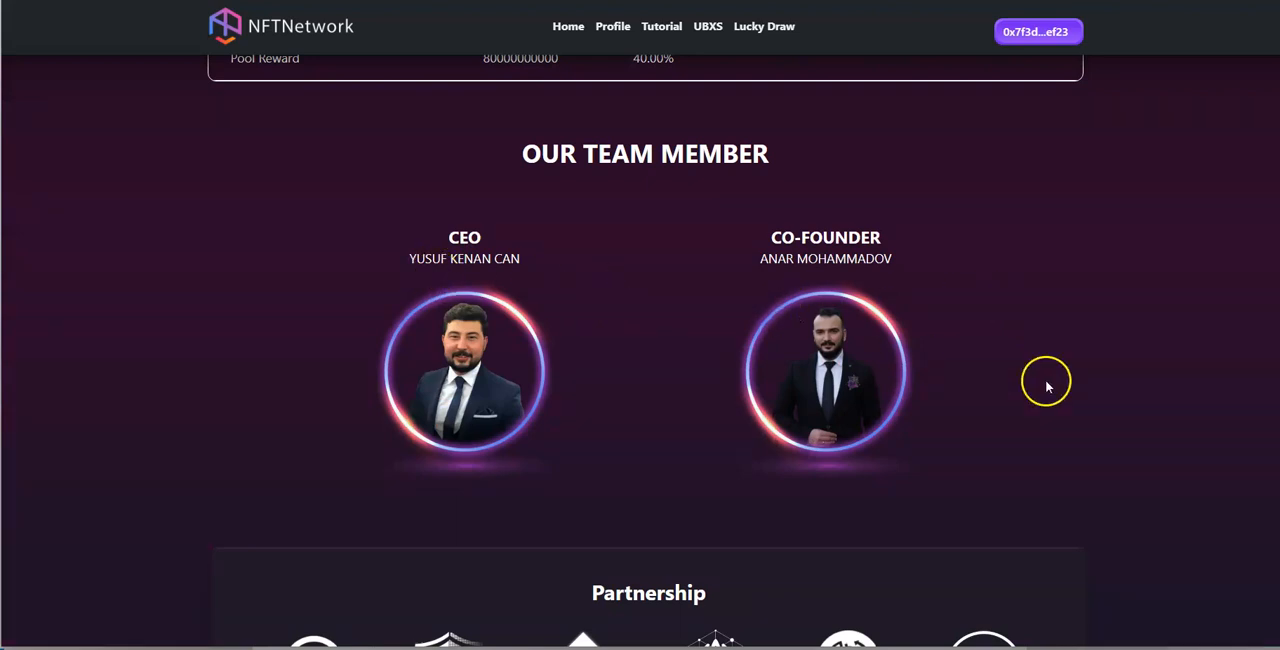
scroll(down, 3)
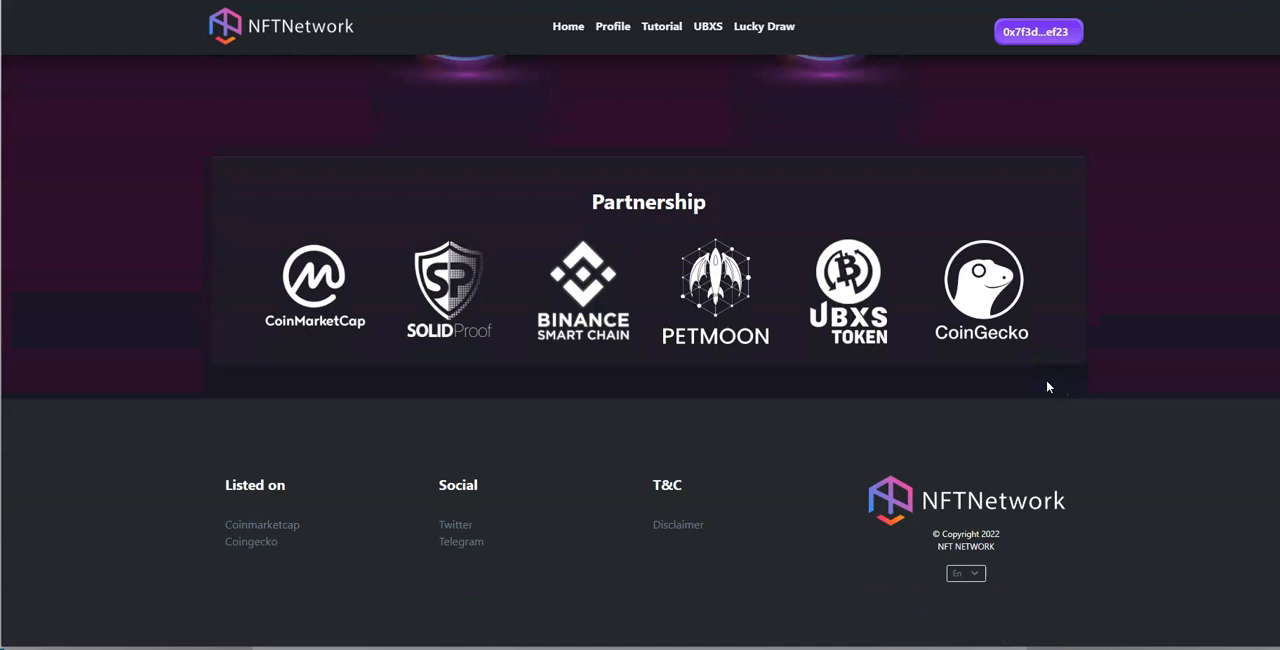
mouse_move(524, 364)
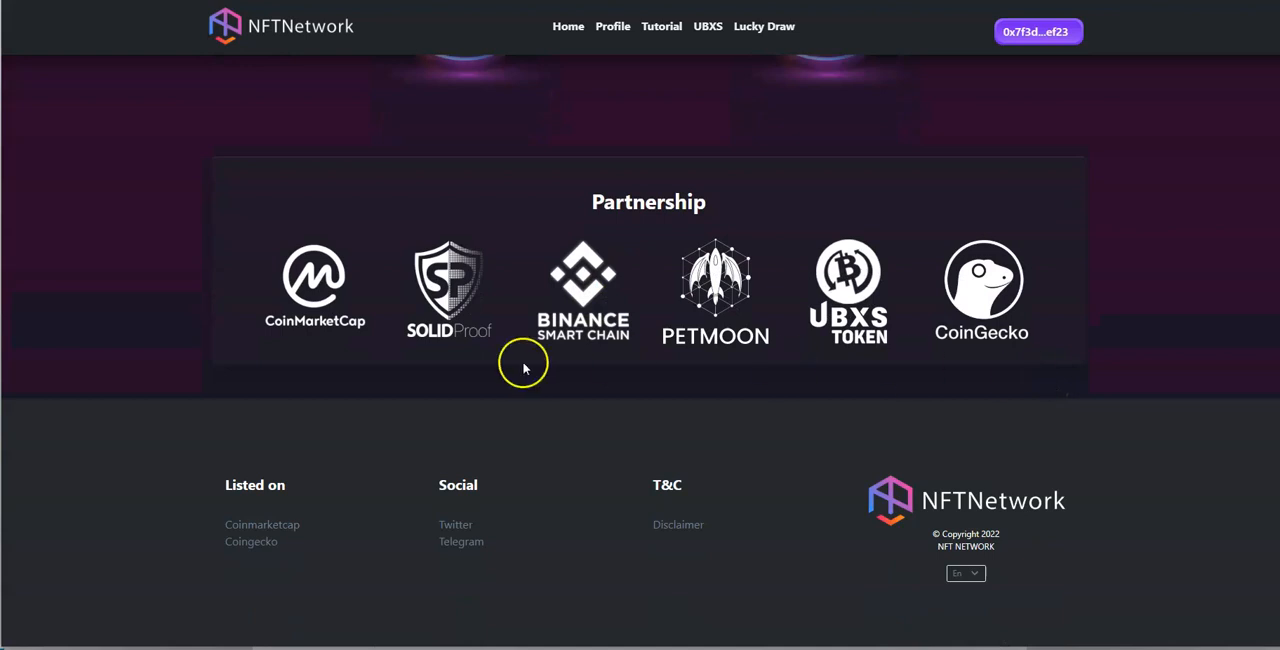
mouse_move(448, 284)
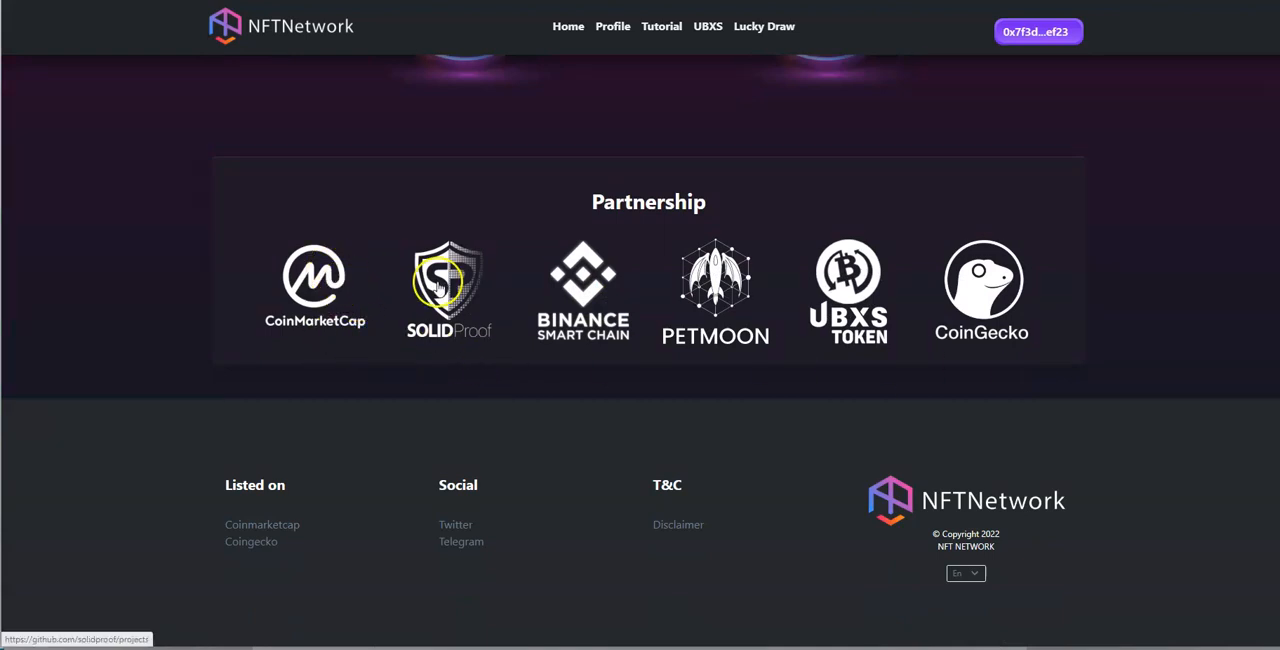
mouse_move(764, 288)
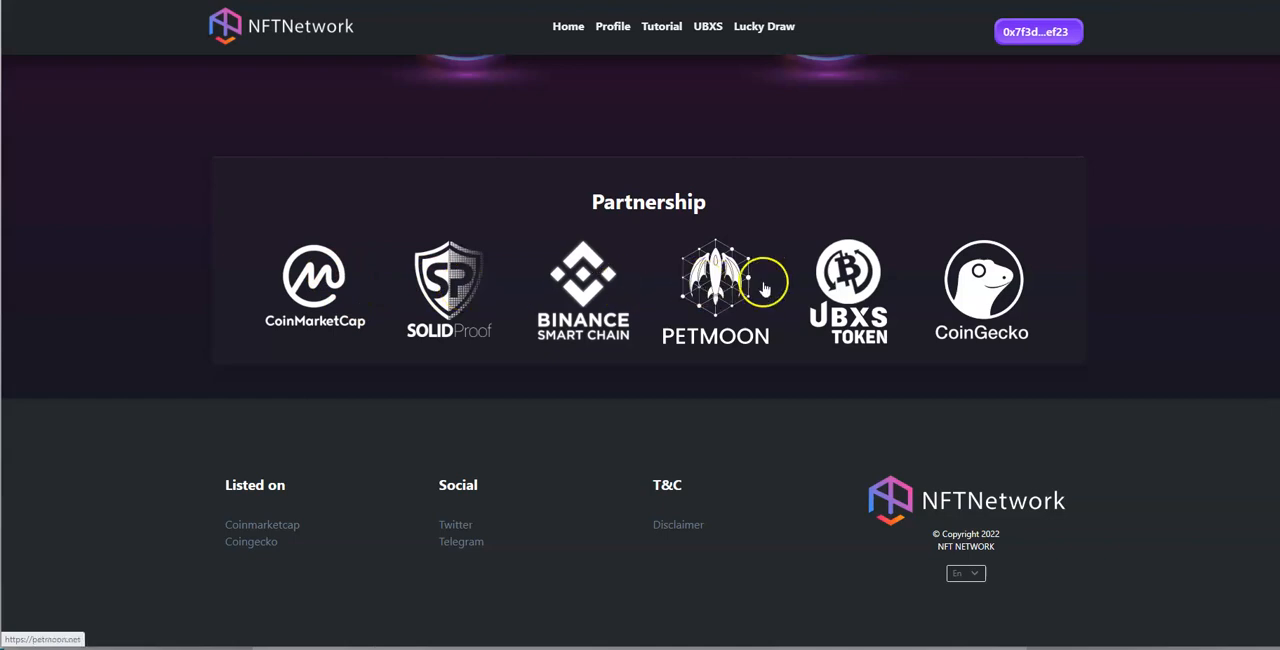
mouse_move(980, 280)
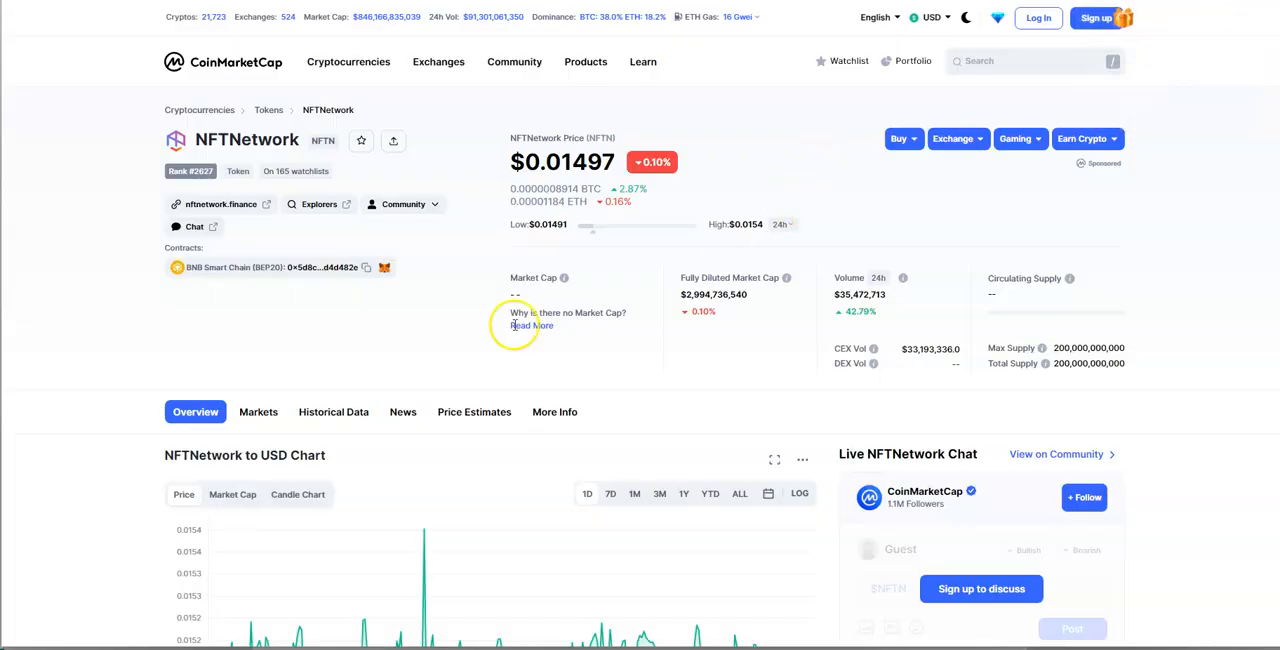
mouse_move(320, 320)
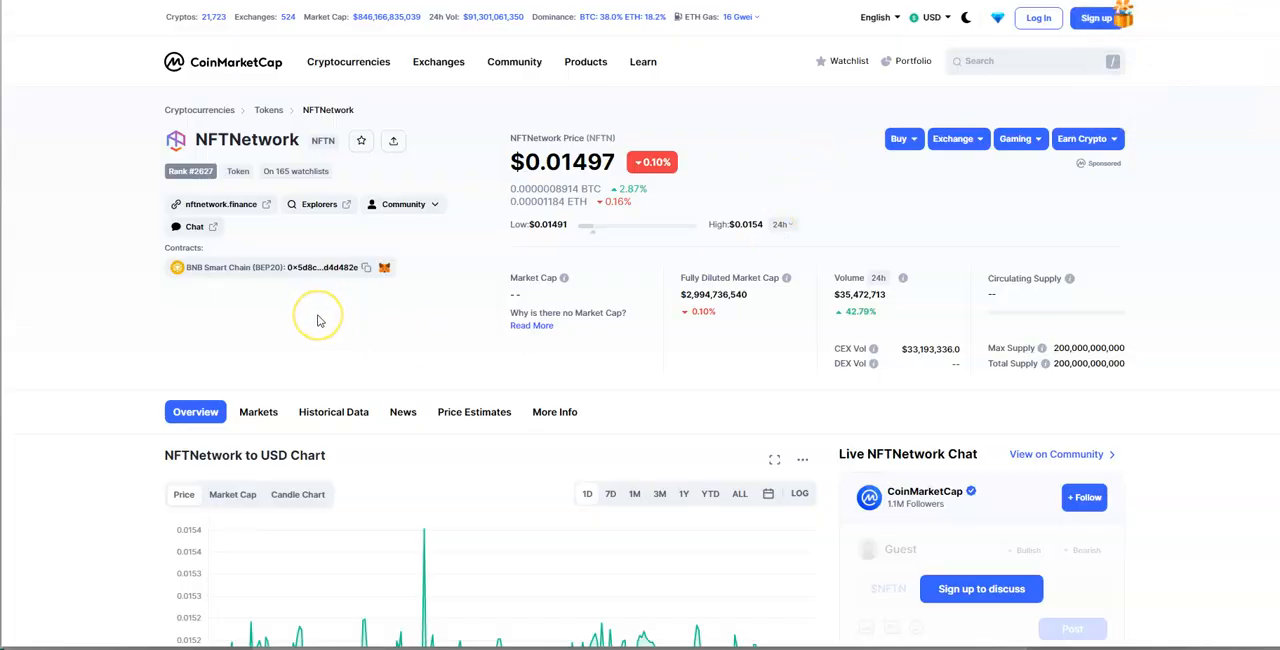
mouse_move(396, 316)
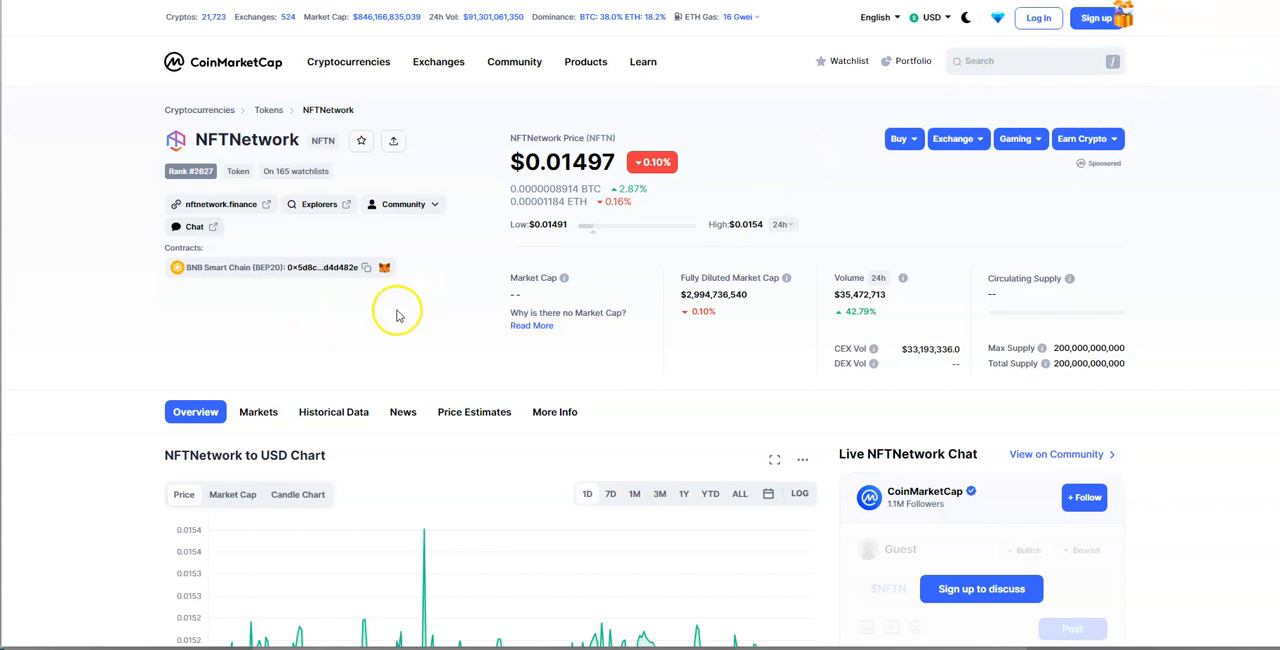
mouse_move(400, 316)
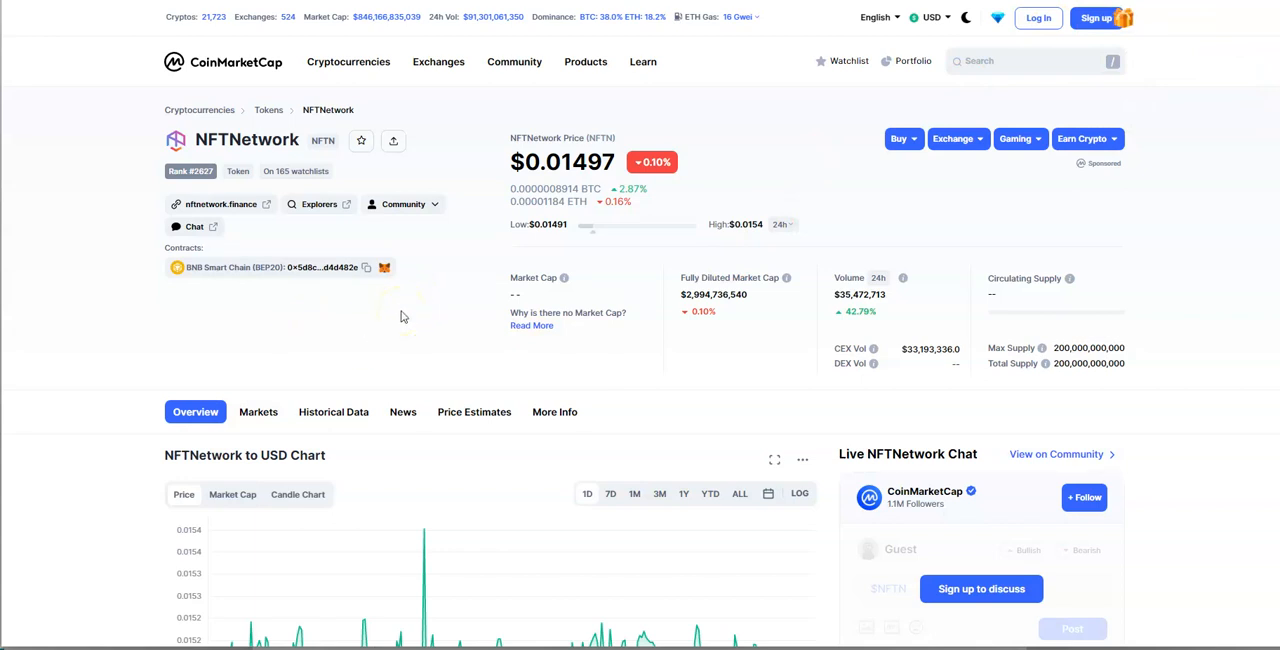
Step: Scroll the CoinMarketCap NFTNetwork page down to the USD price chart and back up
scroll(down, 3)
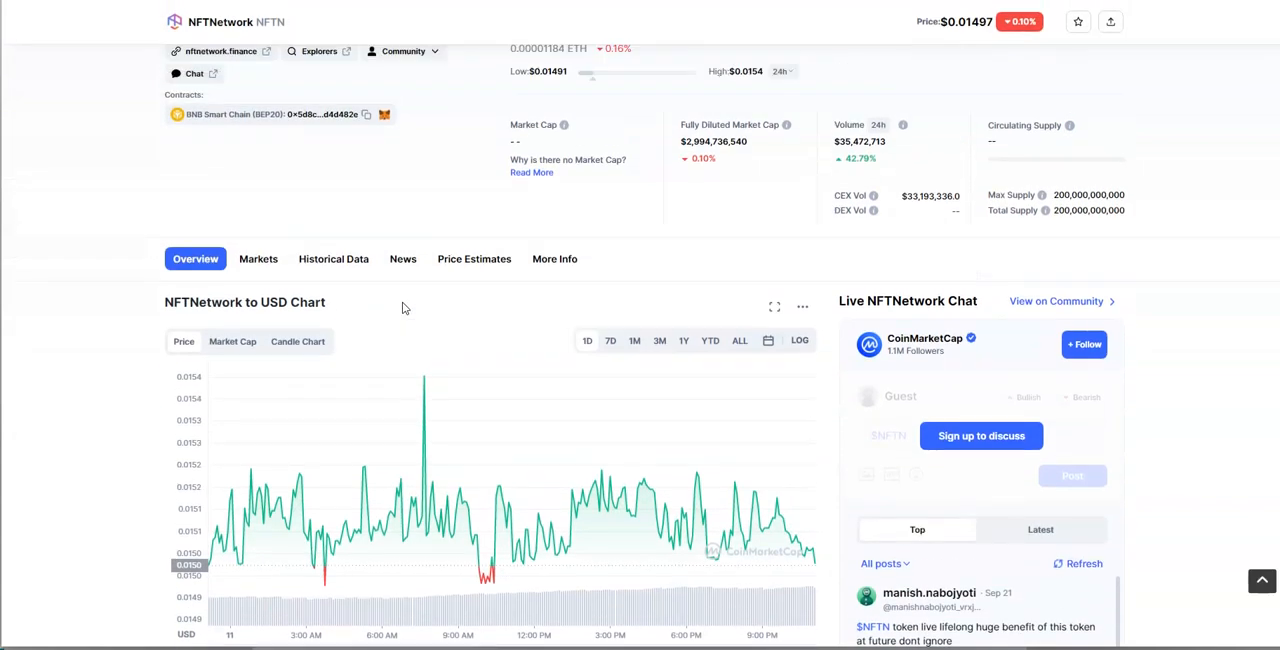
scroll(up, 3)
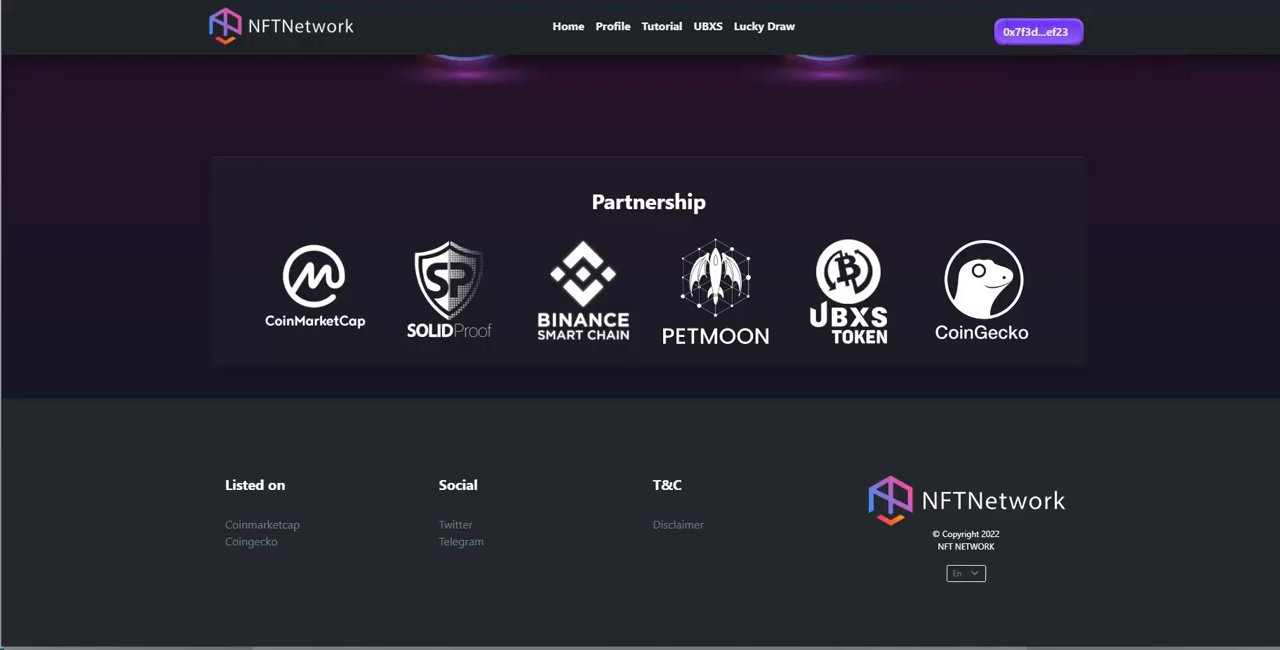
mouse_move(918, 192)
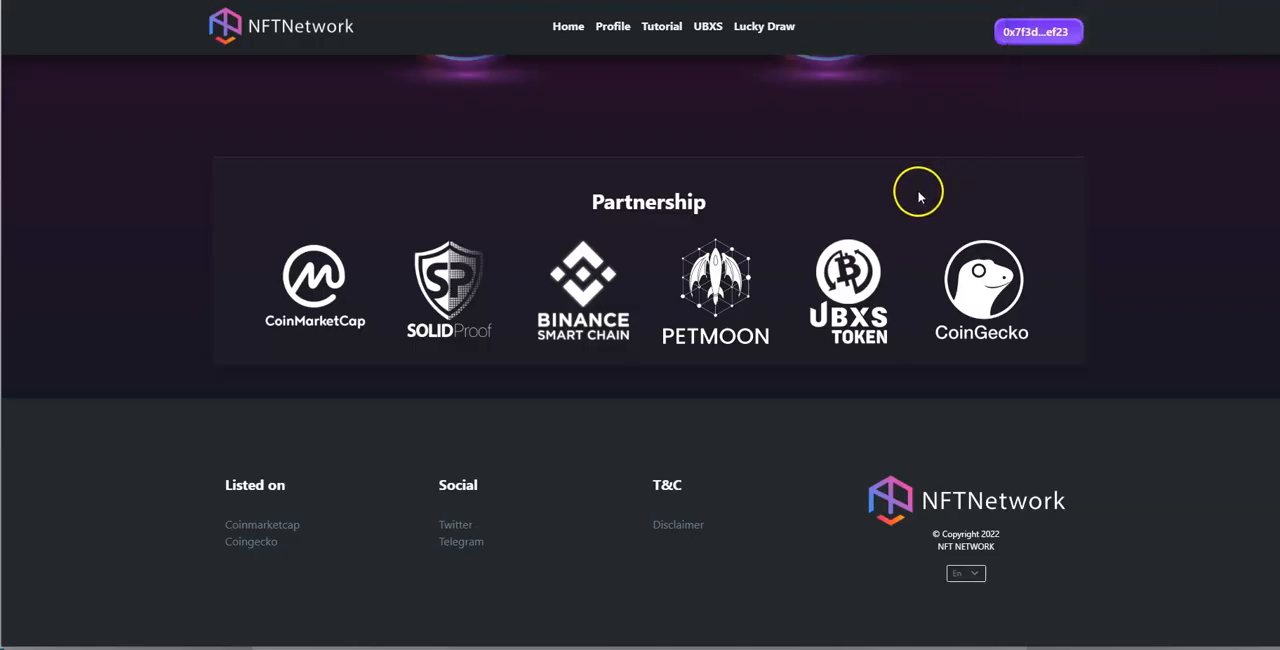
Step: Scroll back up to the NFTNetwork homepage's Partnership section
scroll(up, 3)
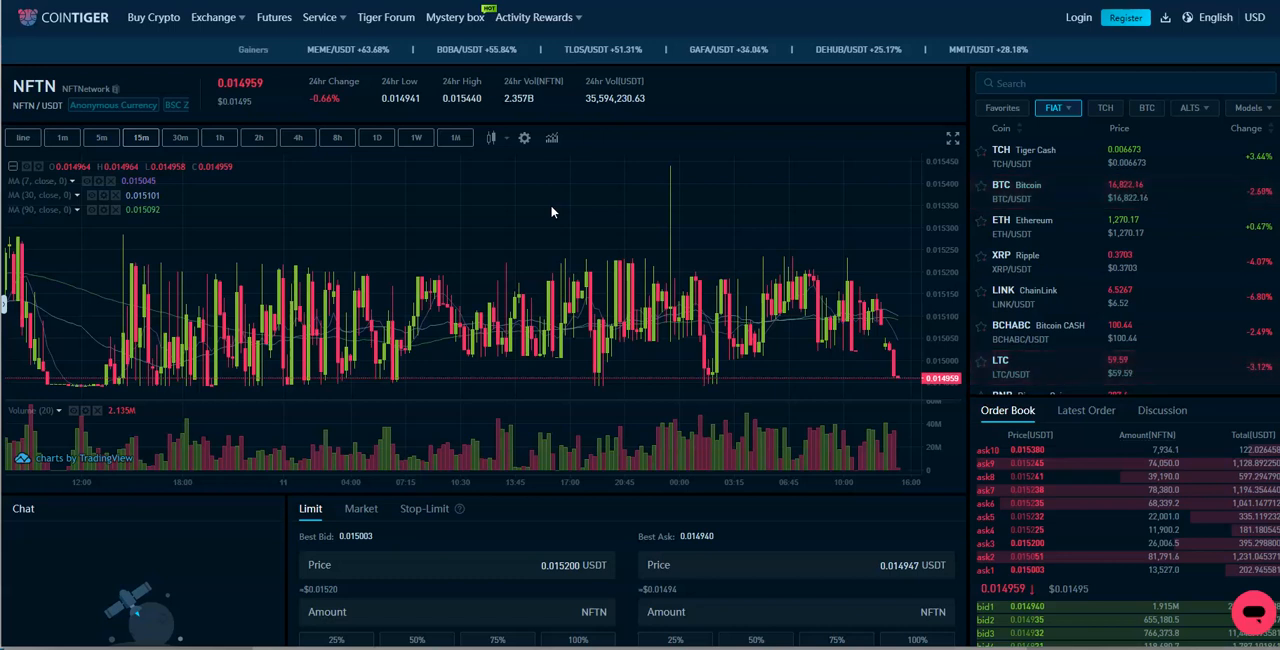
mouse_move(546, 202)
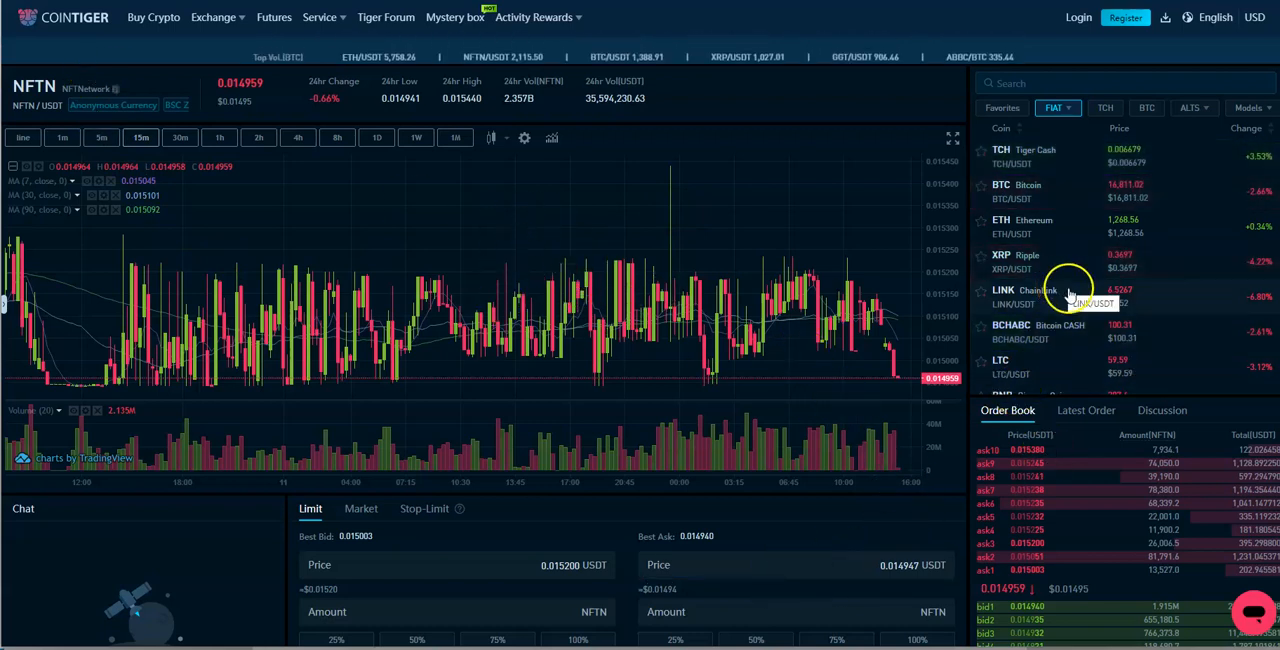
Step: Scroll the CoinTiger NFTN/USDT page down to the Limit order forms and back up
scroll(down, 3)
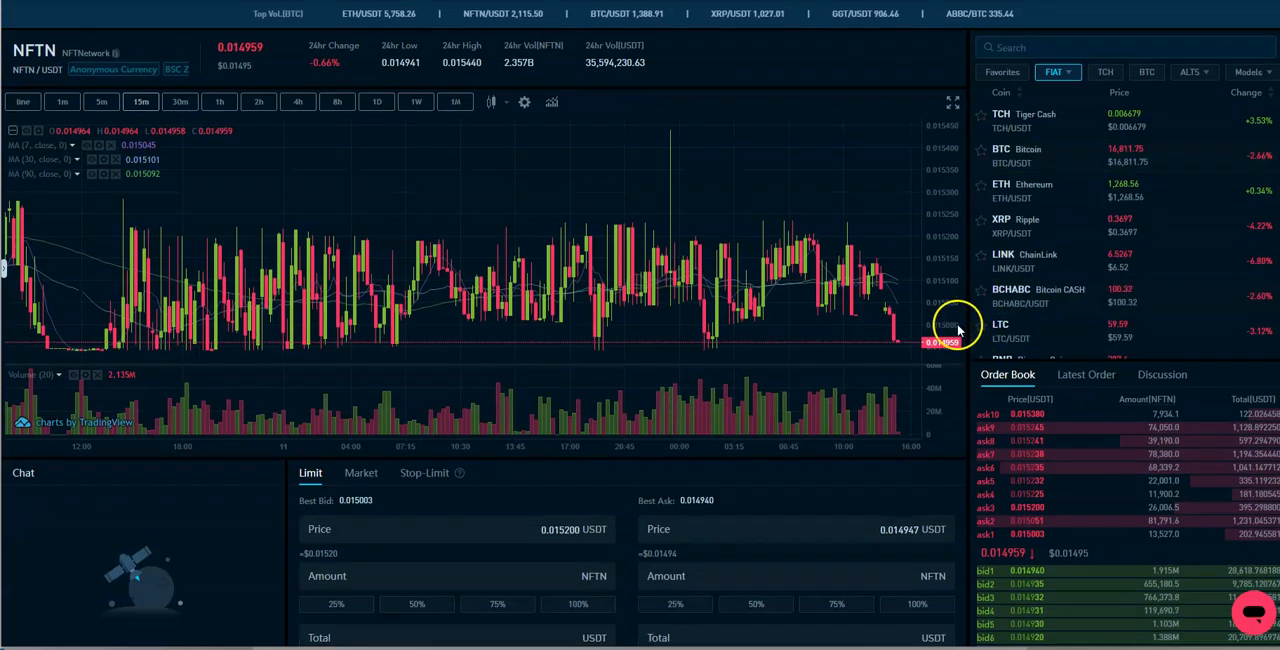
scroll(down, 3)
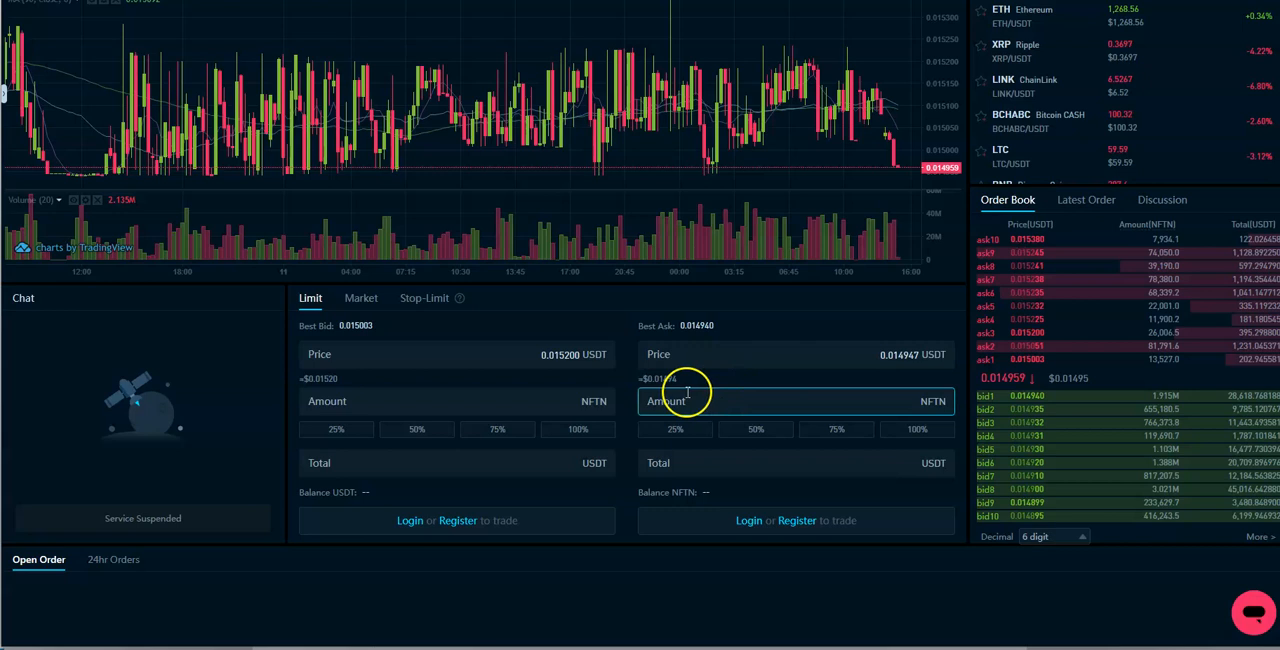
scroll(up, 3)
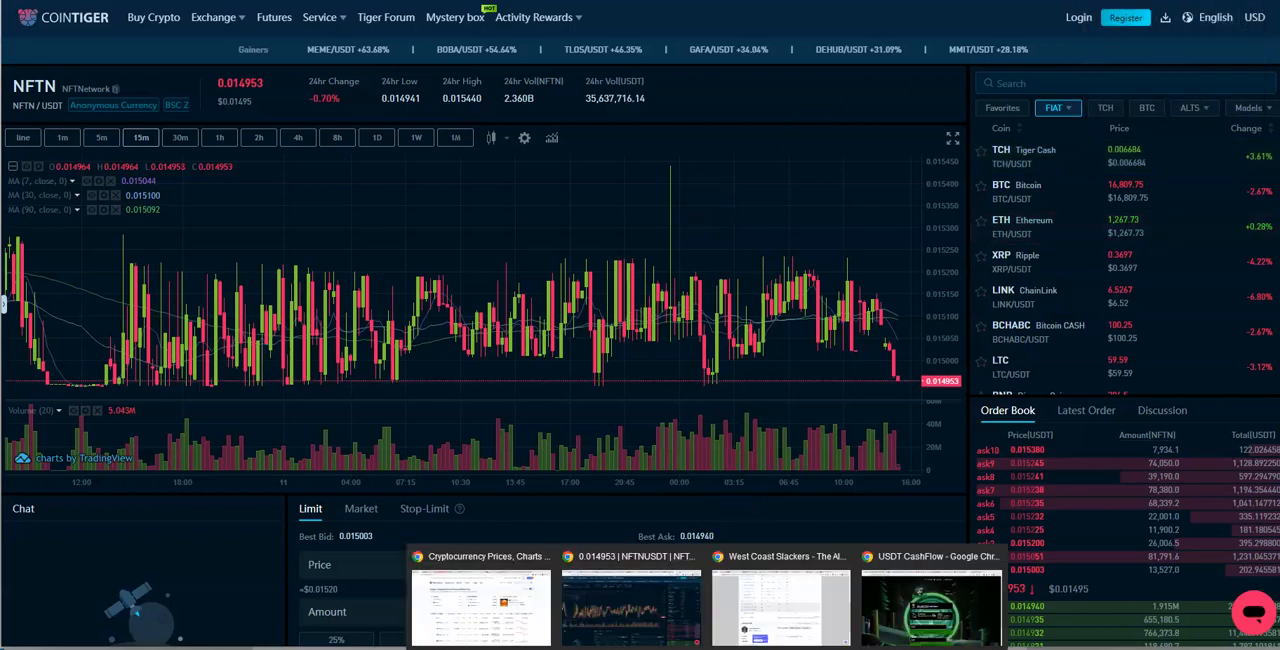
Step: Switch to the NFTNetwork presentation PDF and scroll through the Marketing Plan pages
click(628, 600)
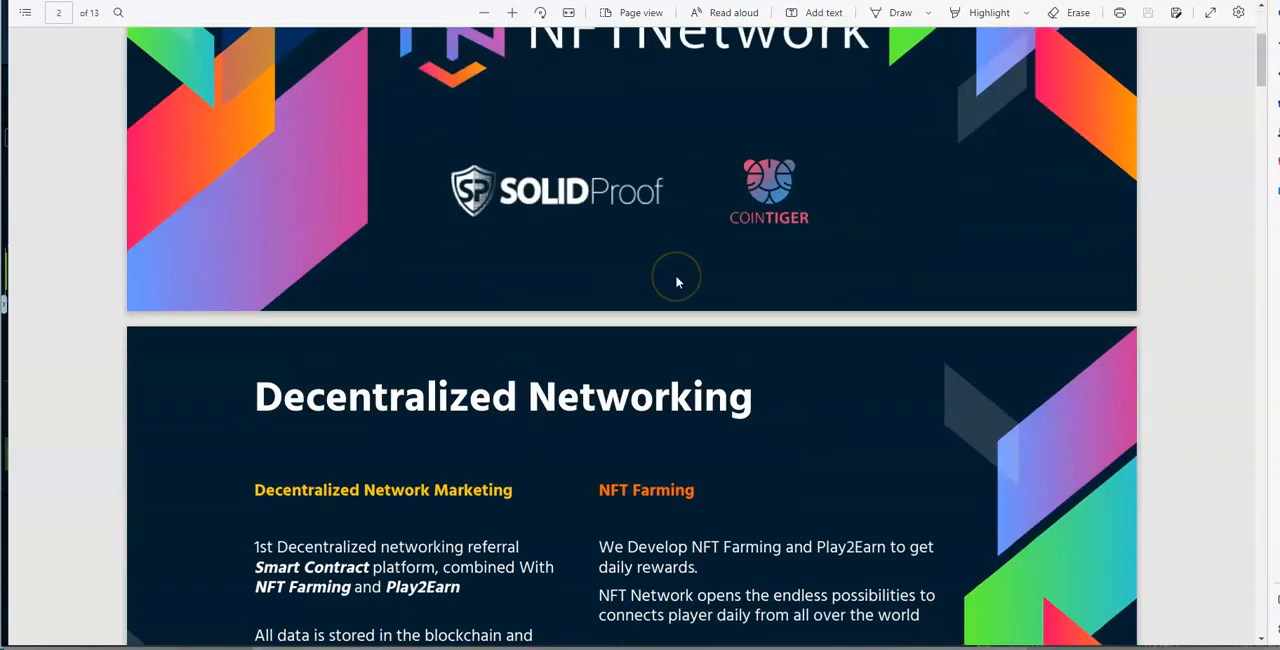
scroll(down, 3)
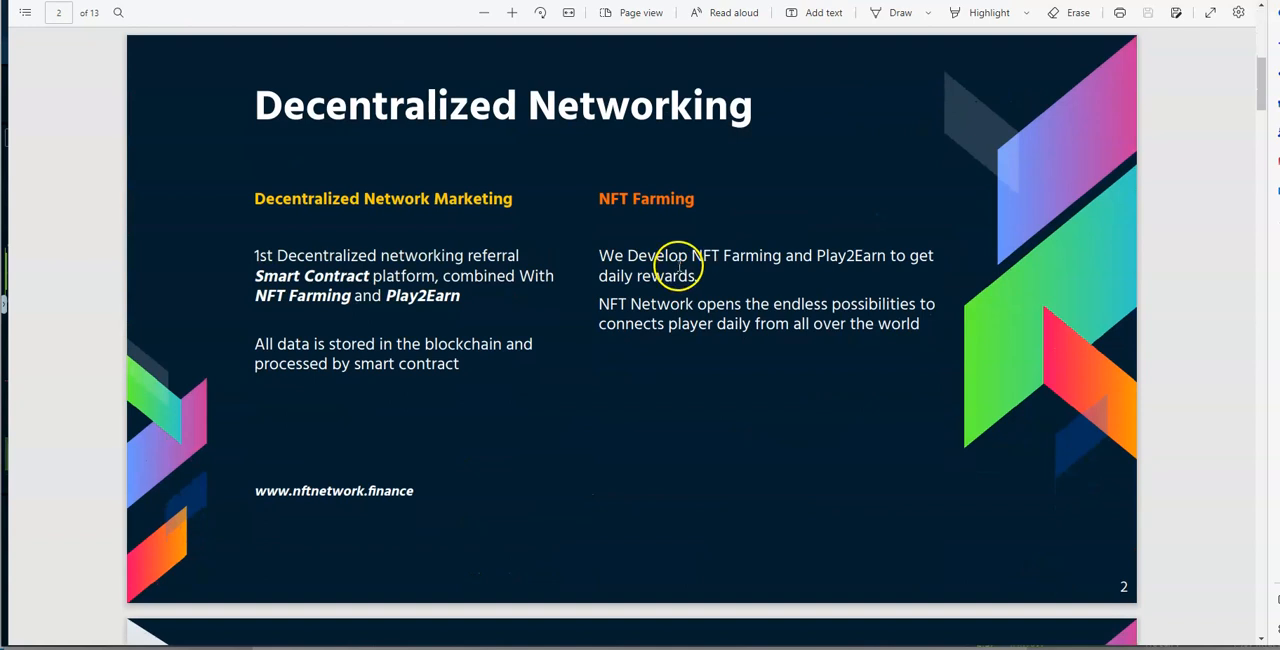
mouse_move(450, 200)
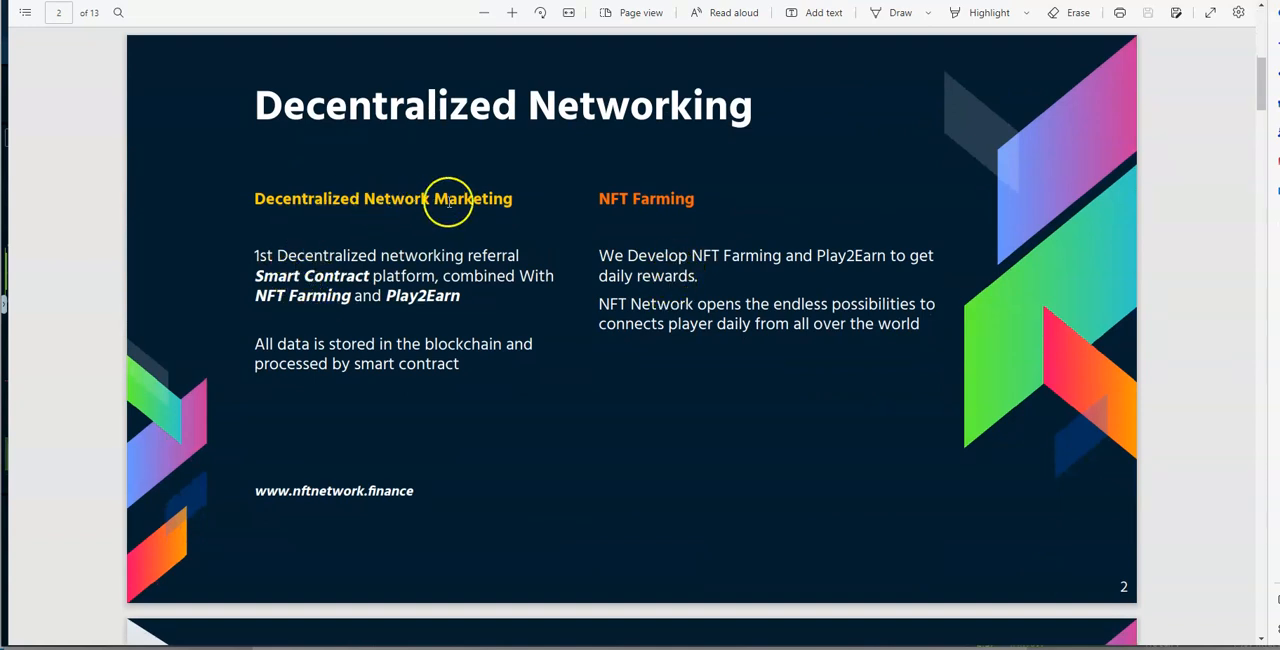
scroll(down, 3)
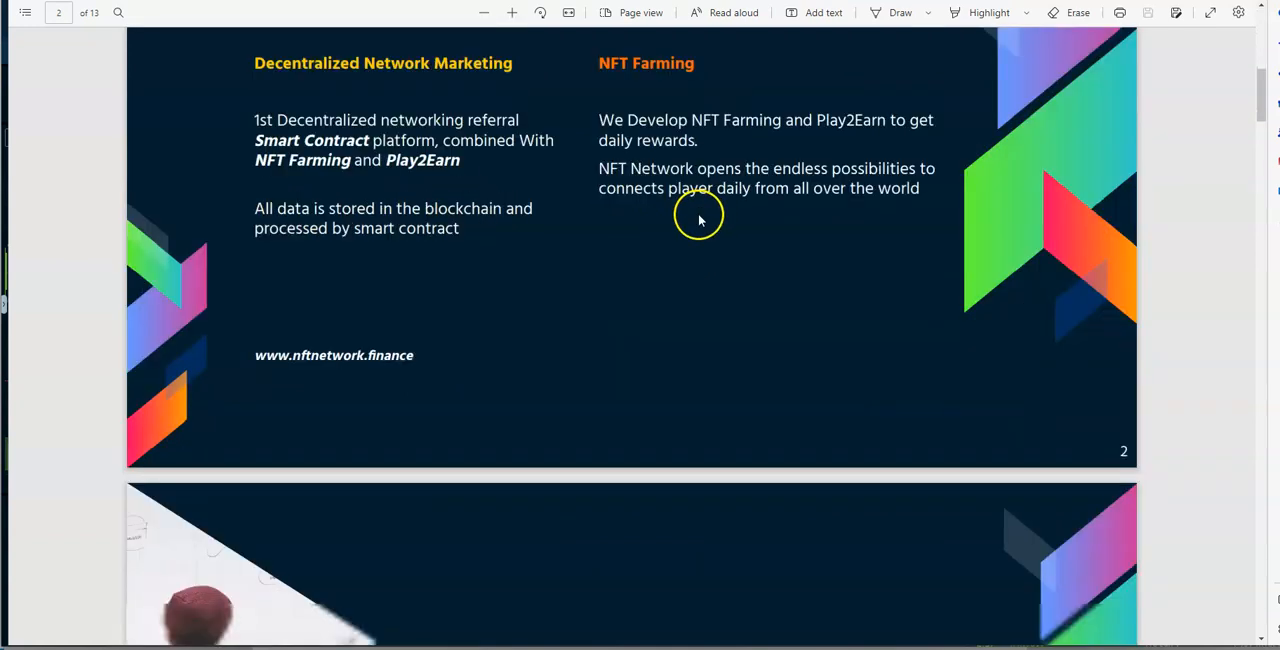
scroll(down, 3)
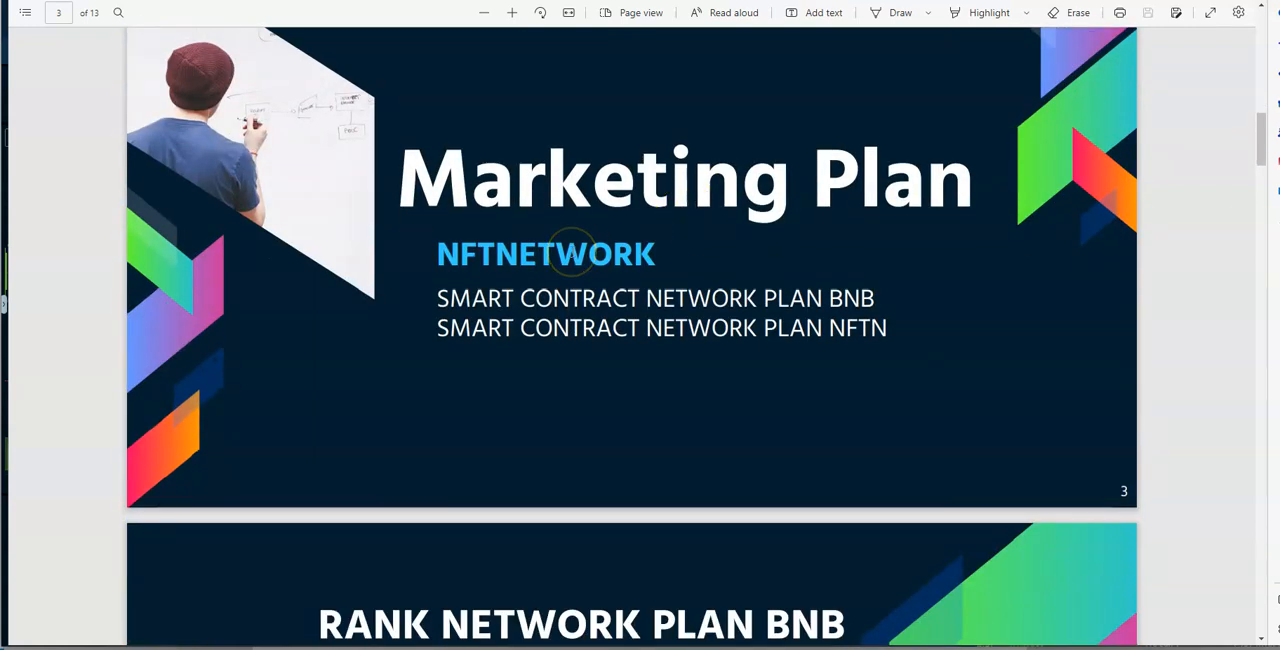
mouse_move(888, 332)
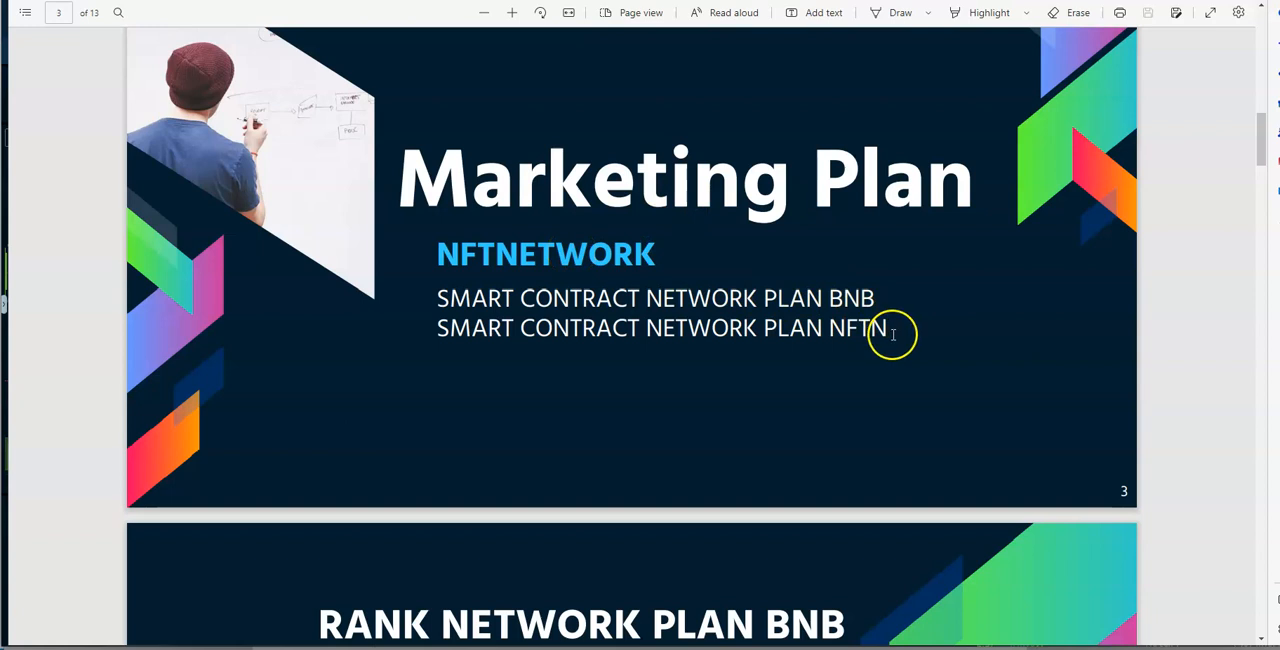
Step: Scroll on through the Rank Network Plan BNB table to the Claim Reward Anytime page
scroll(down, 3)
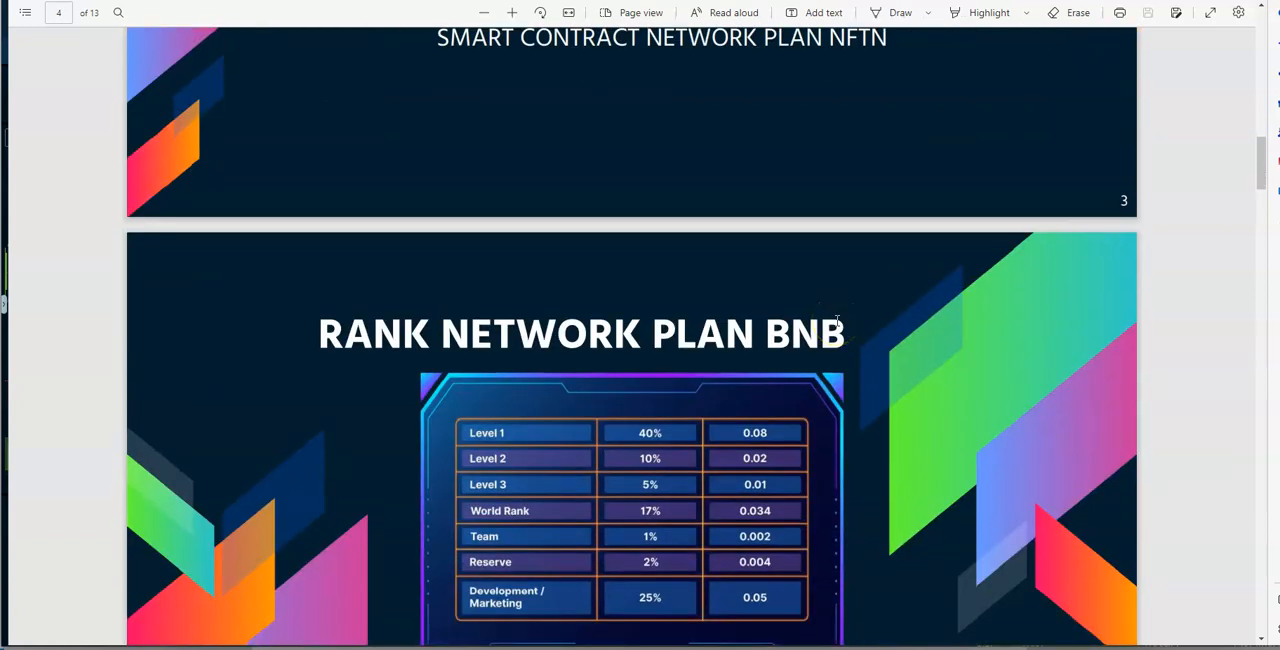
scroll(down, 3)
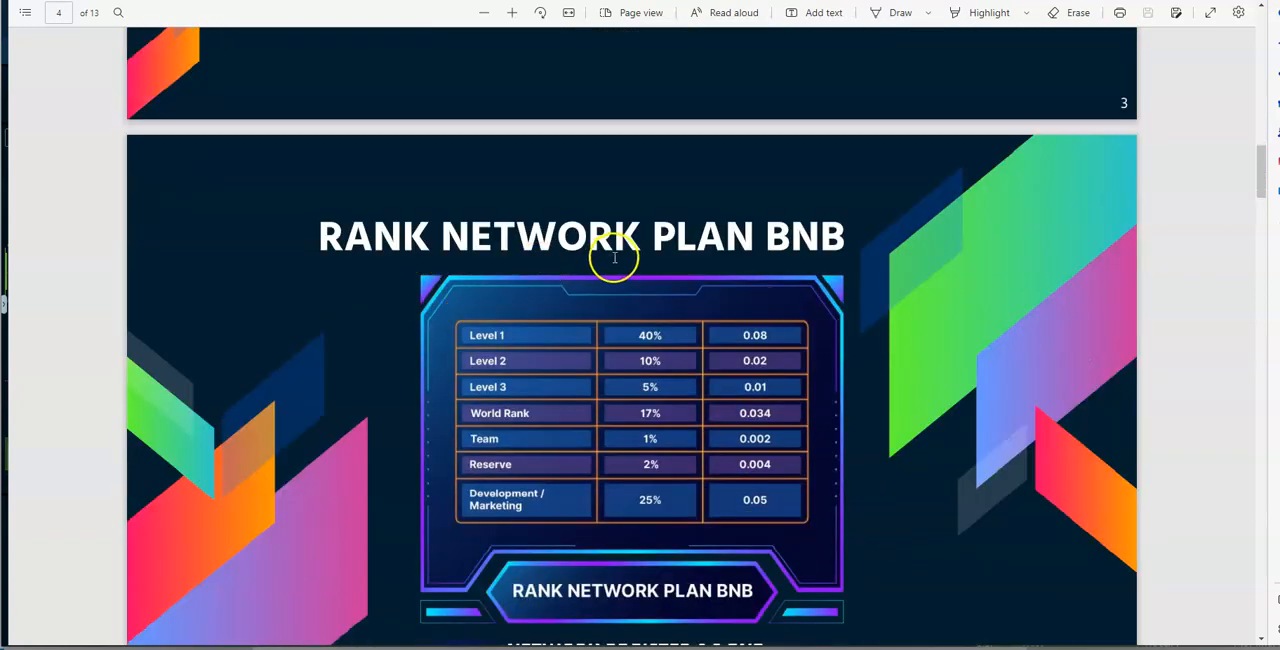
scroll(down, 3)
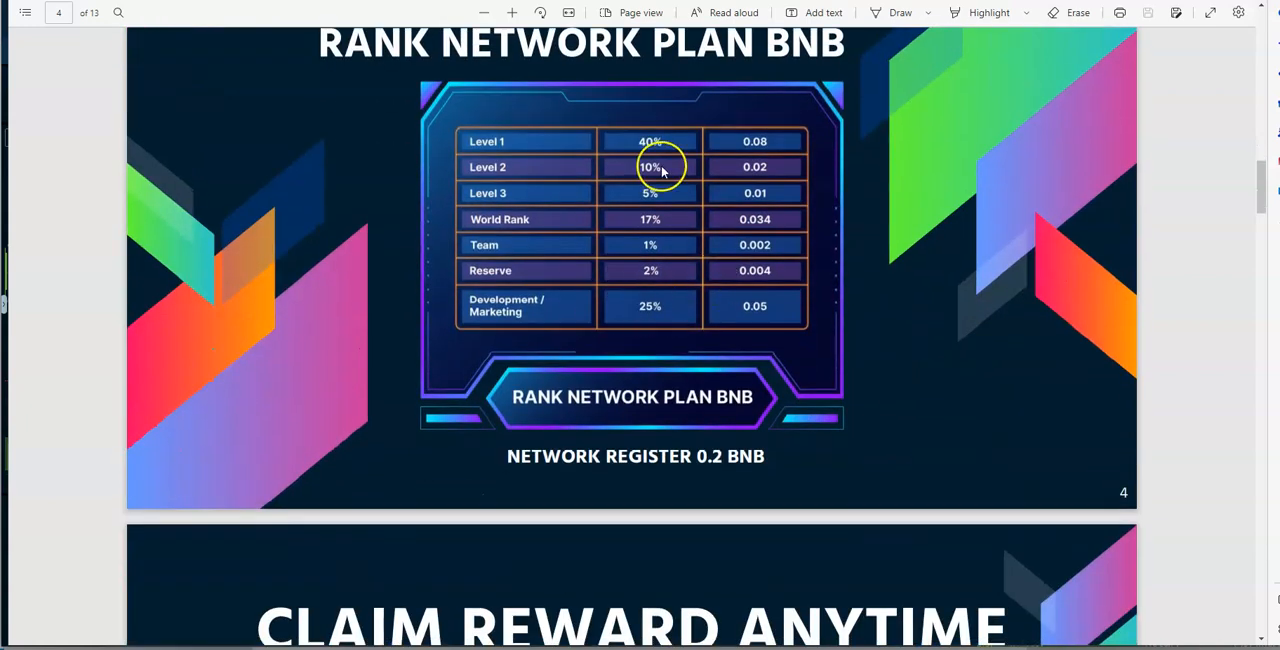
mouse_move(572, 410)
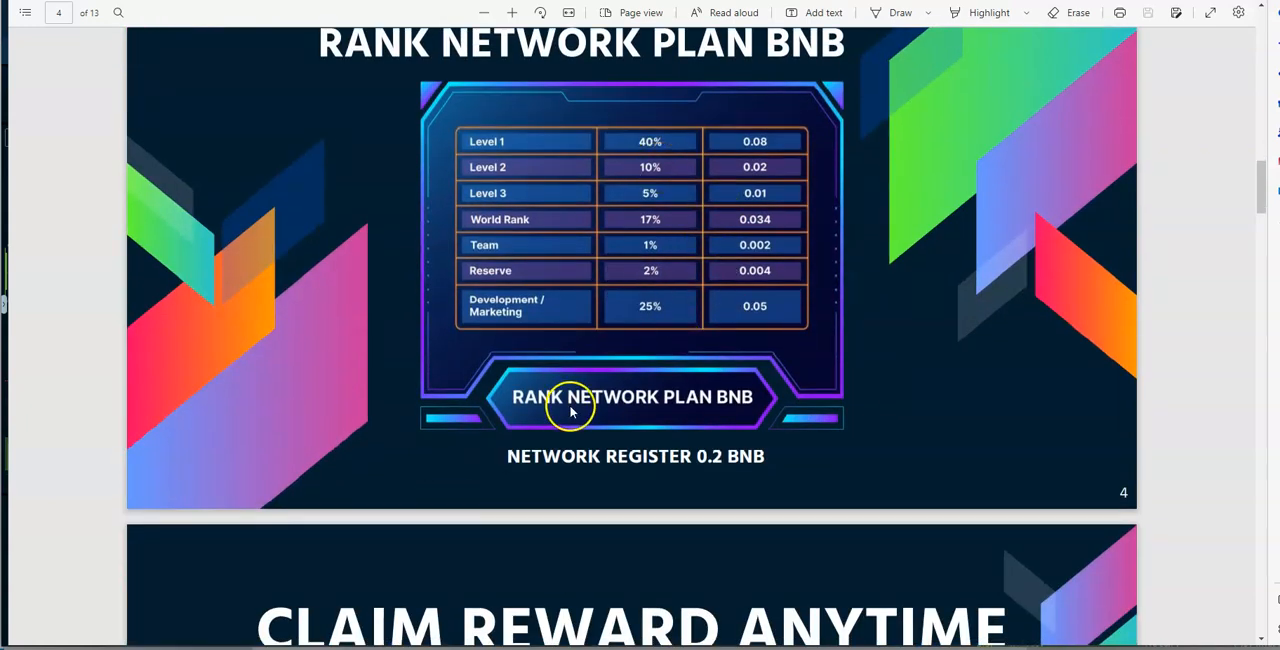
scroll(down, 3)
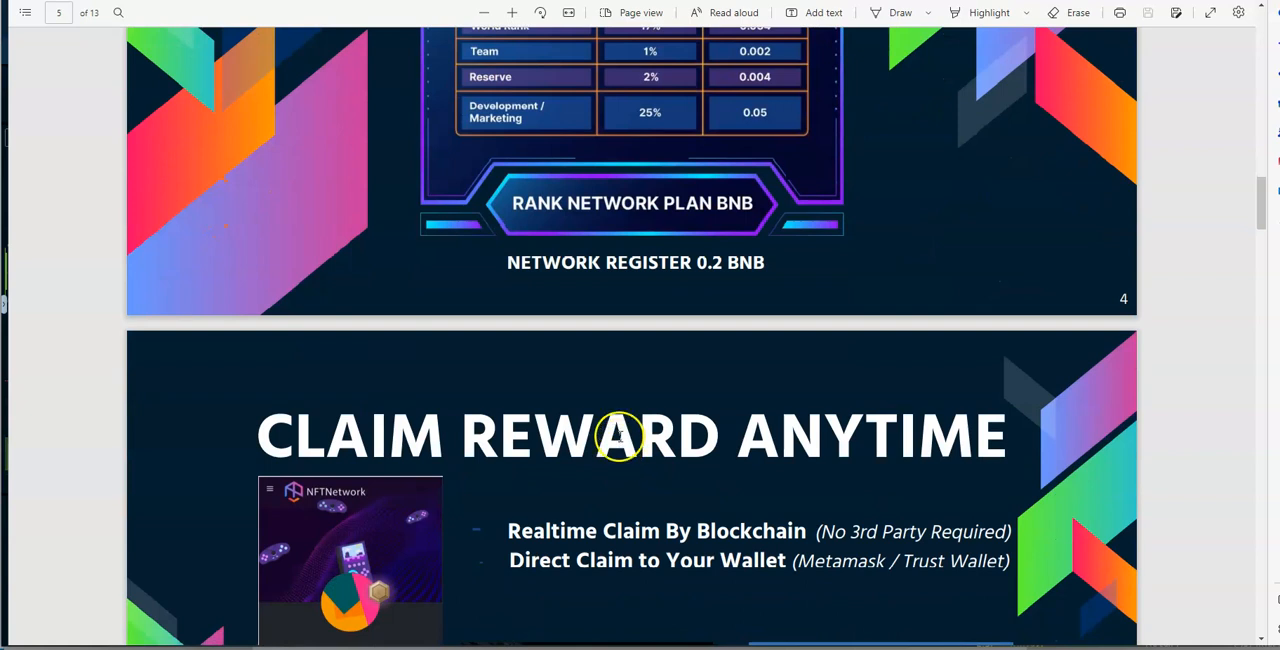
mouse_move(710, 420)
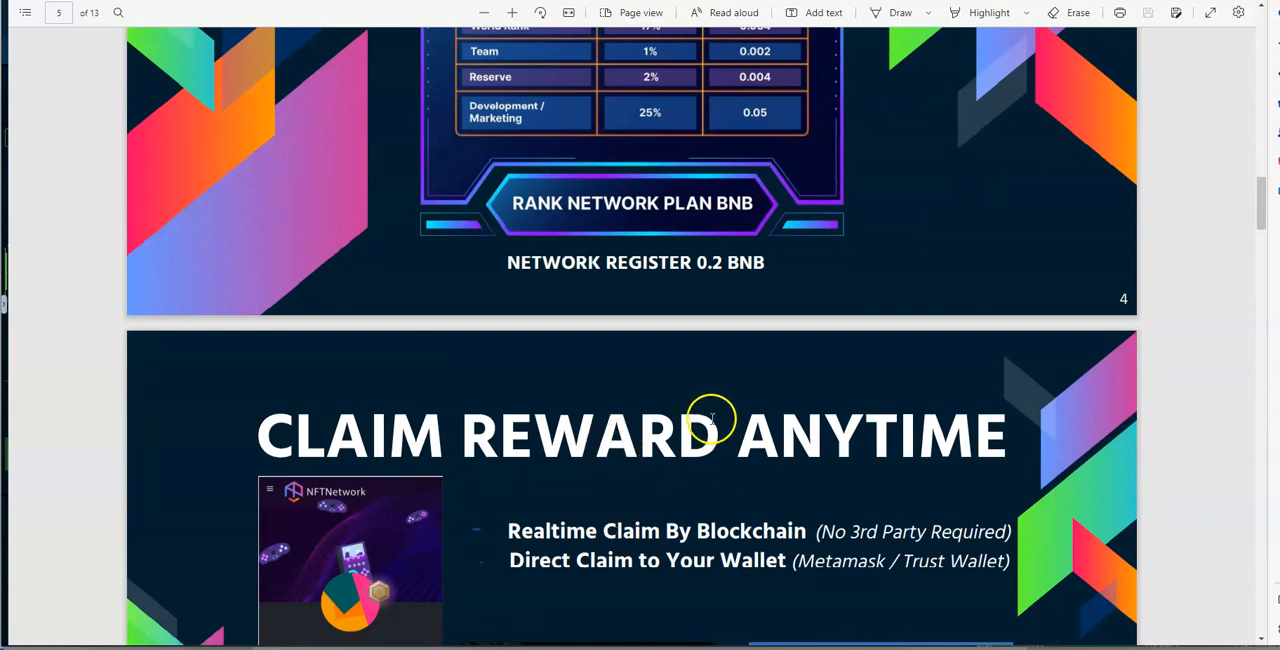
mouse_move(844, 550)
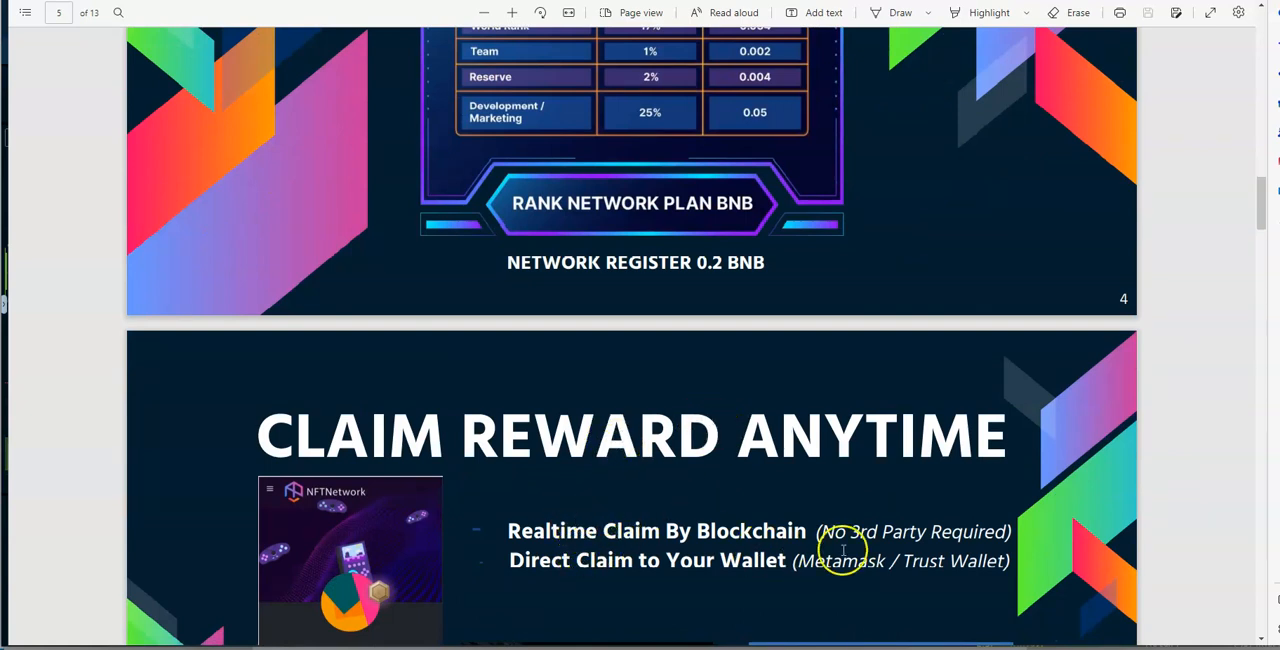
Step: Scroll past the Claim Reward Anytime page to page 6's Rank Network Plan NFT table
scroll(down, 3)
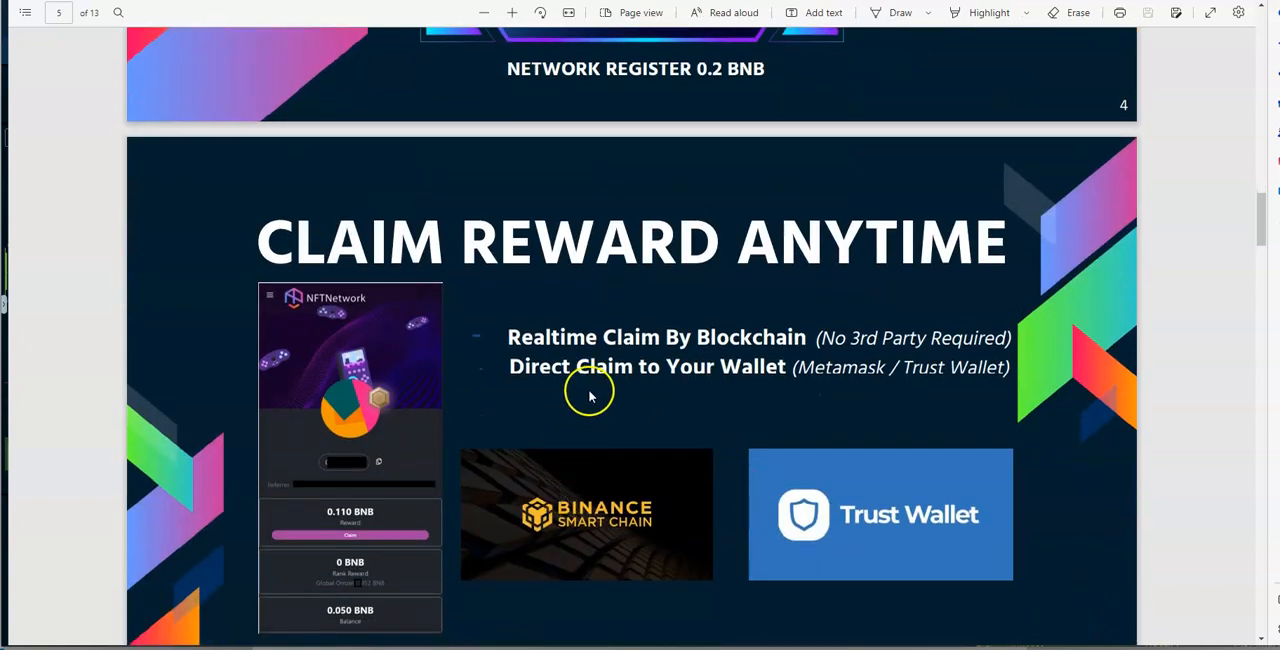
mouse_move(592, 396)
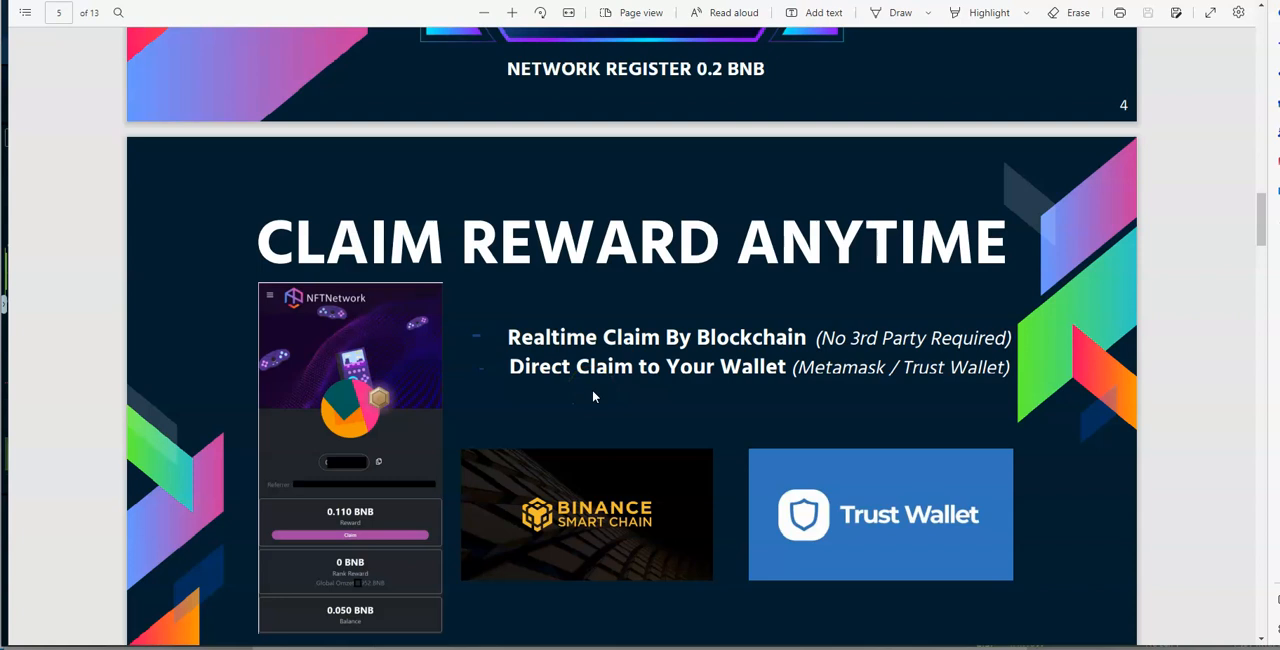
scroll(down, 3)
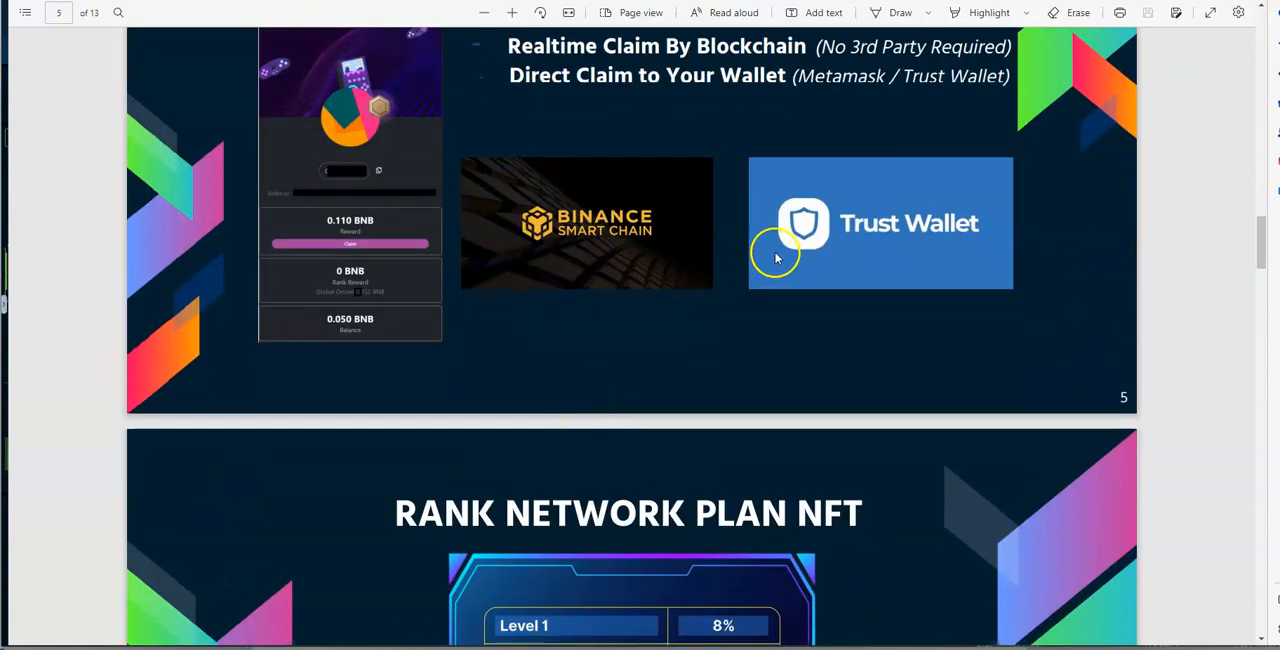
mouse_move(784, 256)
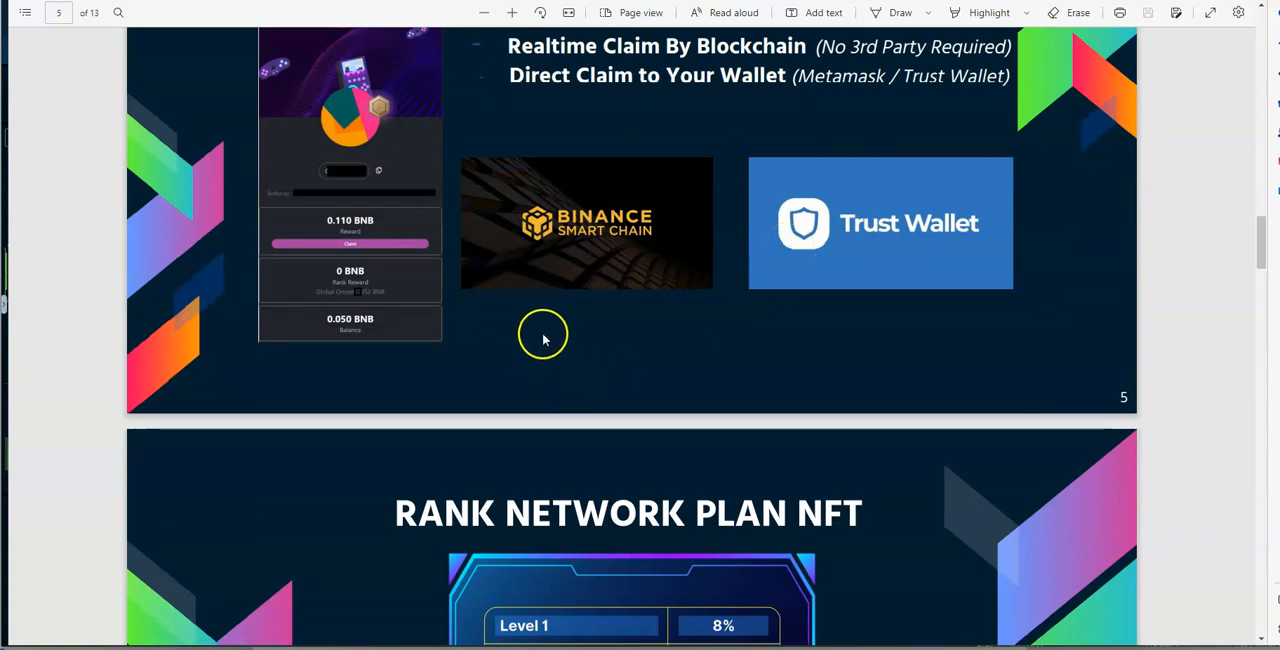
mouse_move(840, 328)
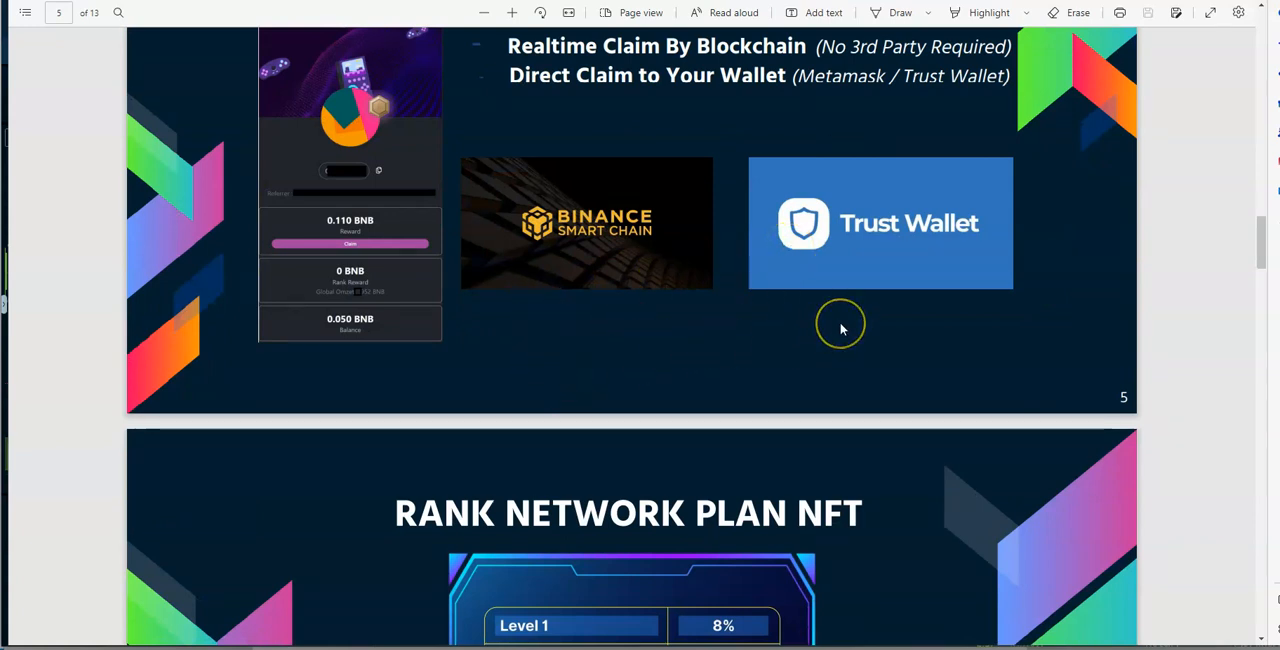
mouse_move(840, 324)
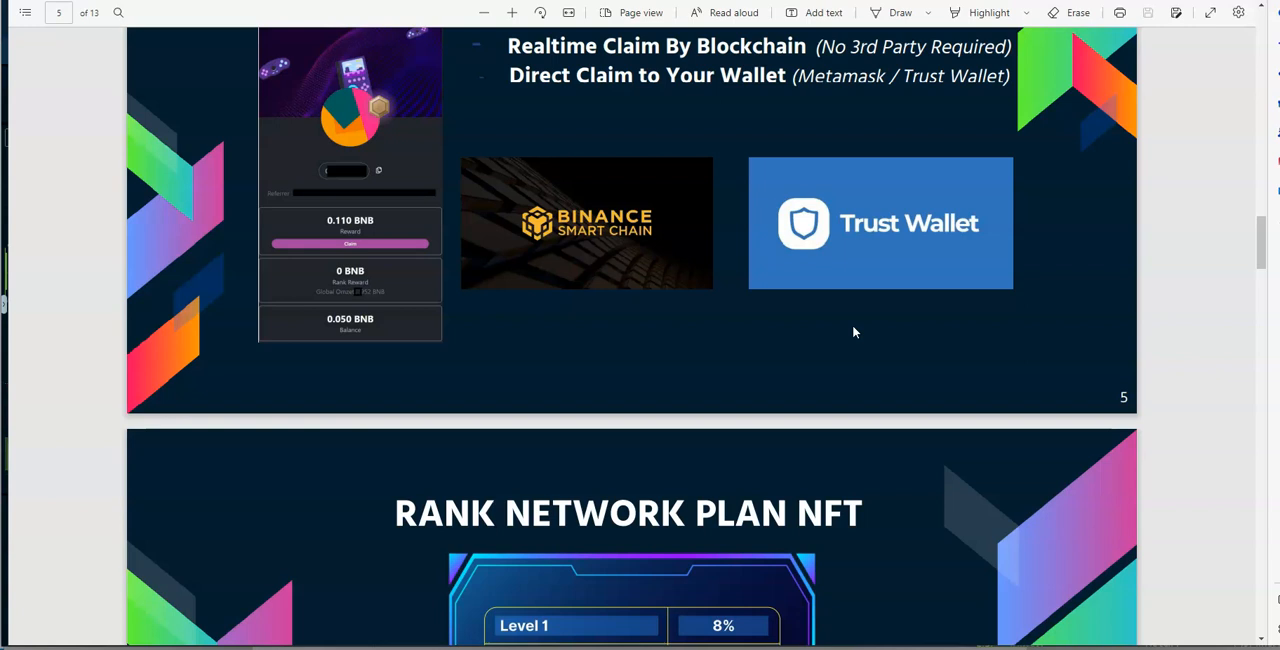
scroll(down, 3)
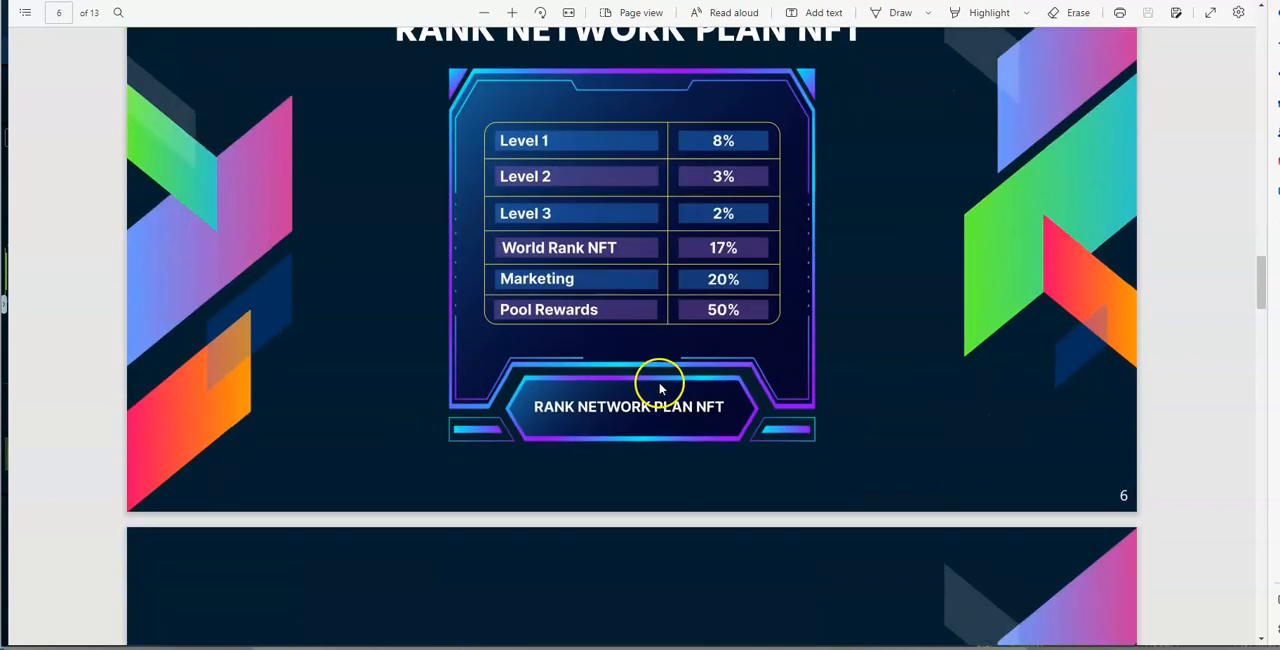
Step: Scroll from the Rank Network Plan table on page 6 to the World Rank Bonus table on page 7
scroll(up, 3)
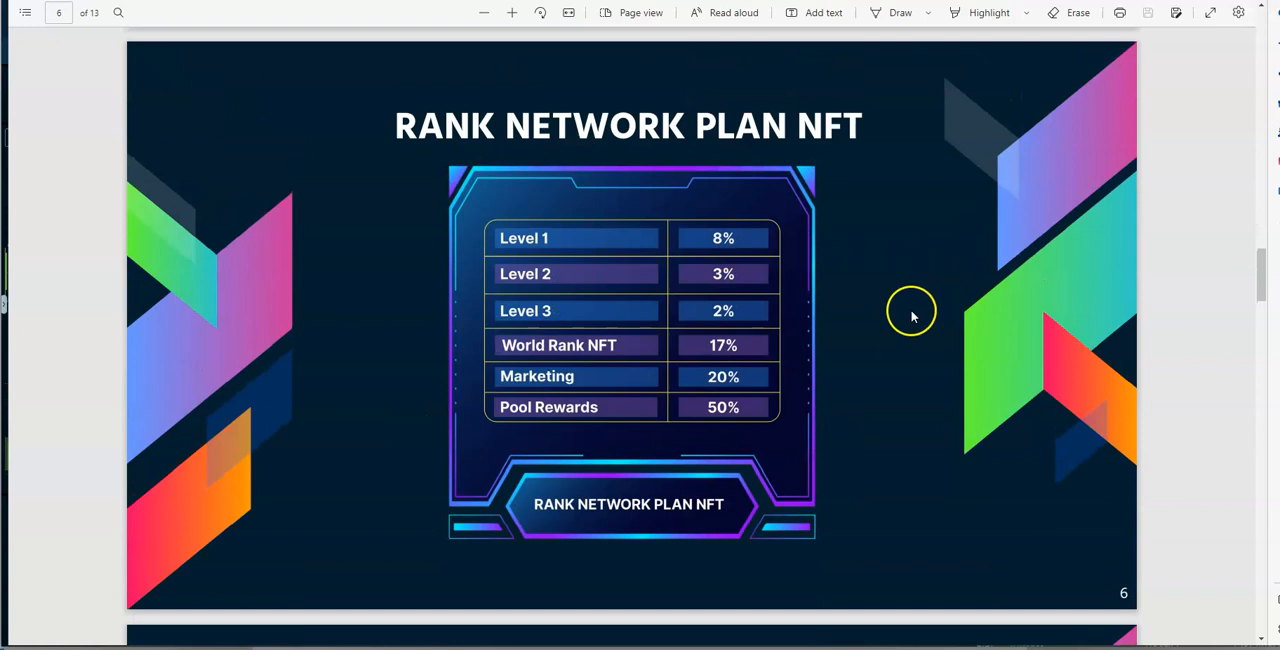
mouse_move(544, 248)
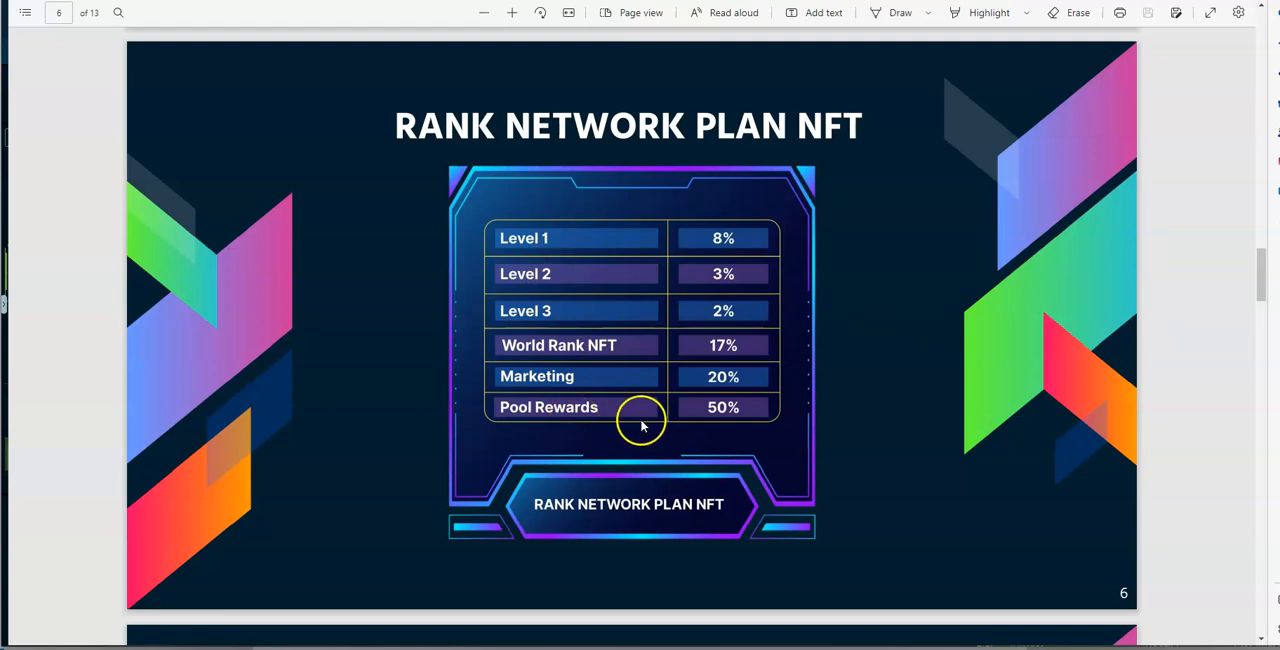
scroll(down, 3)
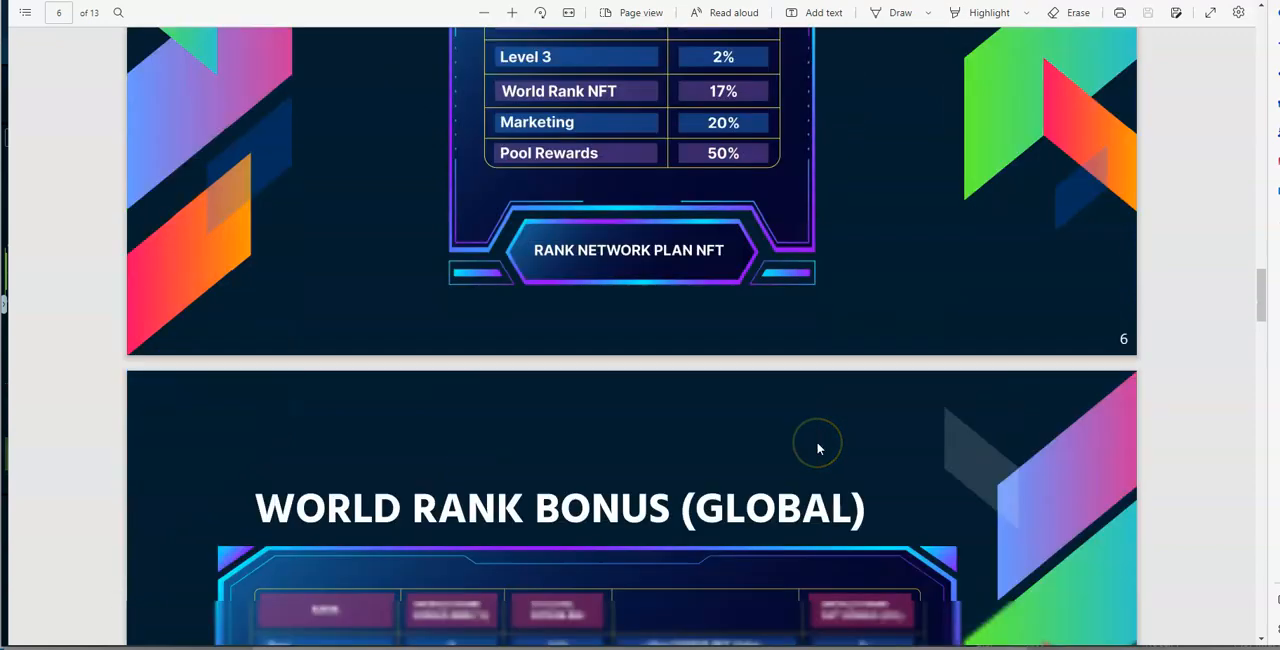
scroll(down, 3)
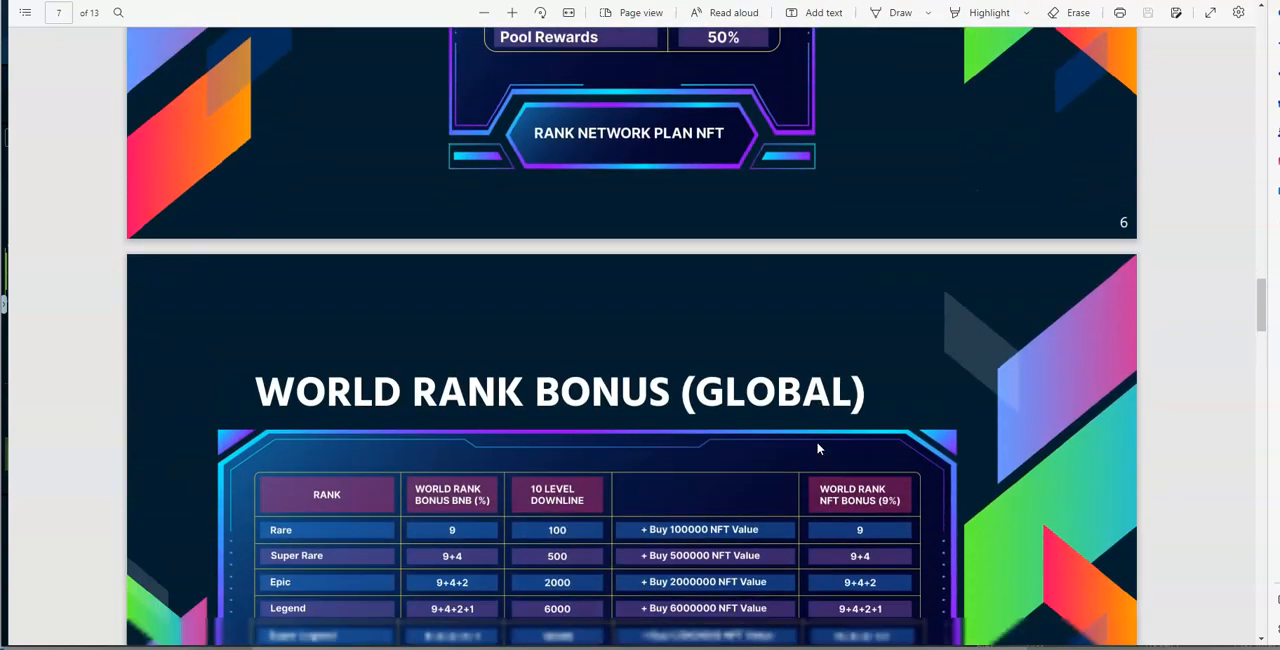
Step: Scroll past the CoinTiger listing and NFT 1-5 Star slides to page 10, NFT Farm Matching
scroll(down, 3)
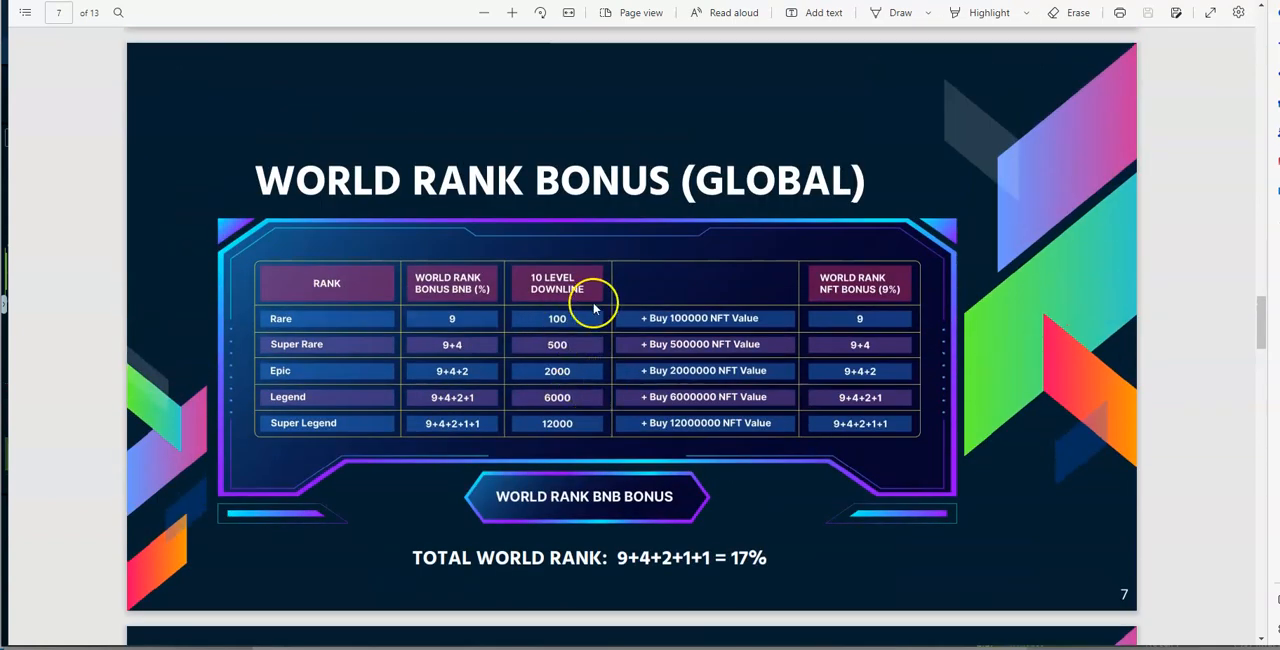
mouse_move(532, 358)
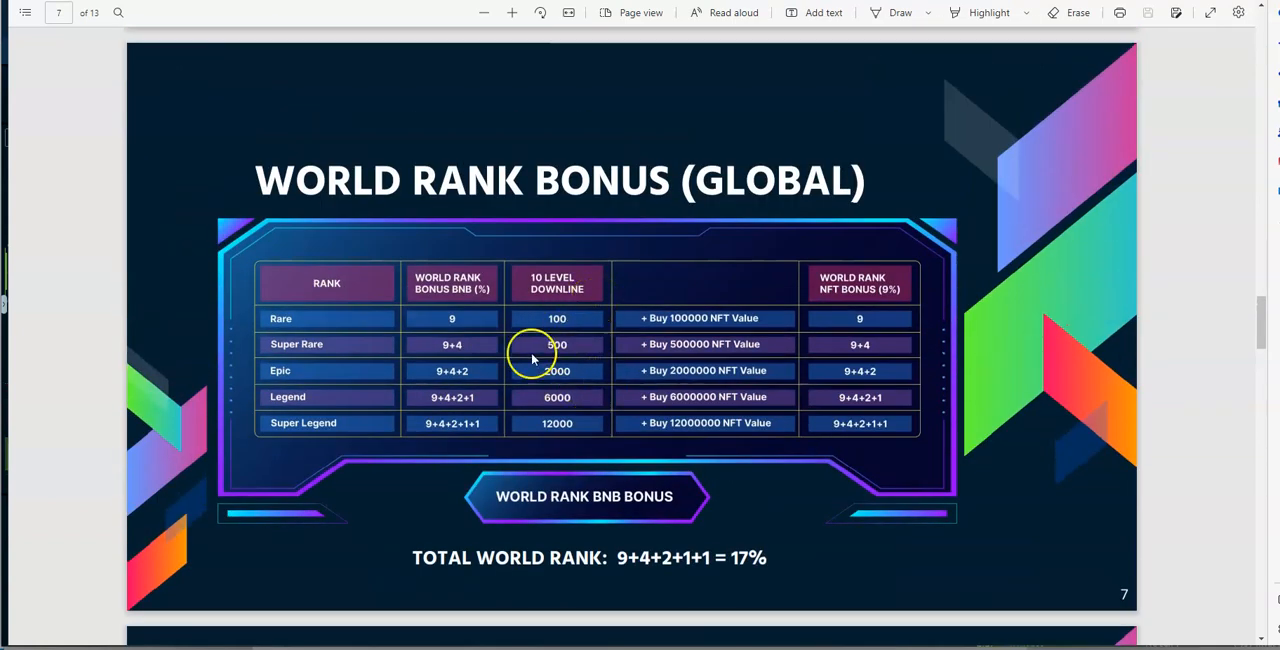
mouse_move(480, 336)
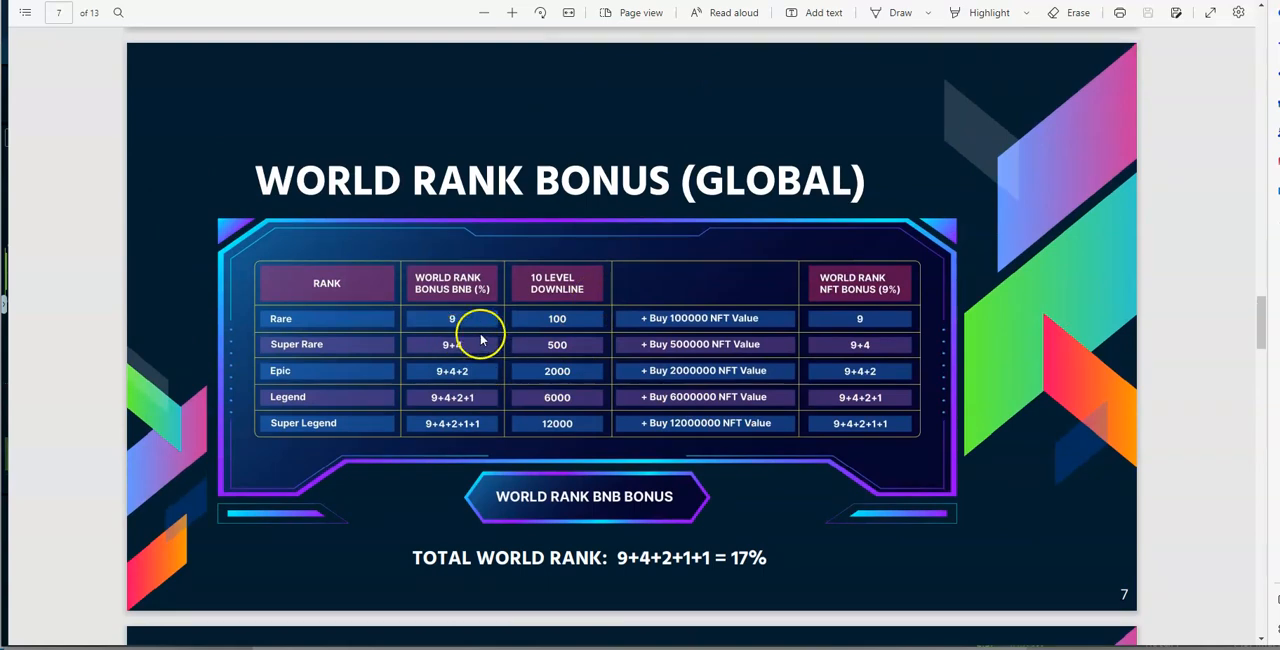
mouse_move(630, 330)
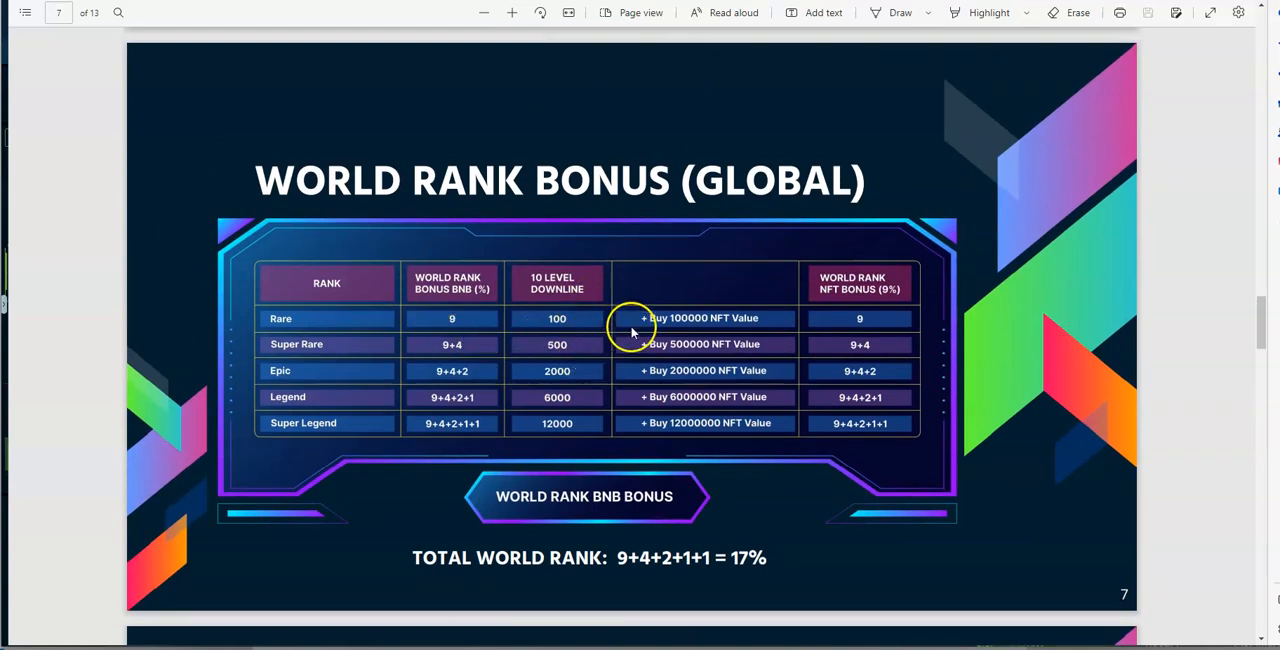
scroll(down, 3)
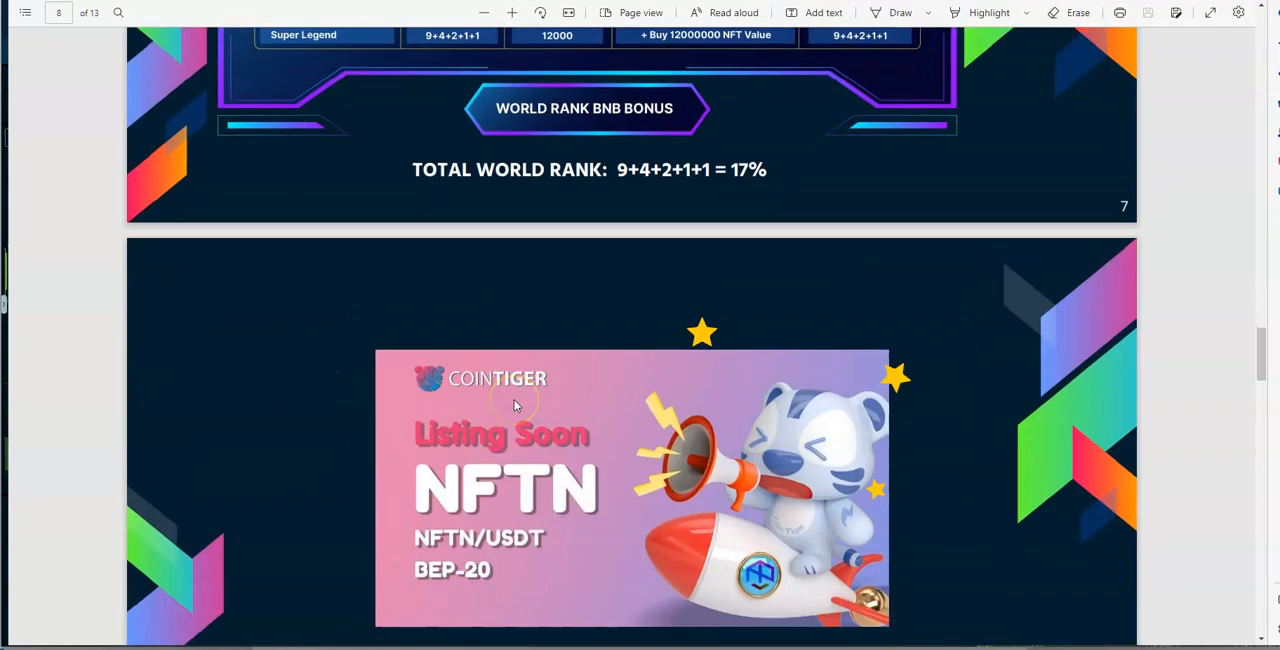
scroll(down, 3)
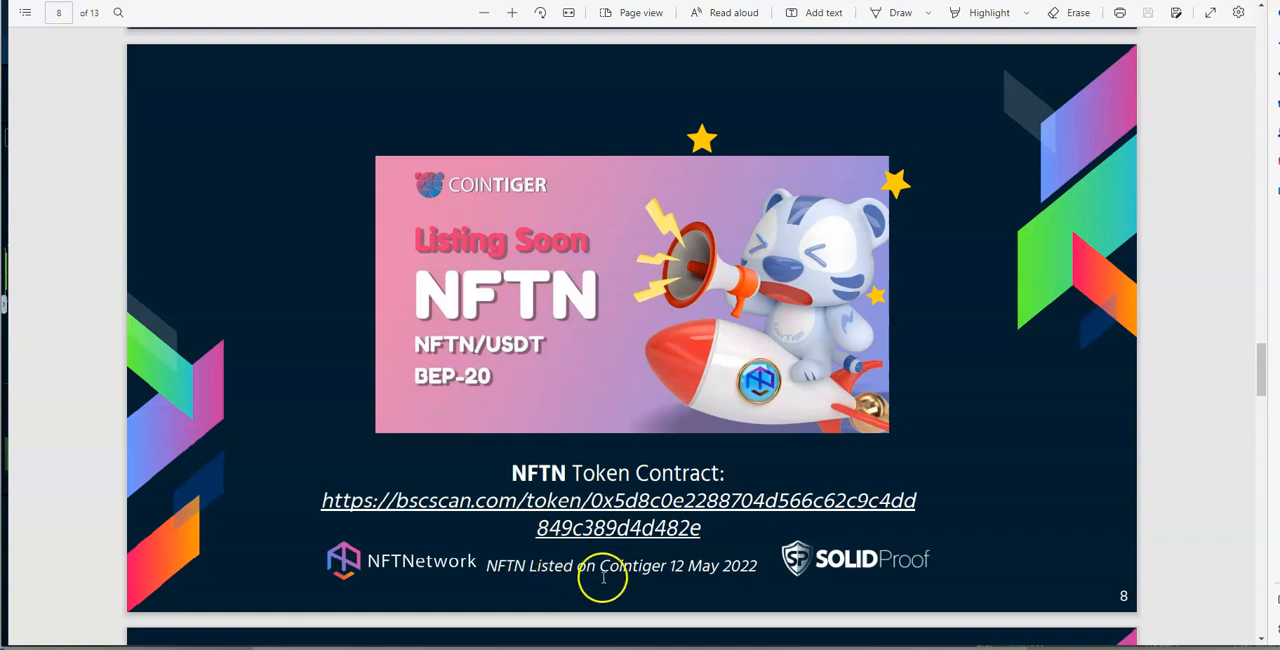
mouse_move(738, 578)
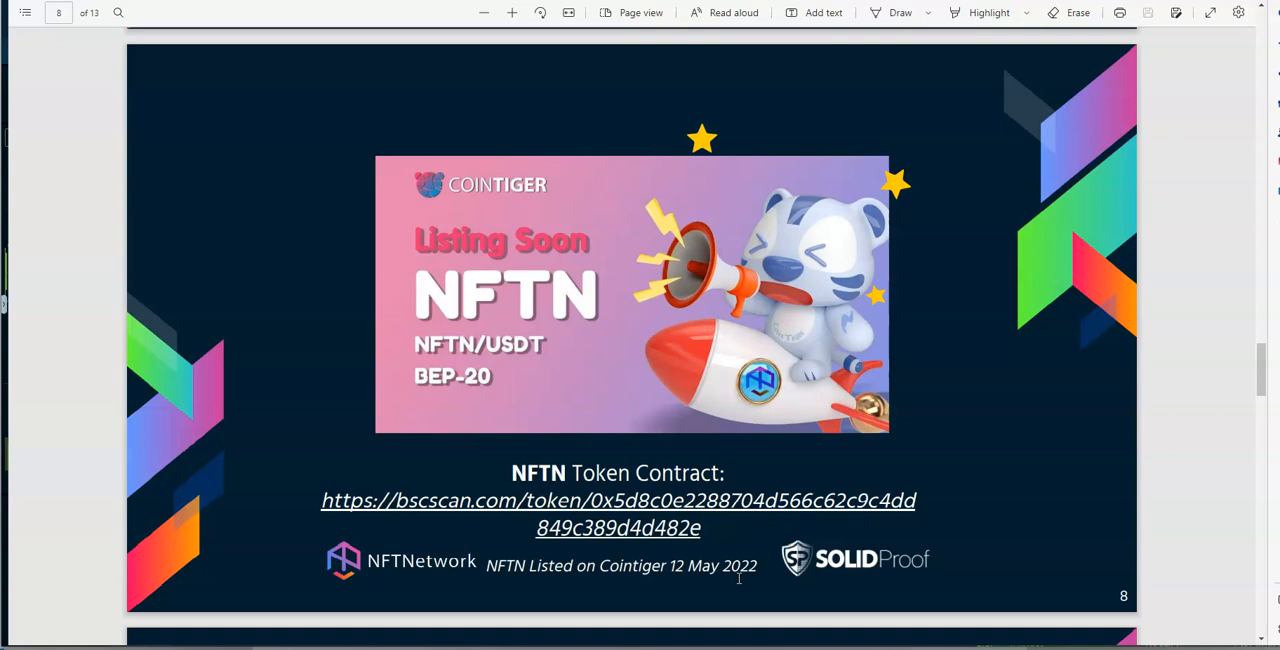
scroll(down, 3)
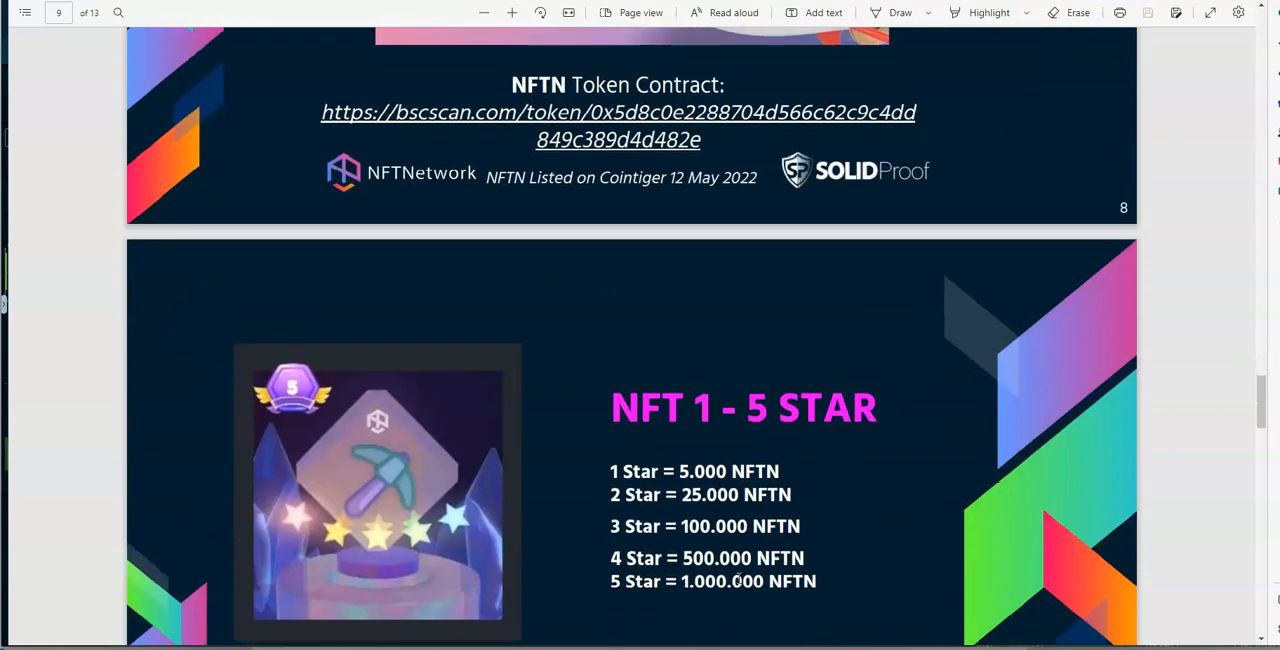
scroll(down, 3)
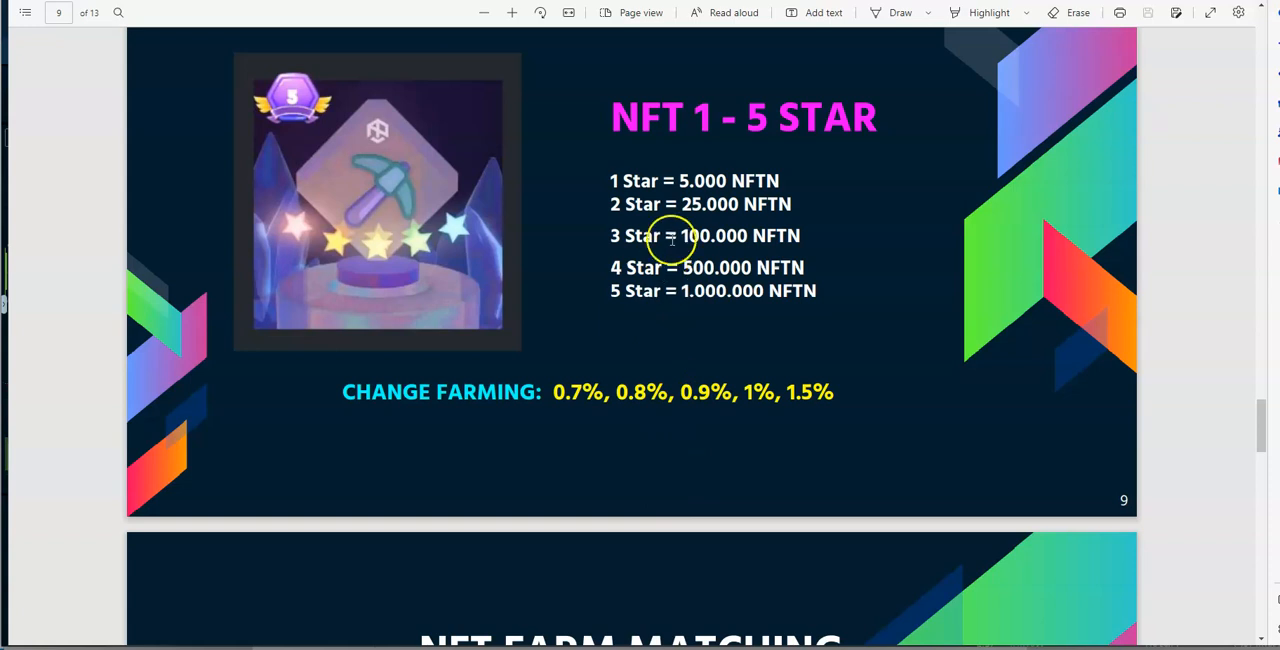
mouse_move(732, 212)
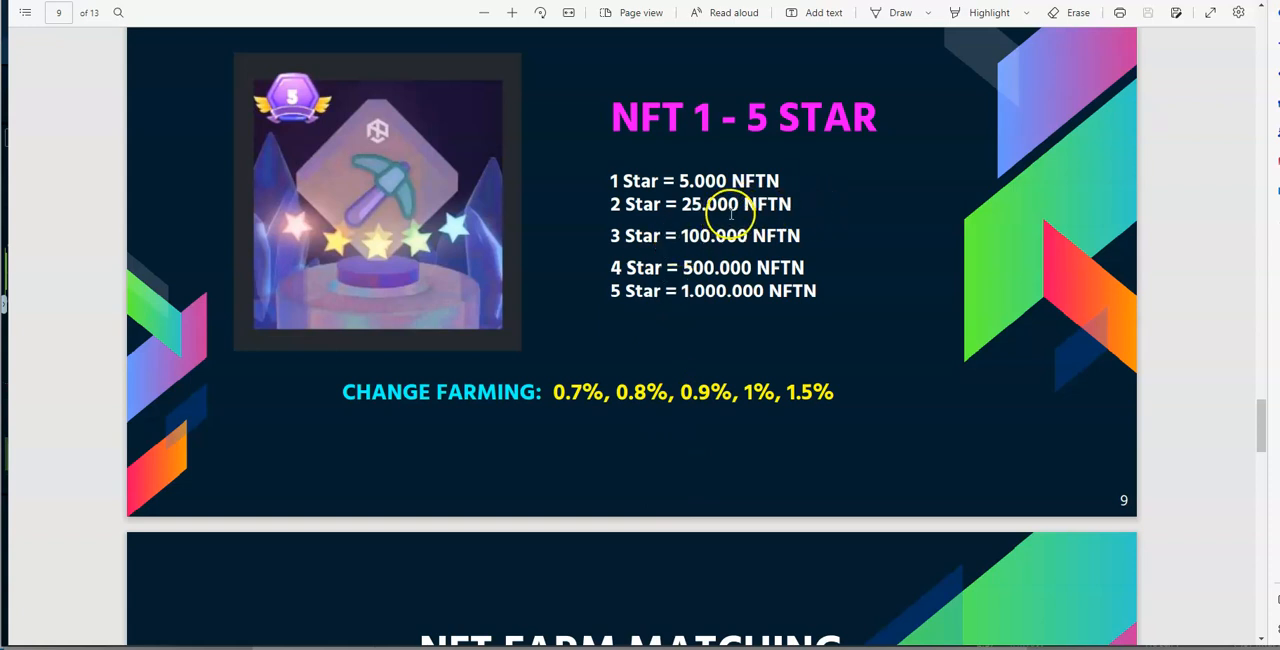
scroll(down, 3)
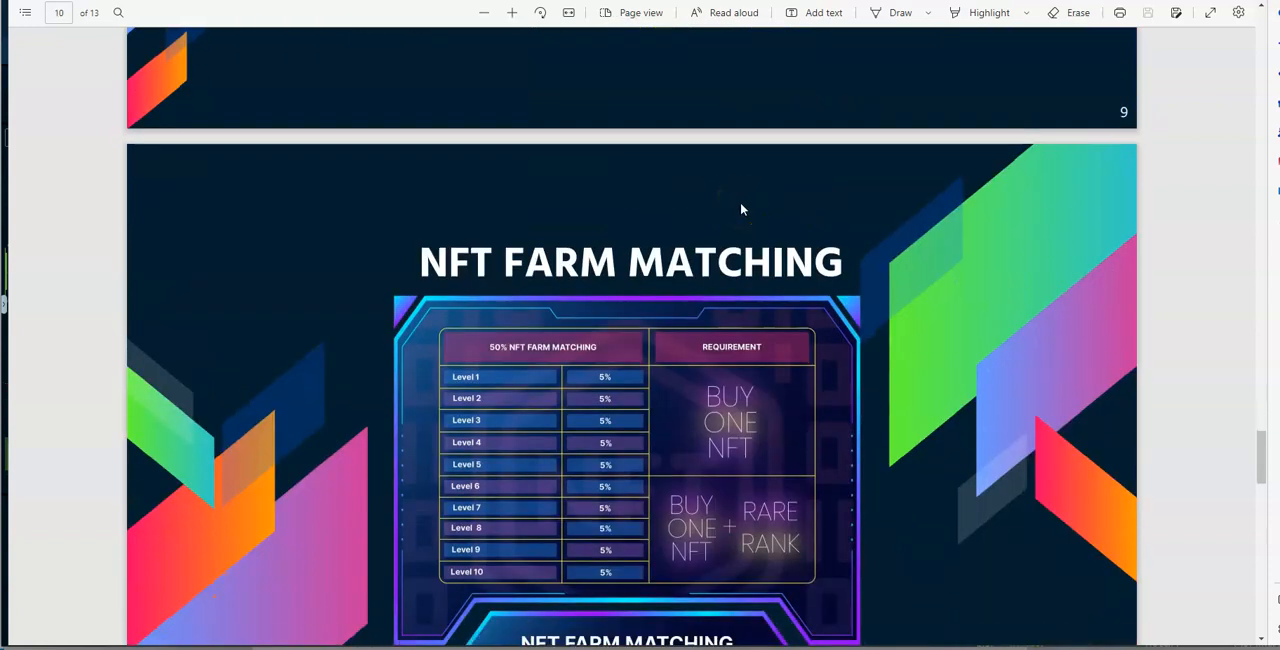
Step: Scroll through the Farm NFTN Anytime slide to page 12, the CoinTiger and SolidProof slide
scroll(down, 3)
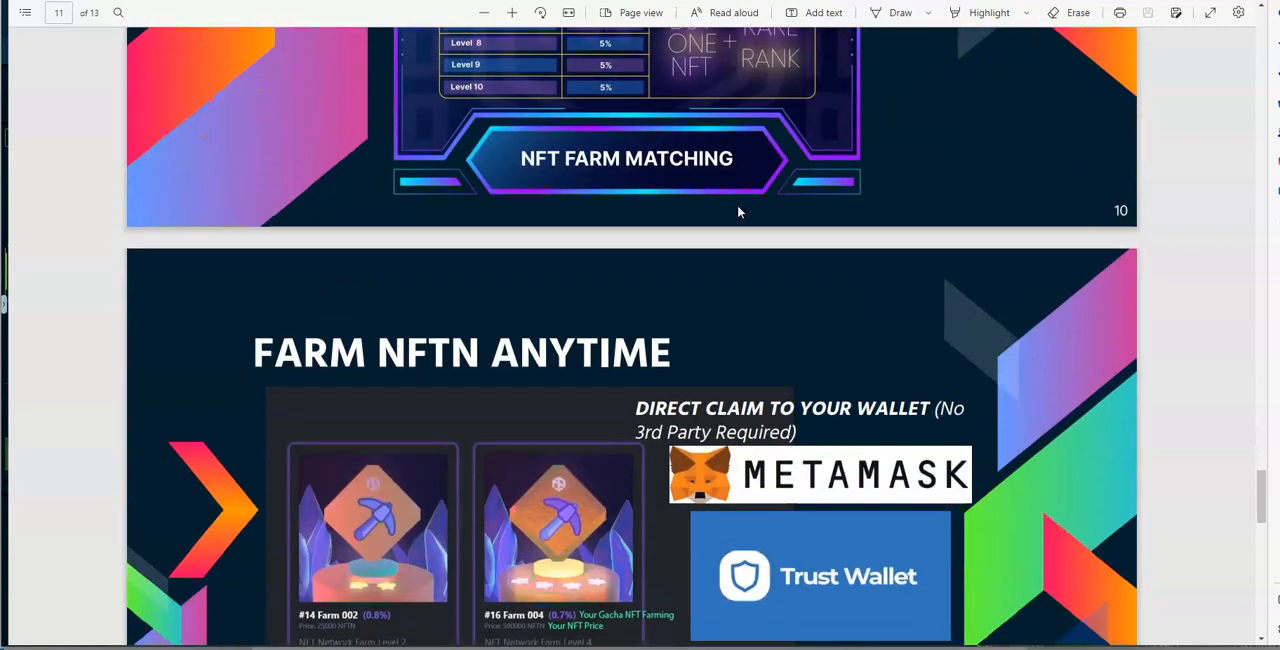
scroll(up, 3)
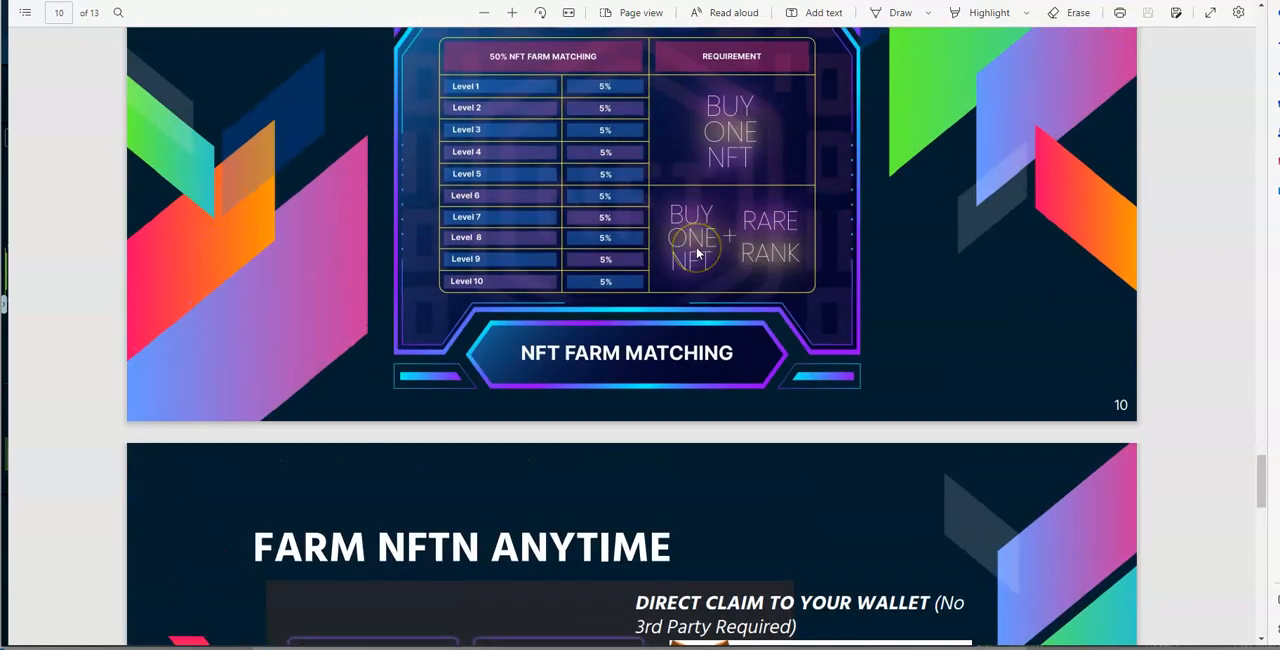
mouse_move(872, 268)
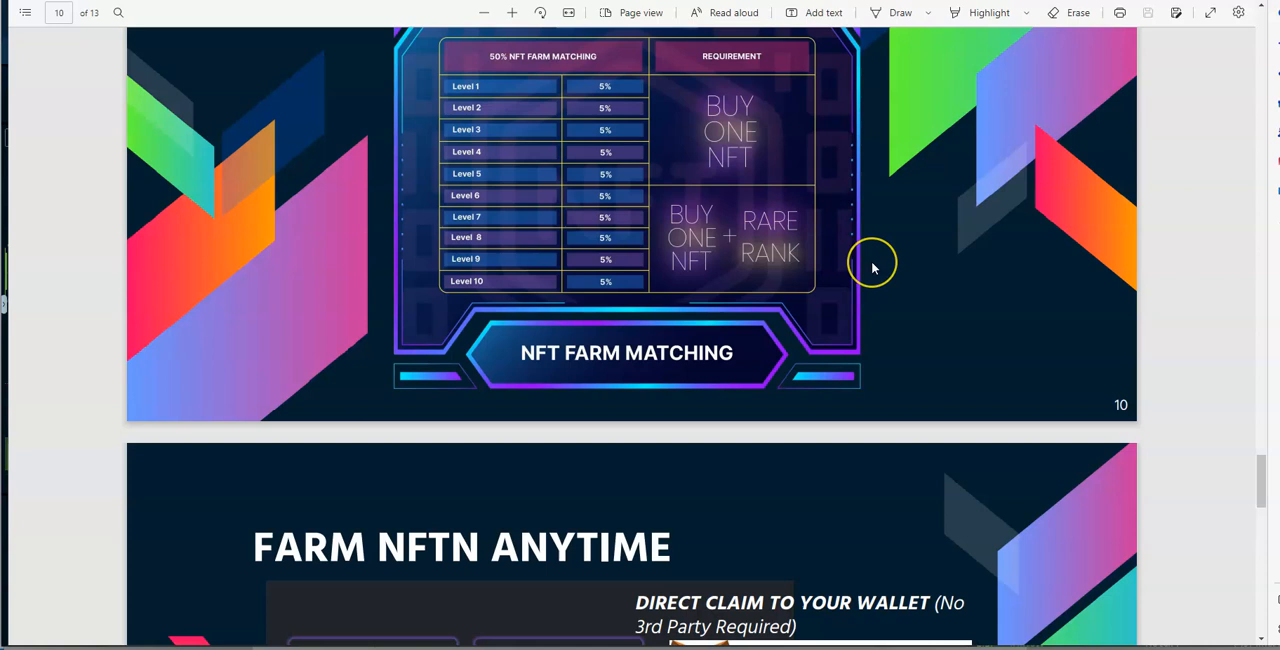
mouse_move(704, 232)
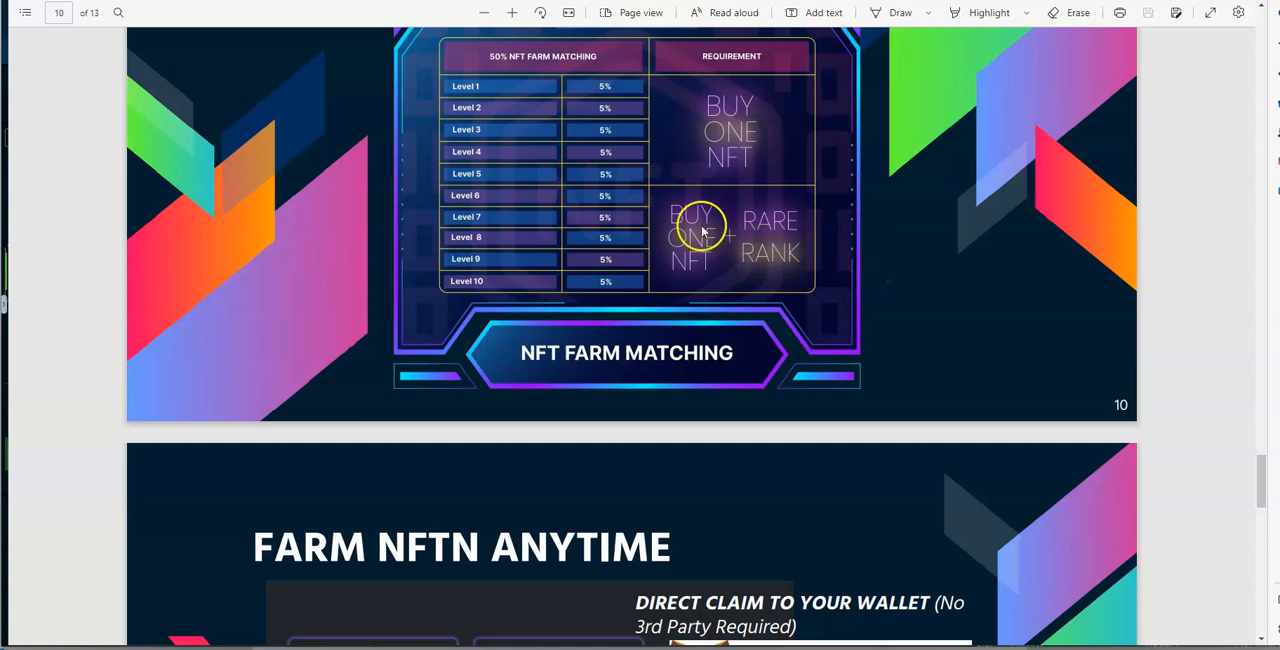
mouse_move(530, 196)
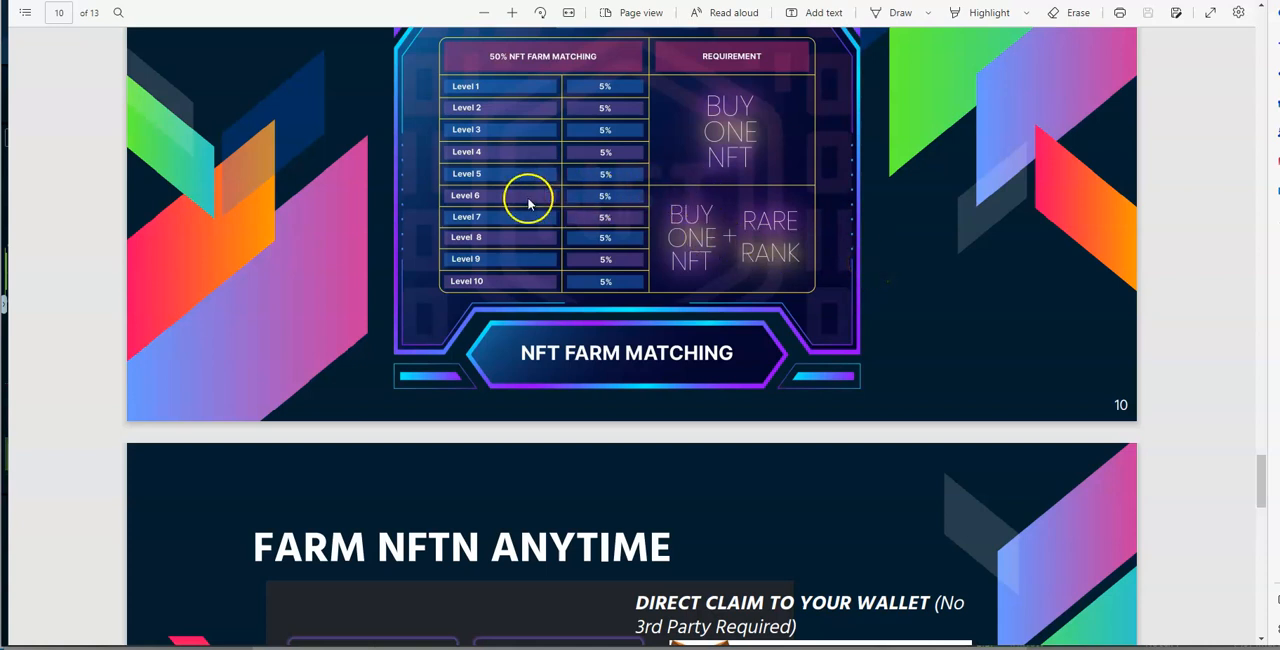
mouse_move(524, 296)
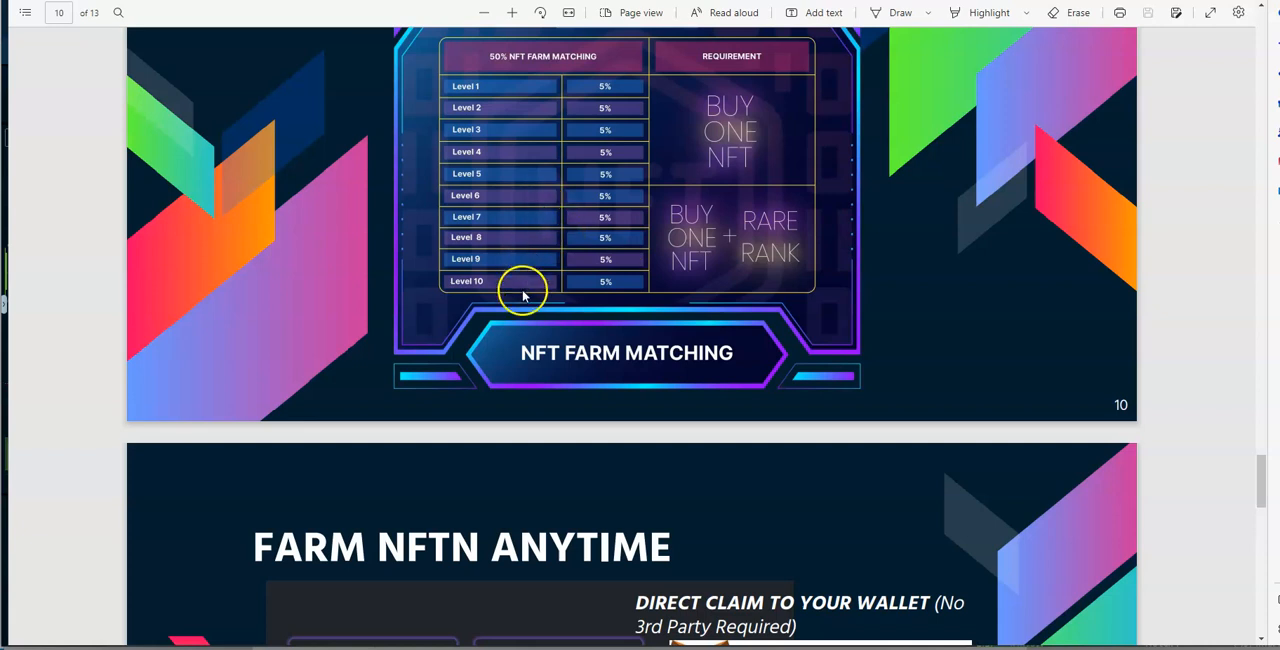
mouse_move(732, 110)
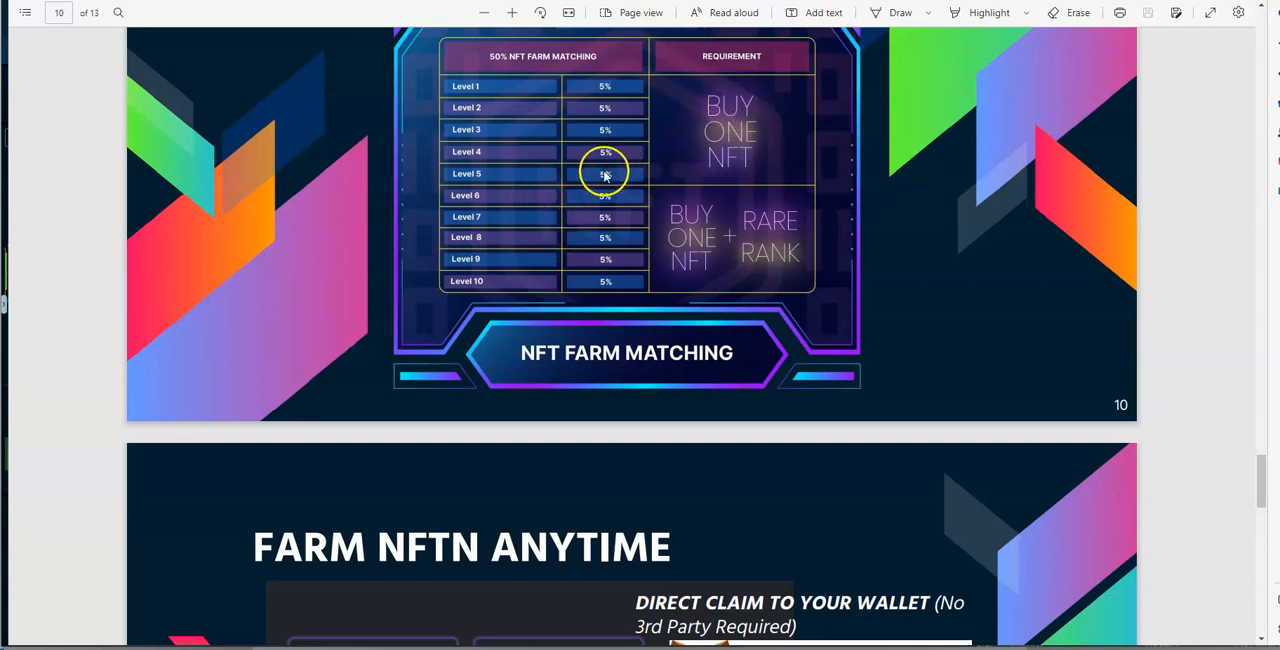
mouse_move(760, 144)
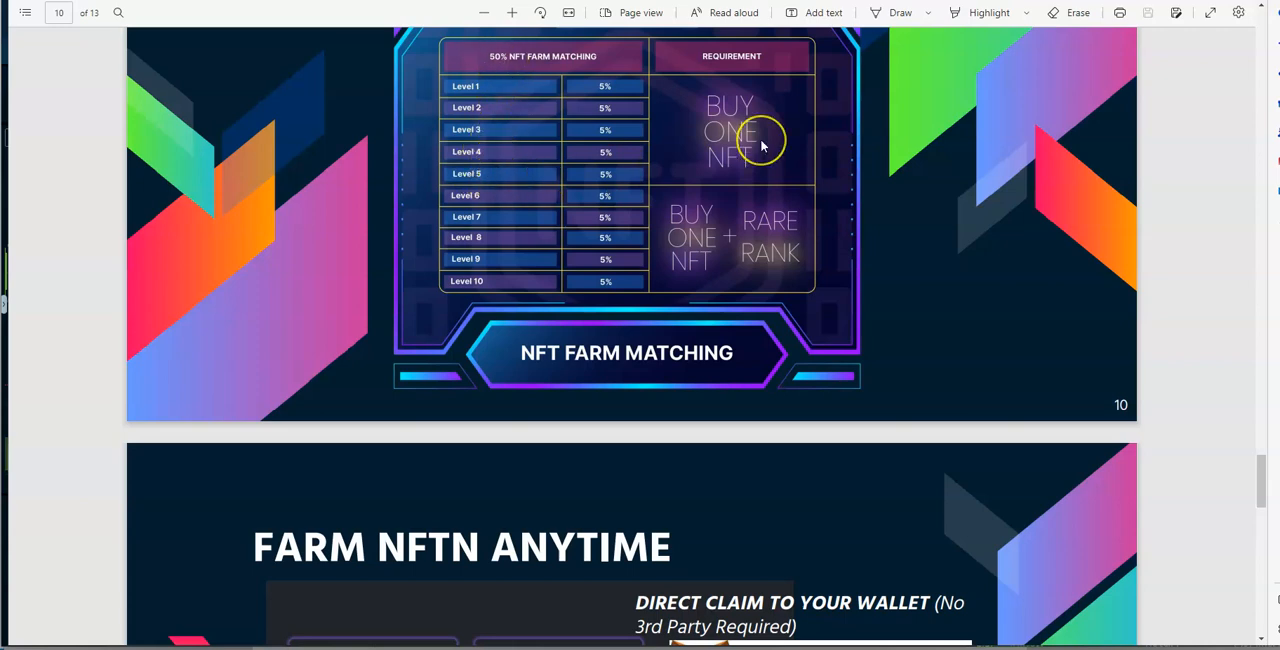
scroll(down, 3)
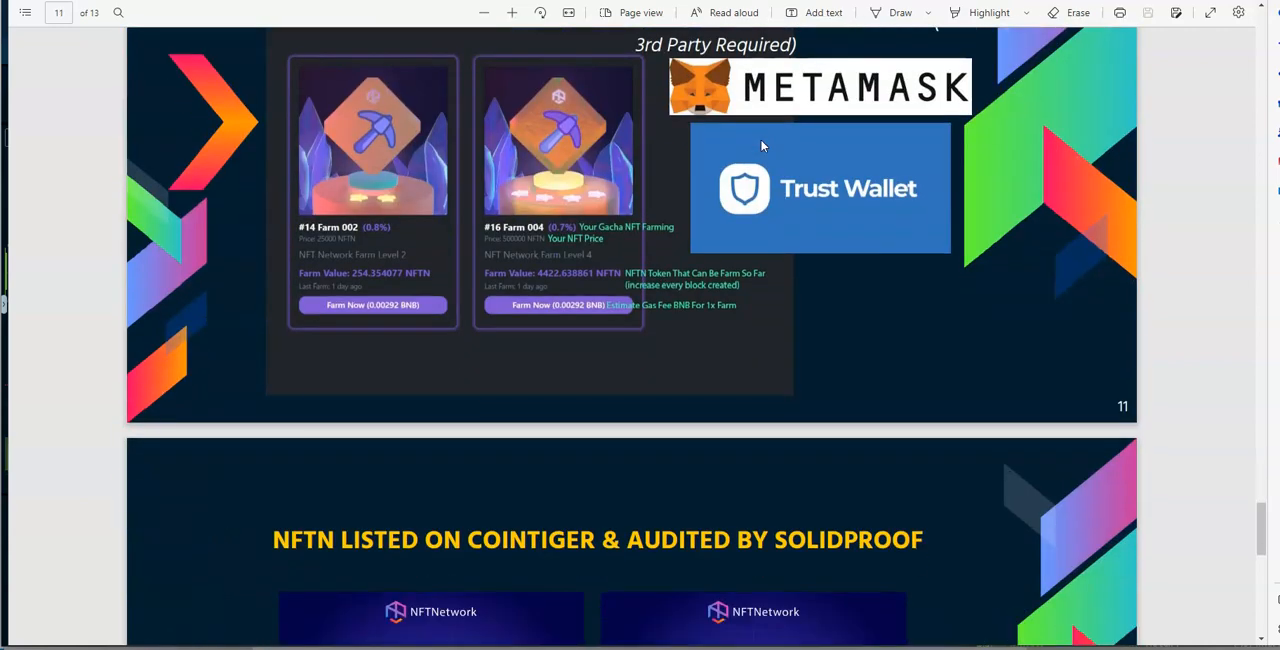
scroll(down, 3)
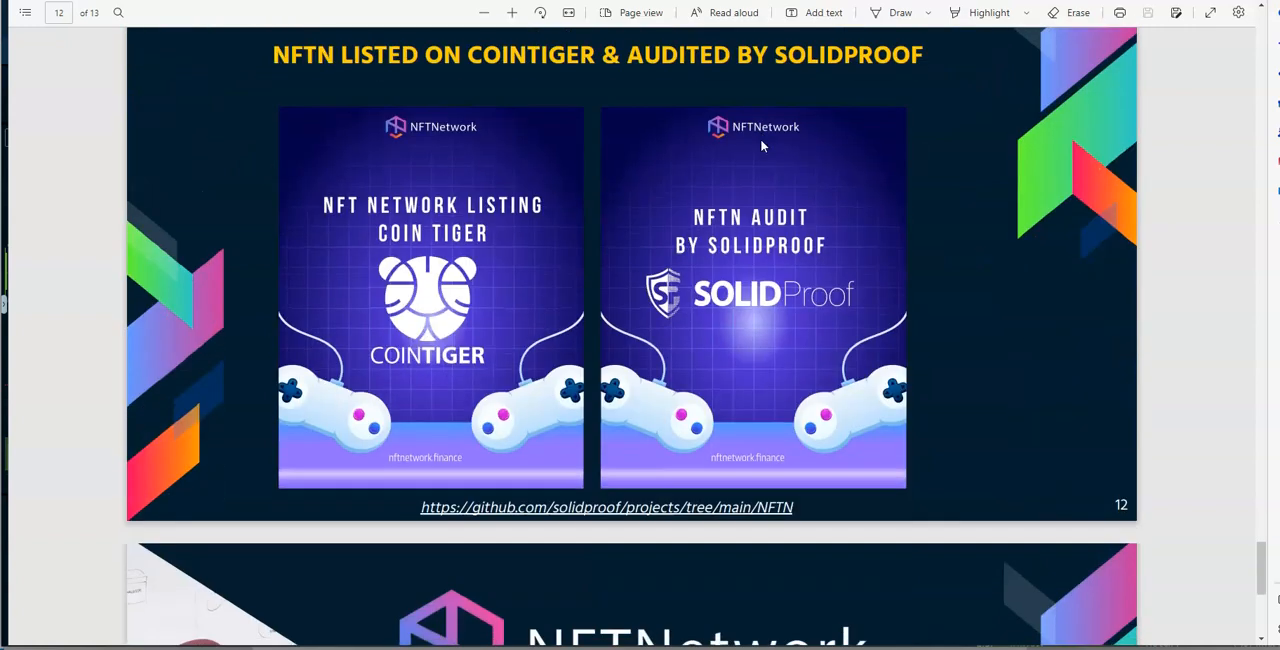
mouse_move(790, 128)
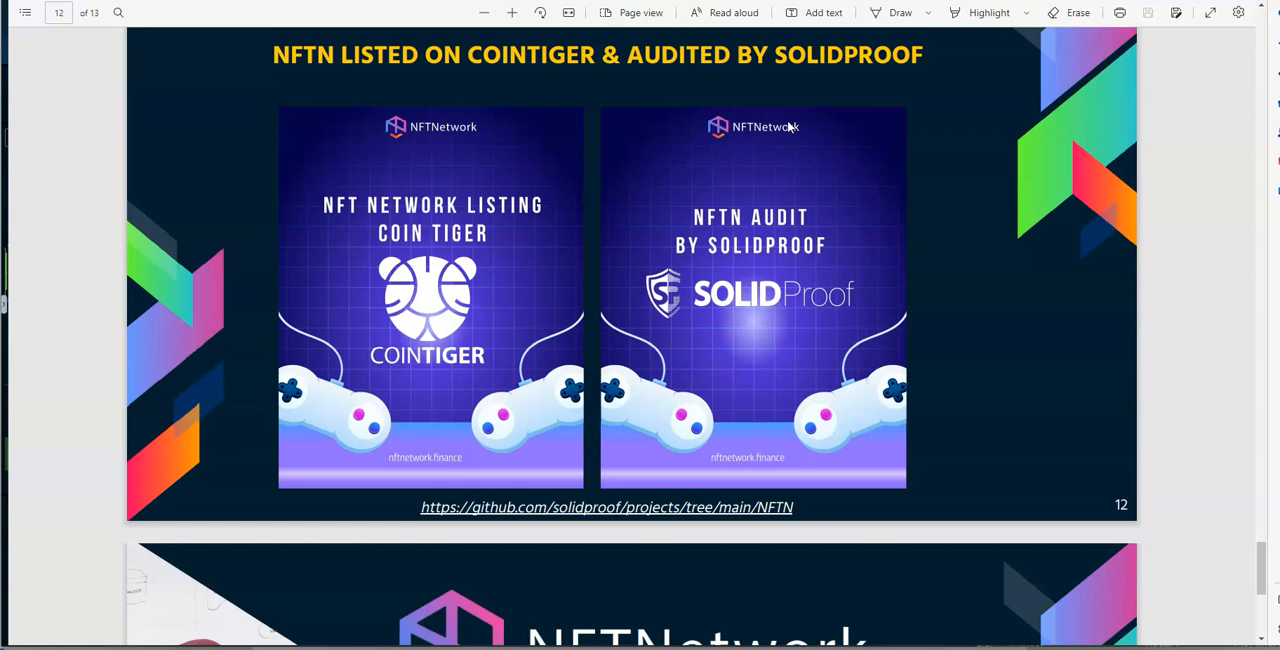
mouse_move(972, 212)
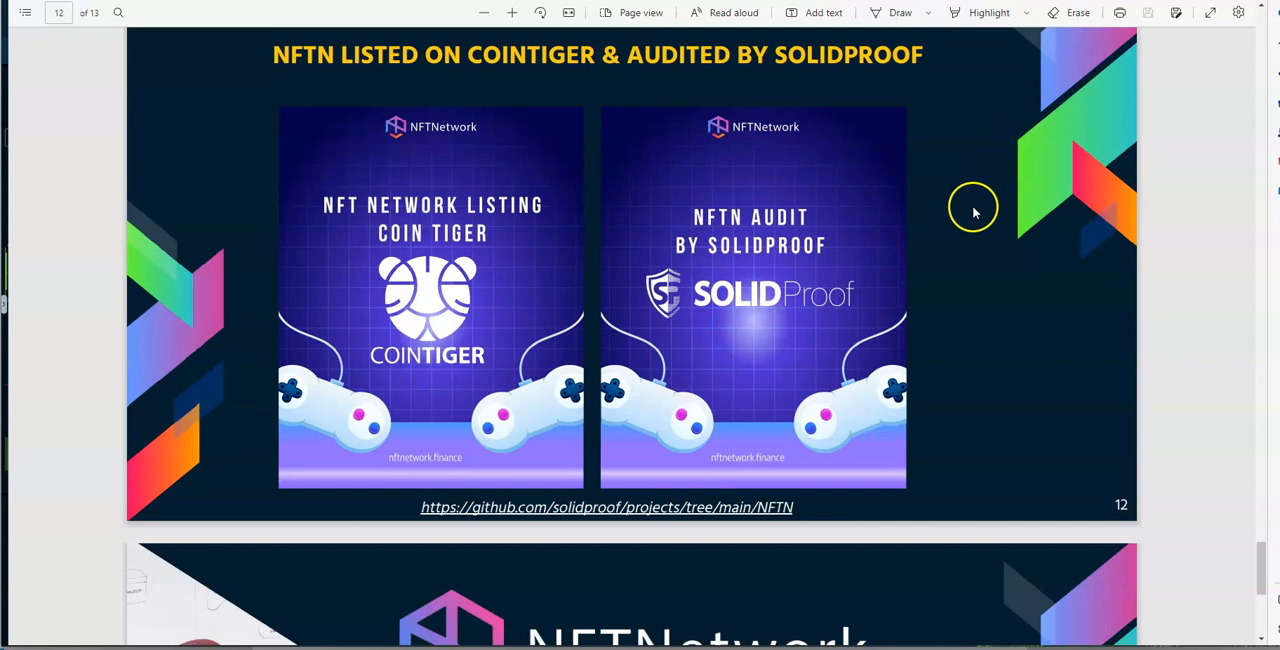
Step: Scroll to the final page 13, the THANKS! slide with website, Telegram and Twitter links
scroll(down, 3)
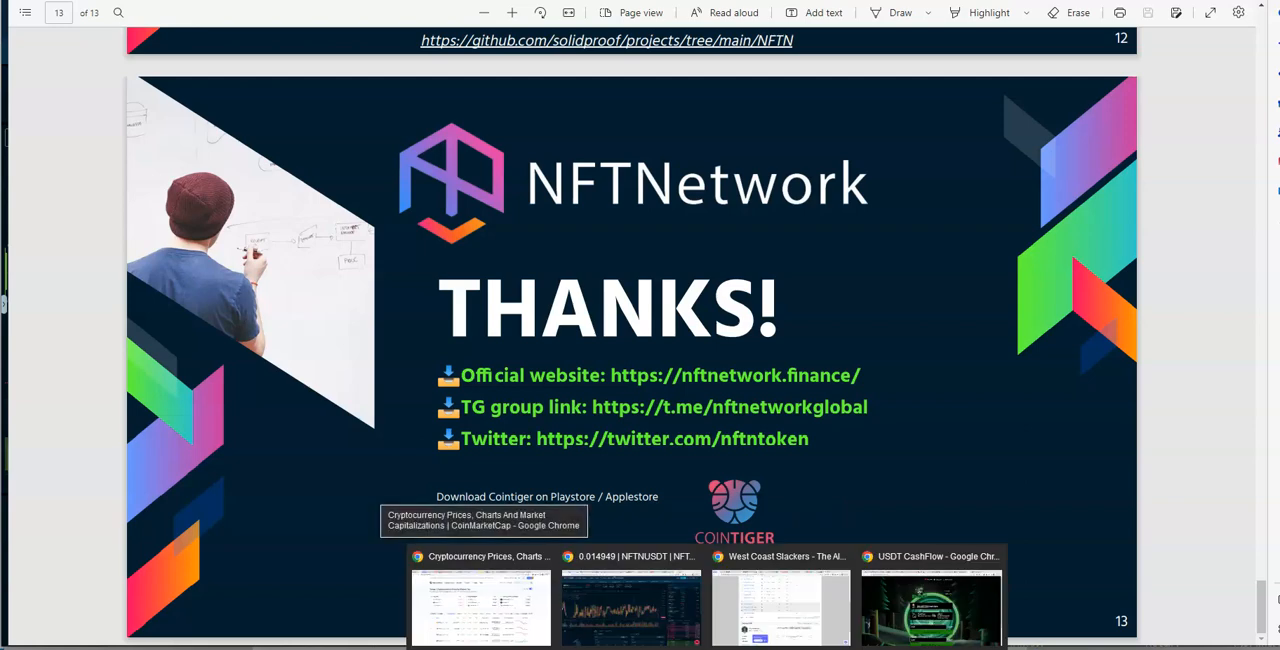
Step: Switch to the CoinTiger NFTN/USDT chart, then back toward the NFTNetwork home page
click(632, 608)
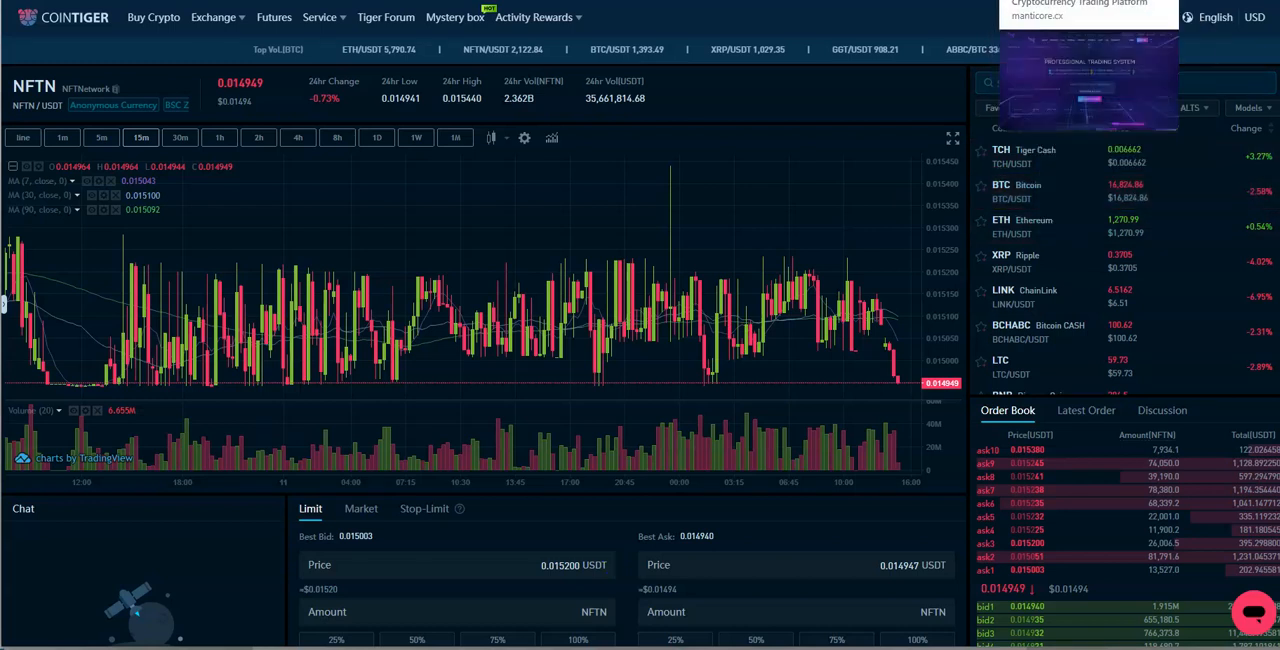
right_click(1080, 4)
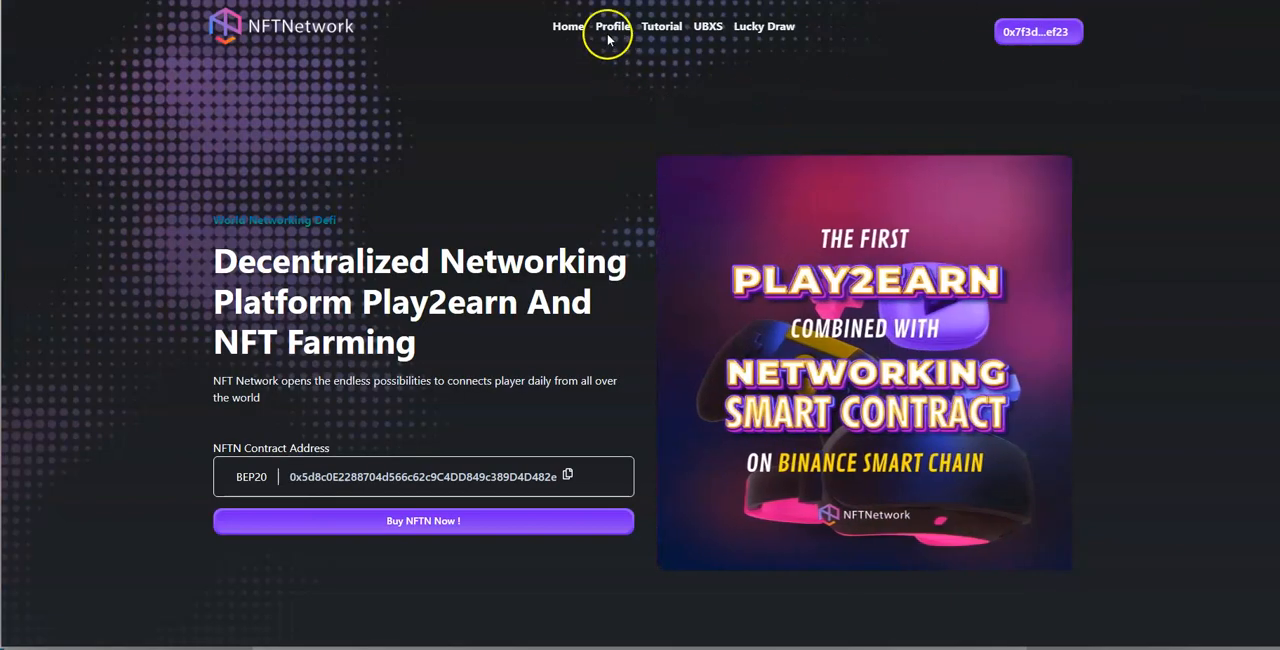
Step: Open the My Account profile page showing BNB rewards and NFTN farming pool figures
click(612, 26)
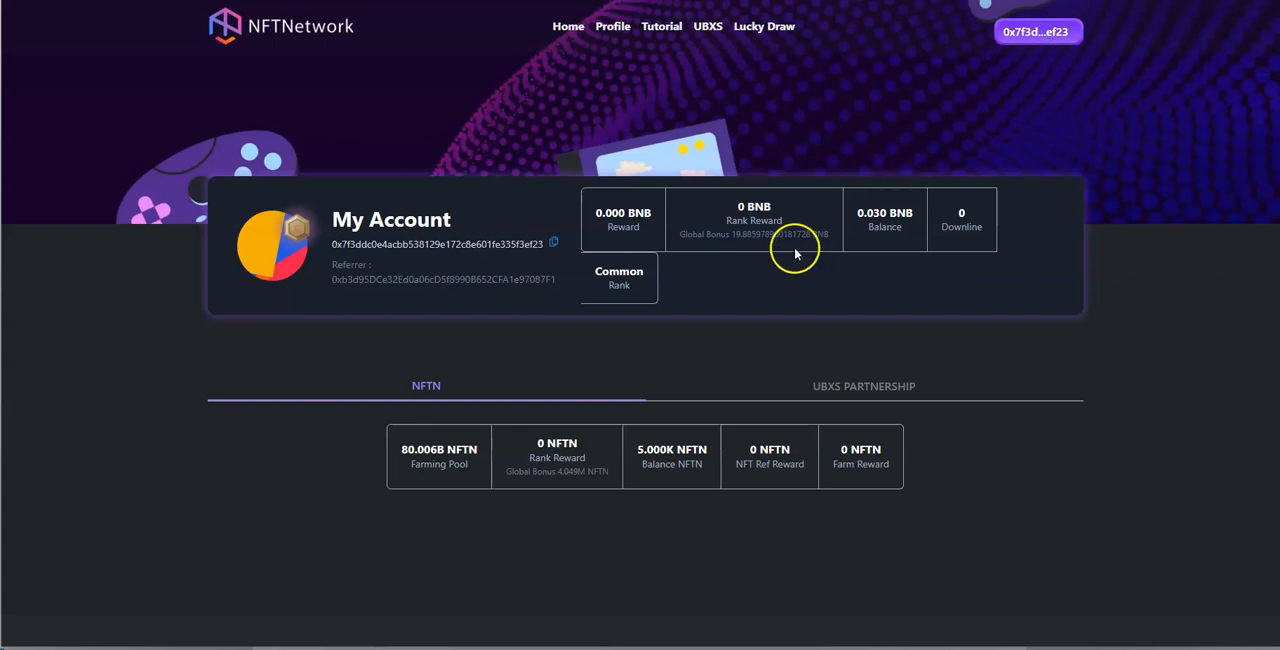
mouse_move(878, 220)
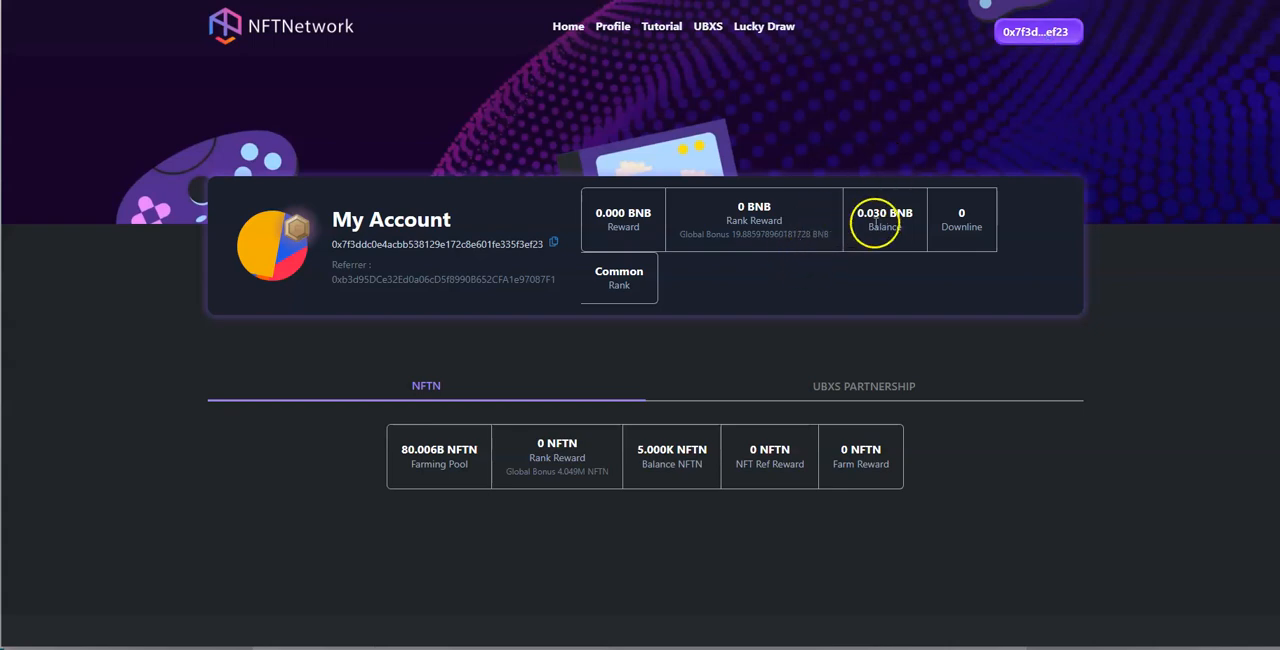
mouse_move(882, 224)
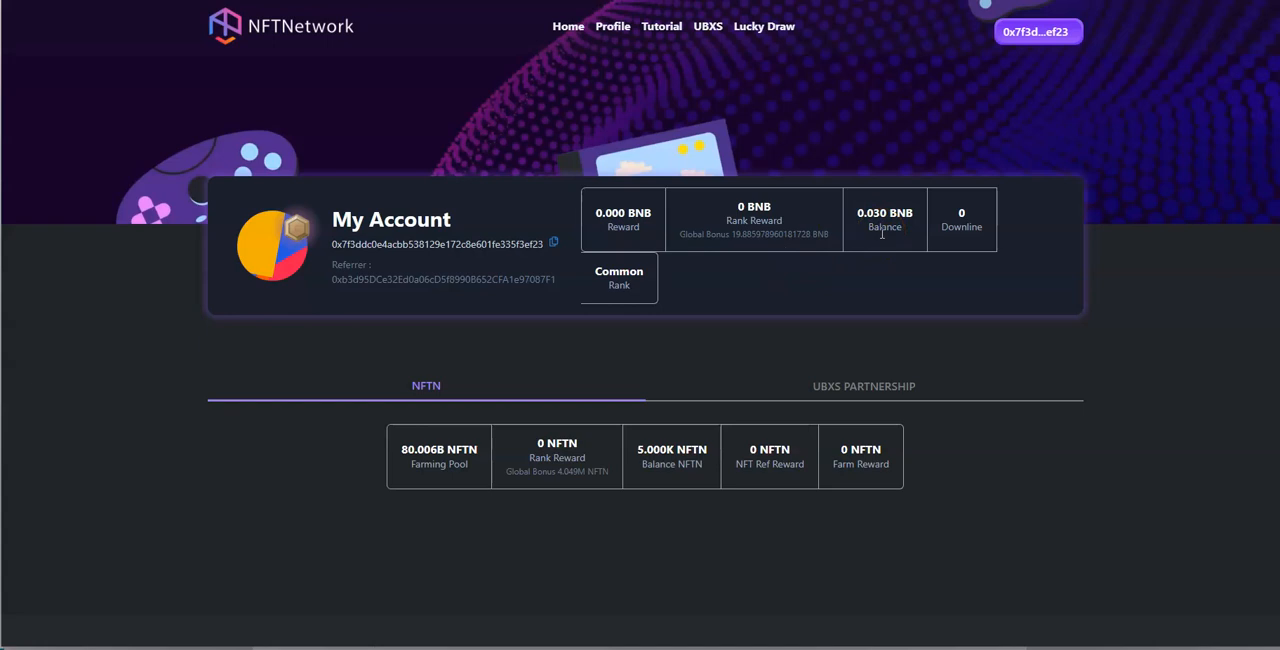
mouse_move(692, 192)
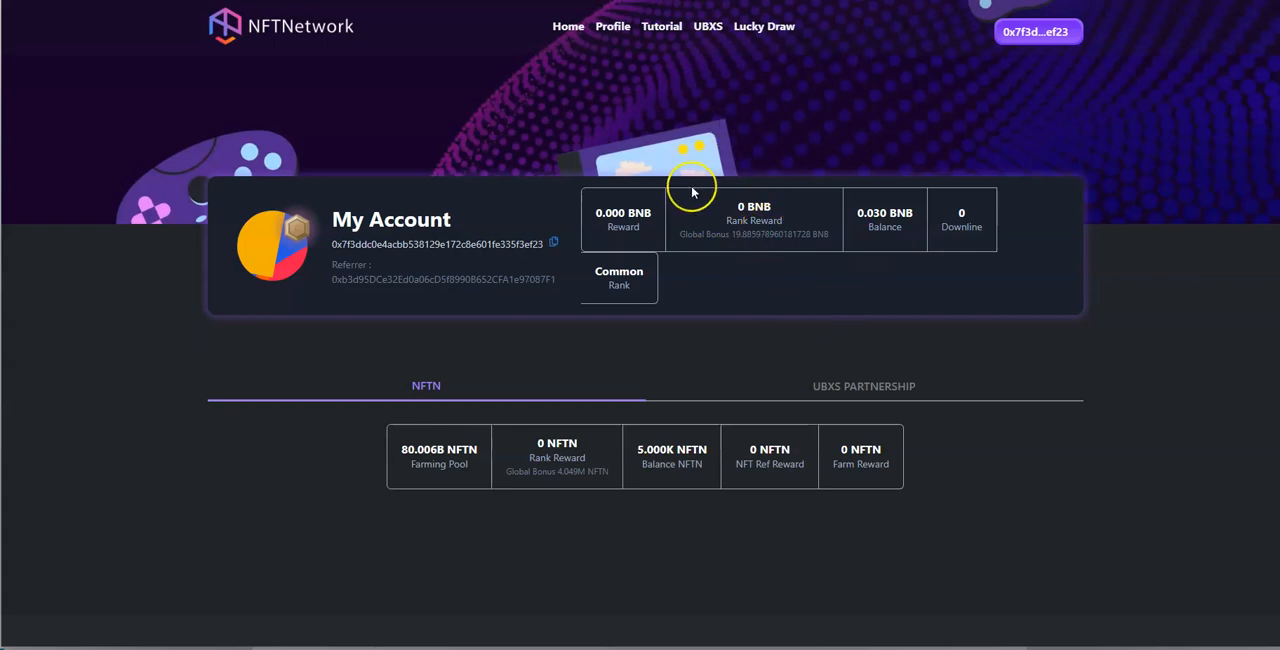
mouse_move(692, 190)
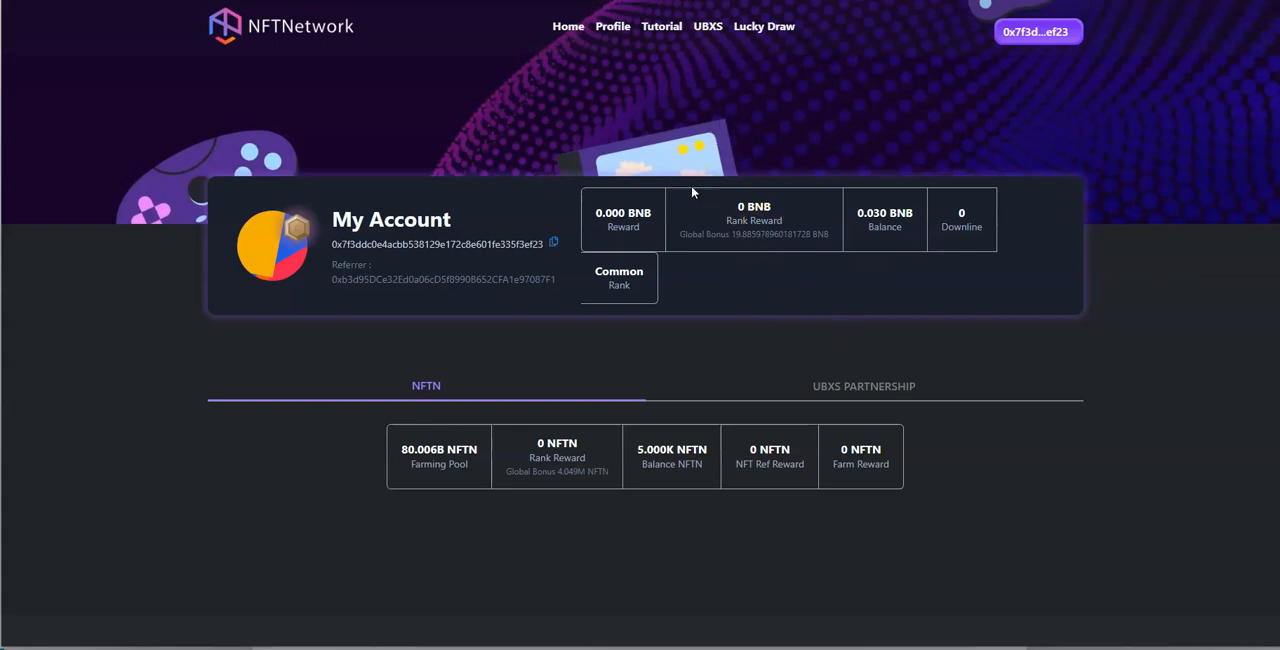
mouse_move(694, 304)
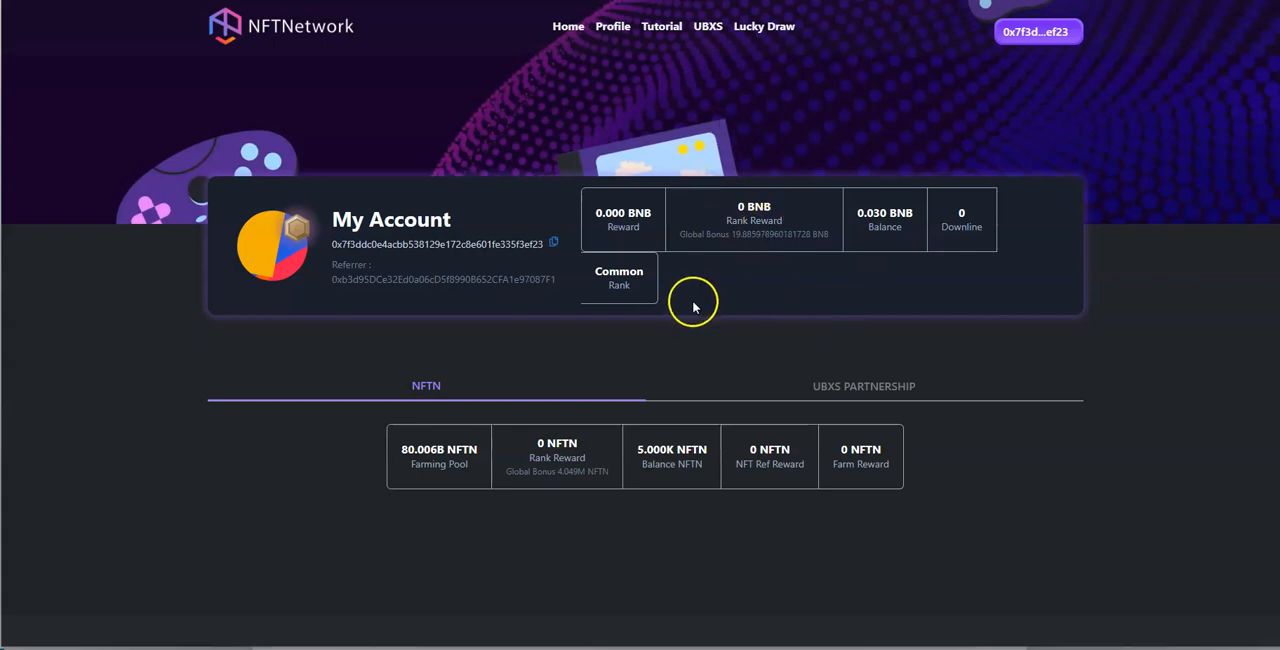
mouse_move(700, 298)
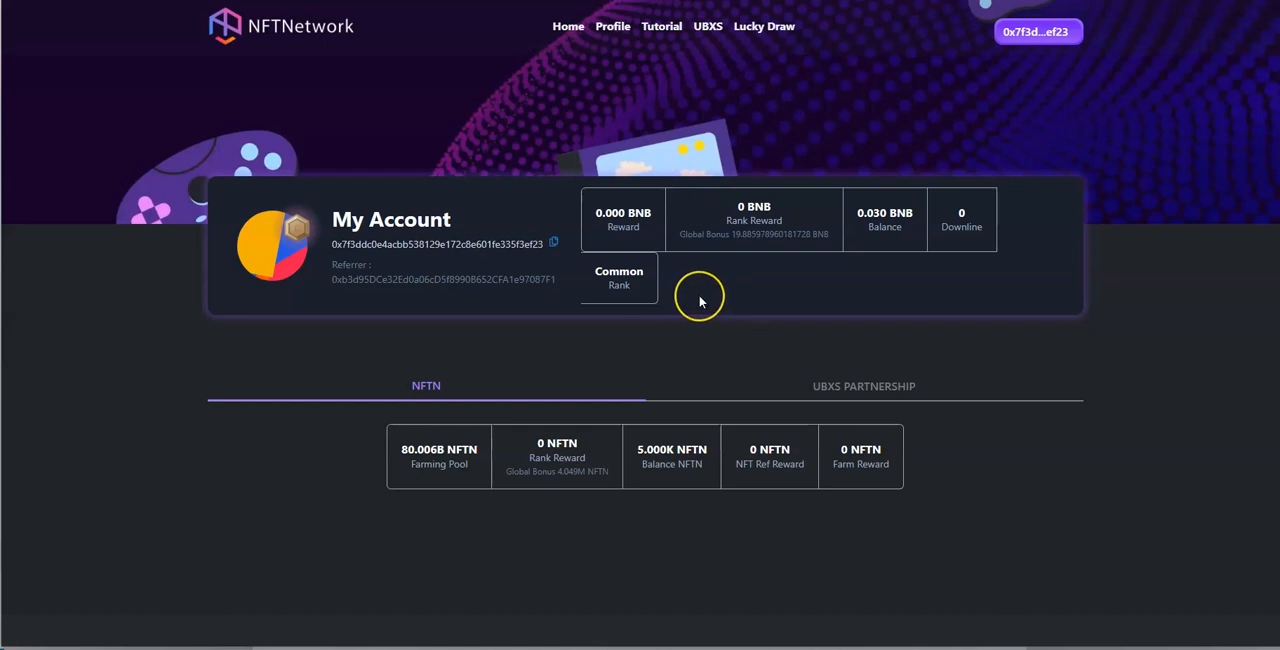
mouse_move(748, 388)
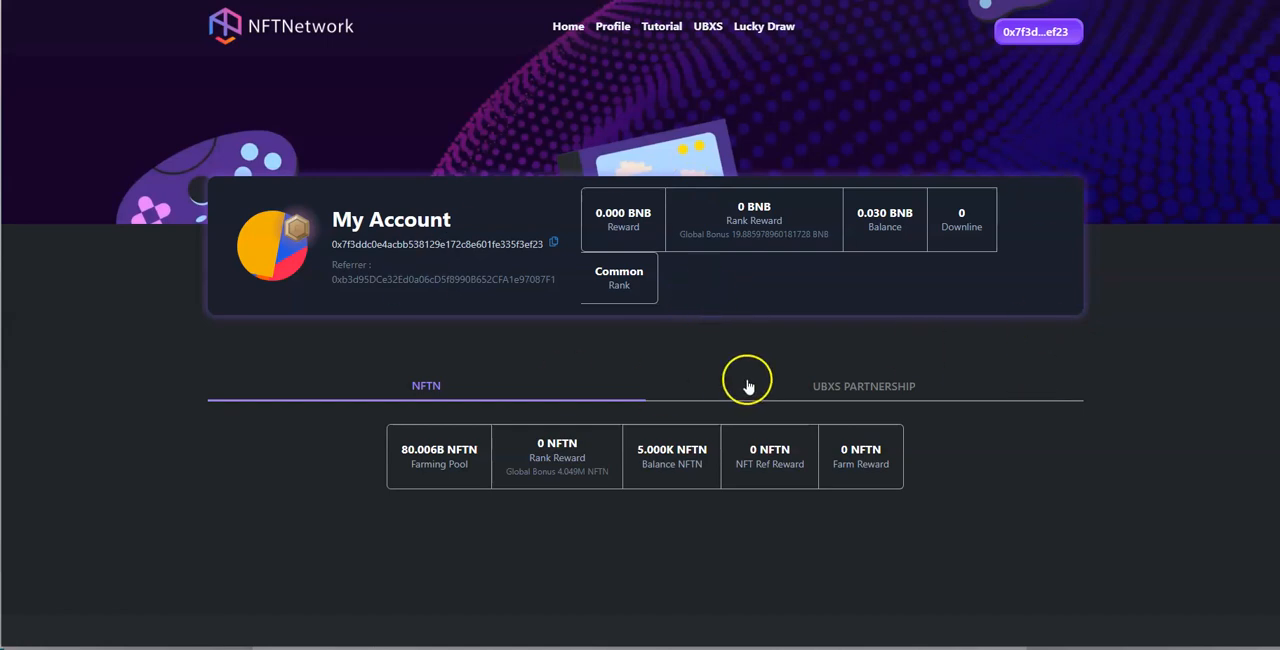
mouse_move(738, 384)
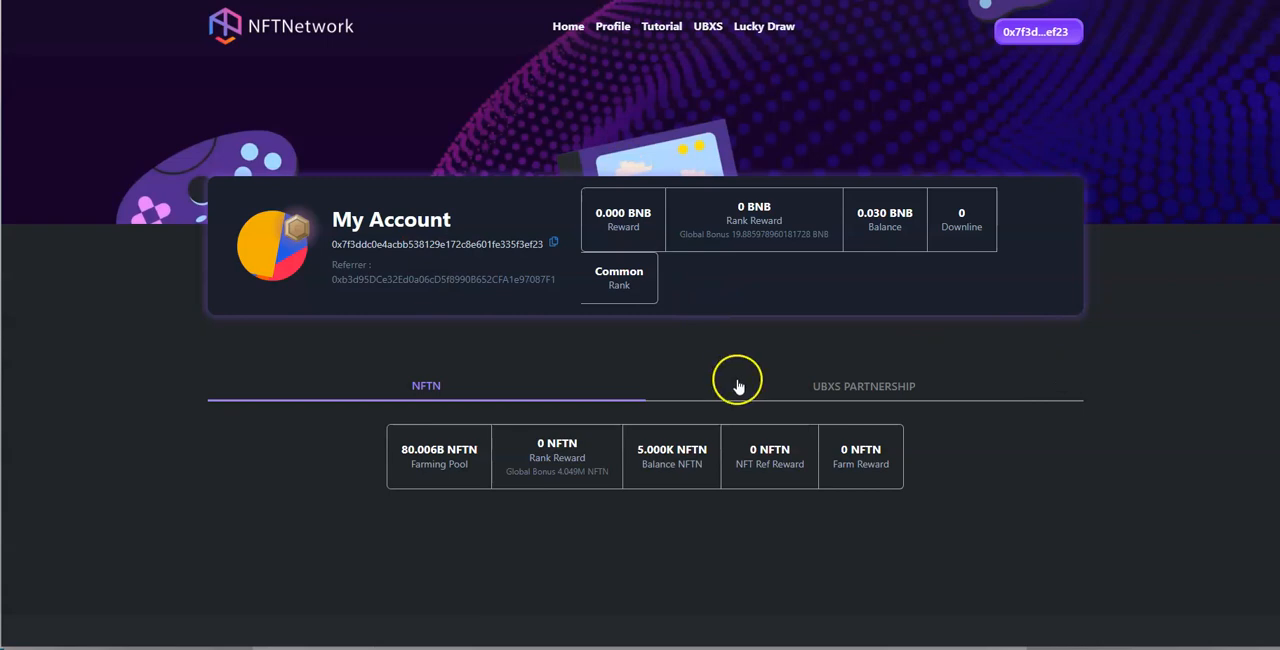
mouse_move(736, 380)
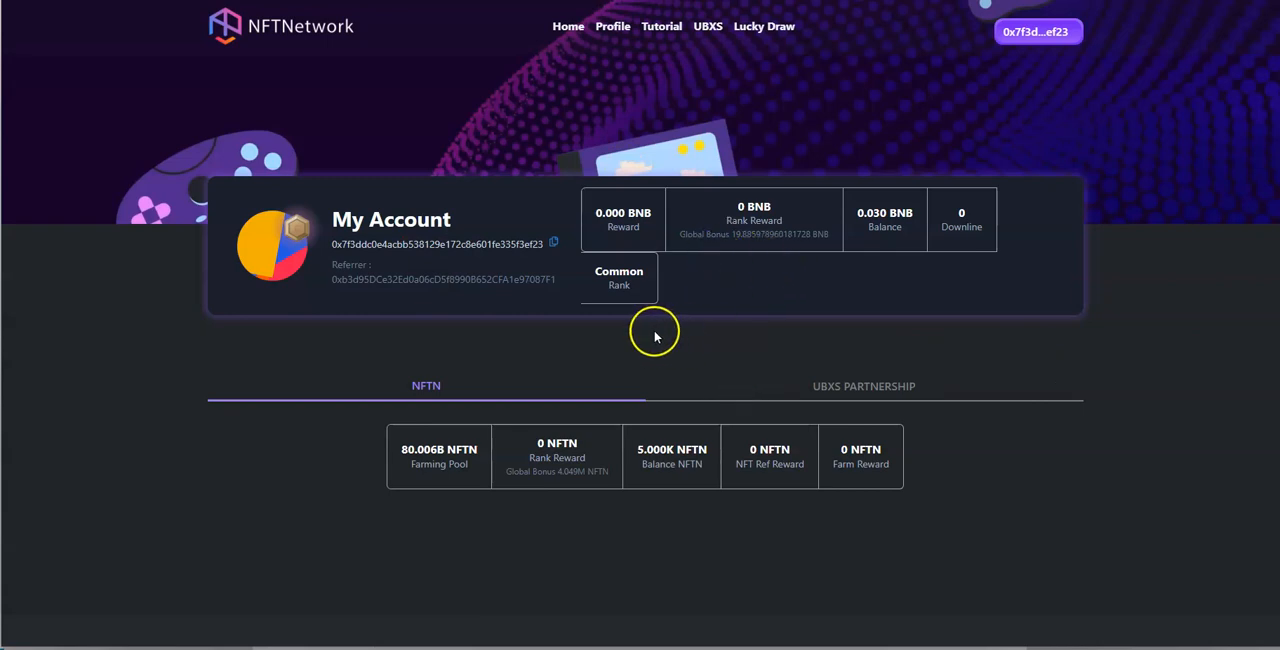
mouse_move(448, 402)
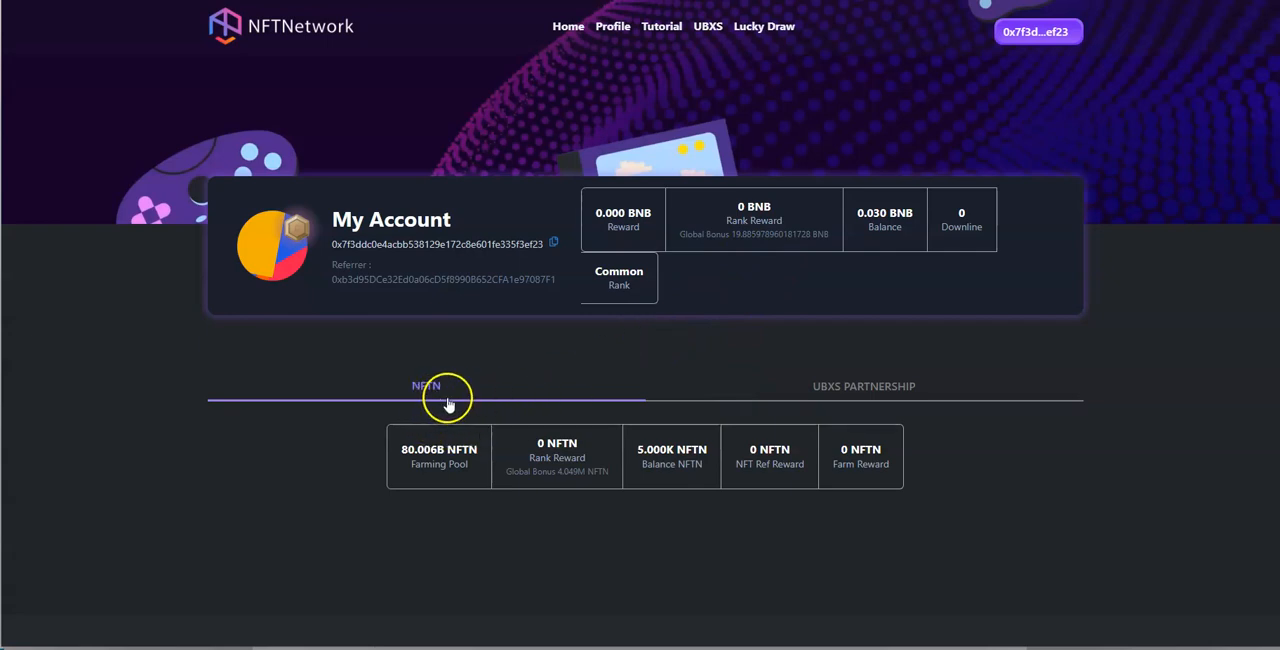
mouse_move(476, 408)
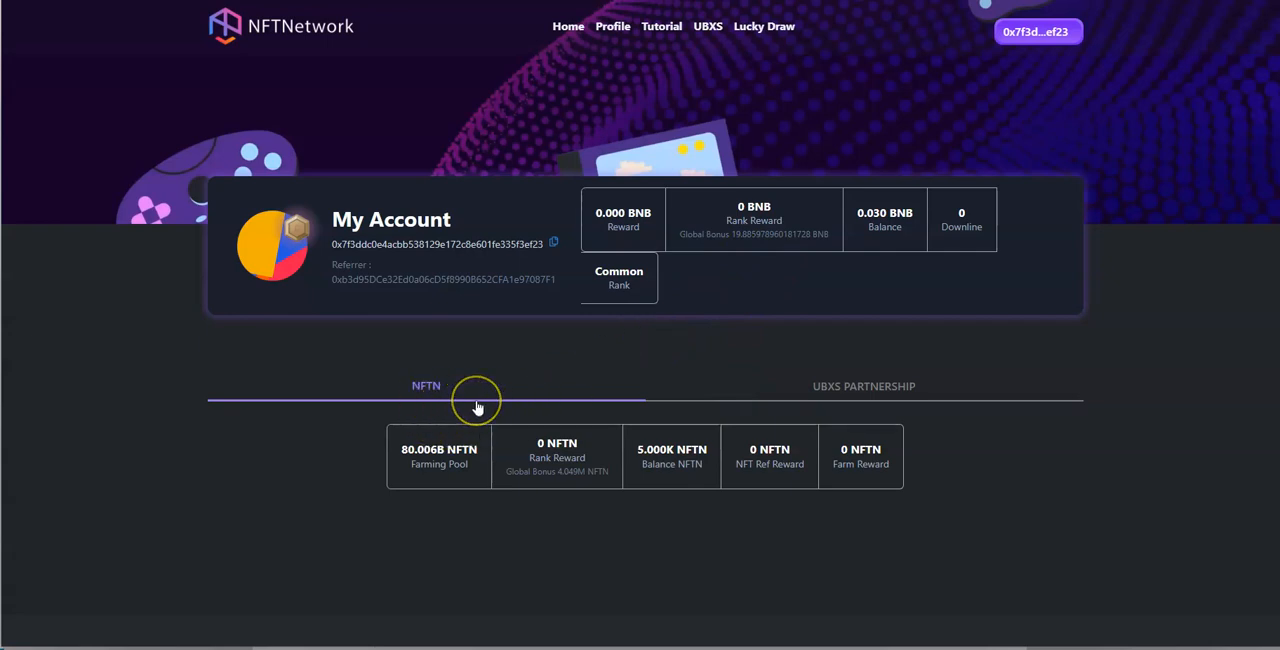
mouse_move(428, 140)
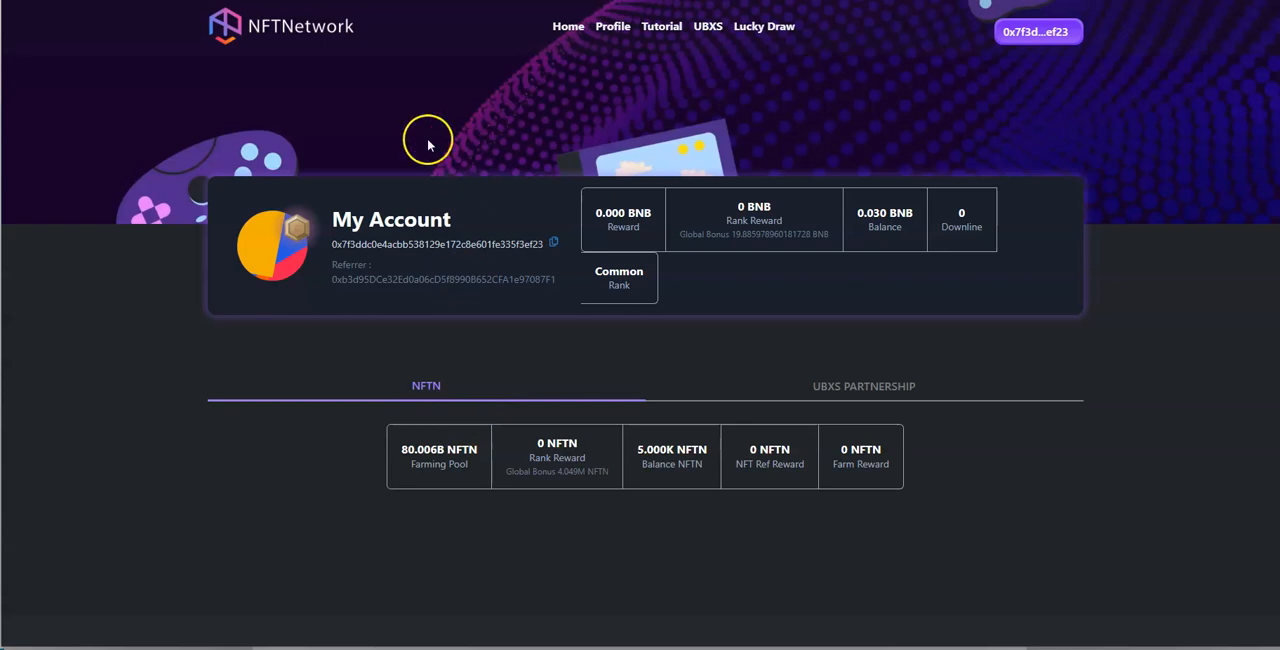
mouse_move(688, 100)
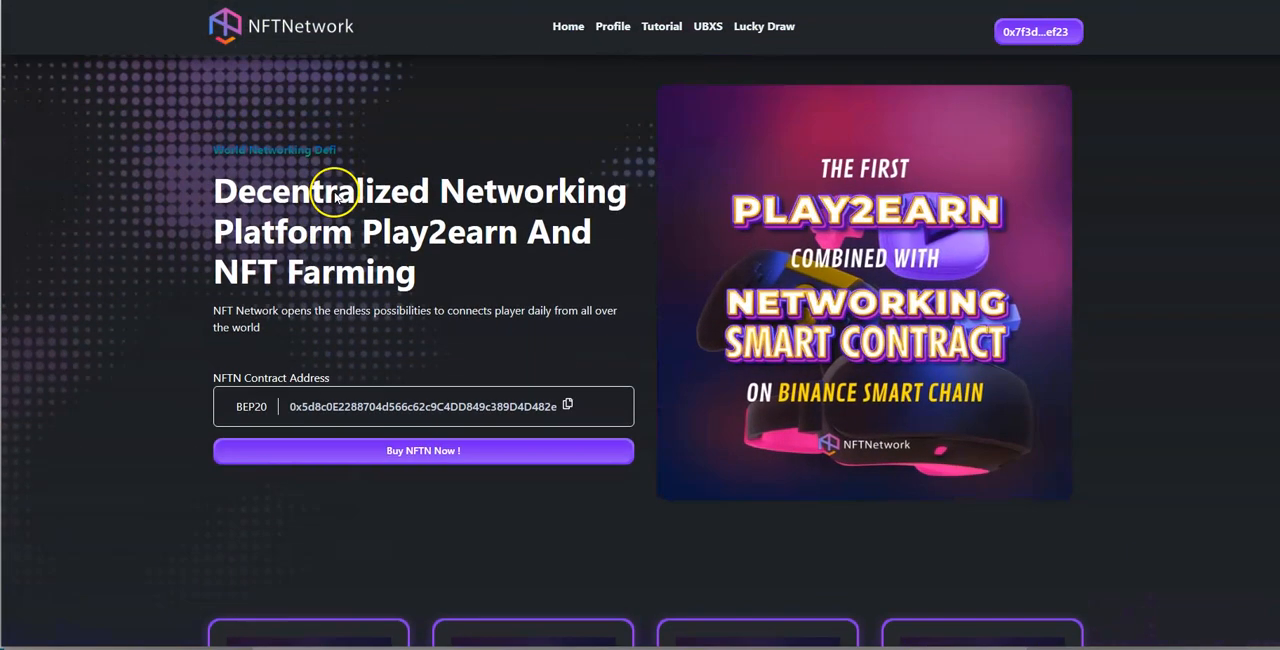
mouse_move(924, 36)
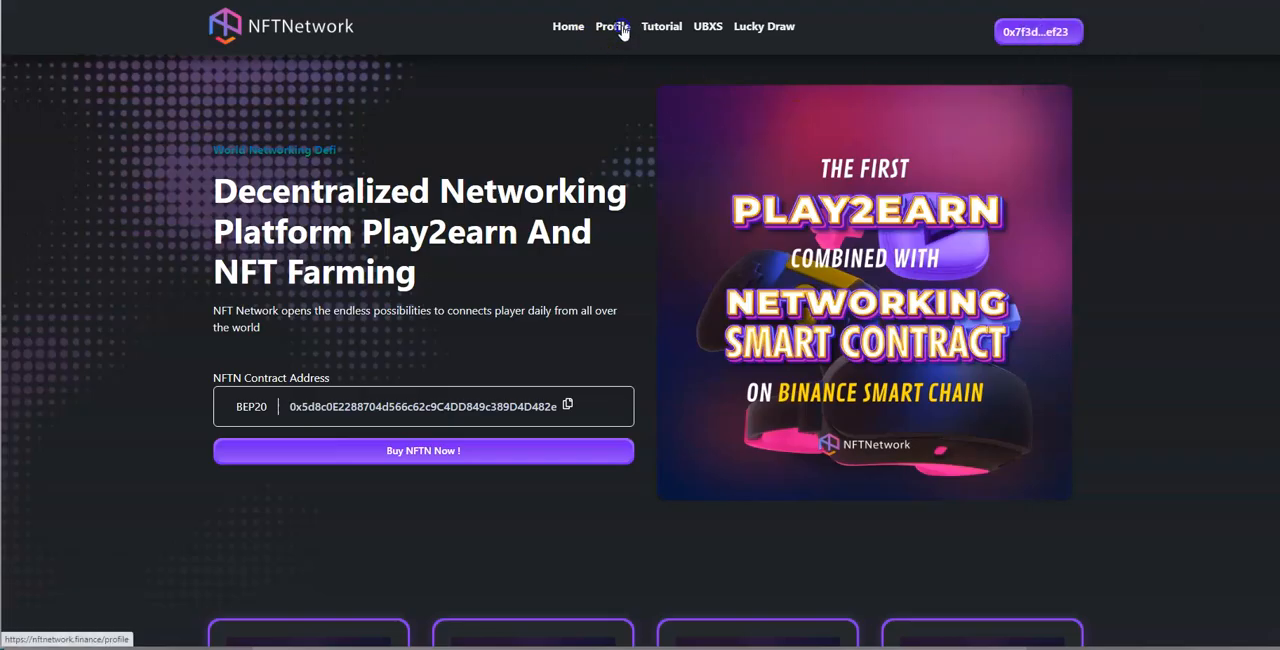
Step: Review the profile's 5.000K NFTN balance and zero farm reward, glance at the Farm 001-004 cards, then return to Profile
click(612, 26)
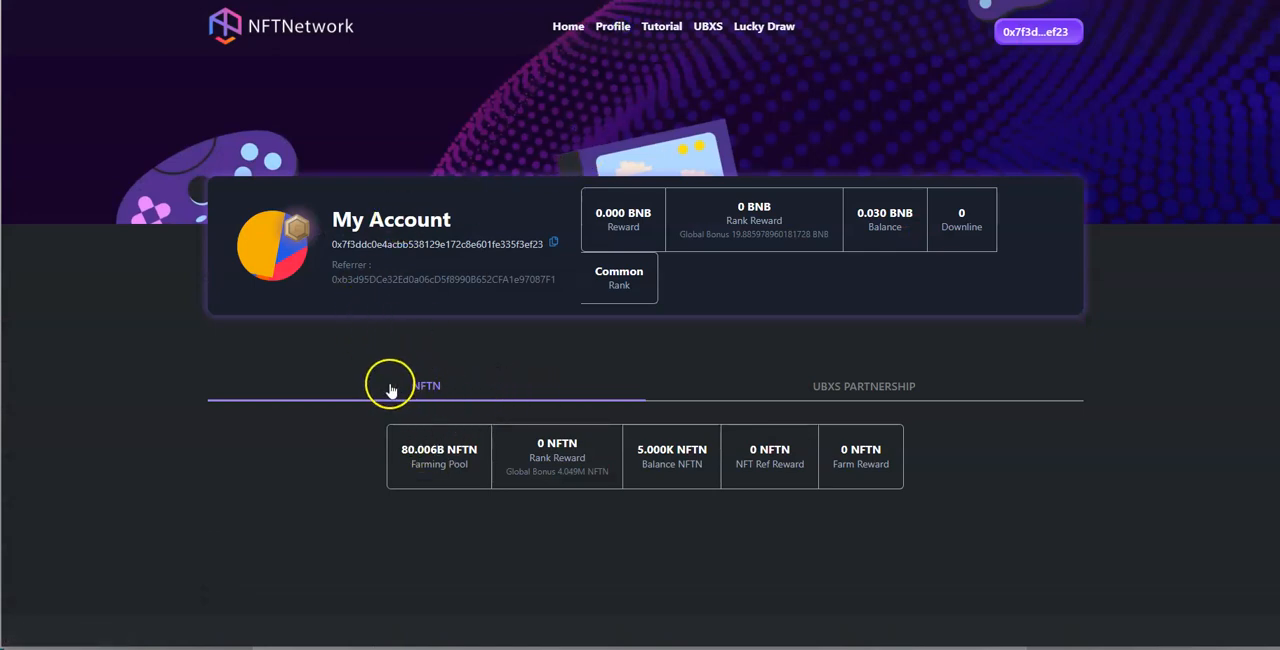
scroll(down, 3)
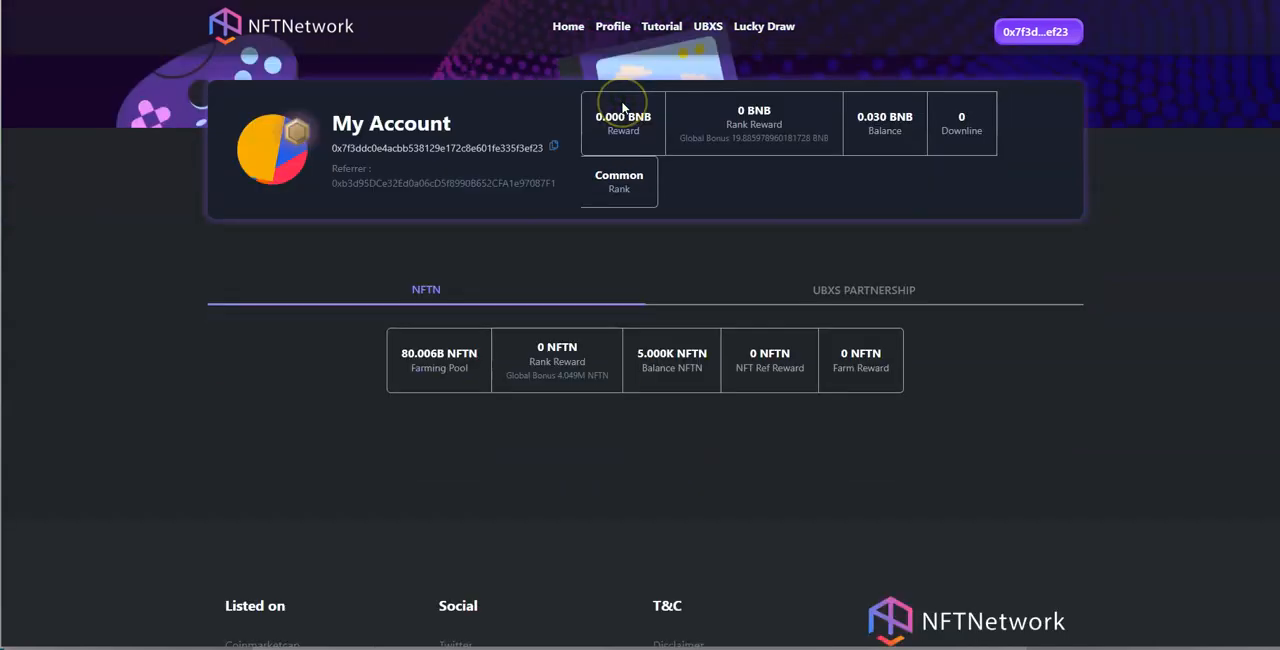
scroll(down, 3)
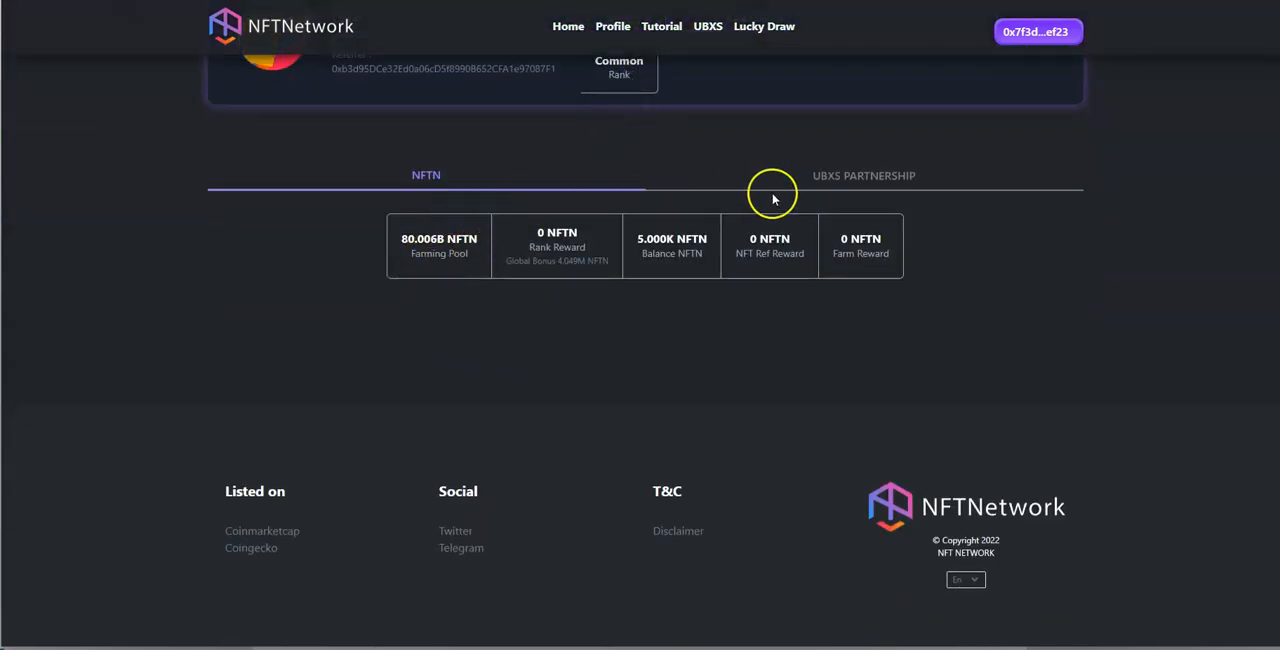
mouse_move(448, 260)
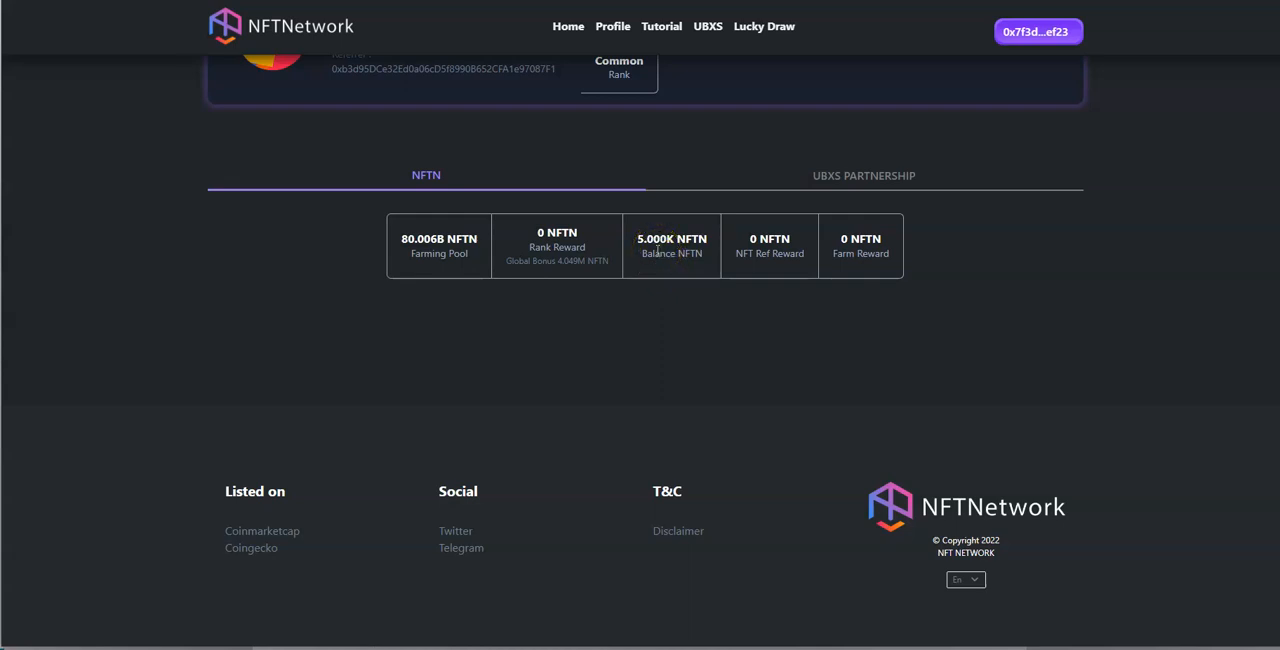
scroll(up, 3)
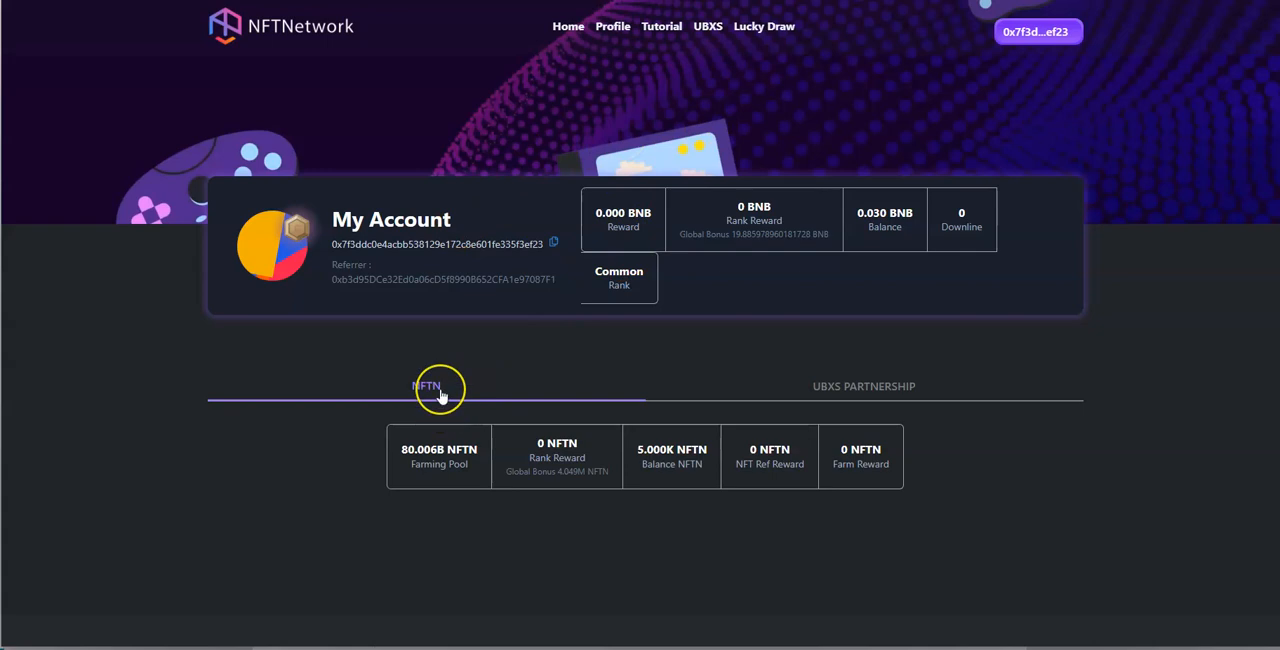
mouse_move(604, 410)
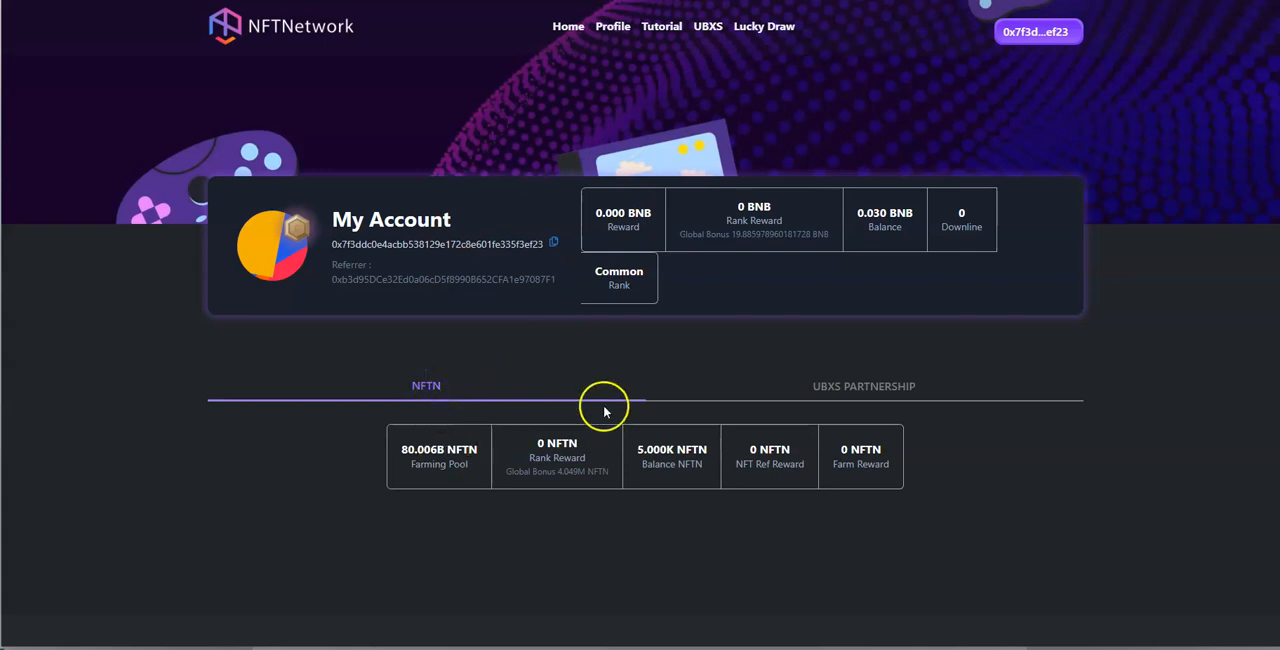
mouse_move(568, 26)
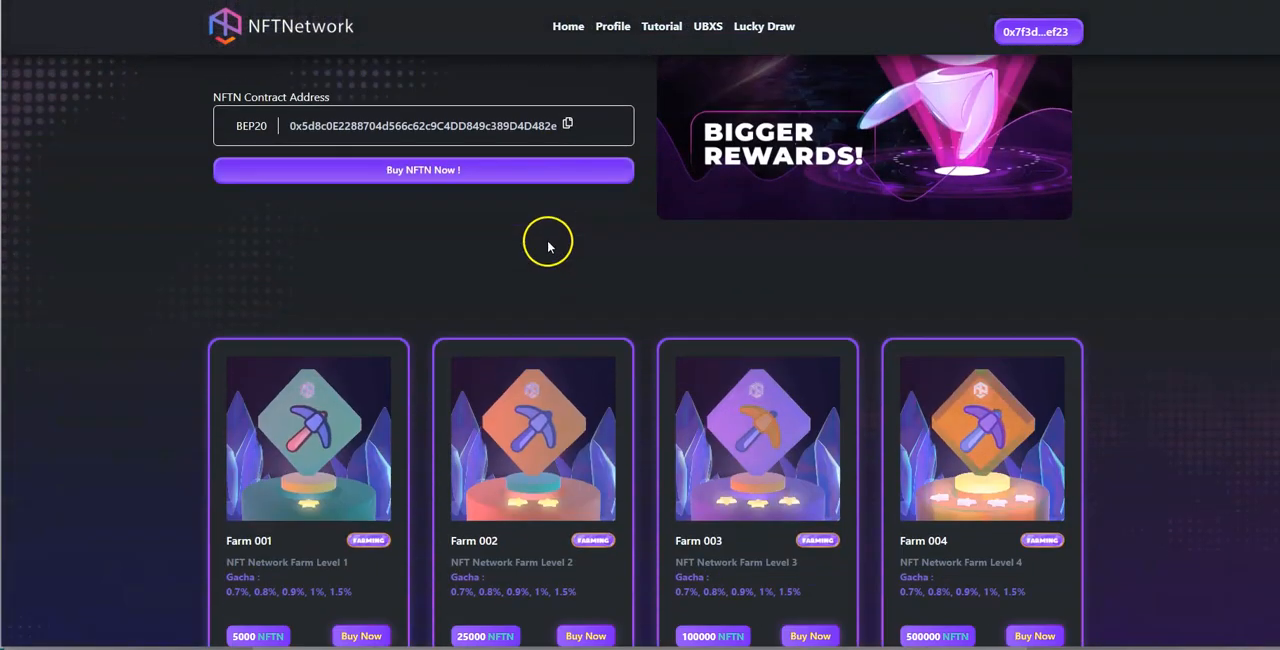
scroll(down, 3)
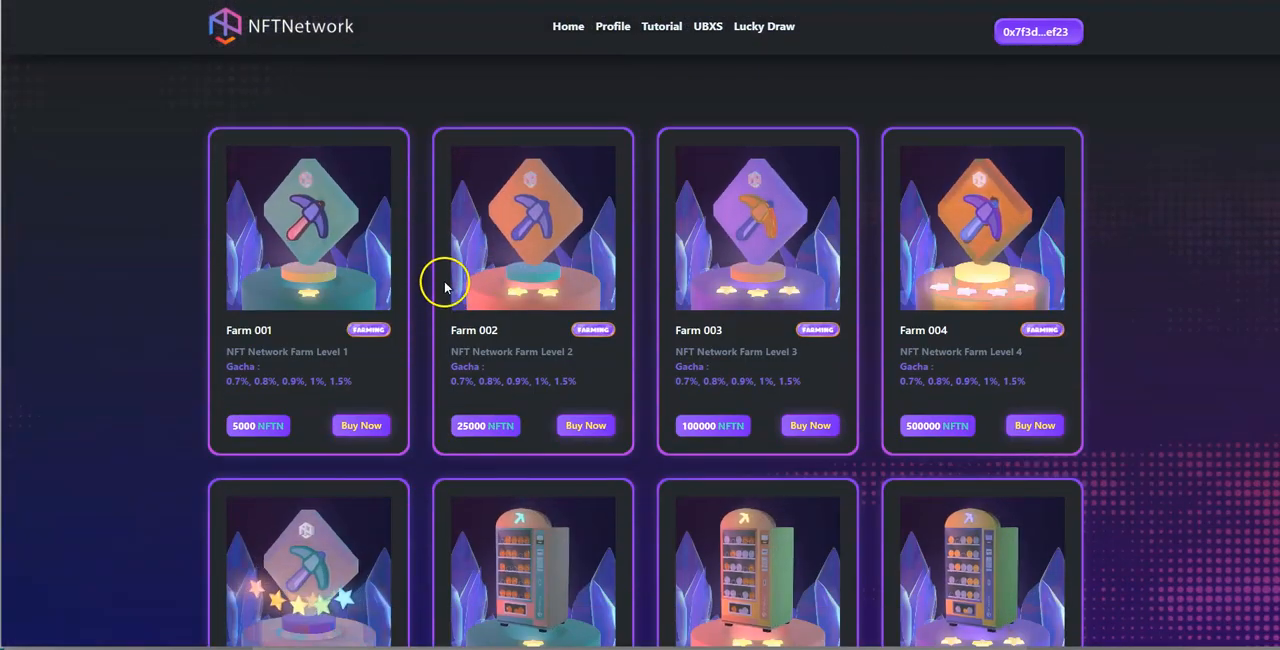
click(612, 26)
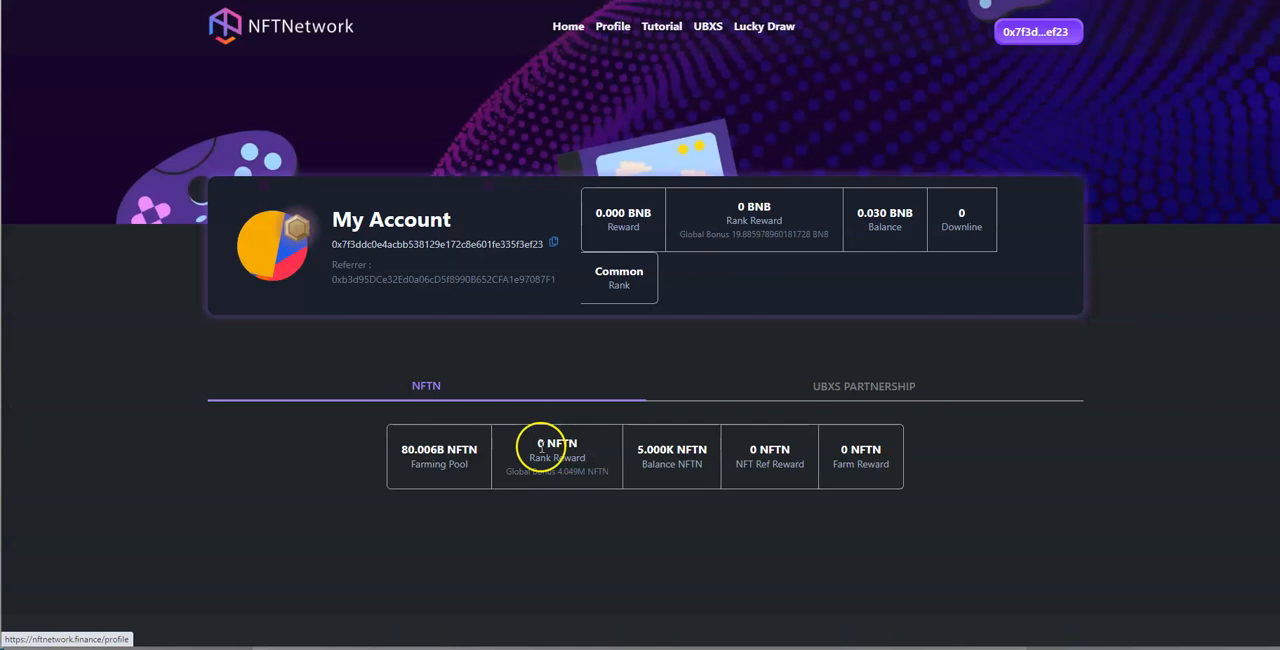
mouse_move(672, 454)
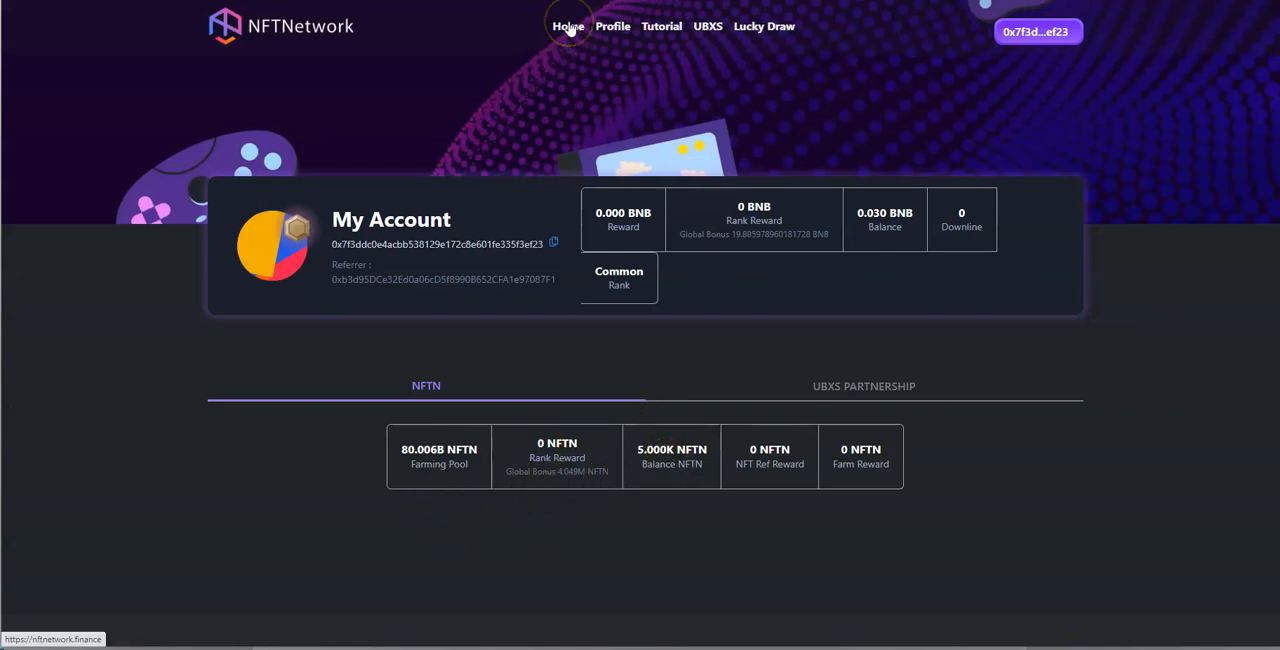
Step: Switch to the CoinTiger NFTN/USDT page showing the 0.014951 price
click(568, 26)
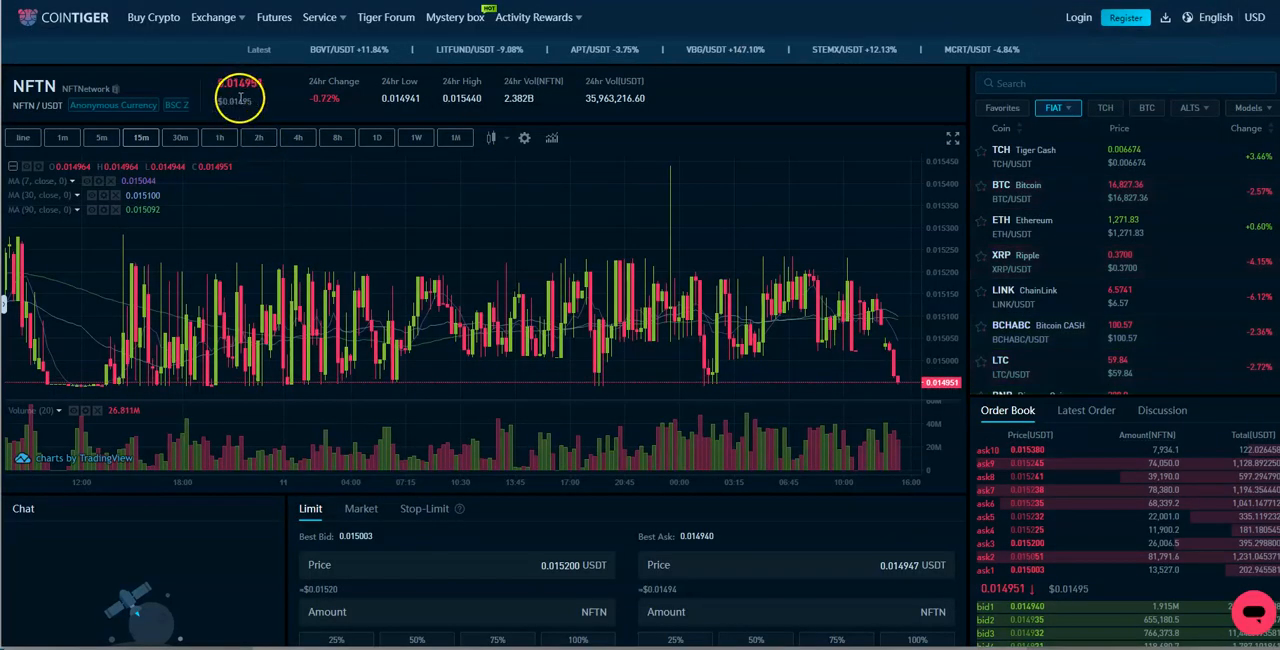
mouse_move(678, 144)
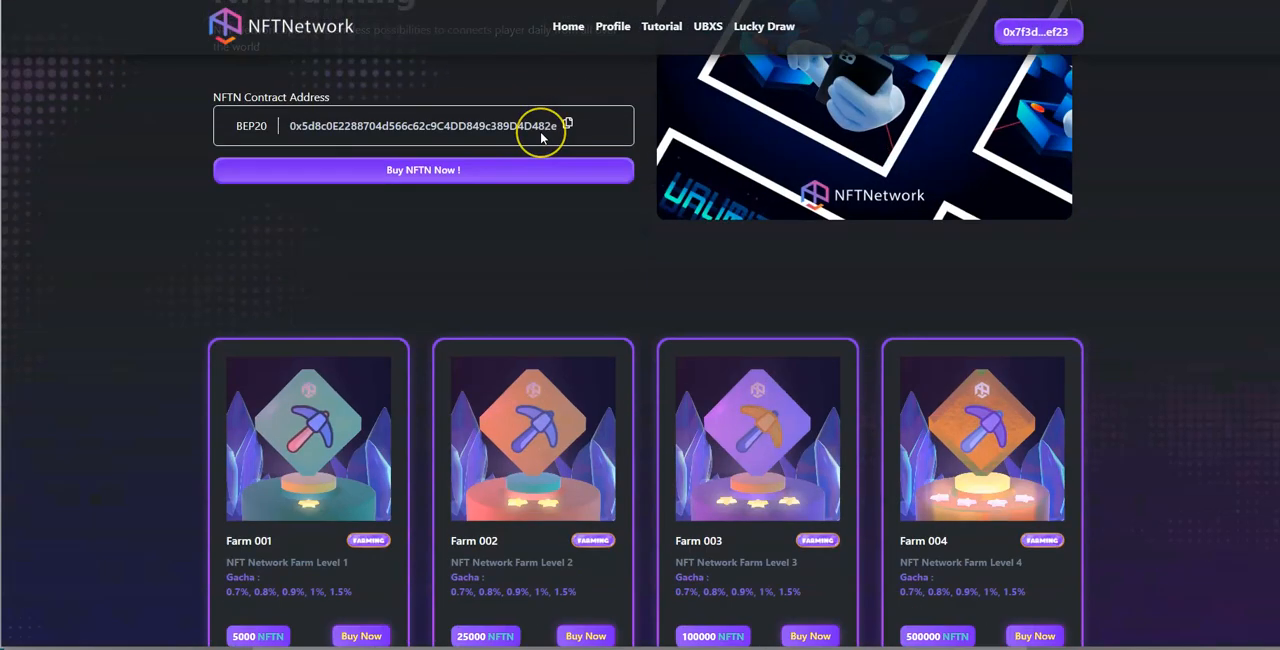
Step: Start buying Farm 001 for 5000 NFTN and confirm the MetaMask NFTN spending permission
scroll(down, 3)
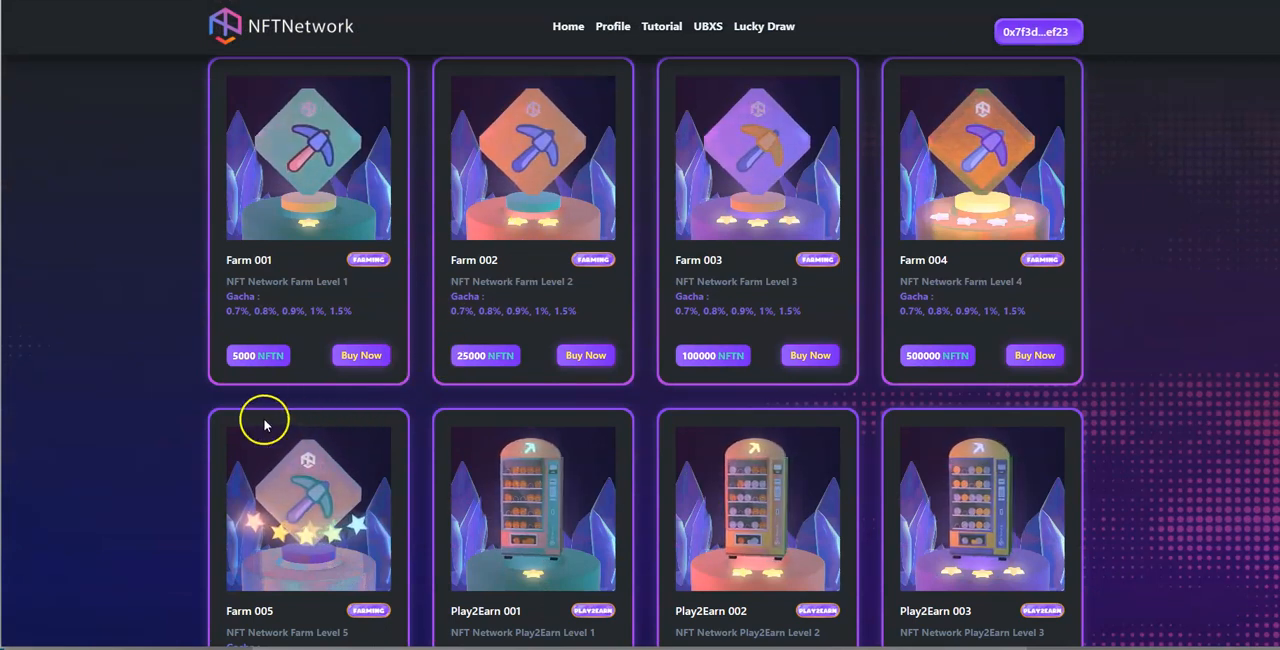
mouse_move(364, 384)
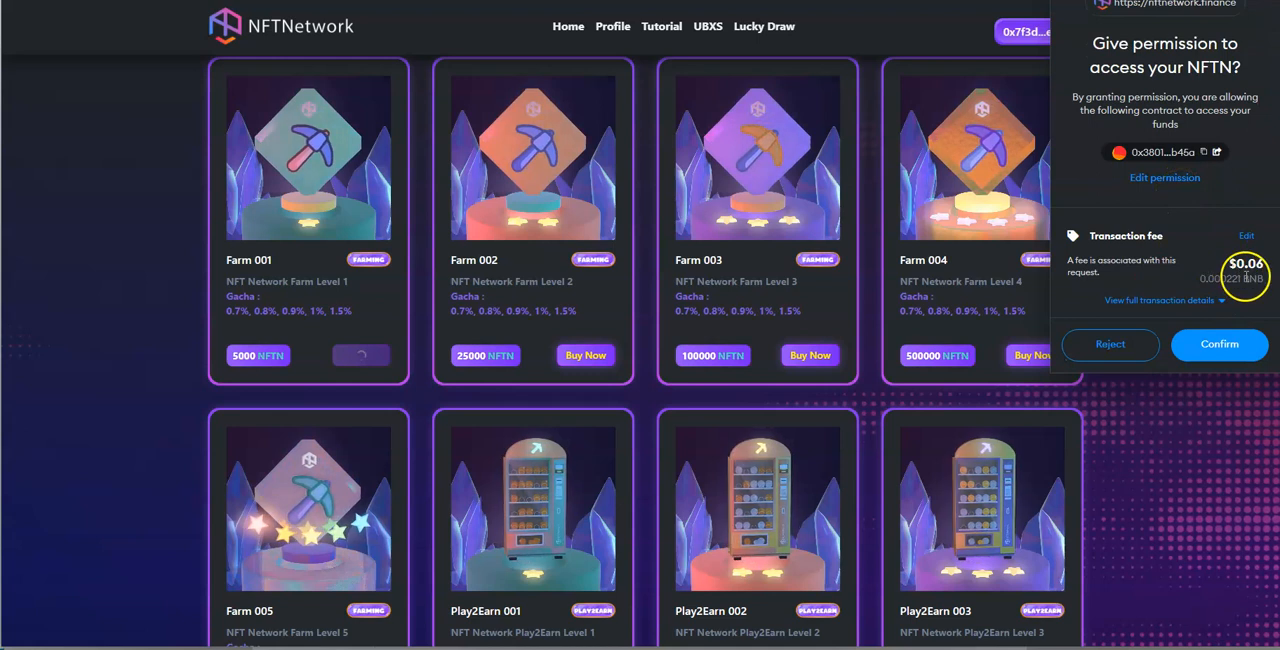
click(1220, 344)
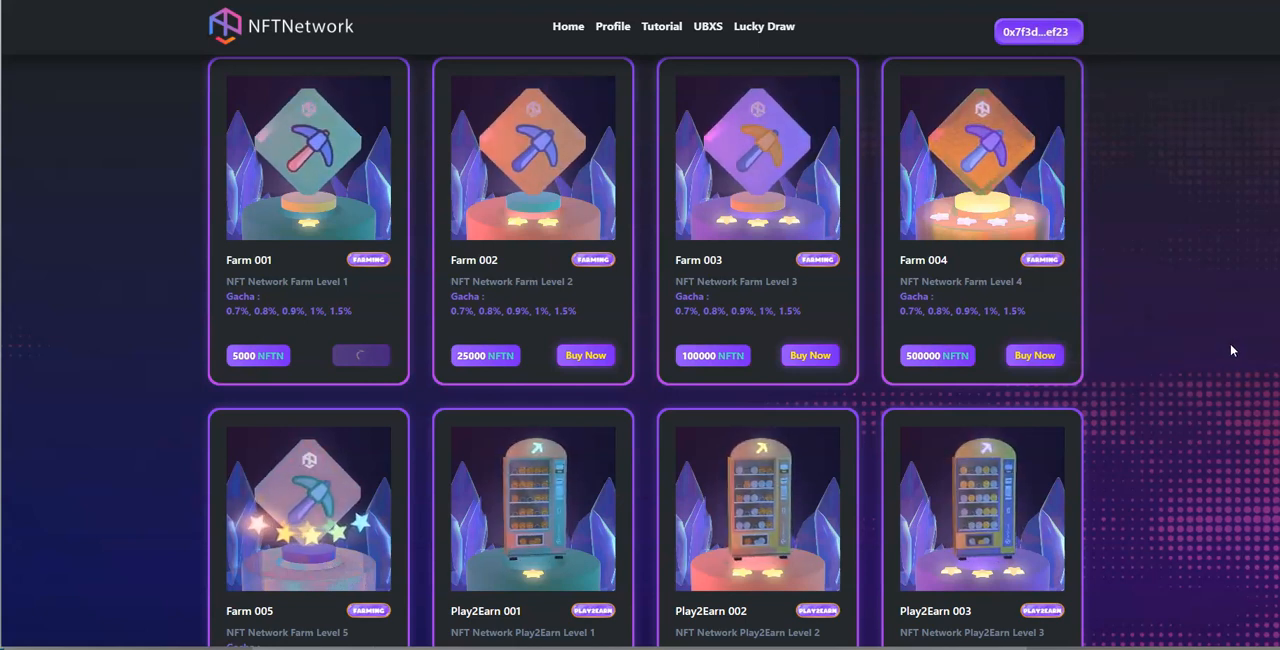
scroll(down, 3)
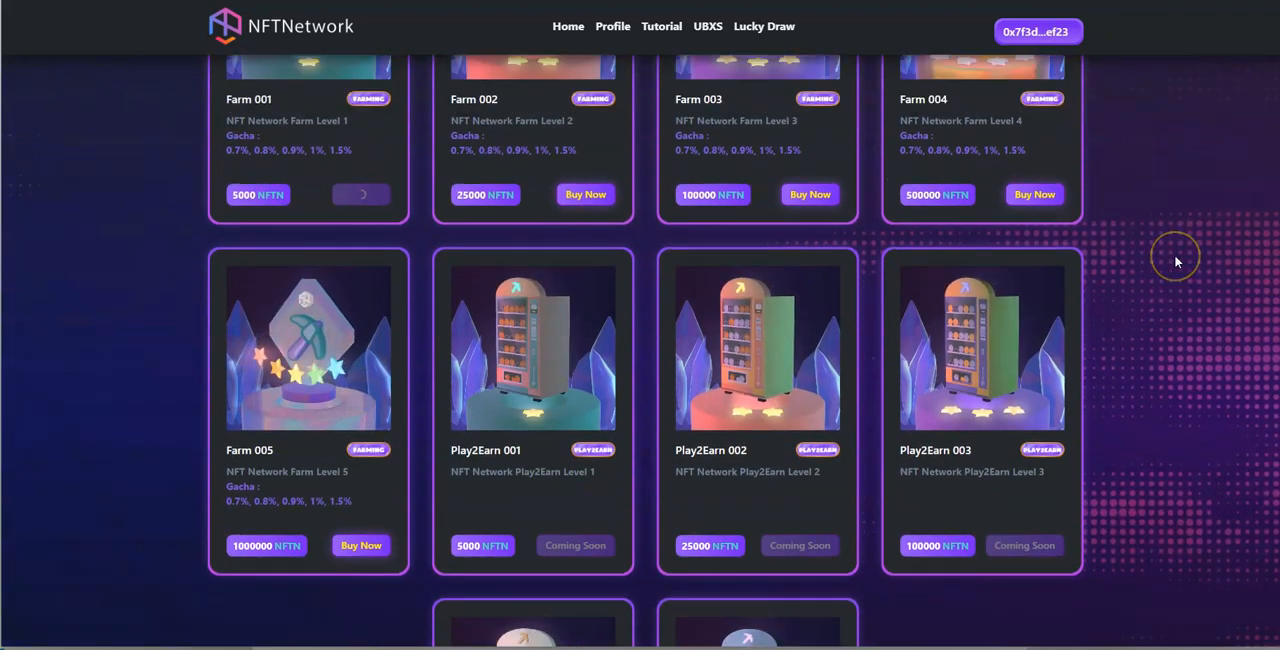
scroll(up, 3)
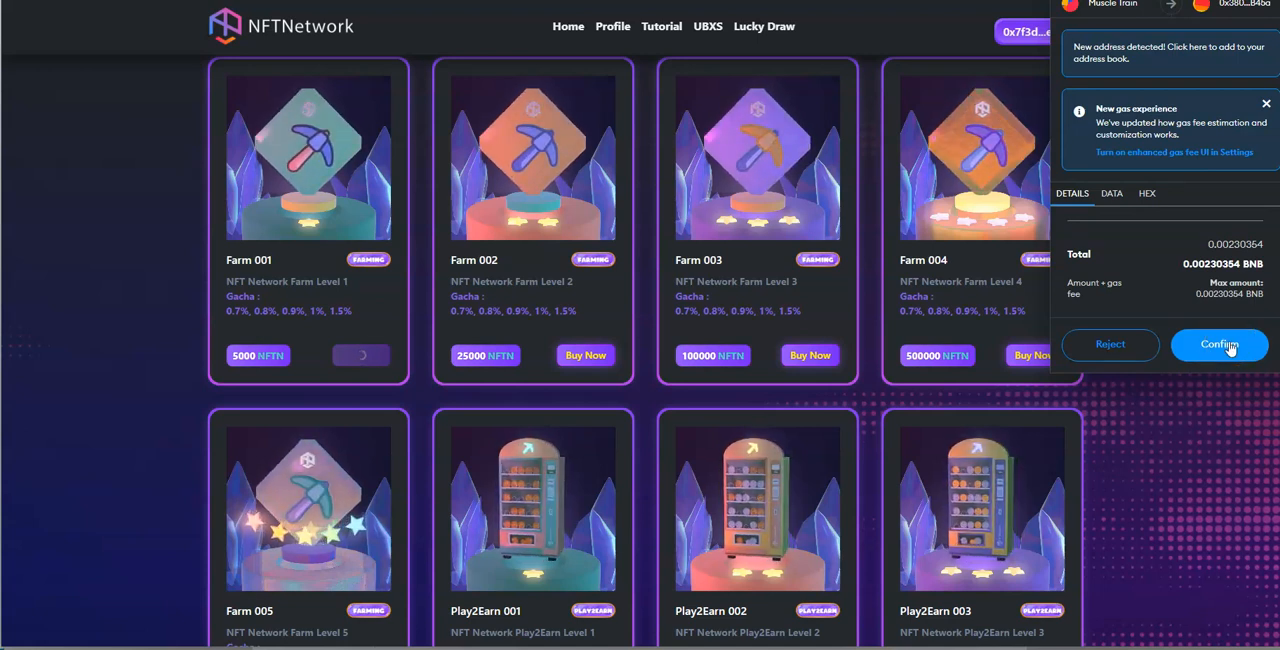
Step: Confirm the Farm 001 purchase transaction and check the wallet still holds 5000 NFTN
click(1220, 344)
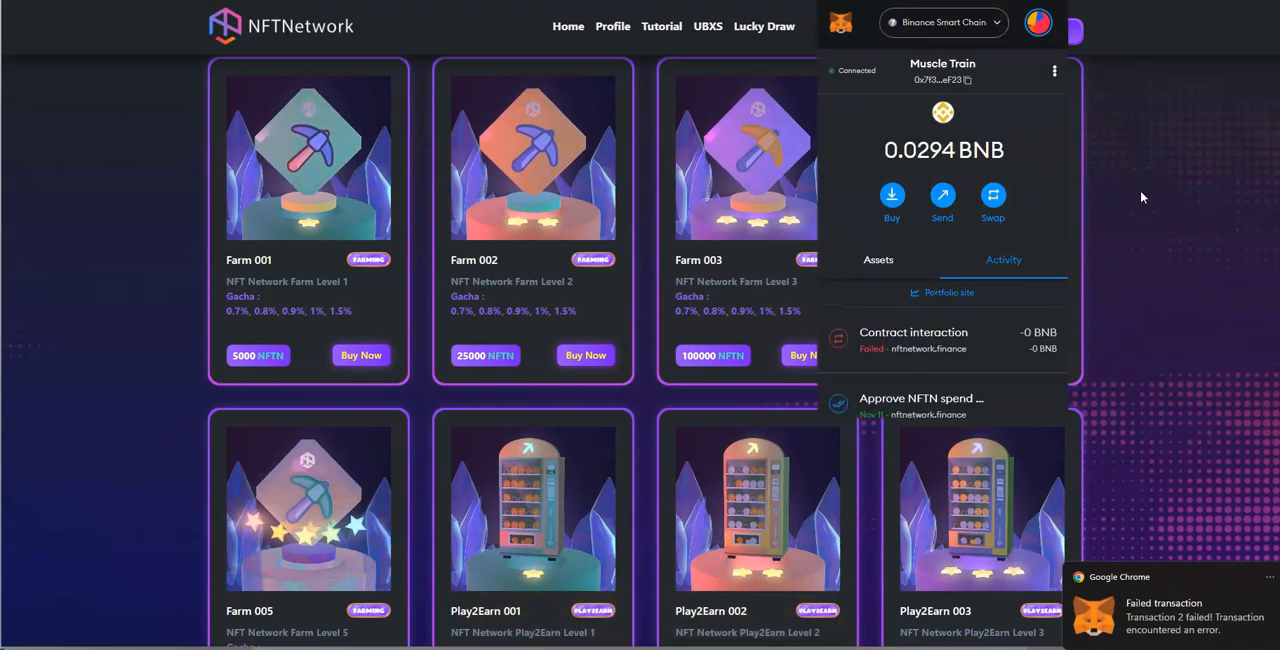
click(876, 260)
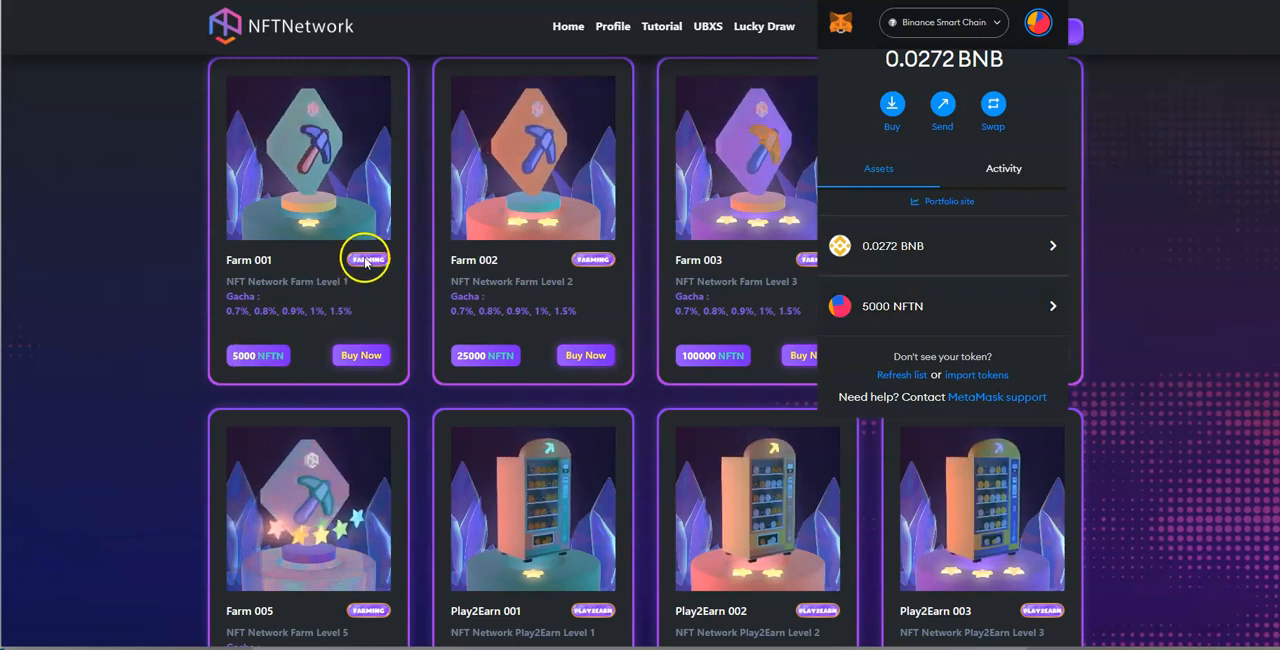
Step: Scroll the NFT list back up to the Farm 001 card with its Buy Now button
scroll(down, 3)
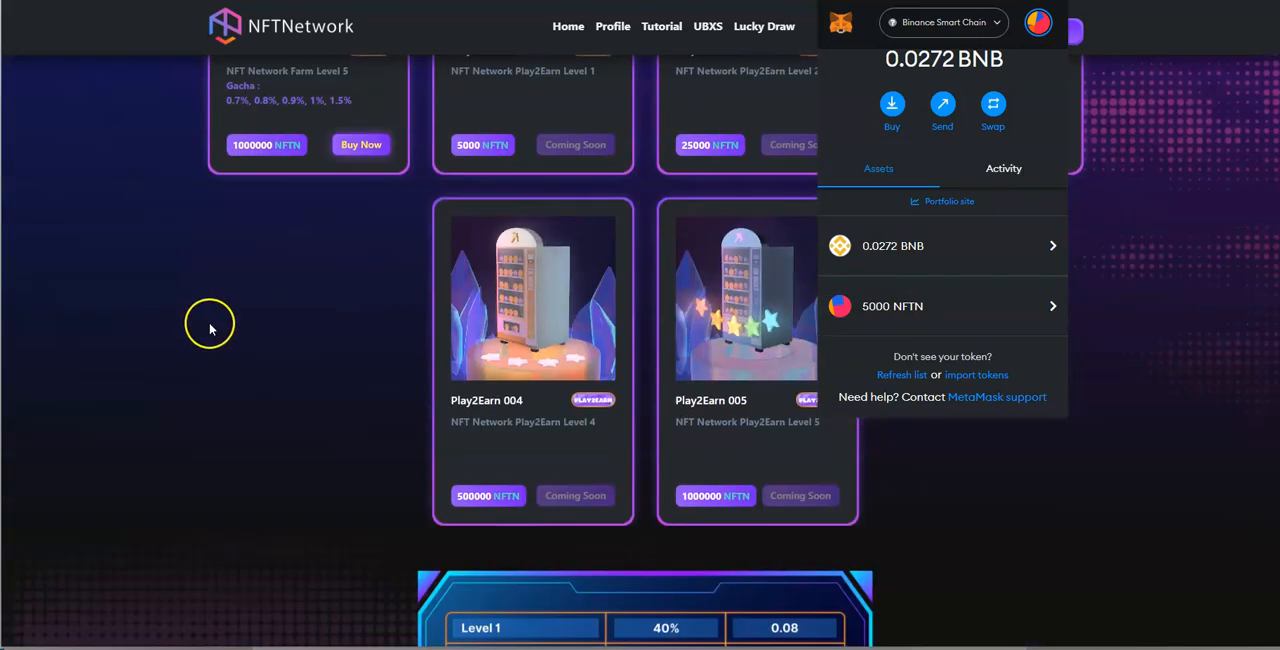
scroll(down, 3)
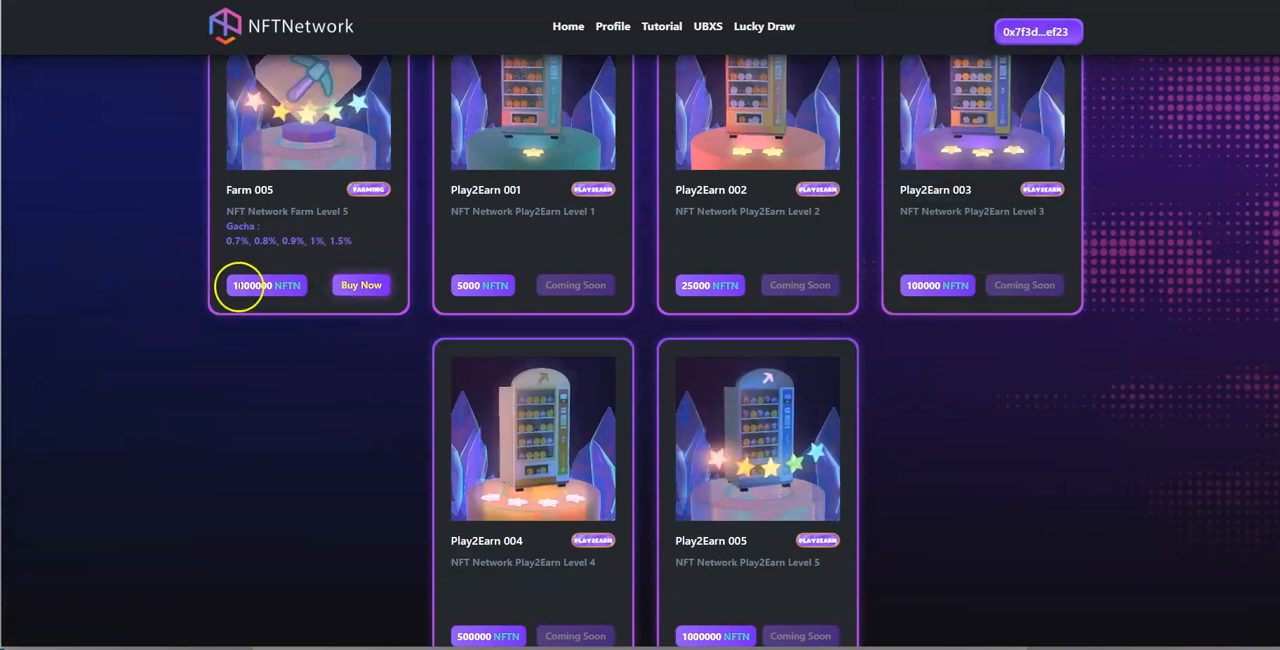
scroll(up, 3)
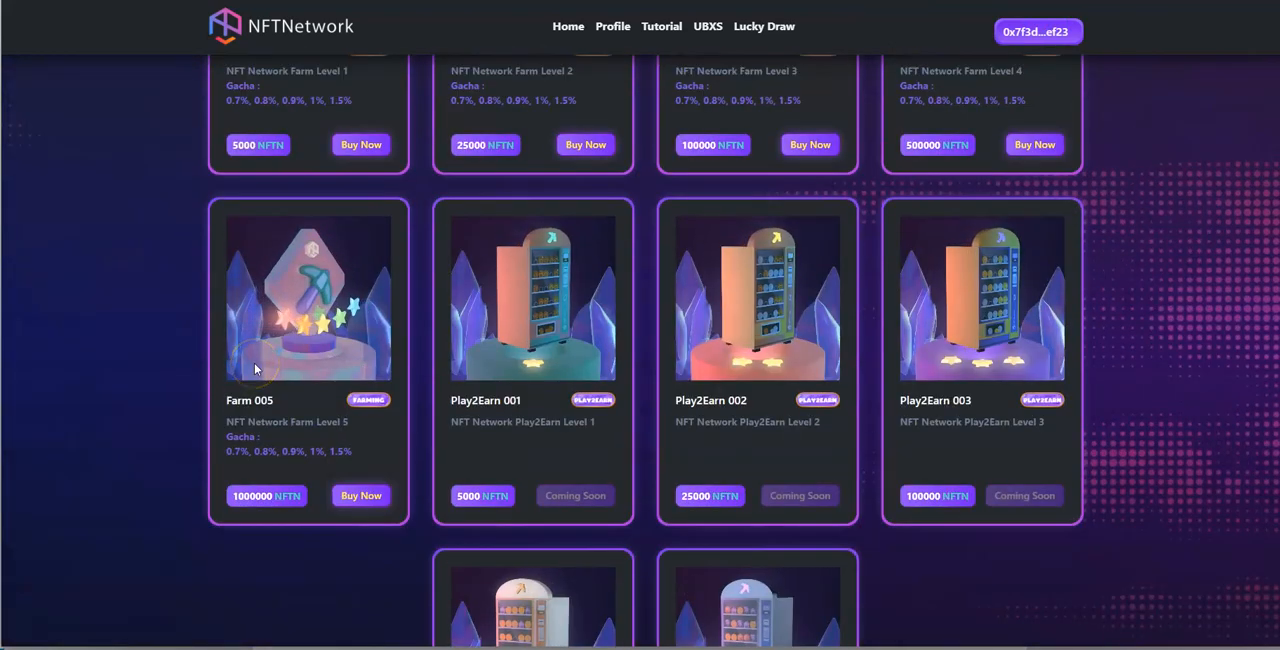
scroll(up, 3)
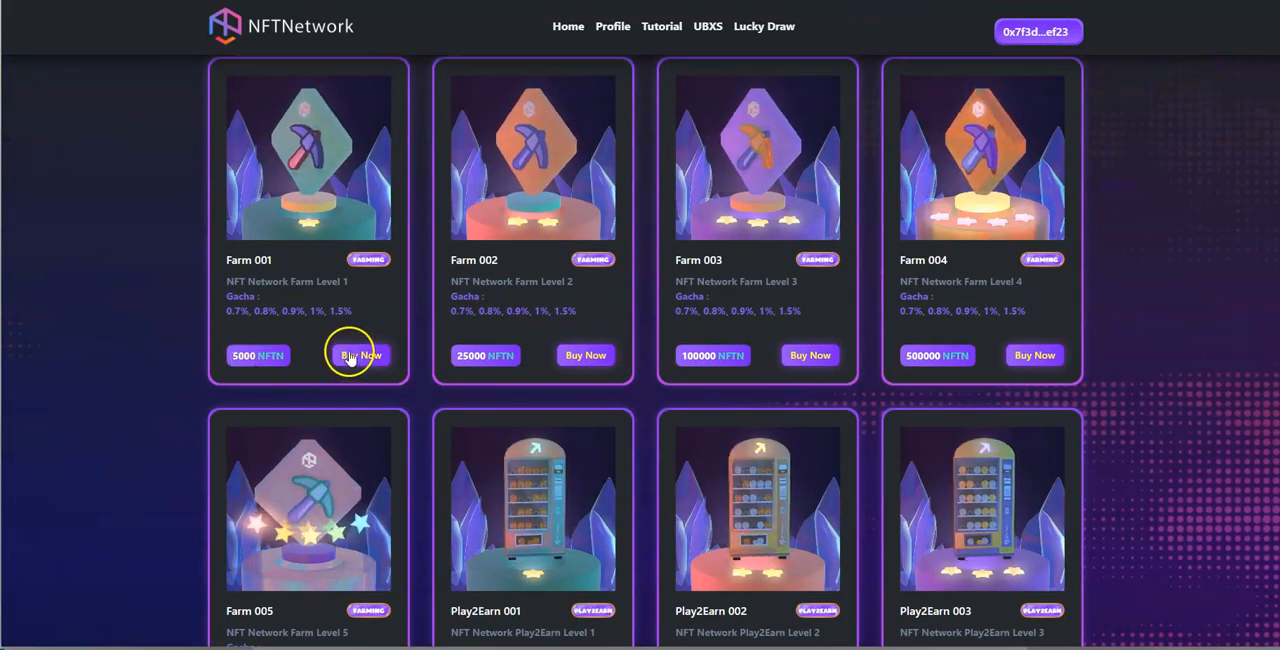
Step: Buy the Farm 001 NFT for 5000 NFTN and approve the MetaMask transaction
click(360, 354)
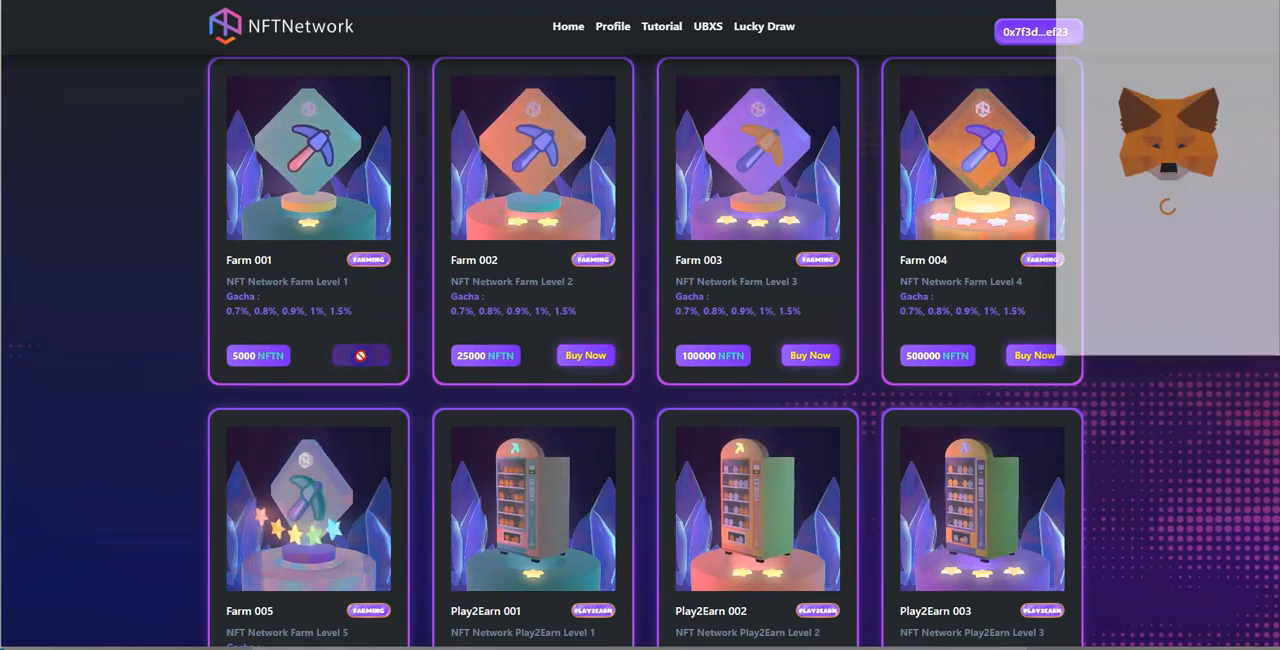
click(360, 354)
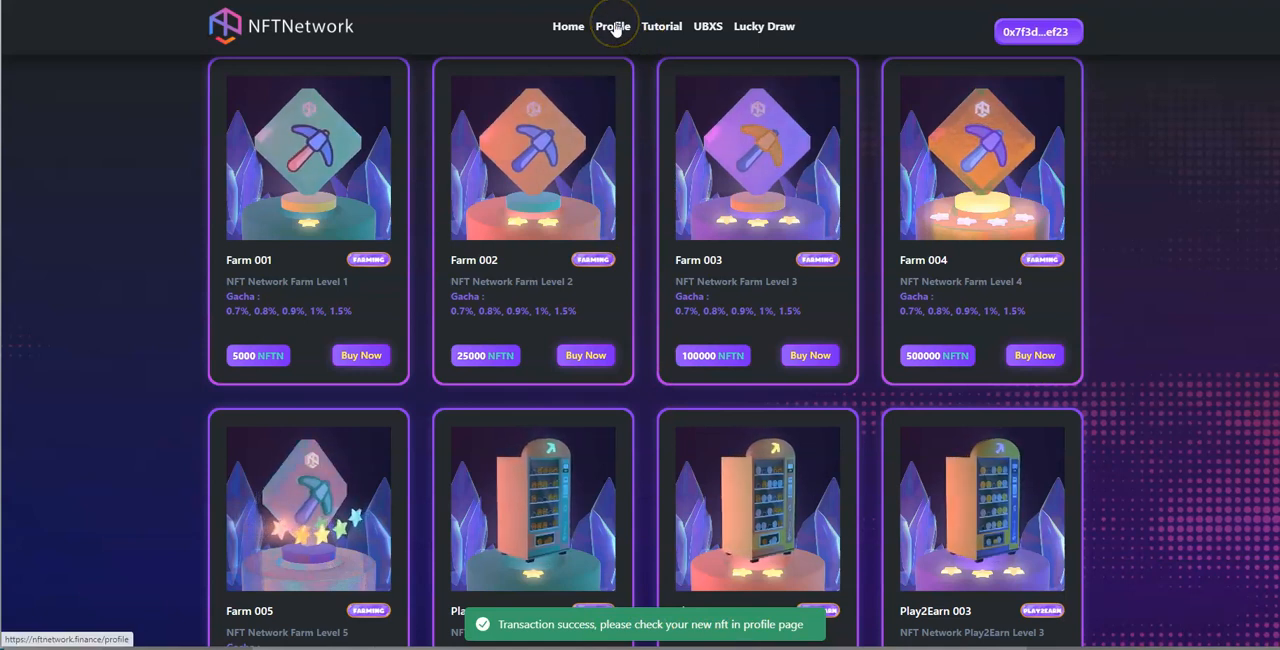
Step: View the owned Farm 001 NFT (#2907, Level 1) farming NFTN on the profile page
click(612, 26)
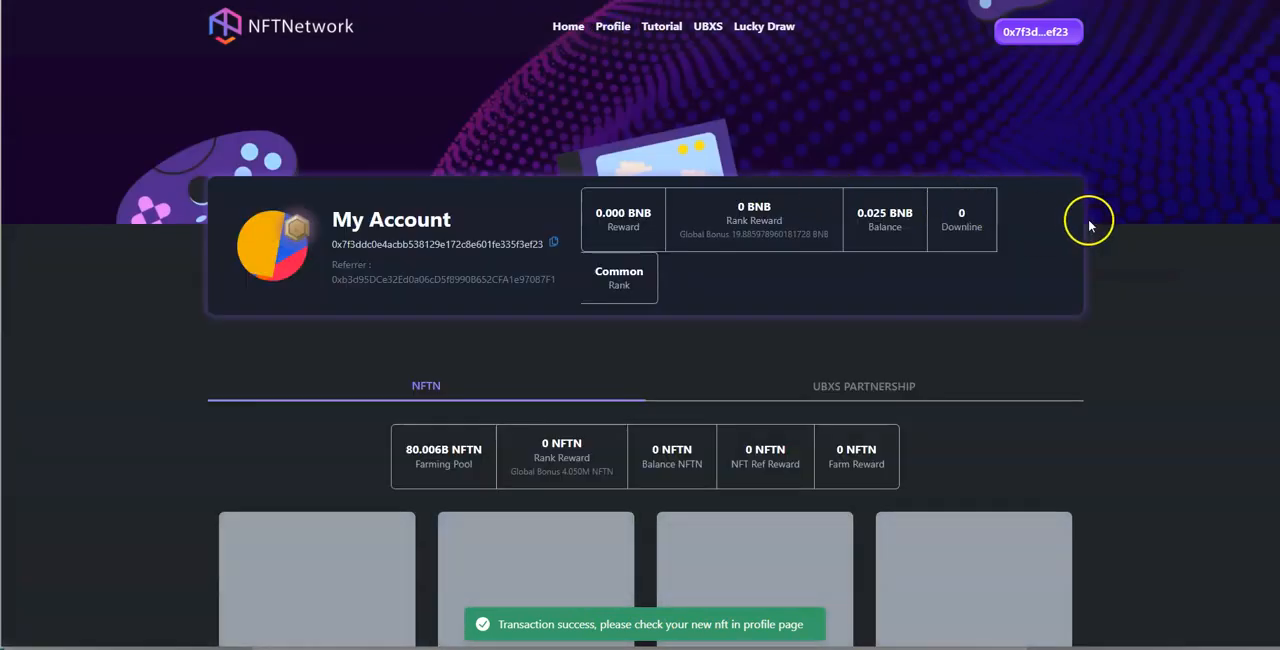
scroll(down, 3)
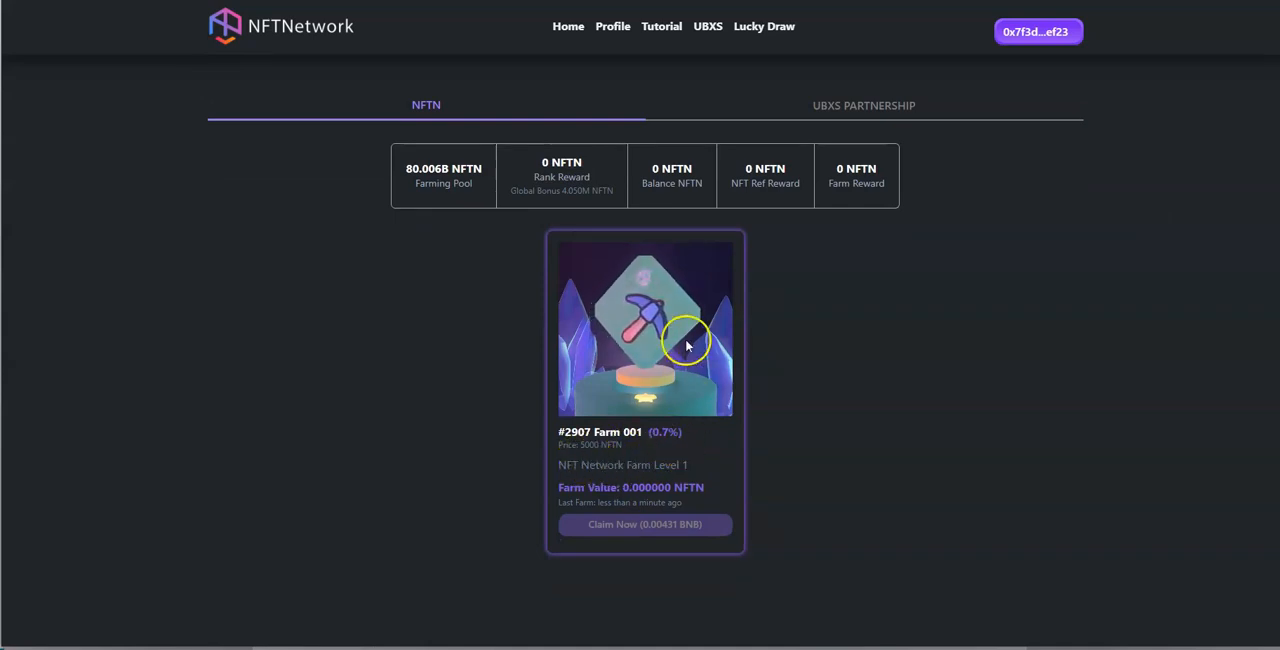
mouse_move(622, 394)
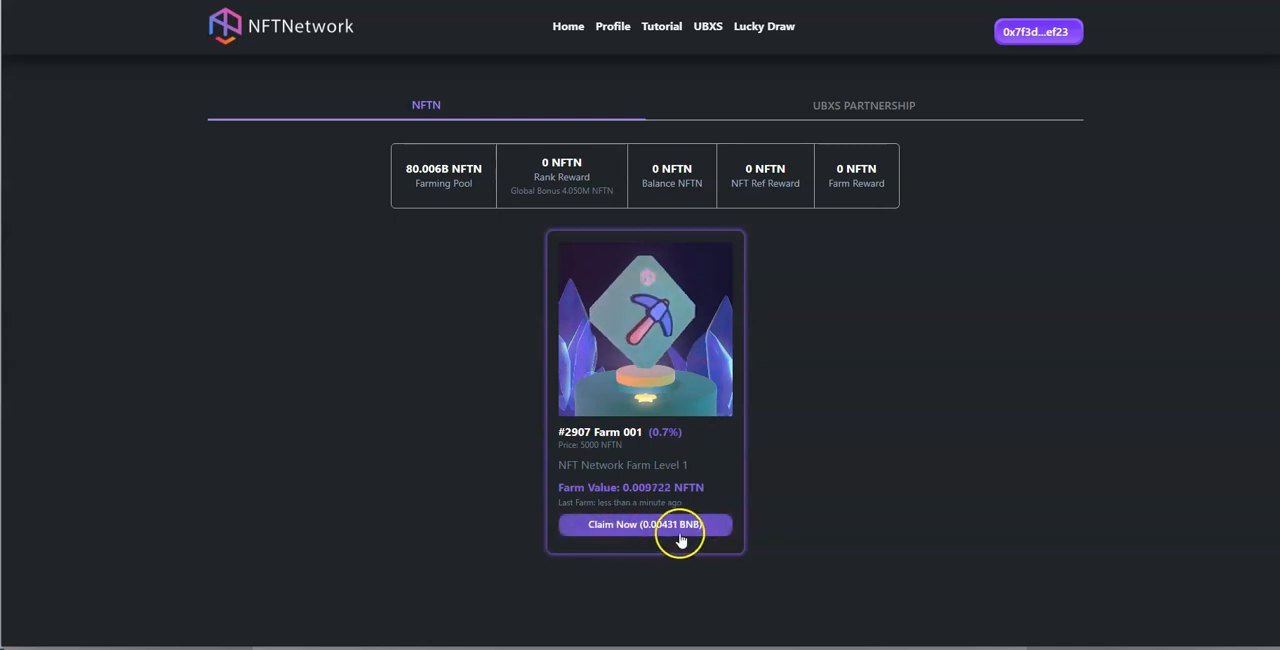
mouse_move(826, 532)
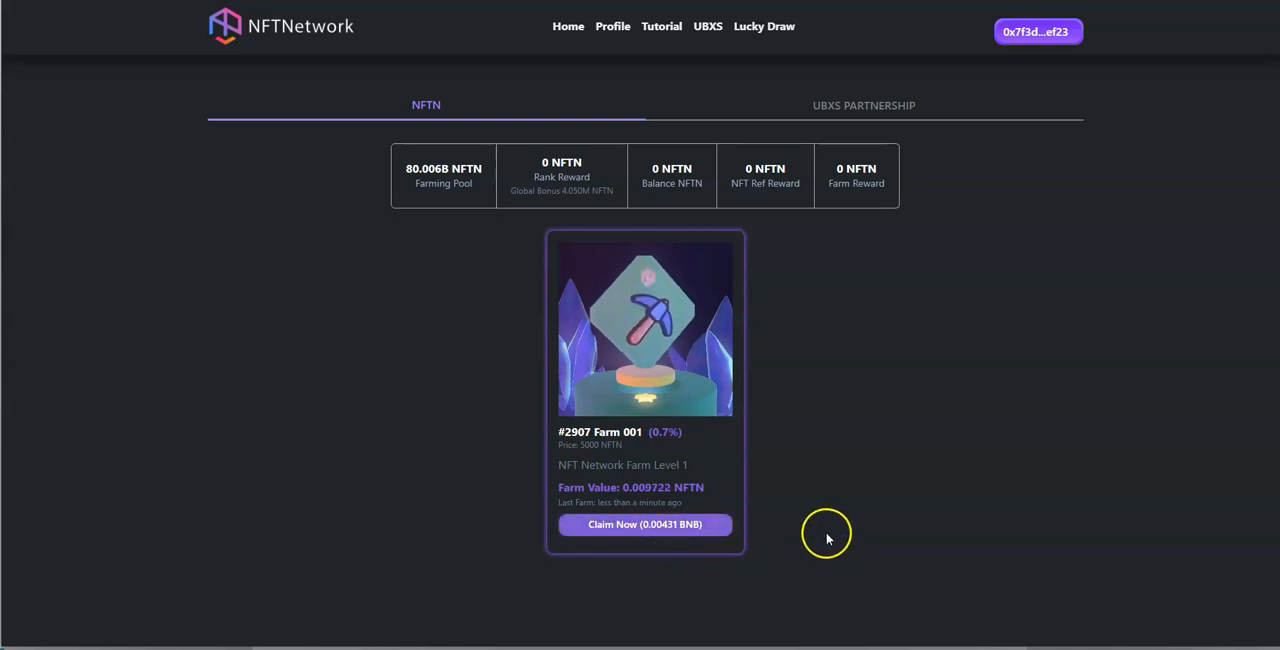
mouse_move(730, 364)
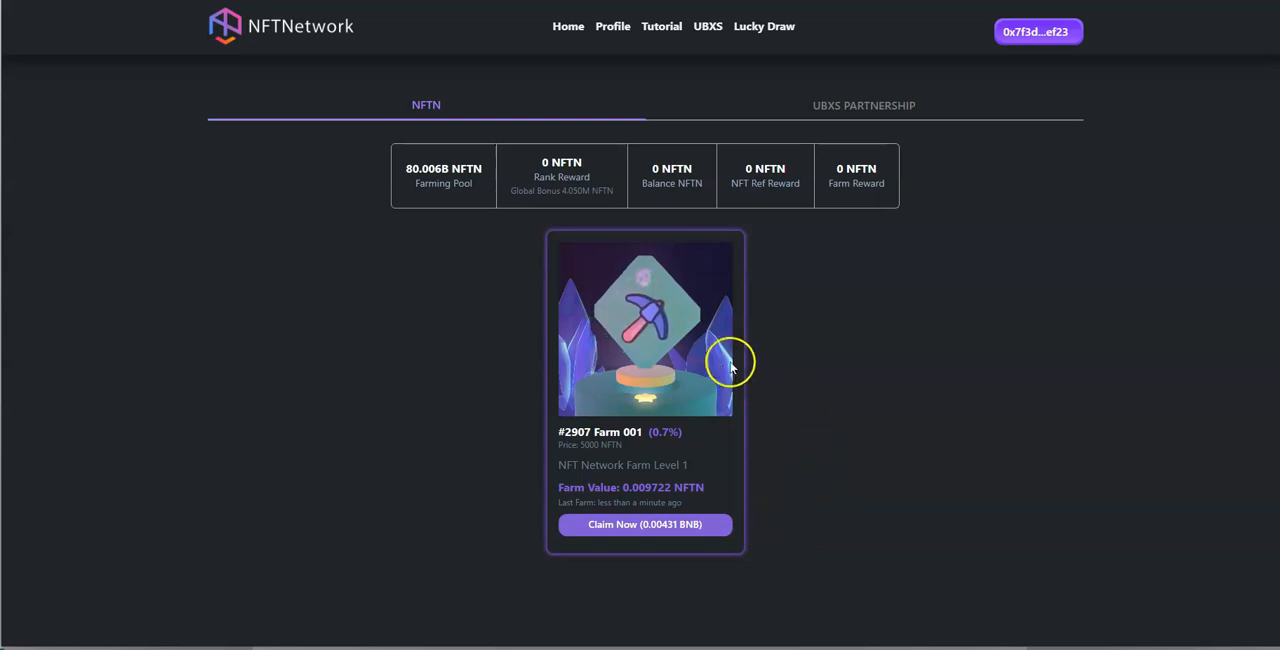
mouse_move(772, 414)
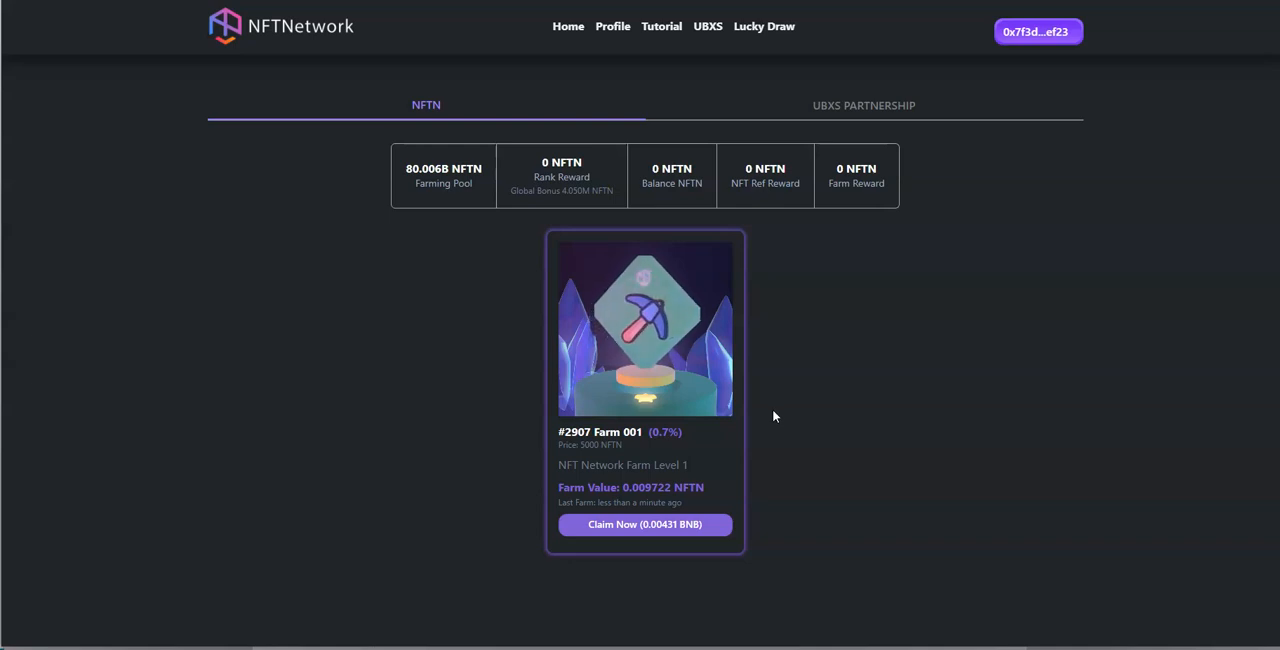
mouse_move(424, 458)
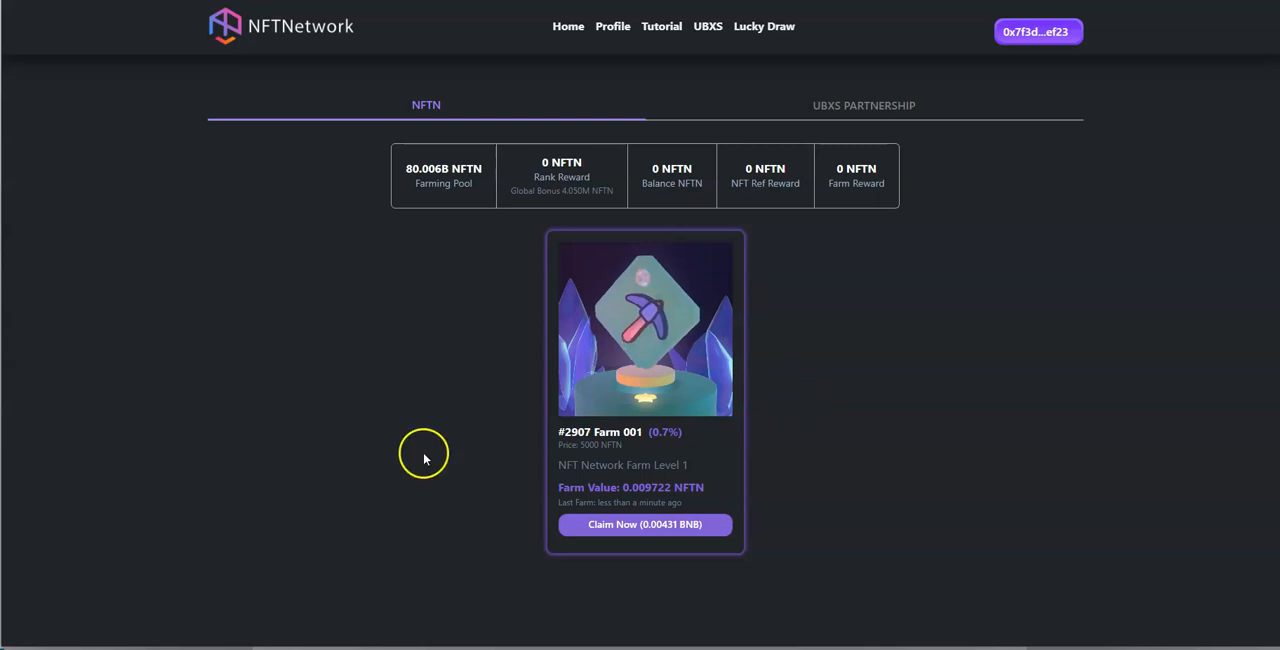
mouse_move(270, 380)
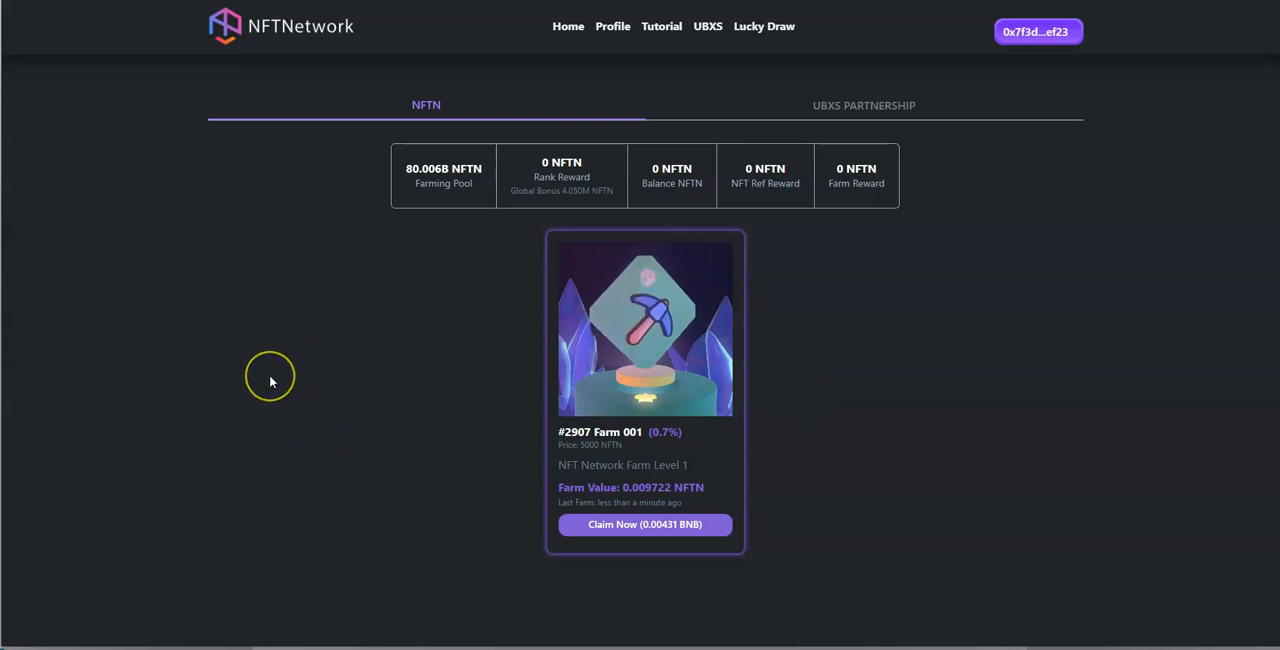
mouse_move(270, 380)
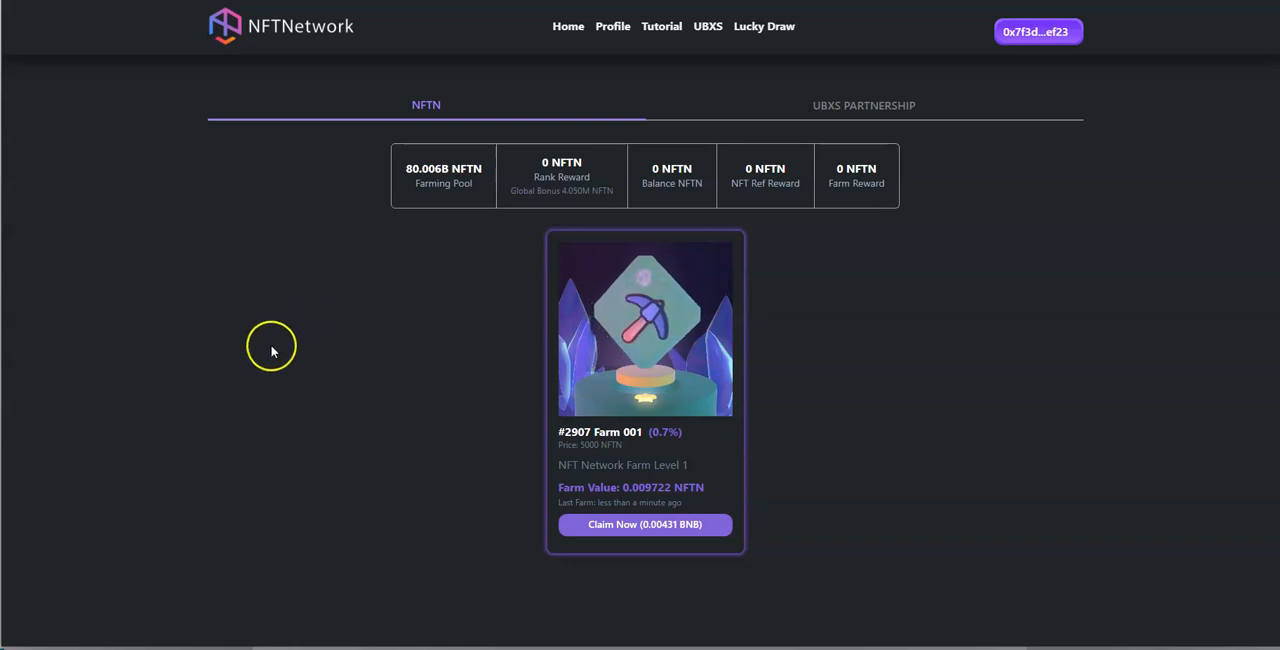
mouse_move(270, 332)
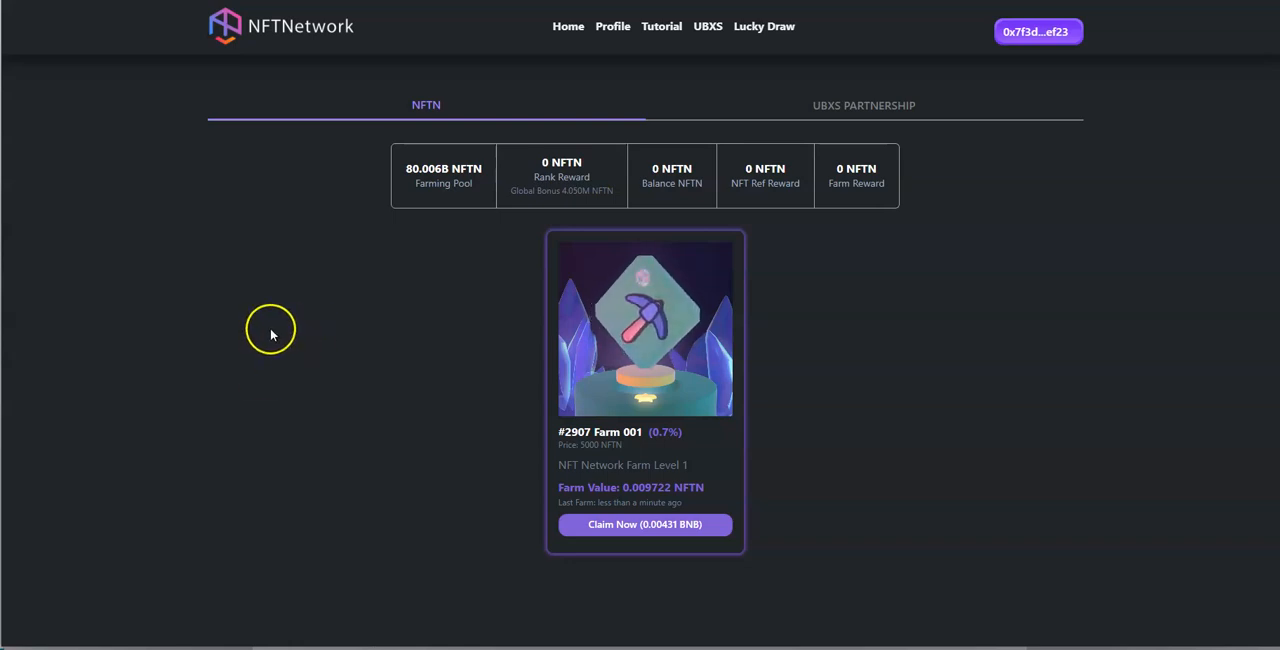
mouse_move(272, 334)
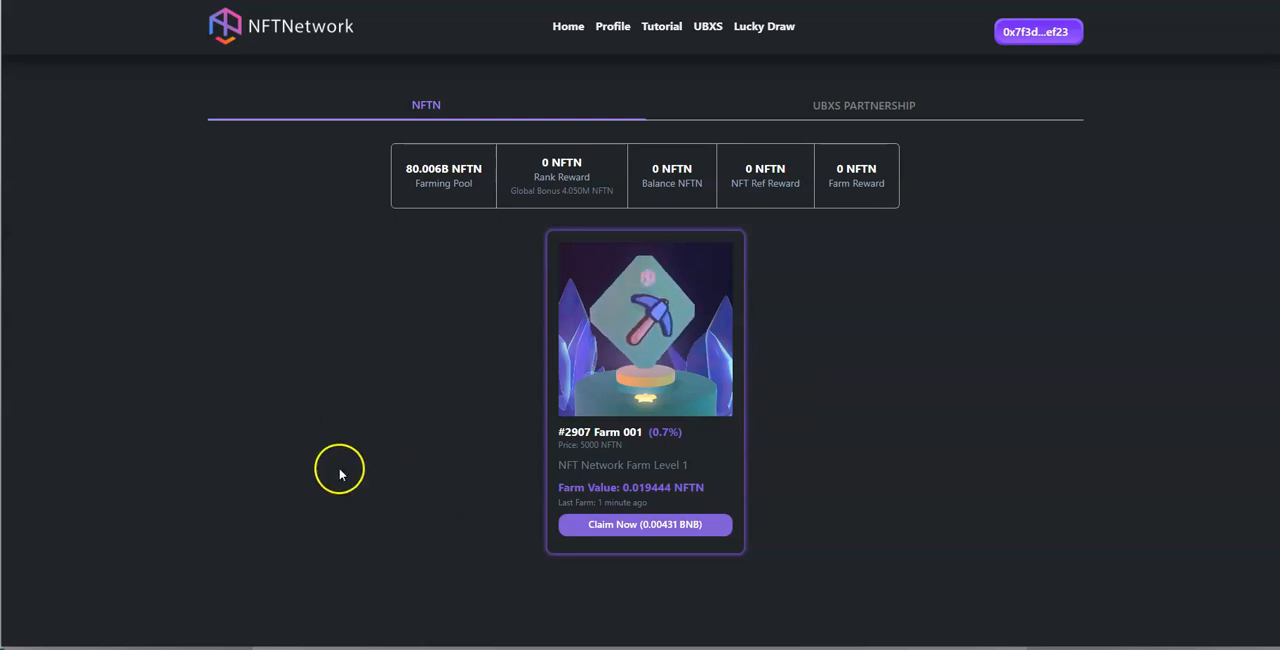
mouse_move(456, 500)
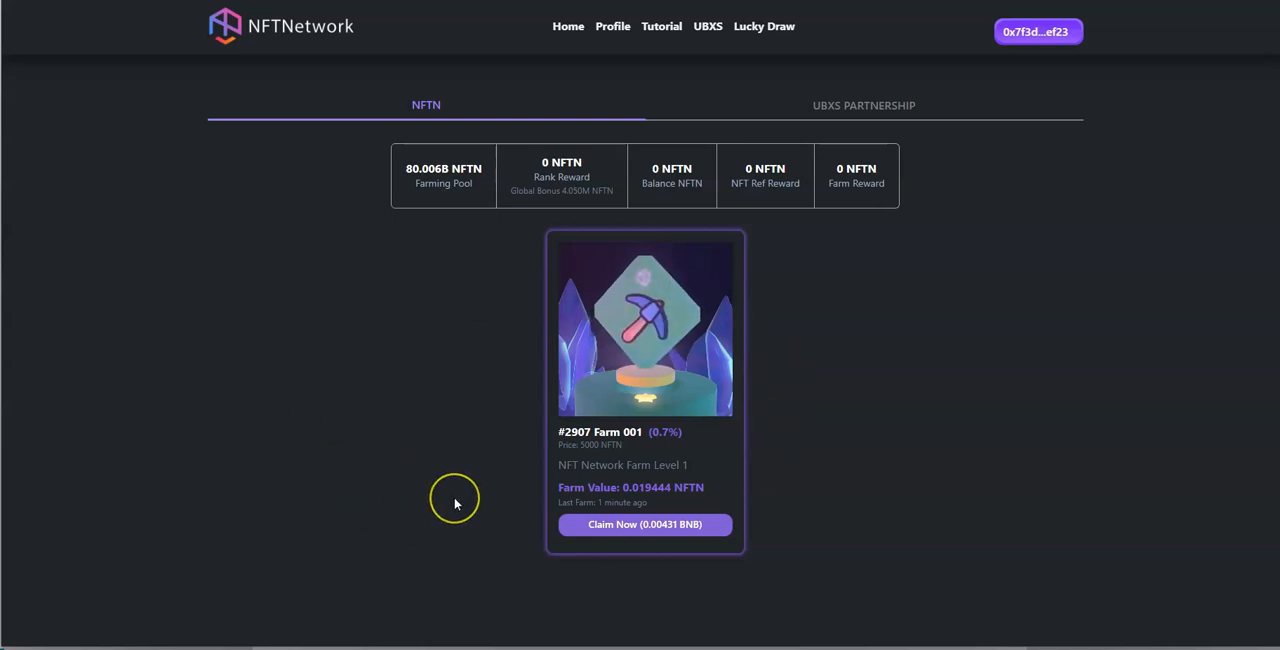
mouse_move(340, 430)
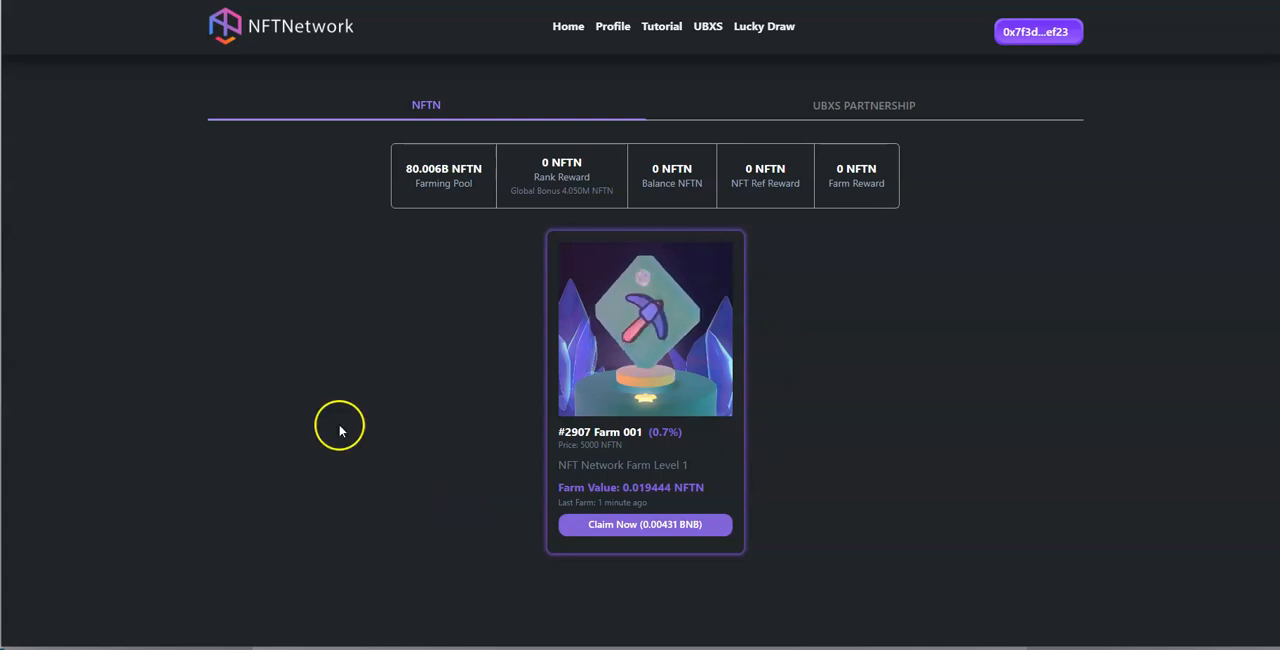
mouse_move(872, 330)
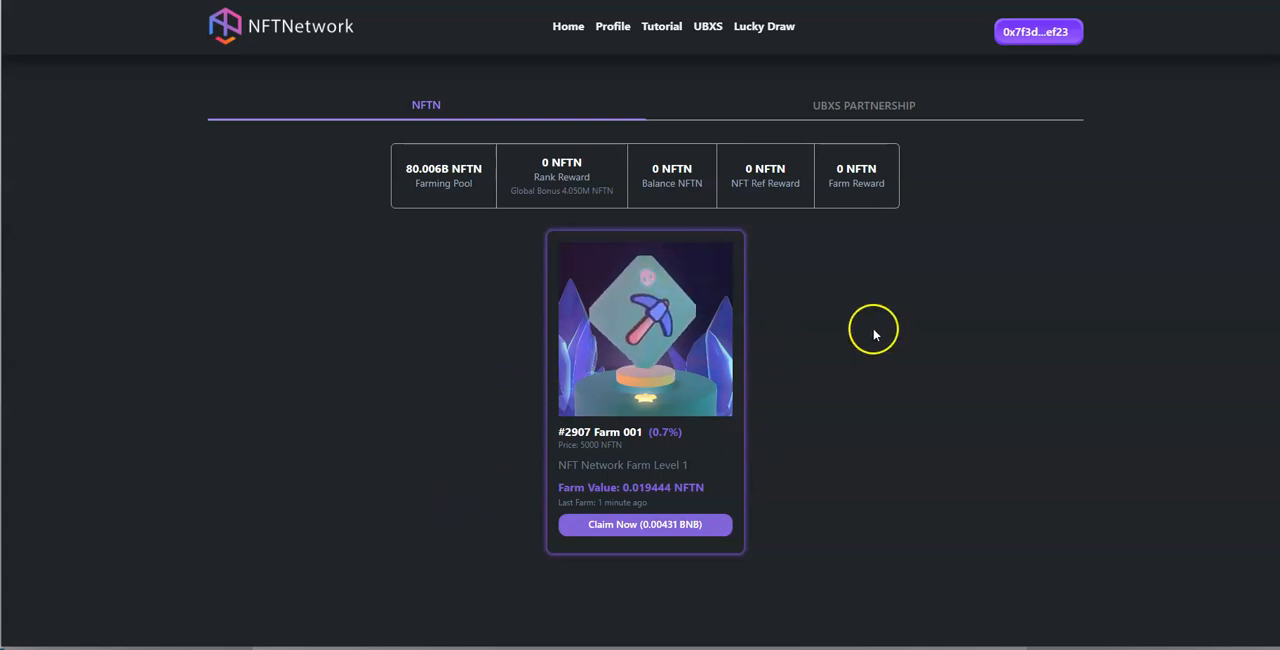
mouse_move(852, 334)
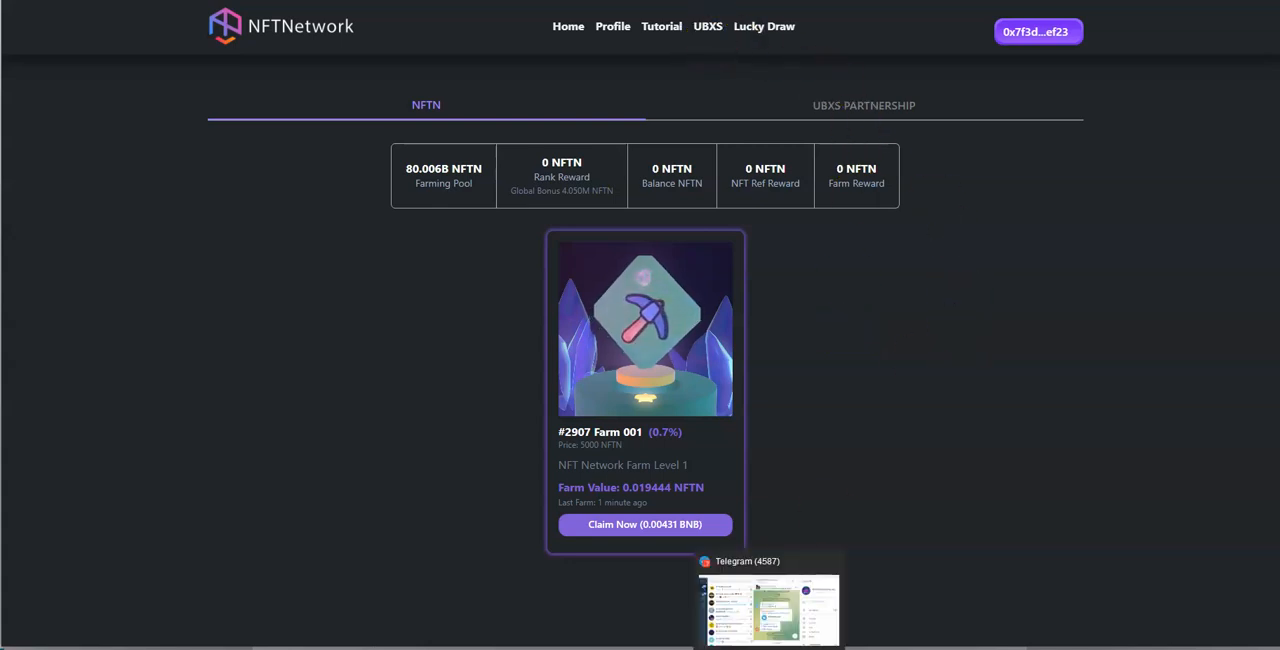
Step: Read recent messages in the NFTNetwork.finance (GLOBAL) Telegram group
click(770, 600)
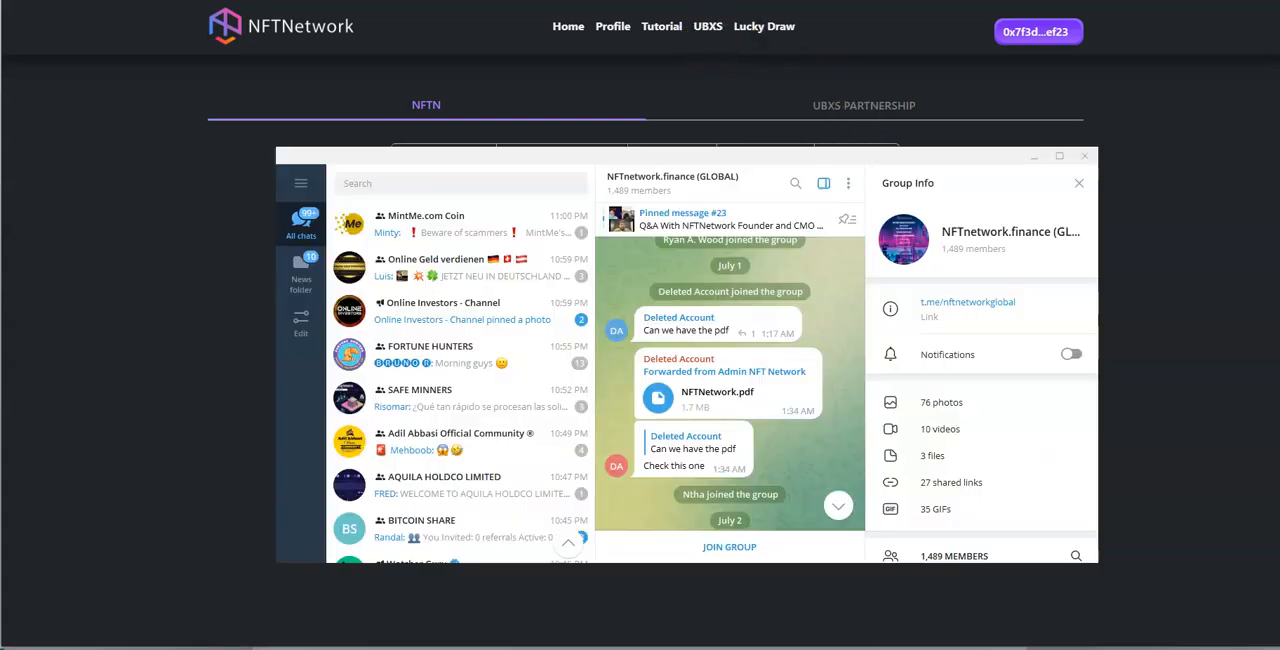
scroll(up, 3)
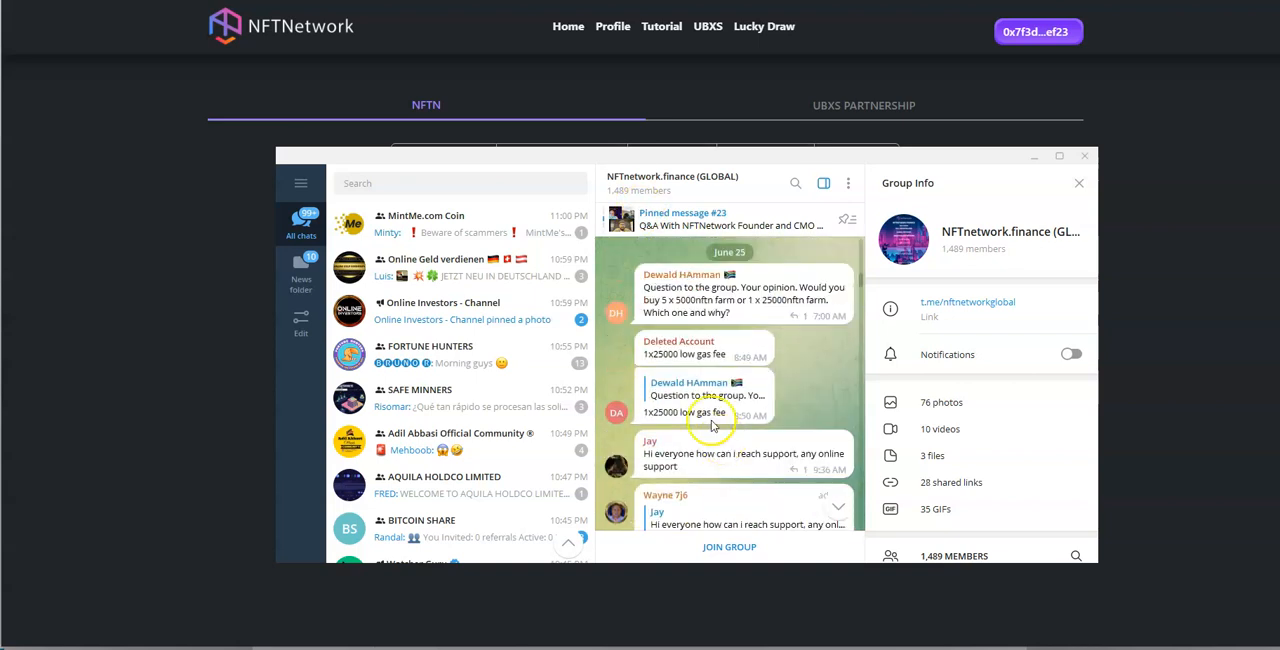
mouse_move(840, 504)
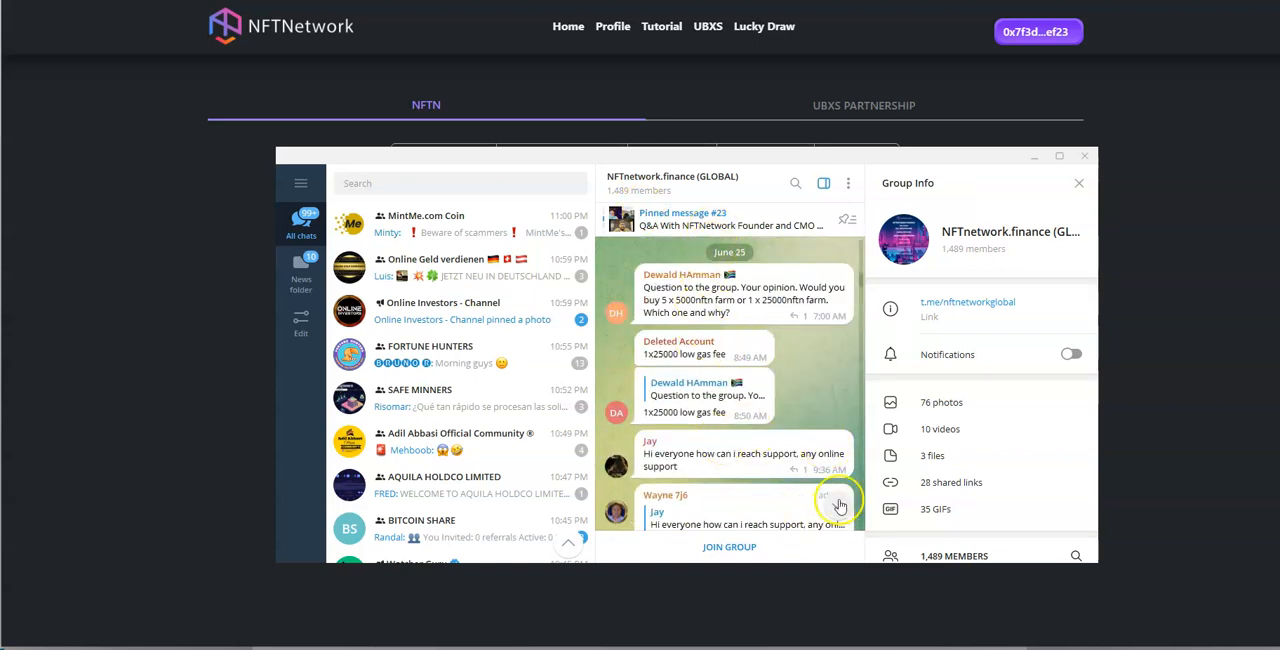
scroll(down, 3)
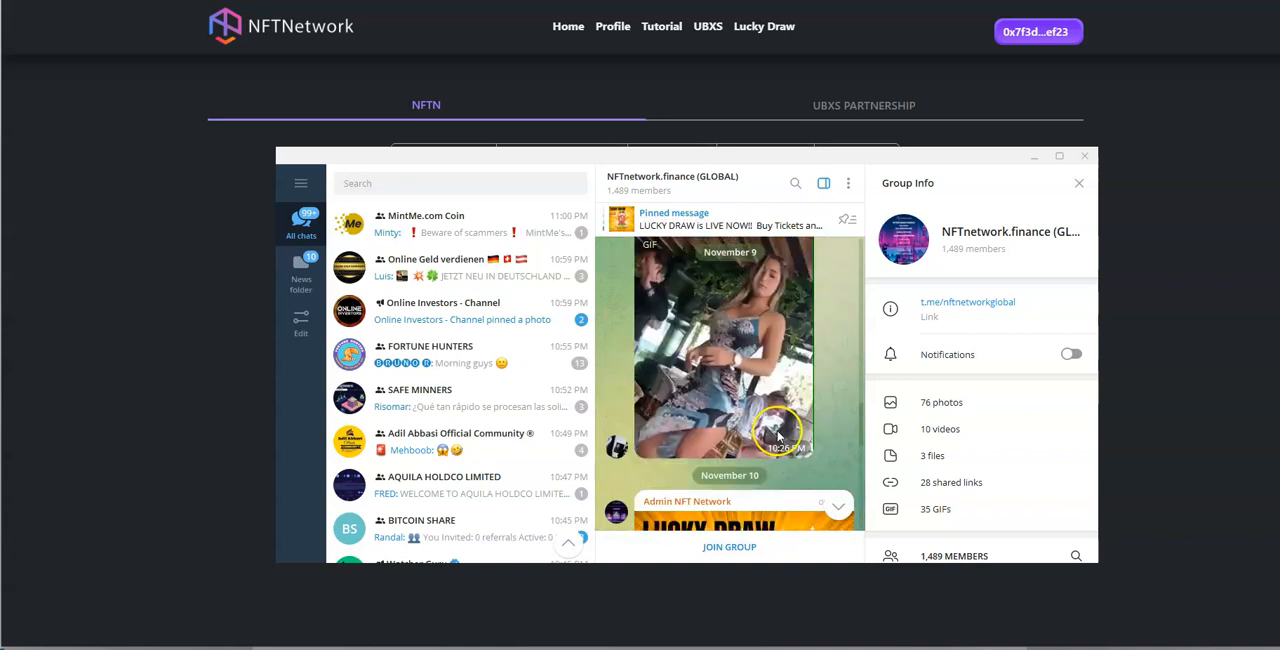
scroll(down, 3)
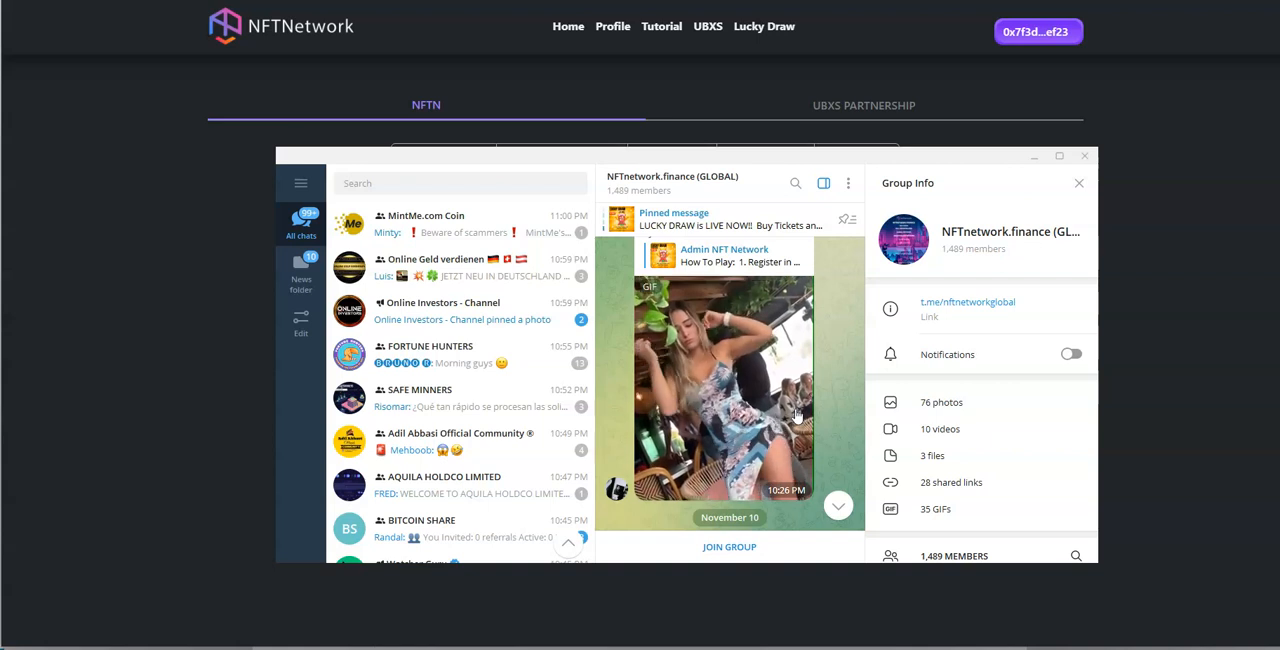
mouse_move(116, 362)
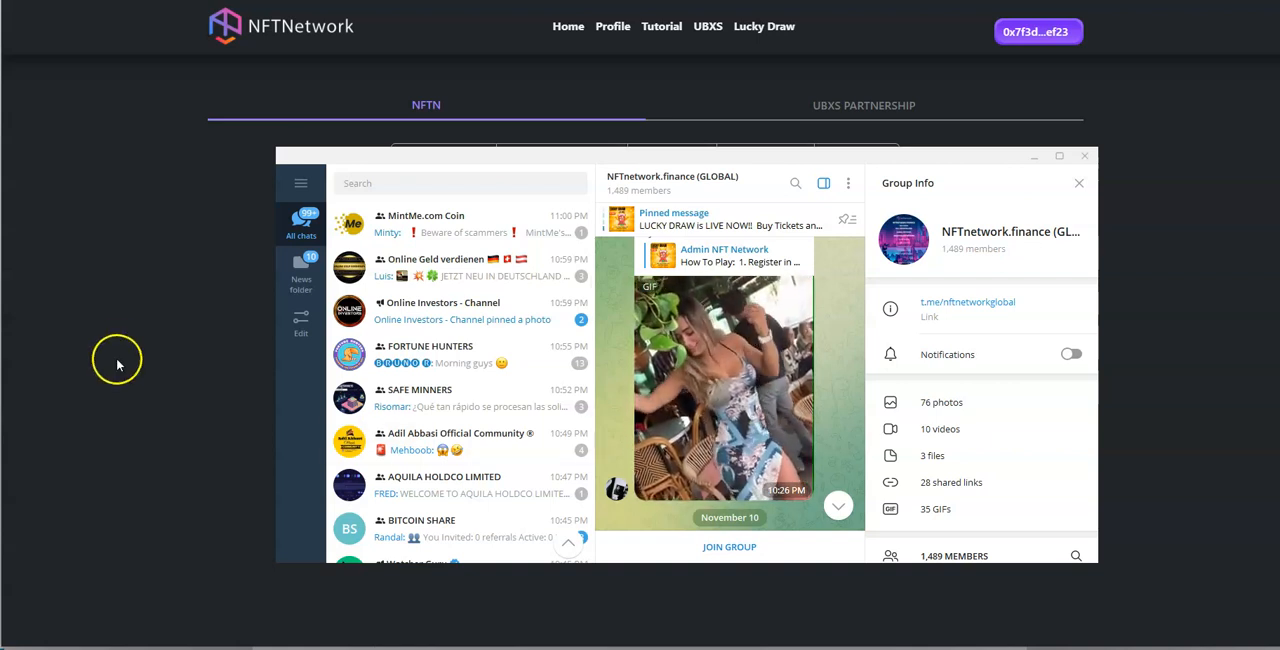